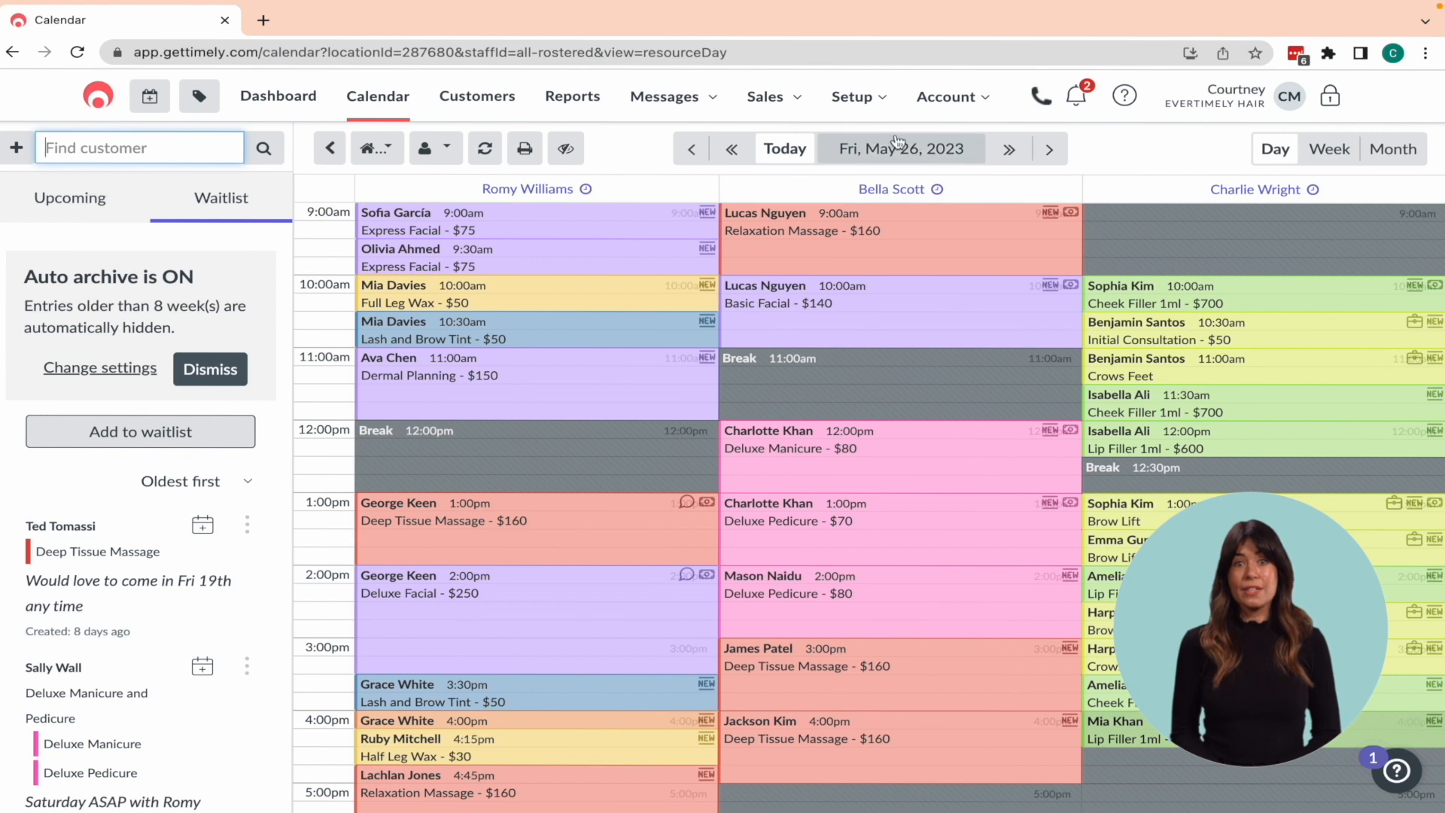
# Go to Setup > Staff and start adding a new staff member, showing the $55.00 monthly charges notice
pyautogui.click(850, 96)
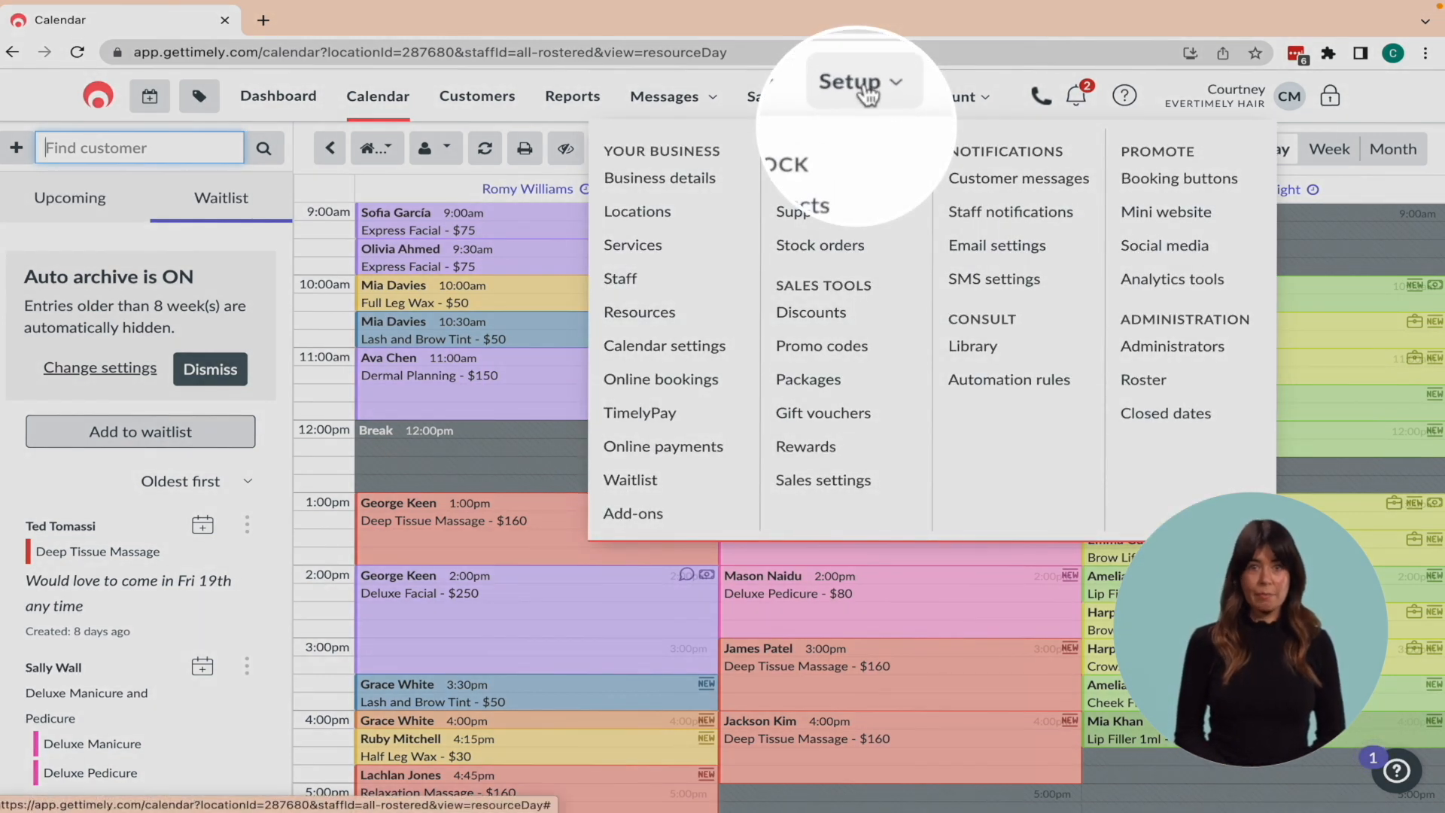
pyautogui.click(621, 279)
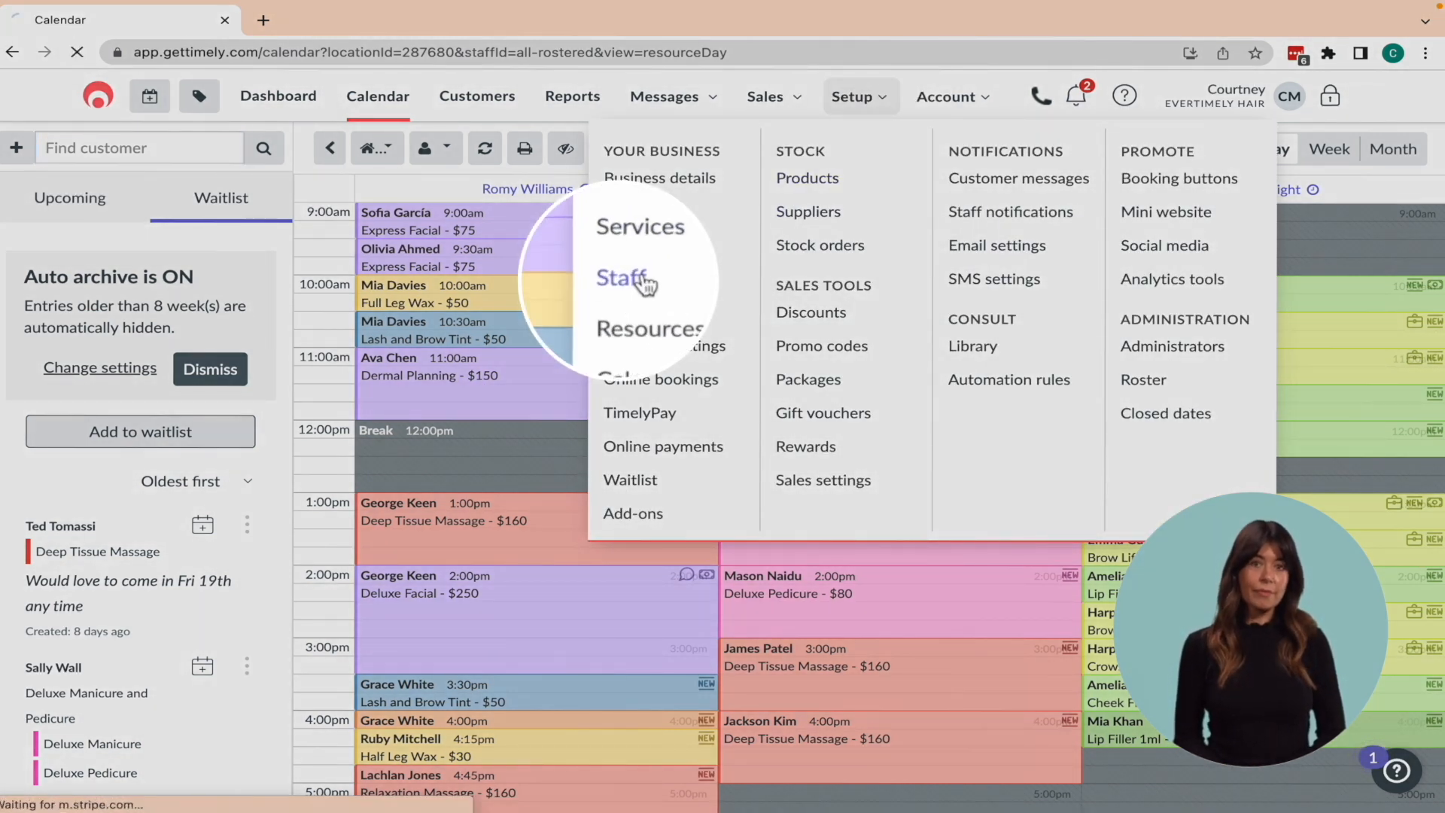
pyautogui.click(623, 278)
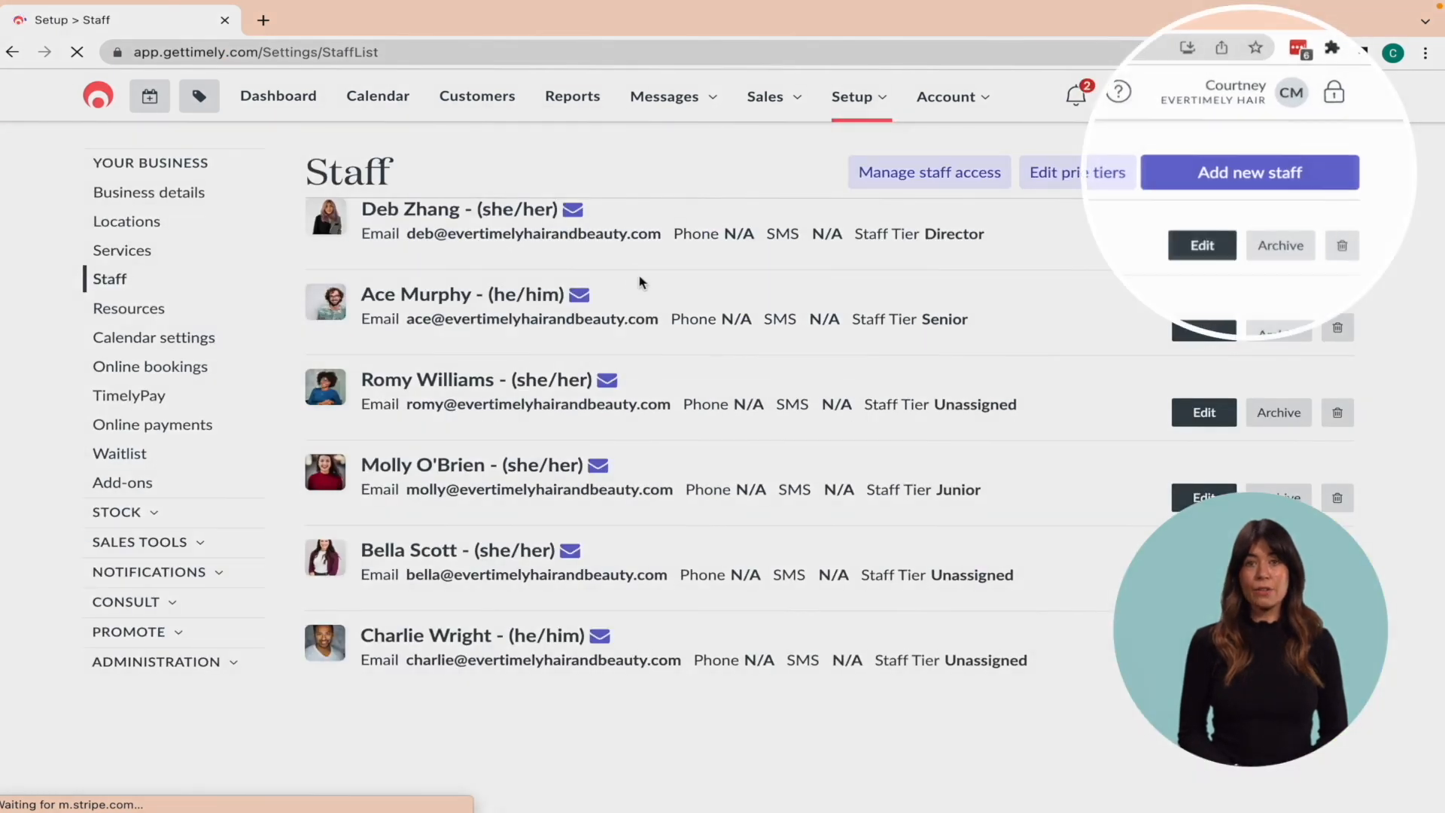
pyautogui.click(1249, 173)
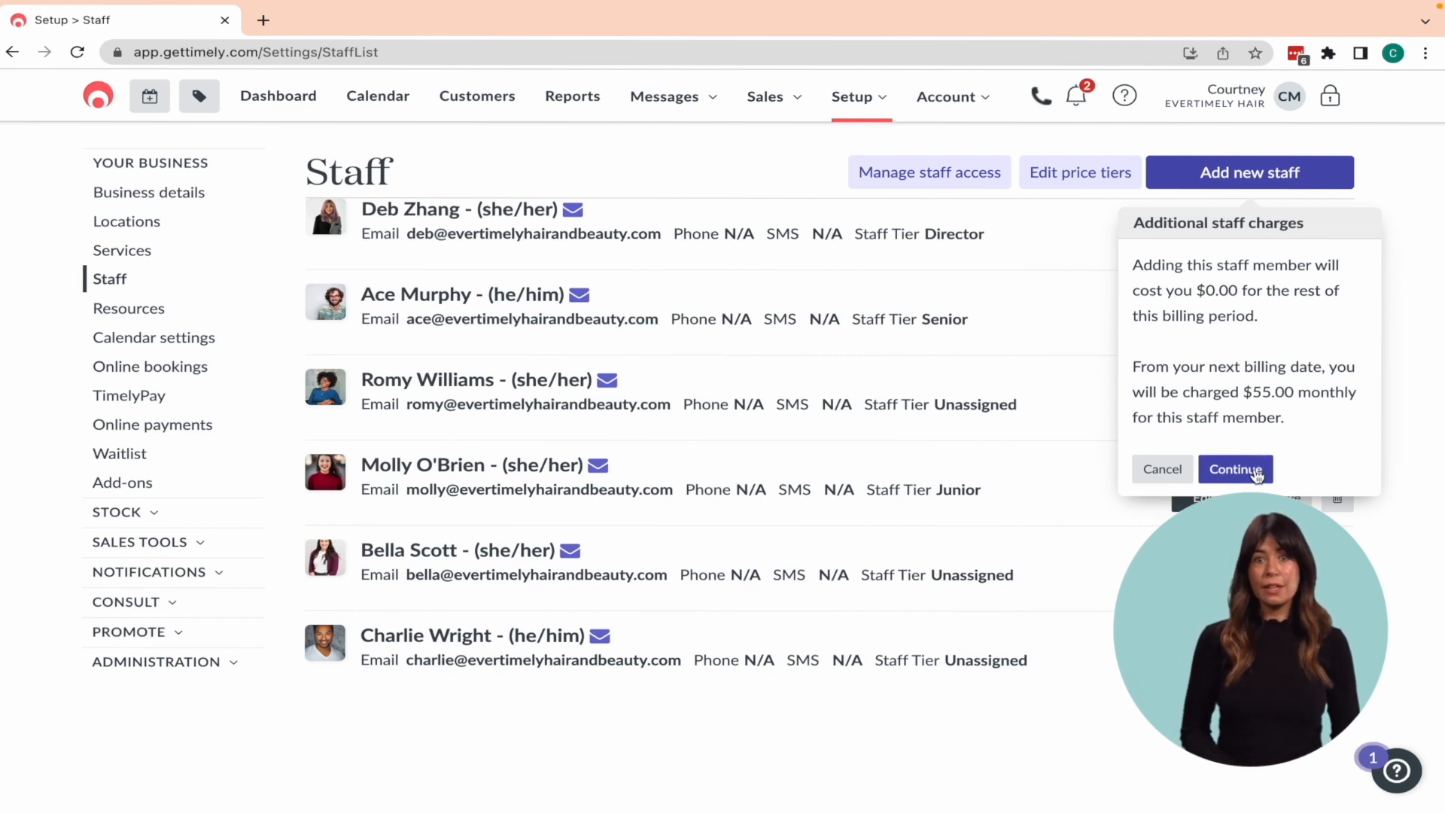
pyautogui.click(1236, 469)
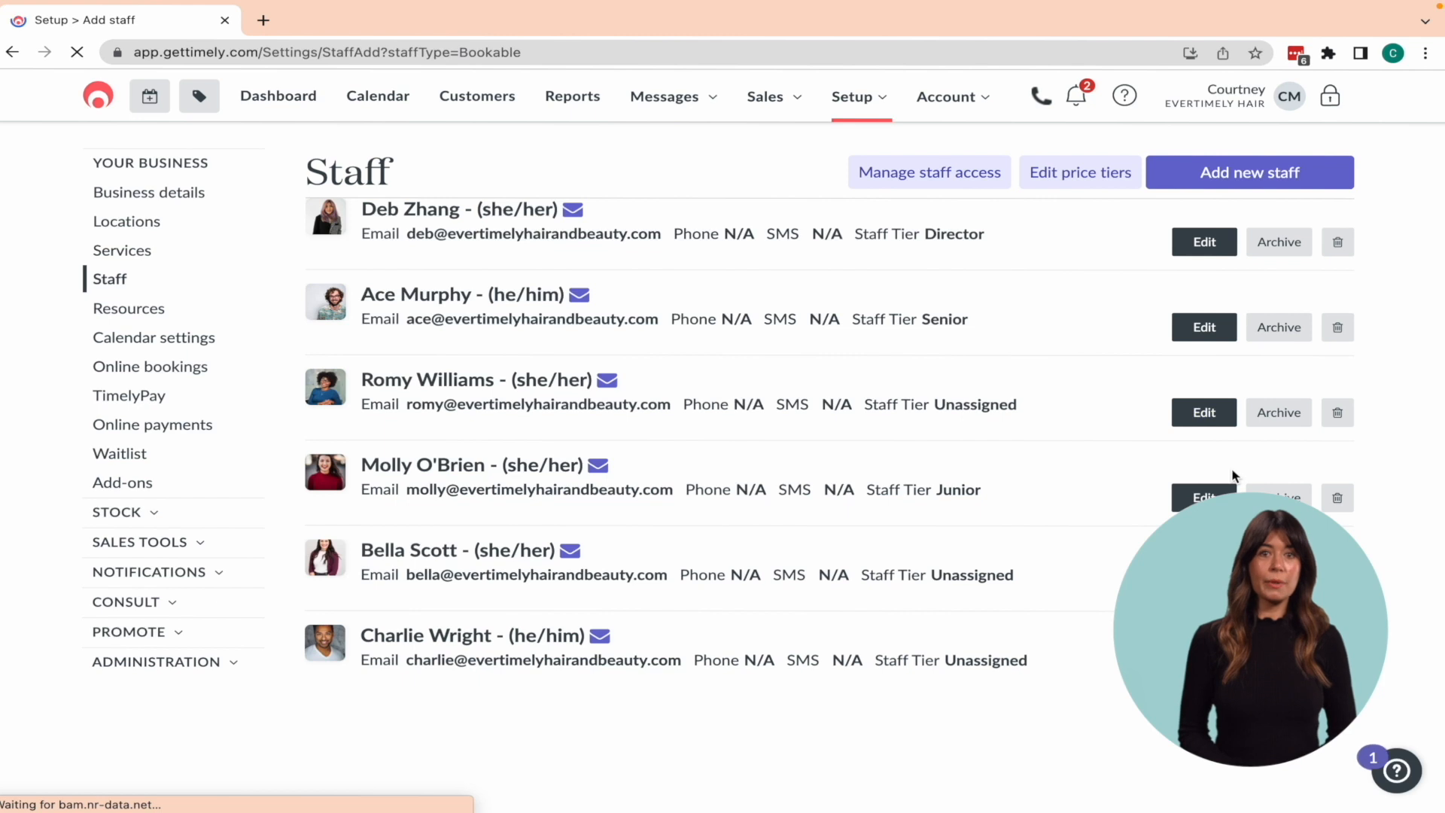
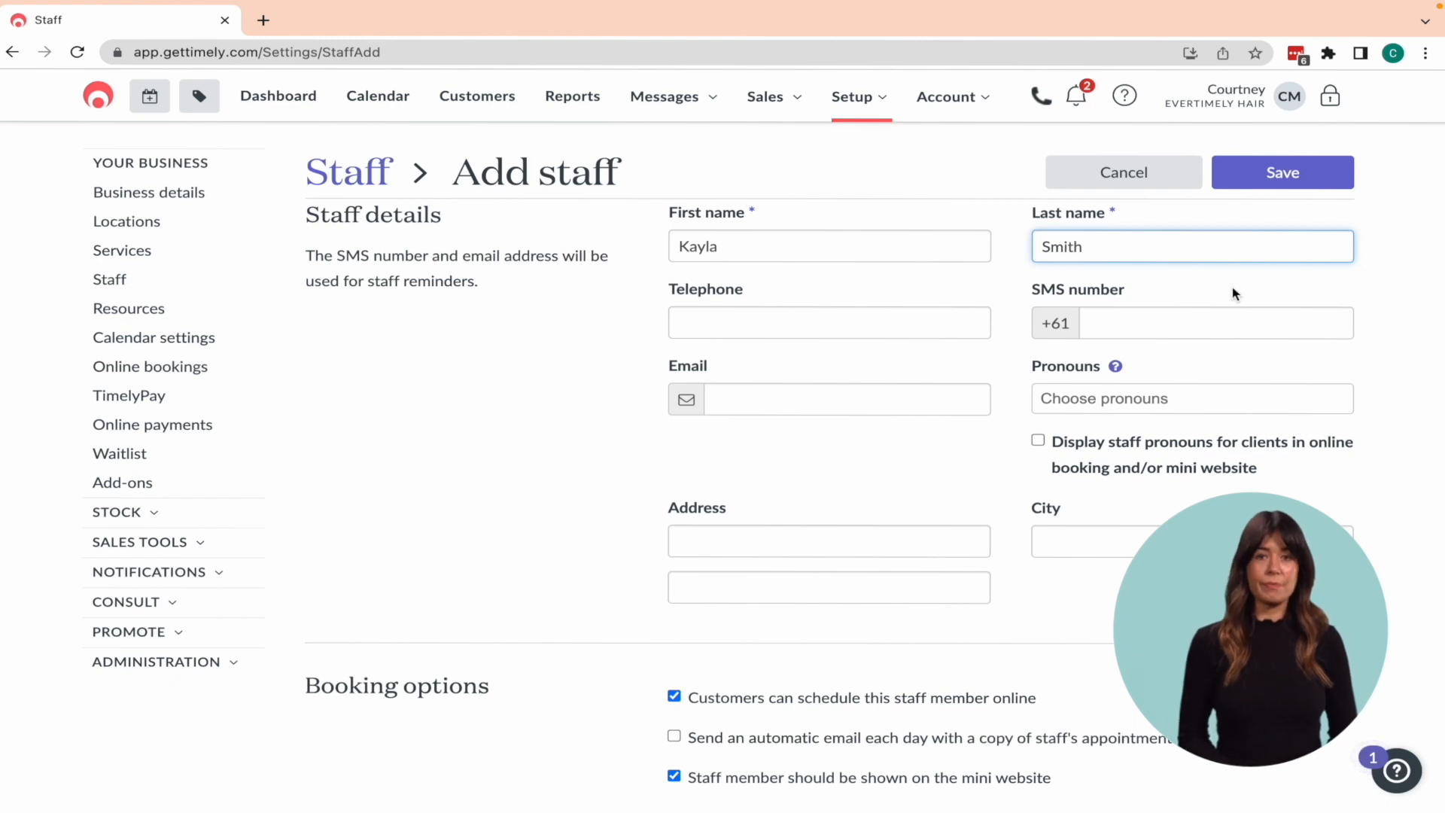
pyautogui.moveTo(1089, 415)
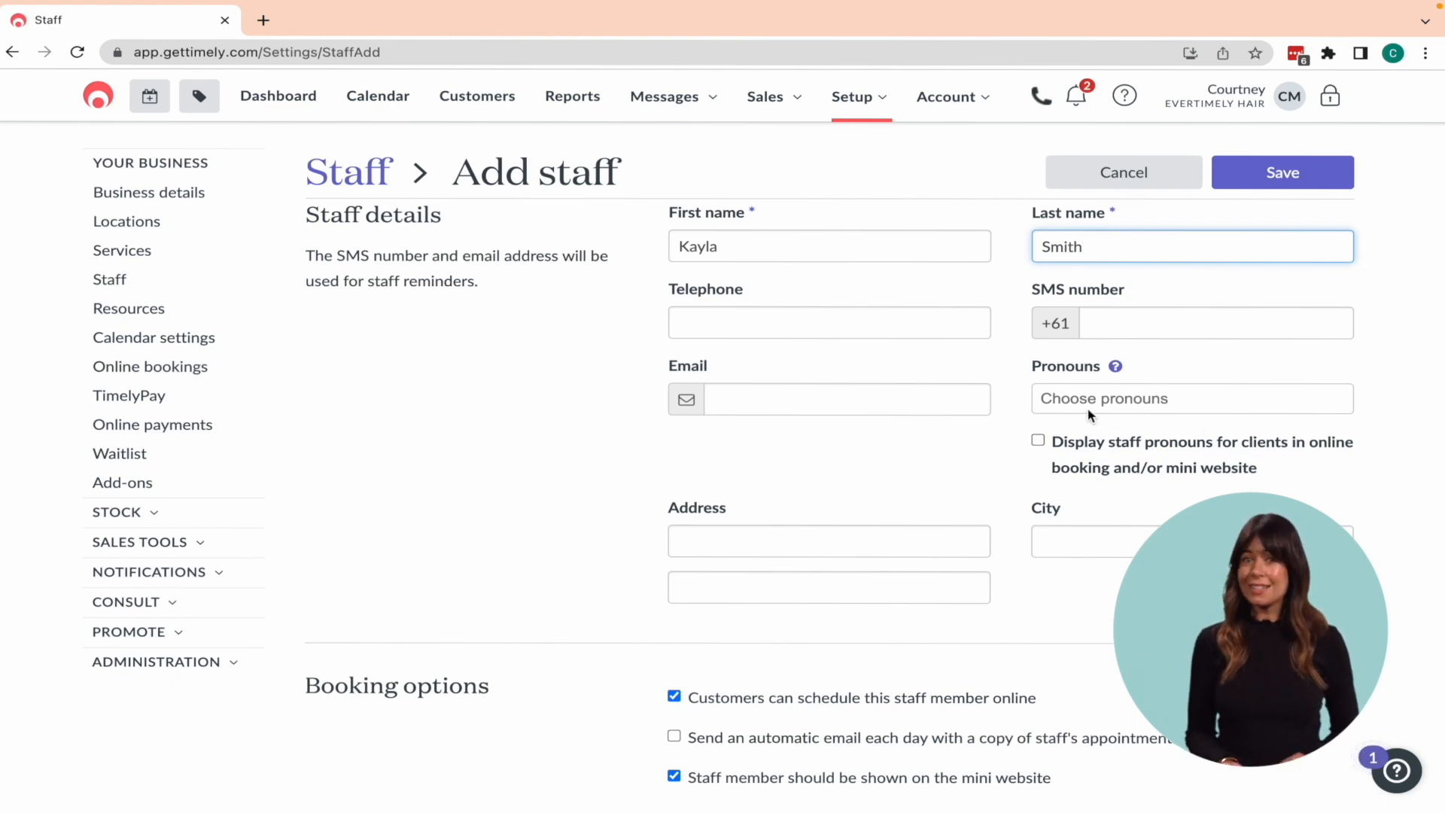
pyautogui.click(1191, 398)
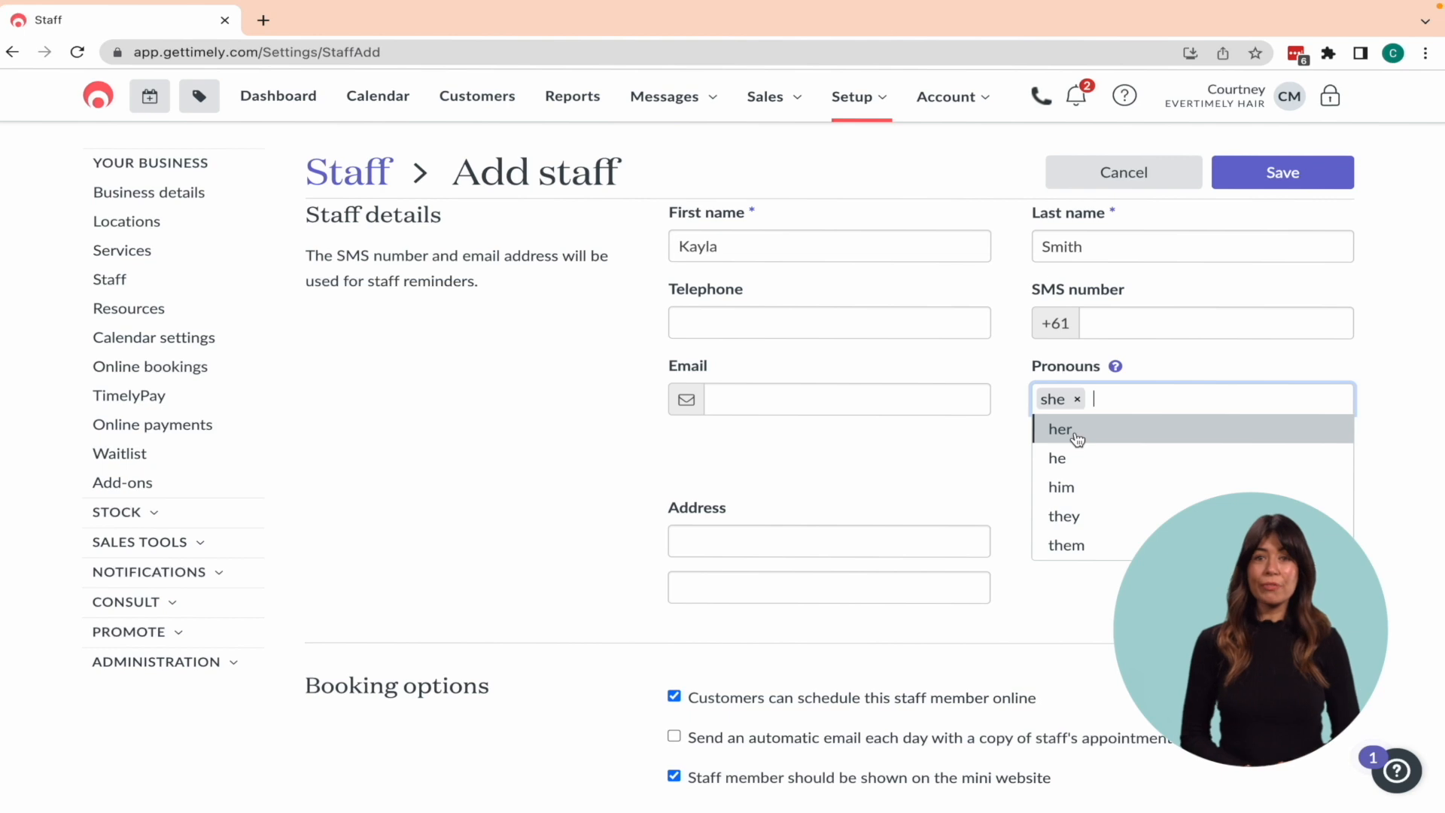
pyautogui.click(1060, 428)
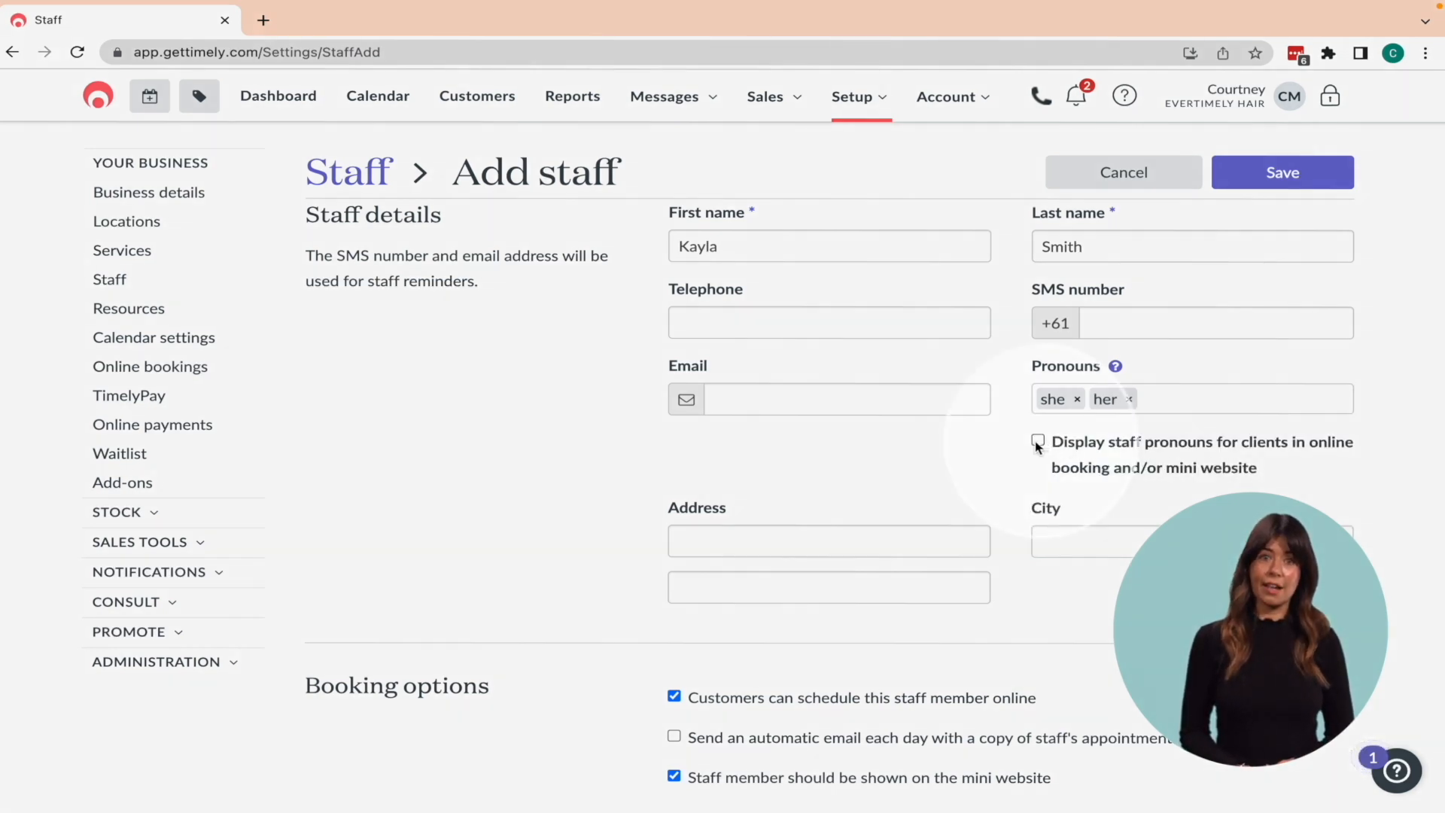
pyautogui.click(1037, 440)
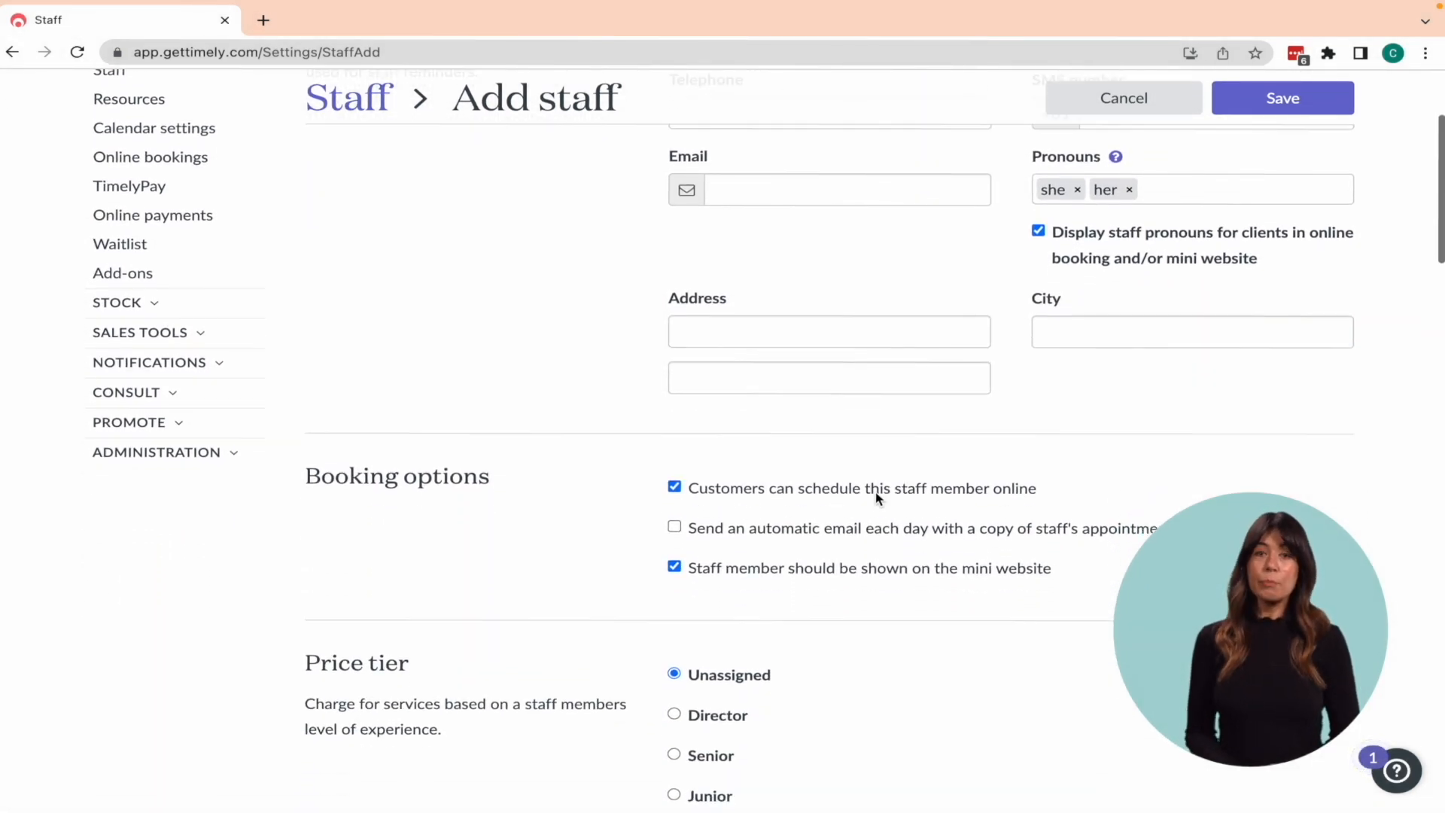
# Put Kayla on the Junior price tier
pyautogui.scroll(-3)
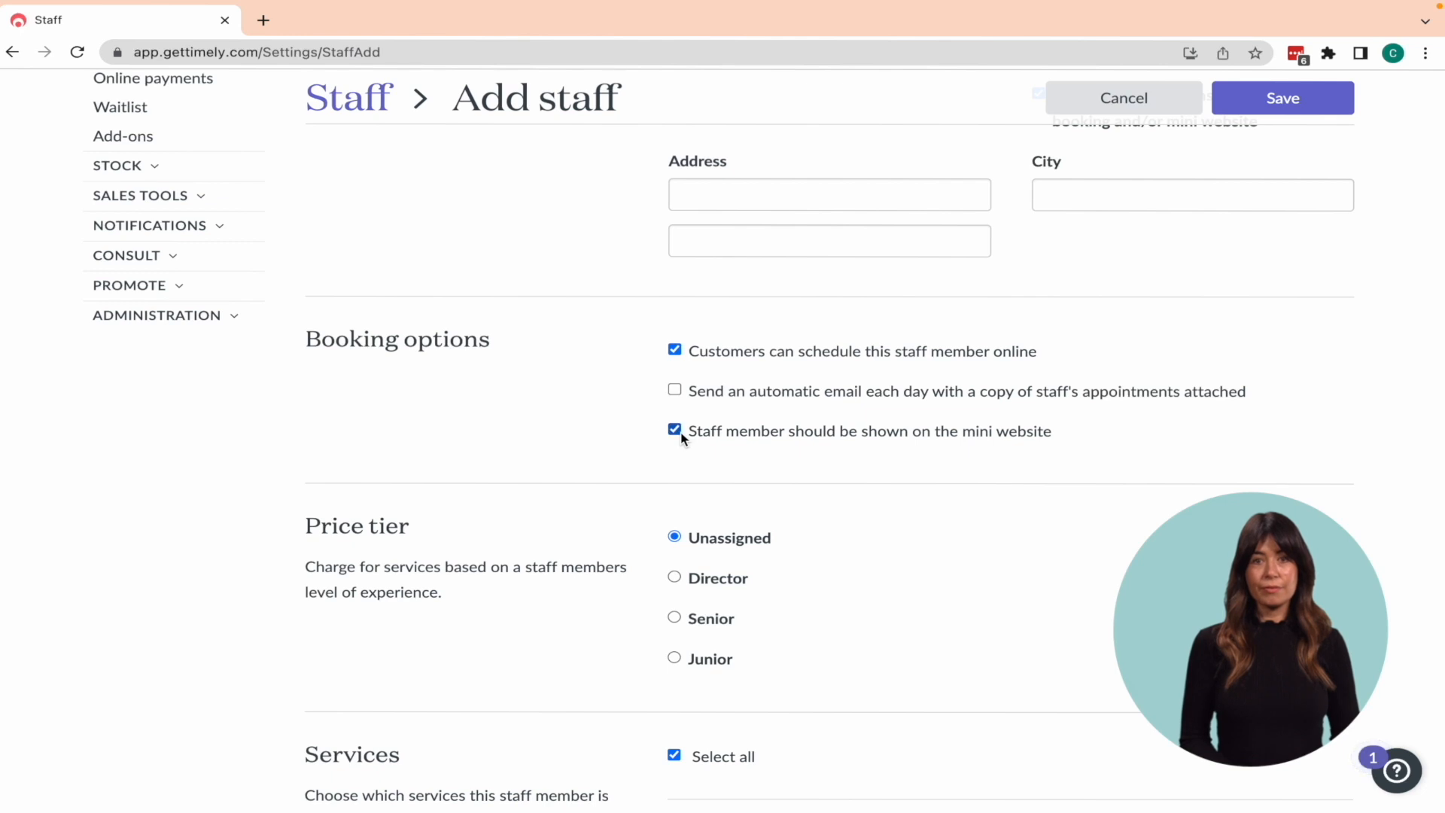
pyautogui.scroll(-3)
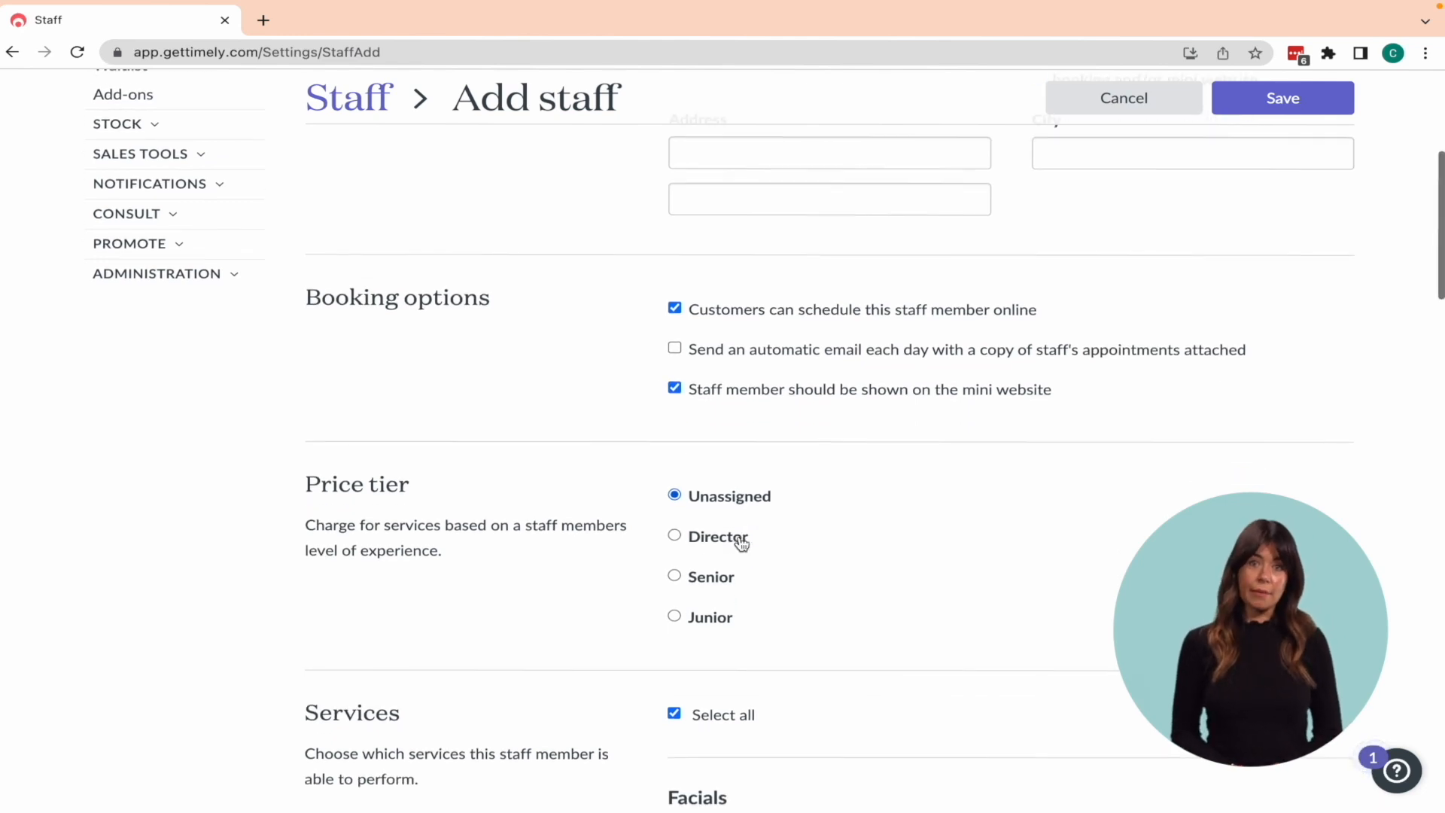
pyautogui.scroll(-3)
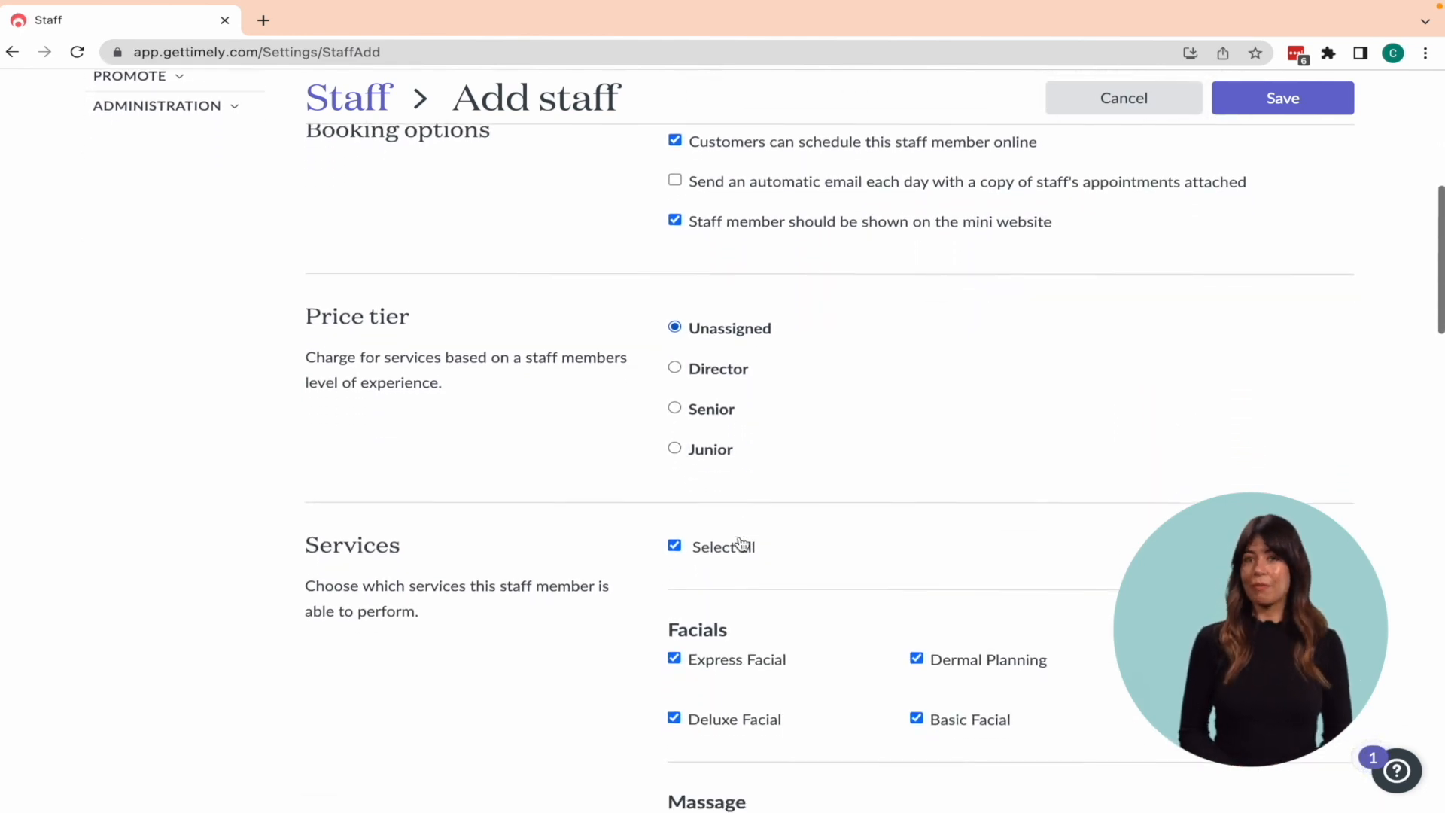
pyautogui.click(675, 449)
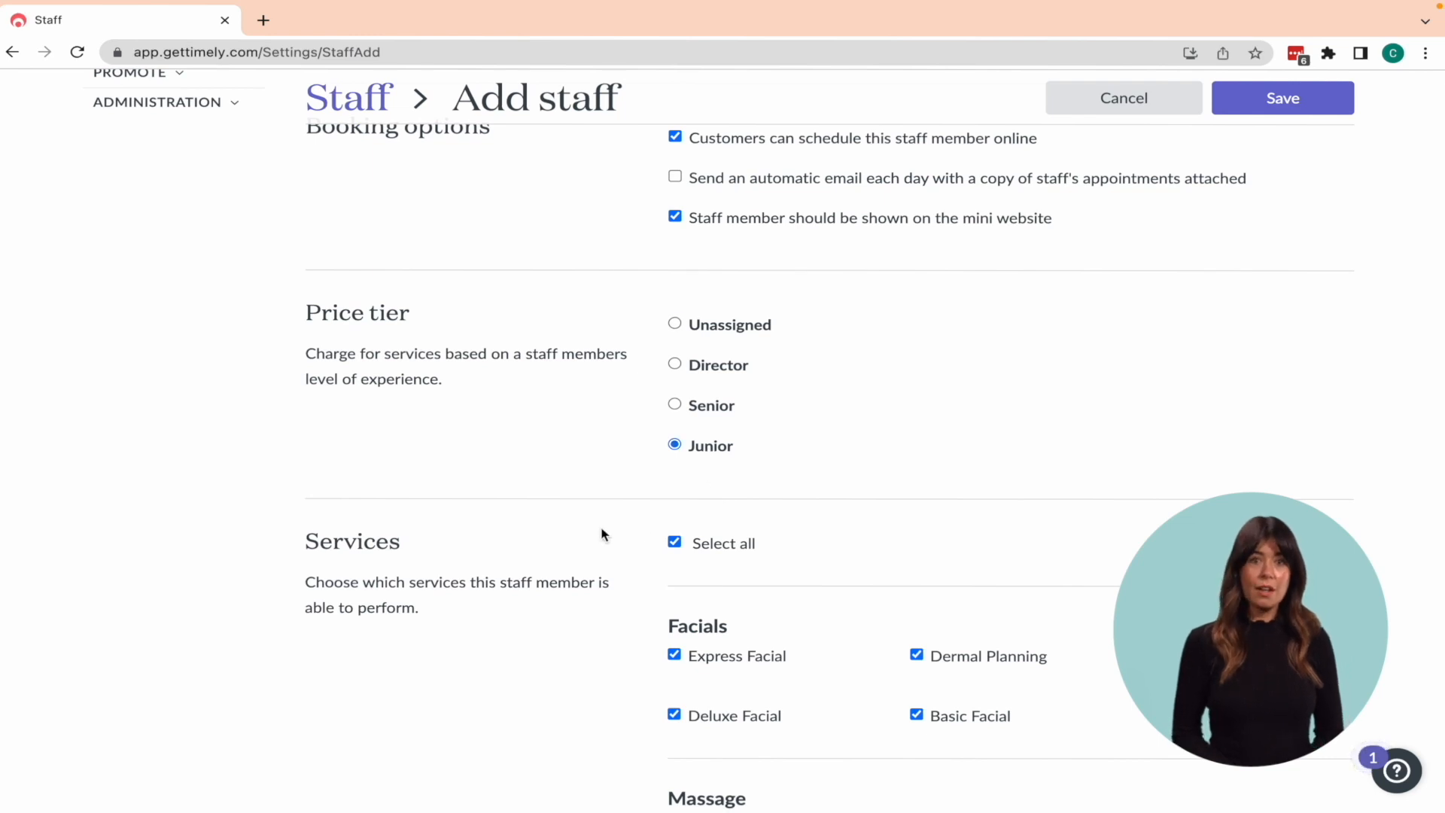
# Clear all services and select only the Lash & Brow treatments
pyautogui.scroll(-3)
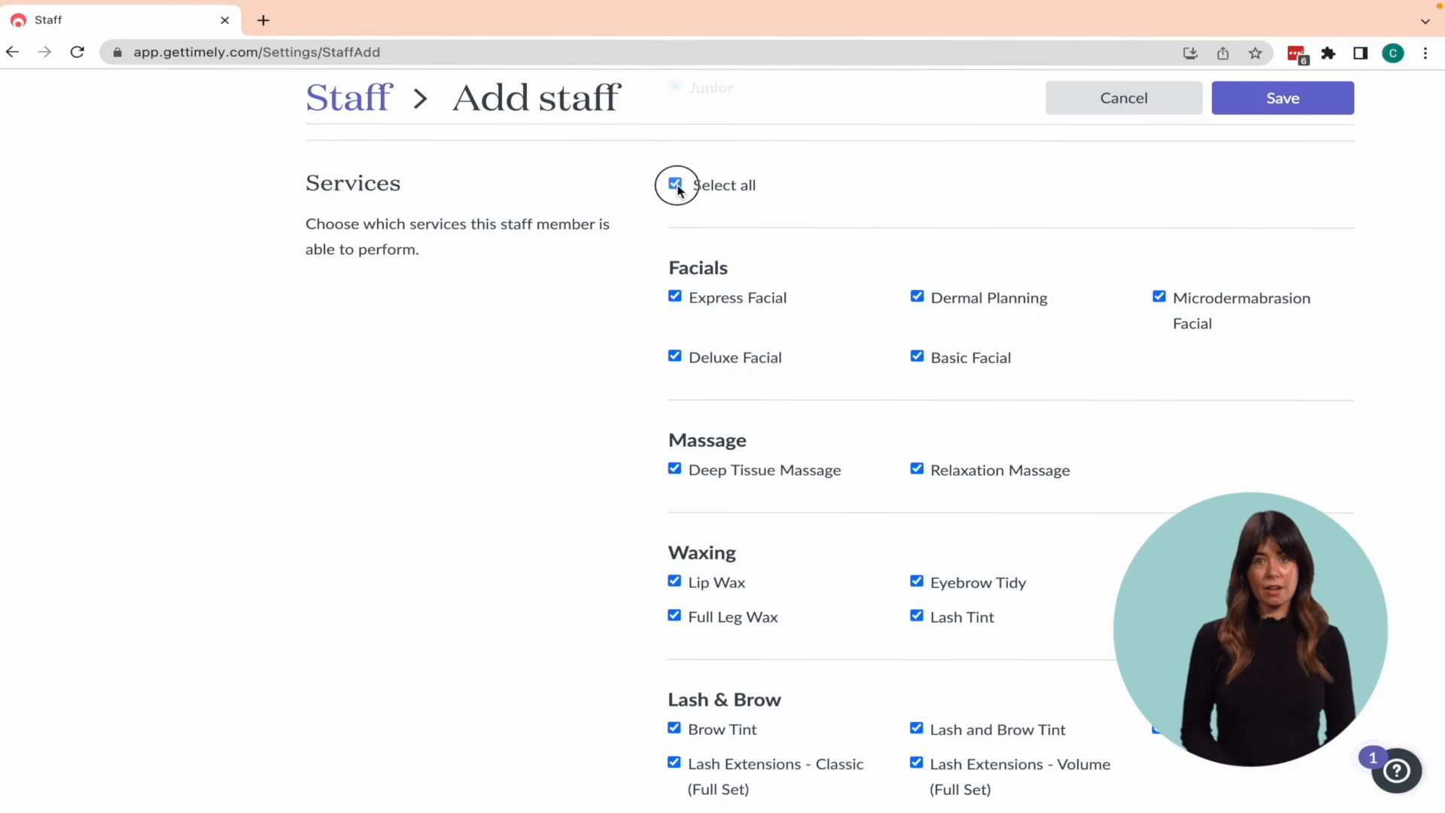
pyautogui.click(676, 185)
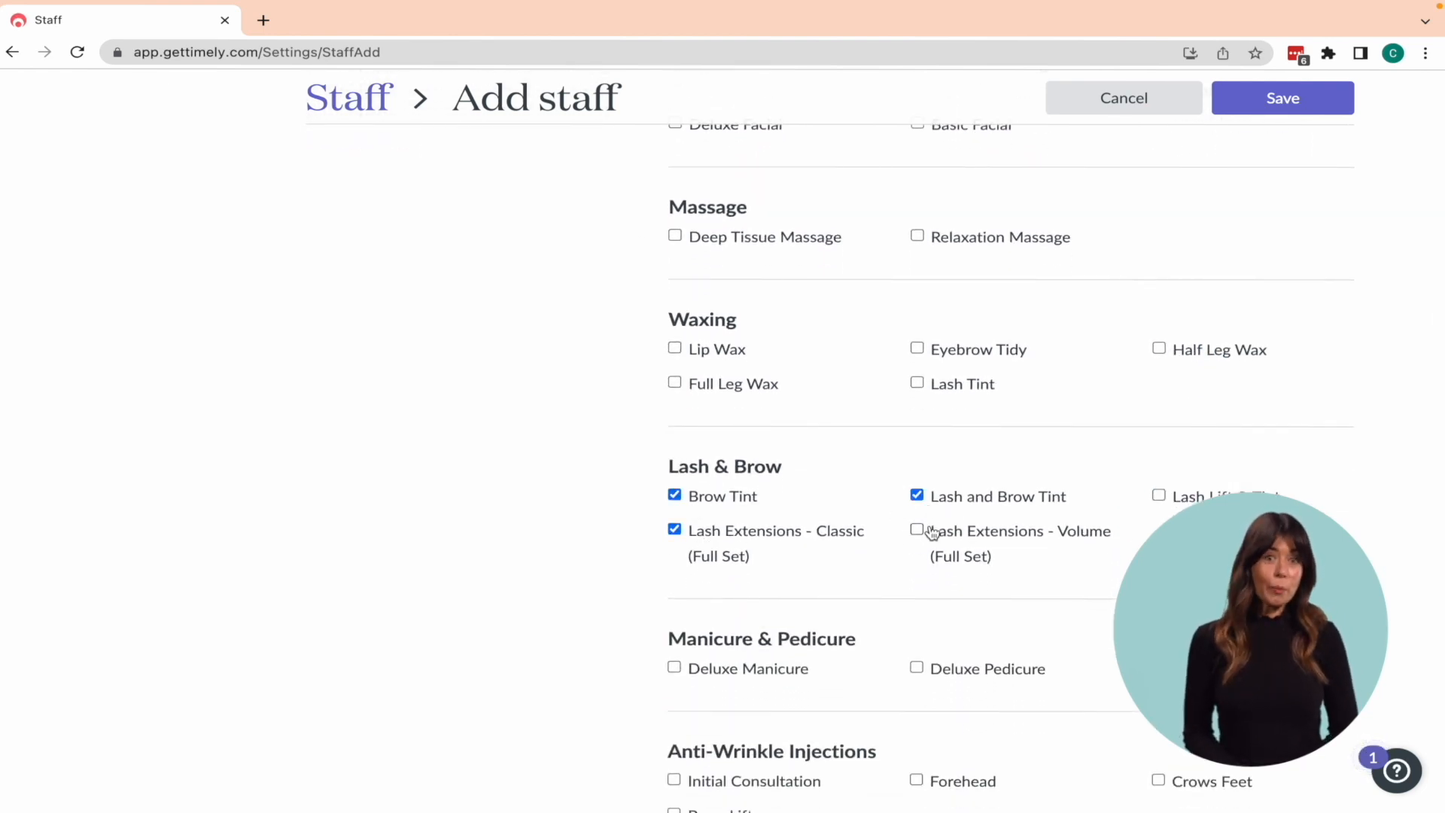
pyautogui.click(917, 530)
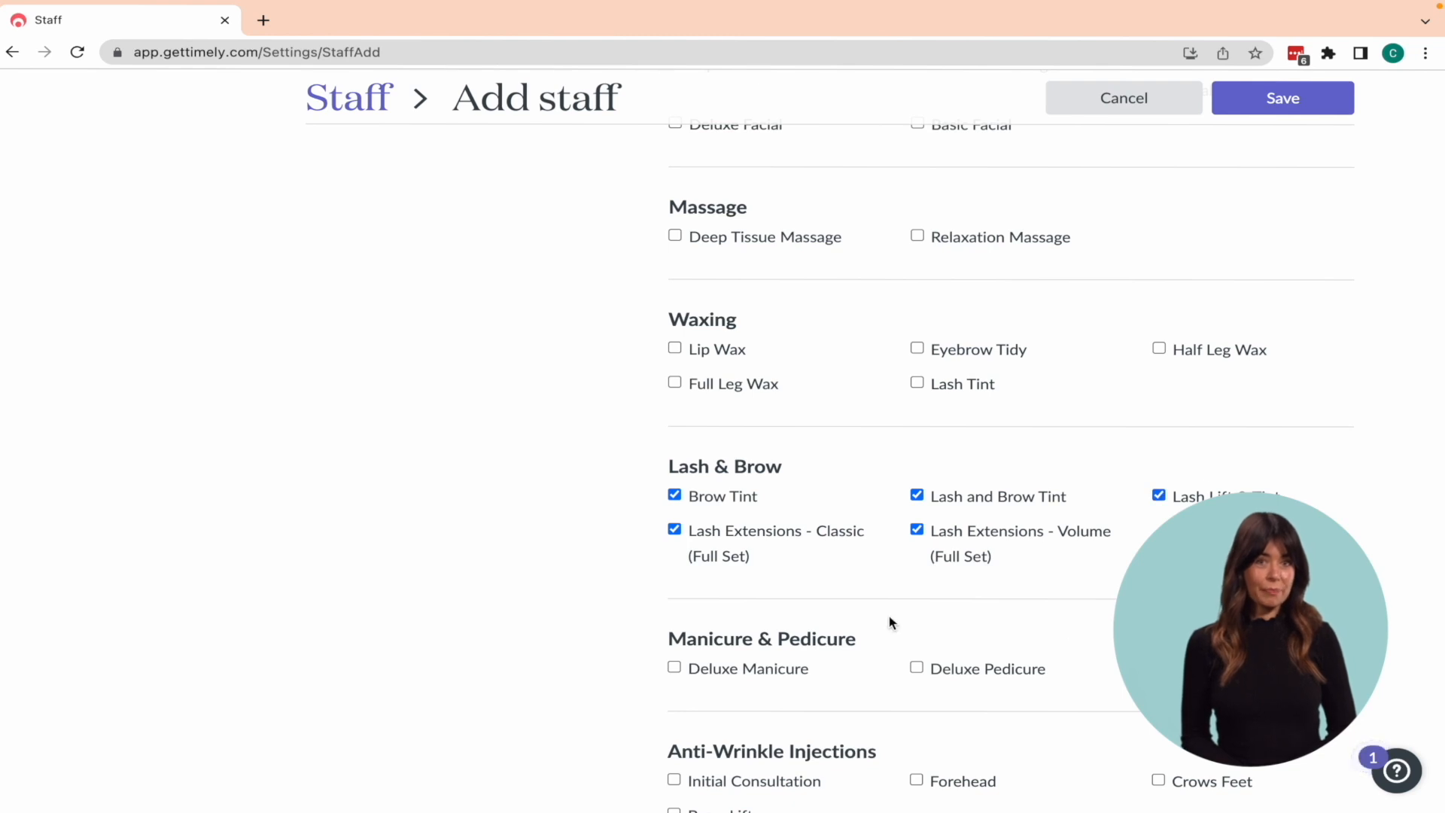
pyautogui.scroll(-3)
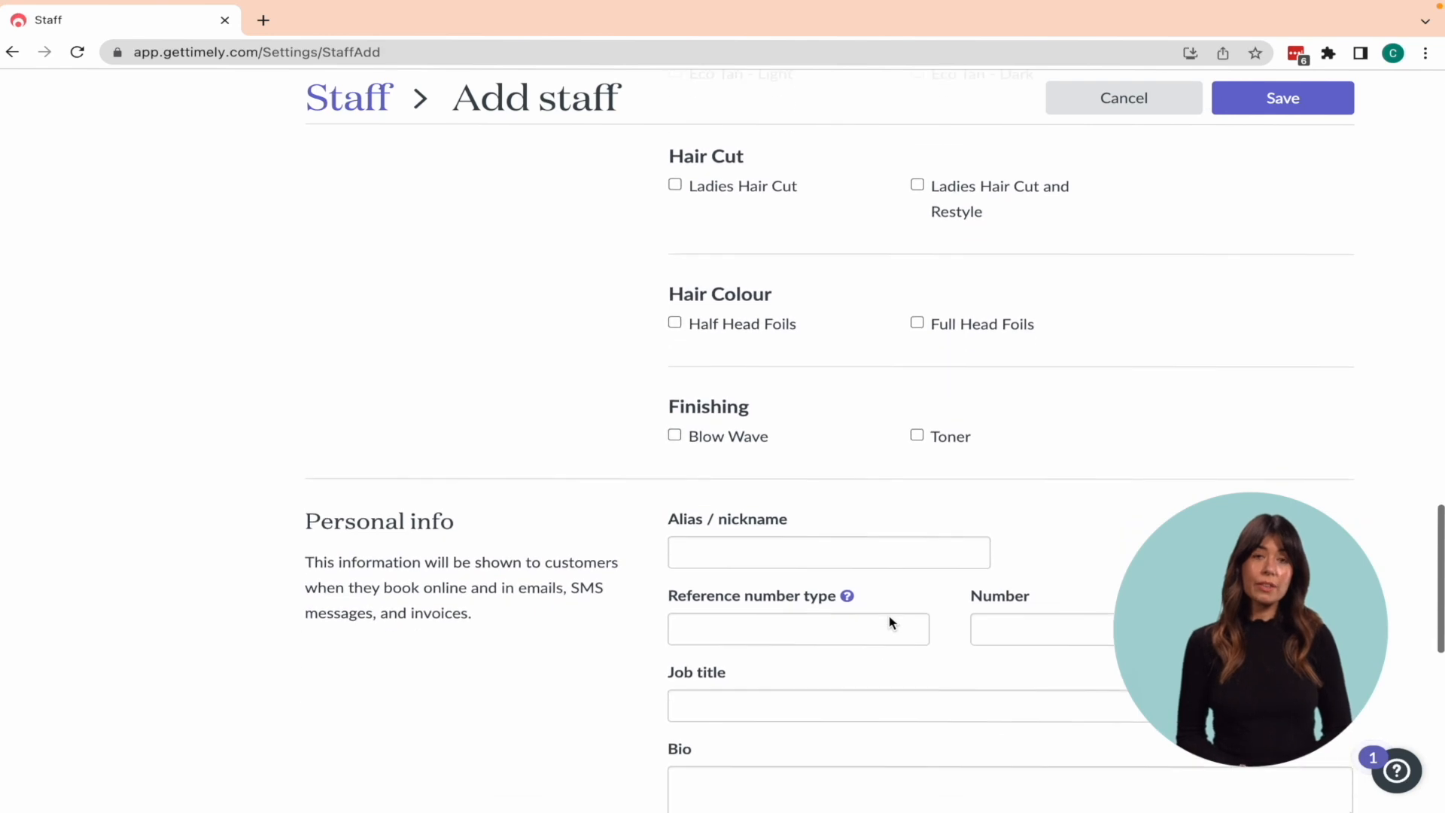
# Fill in alias Kayla, job title Lash Tech, and a bio about voluminous lashes and perfectly shaped brows
pyautogui.scroll(-3)
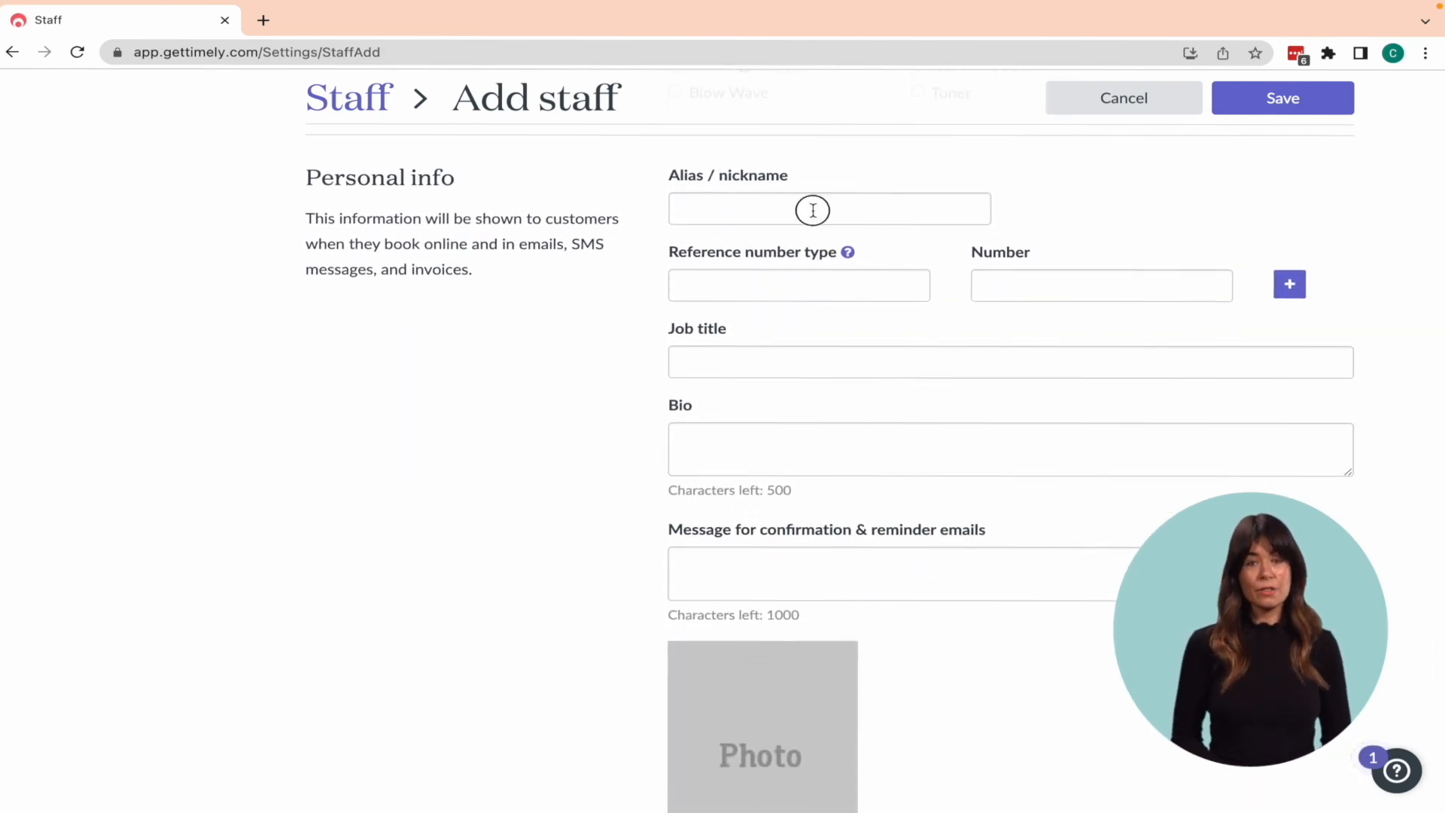
pyautogui.write('Kayla')
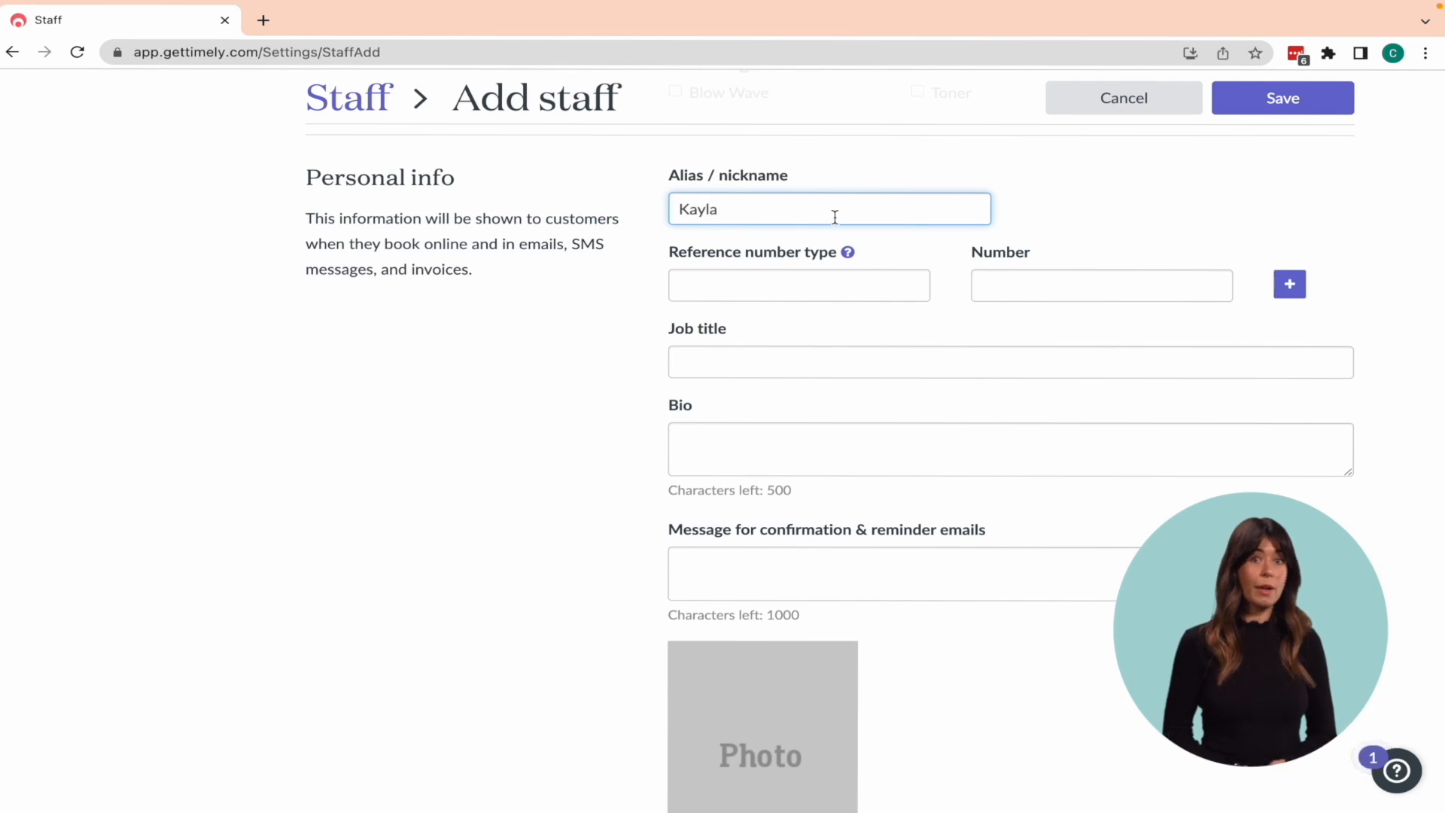
pyautogui.moveTo(733, 386)
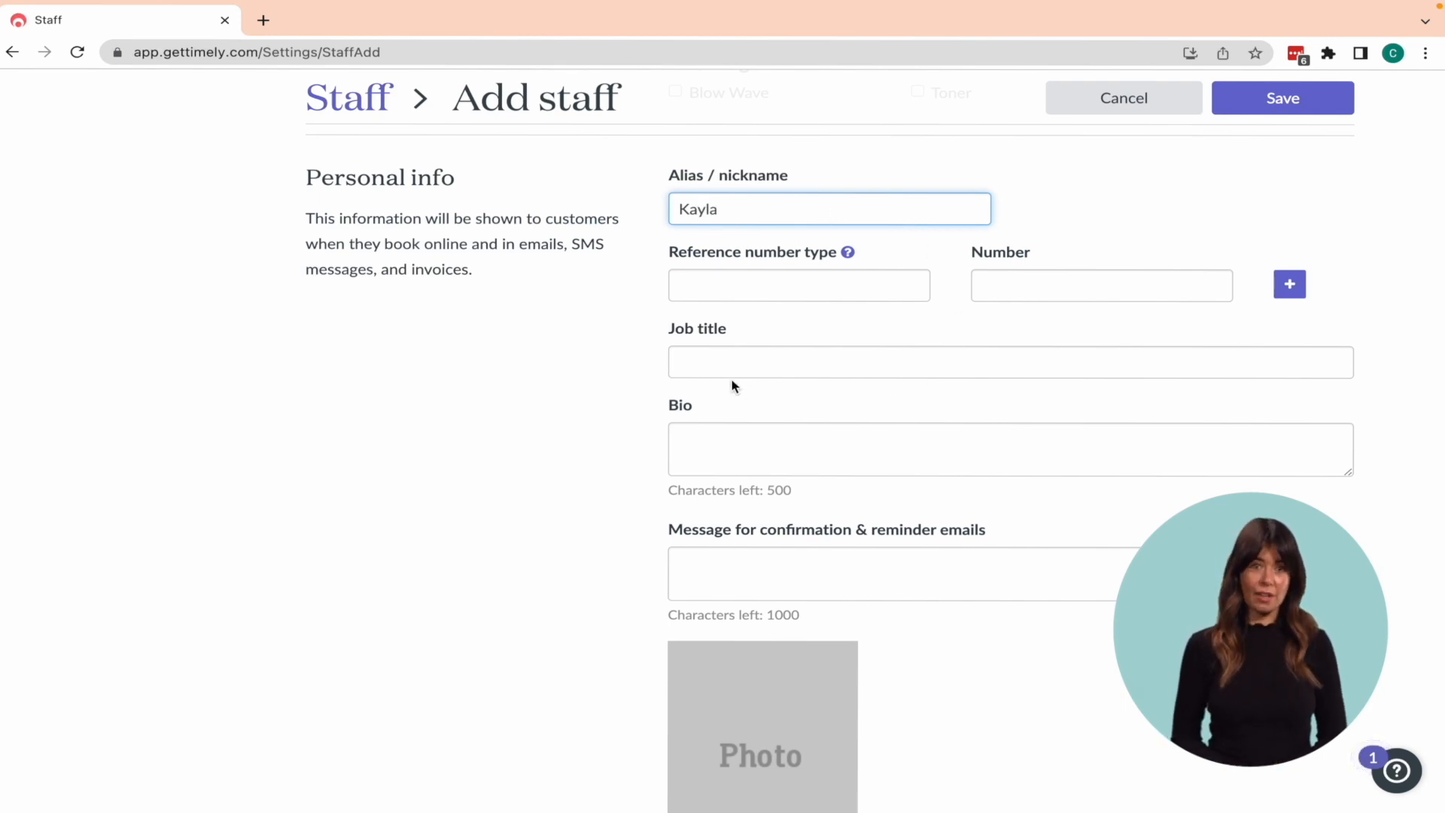
pyautogui.write('Lash Tech')
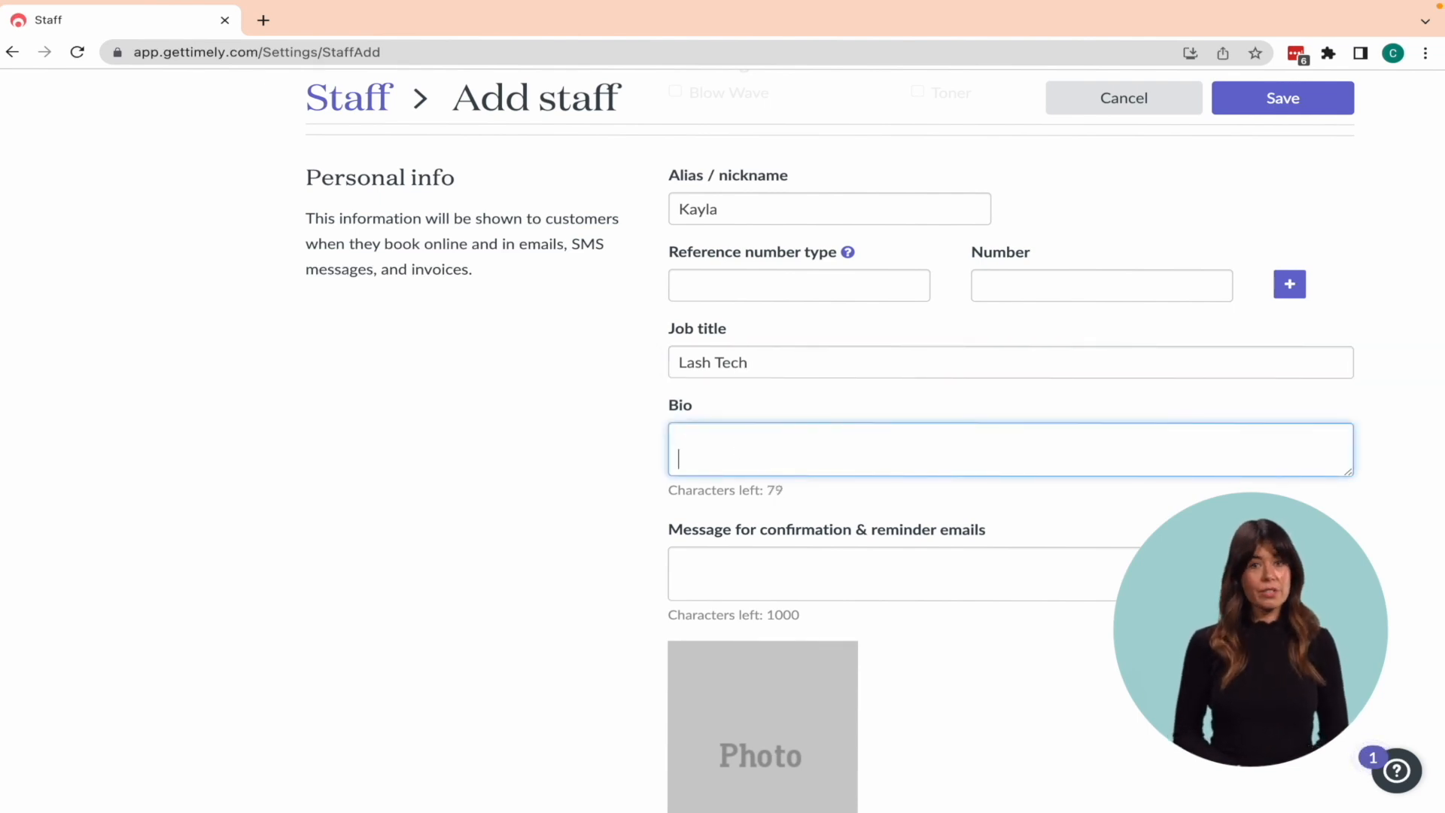
pyautogui.write("tailored solutions for voluminous lashes and perfectly shaped brows. Book an appointment today and let Kayla's expertise transform your look!")
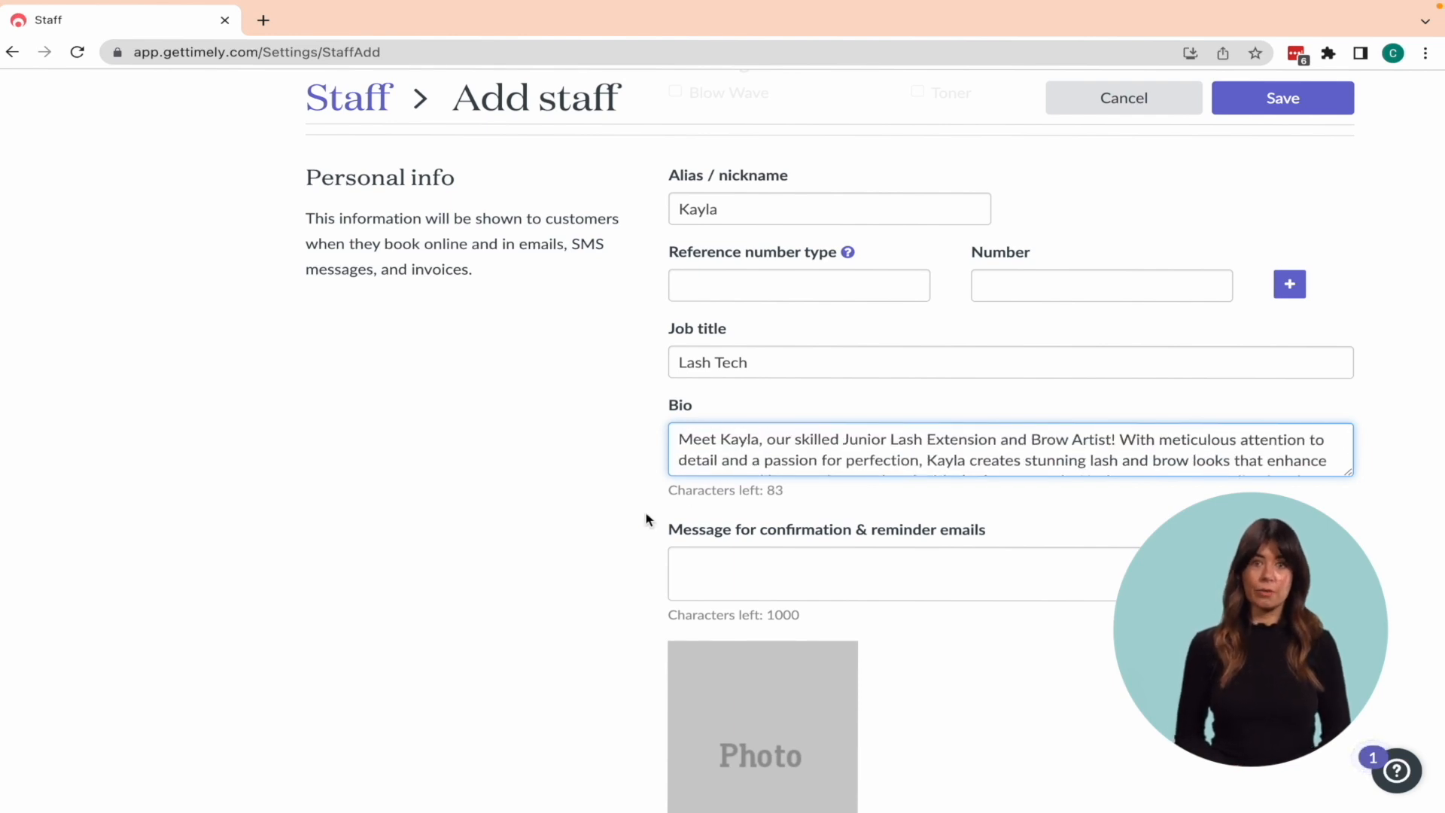
pyautogui.scroll(-3)
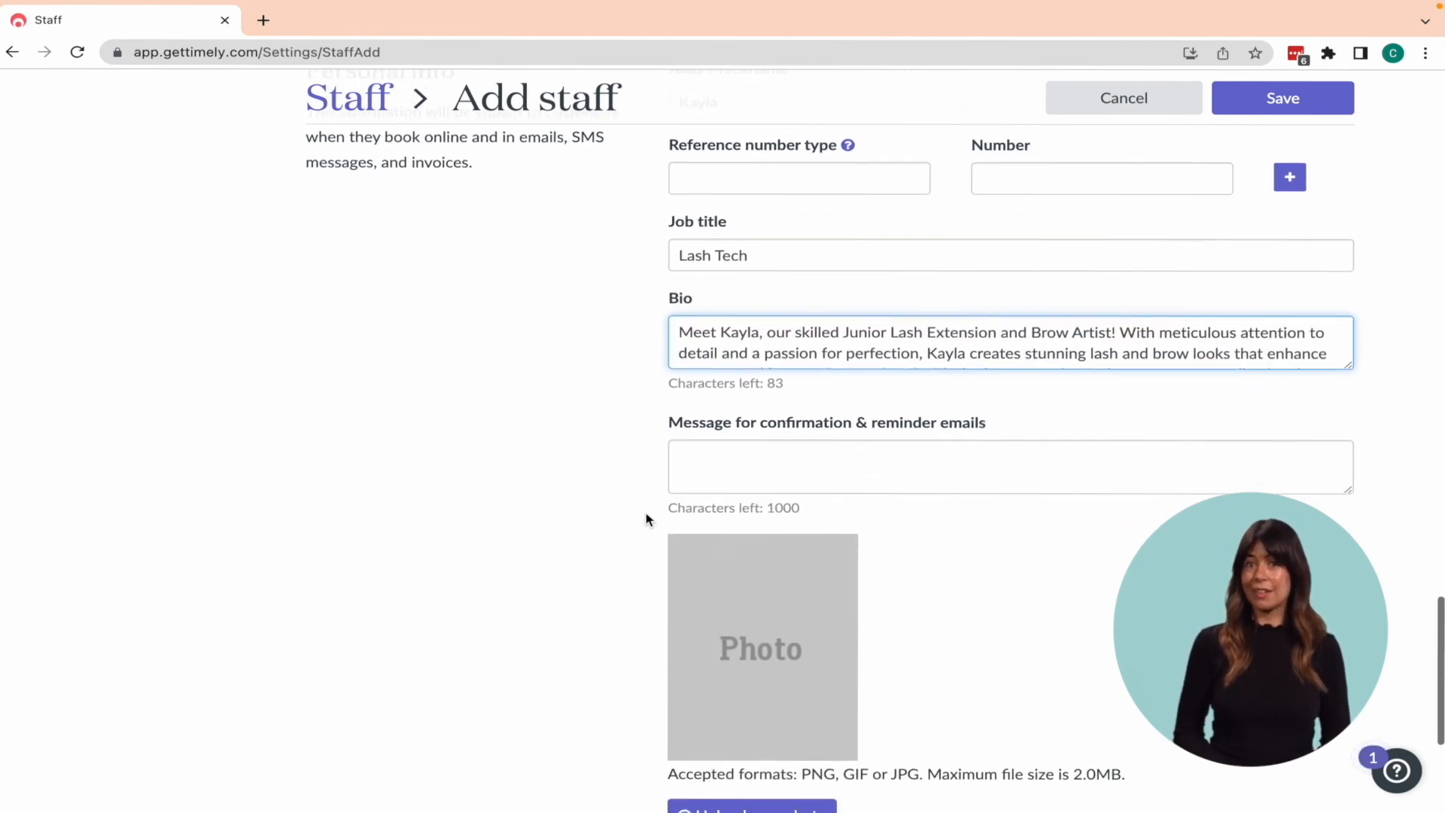
pyautogui.scroll(-3)
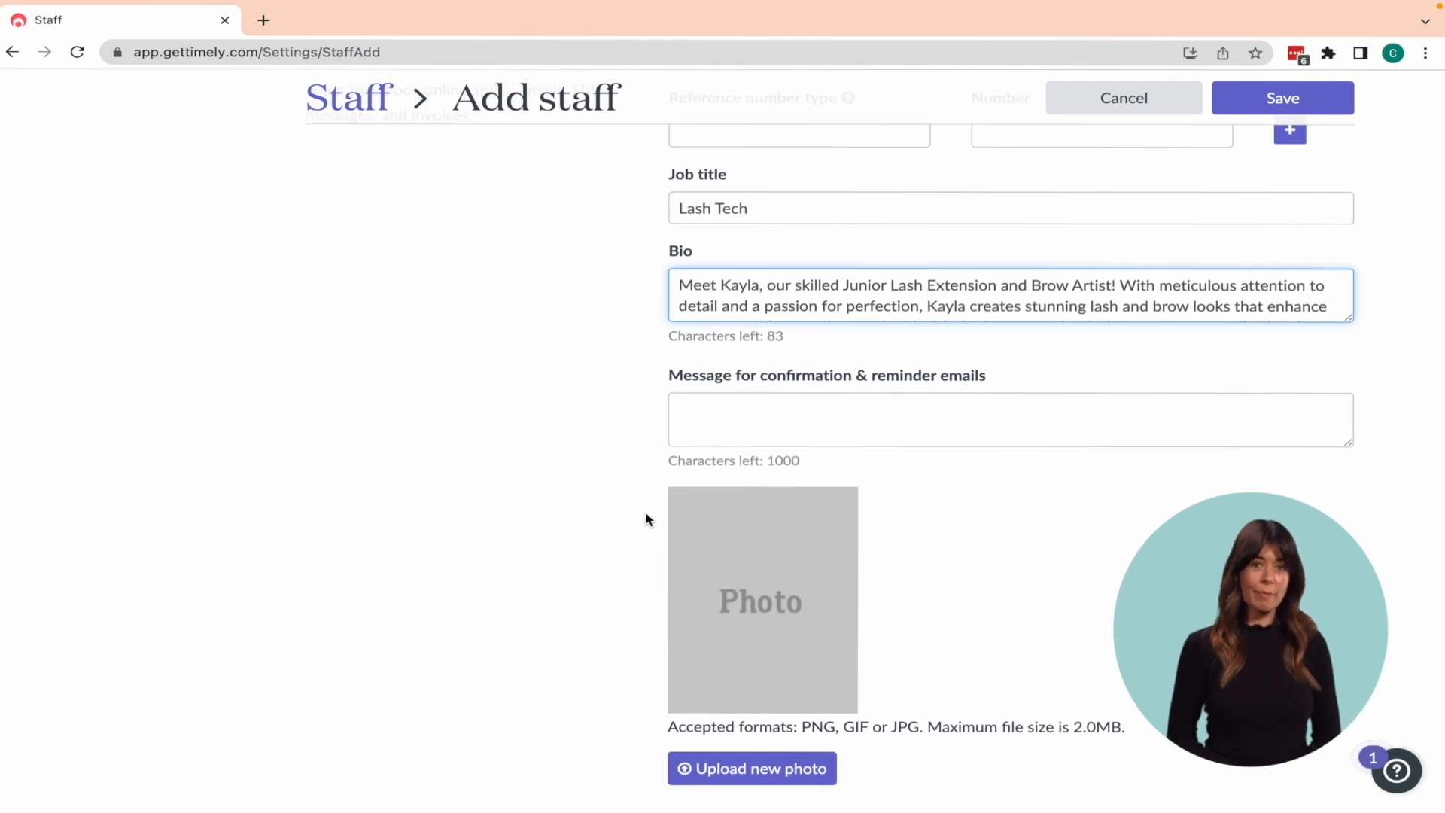
pyautogui.scroll(-3)
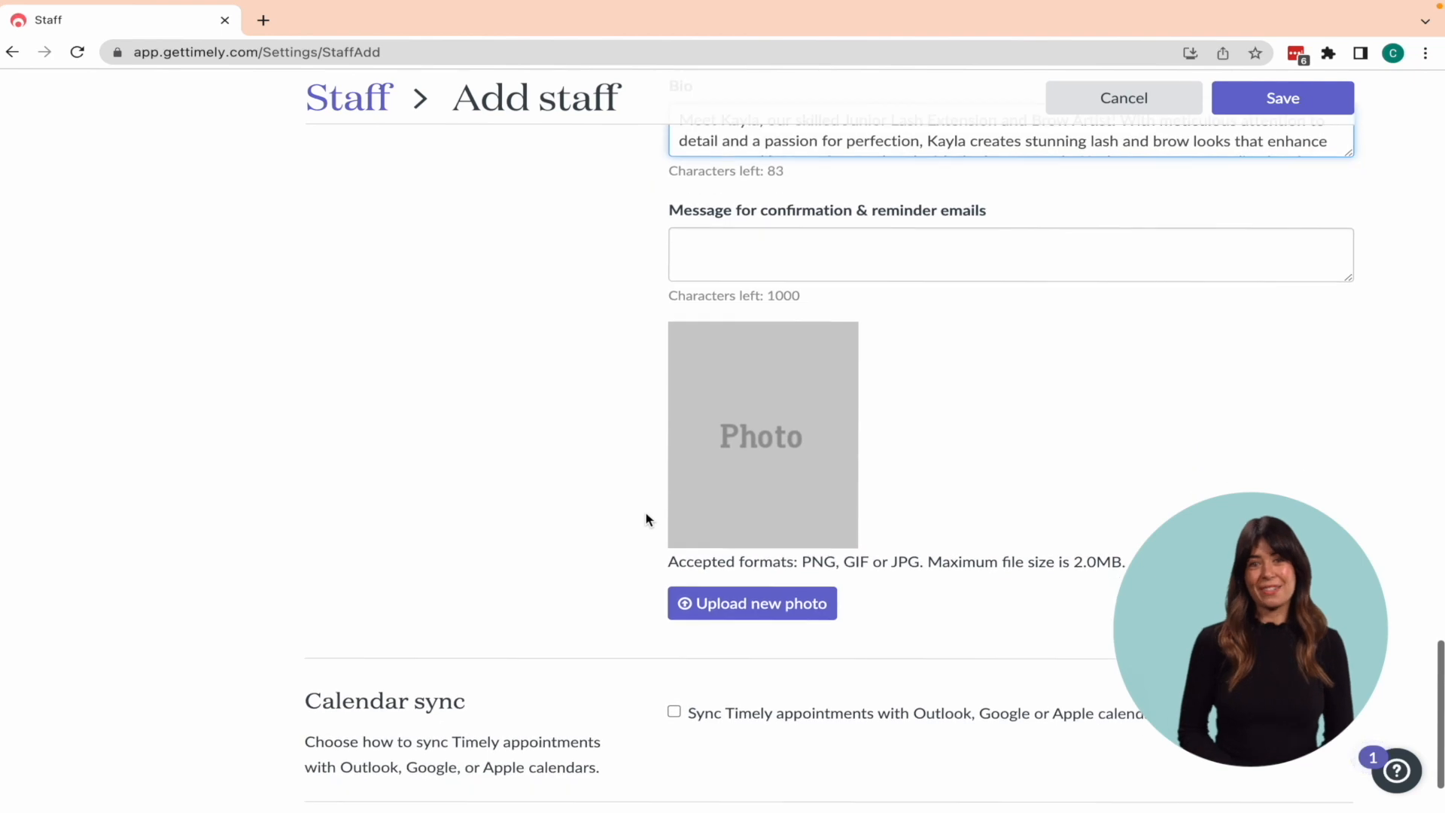
# Upload the Kayla portrait from Downloads as her profile photo
pyautogui.click(752, 603)
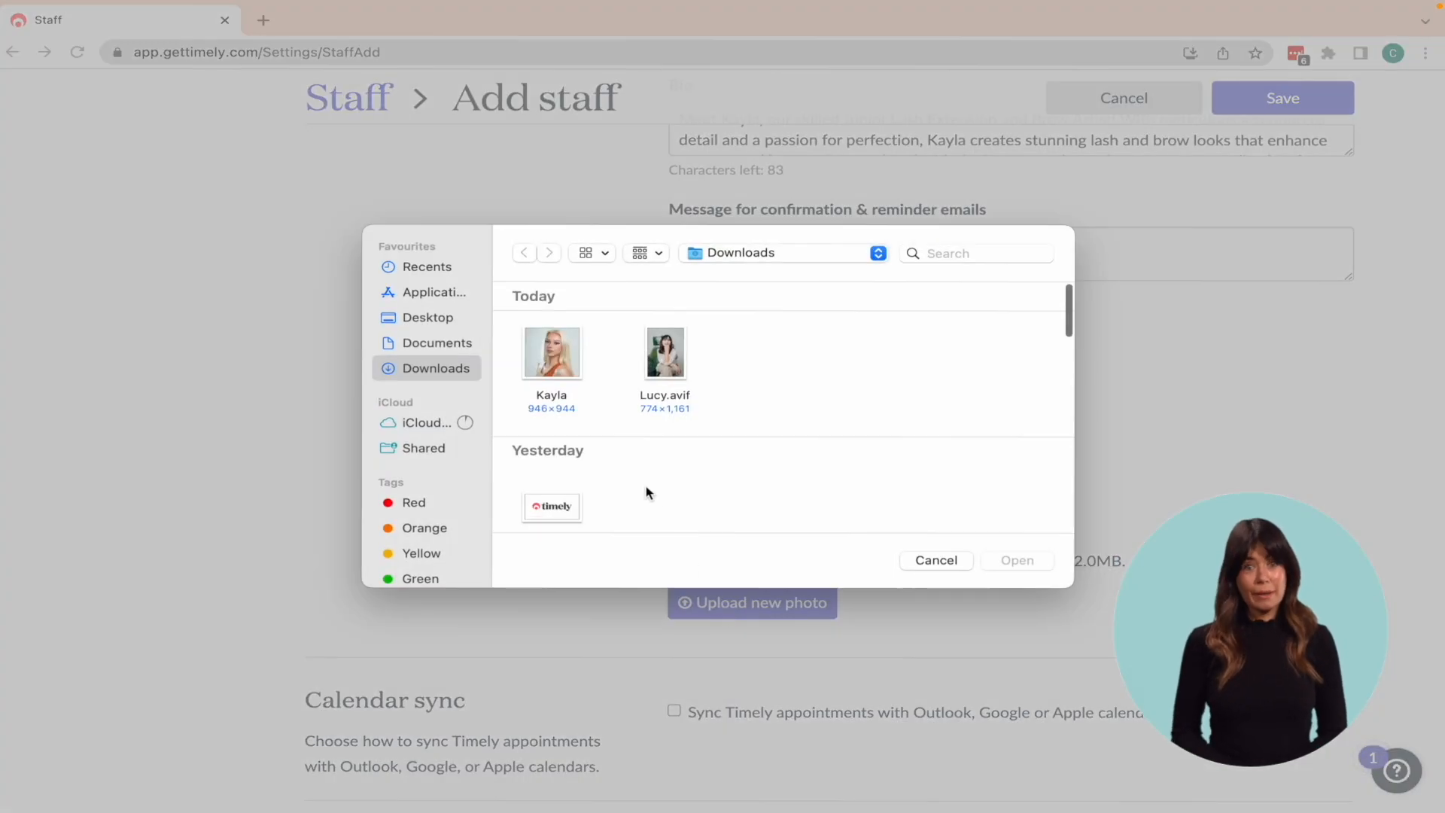
pyautogui.click(551, 352)
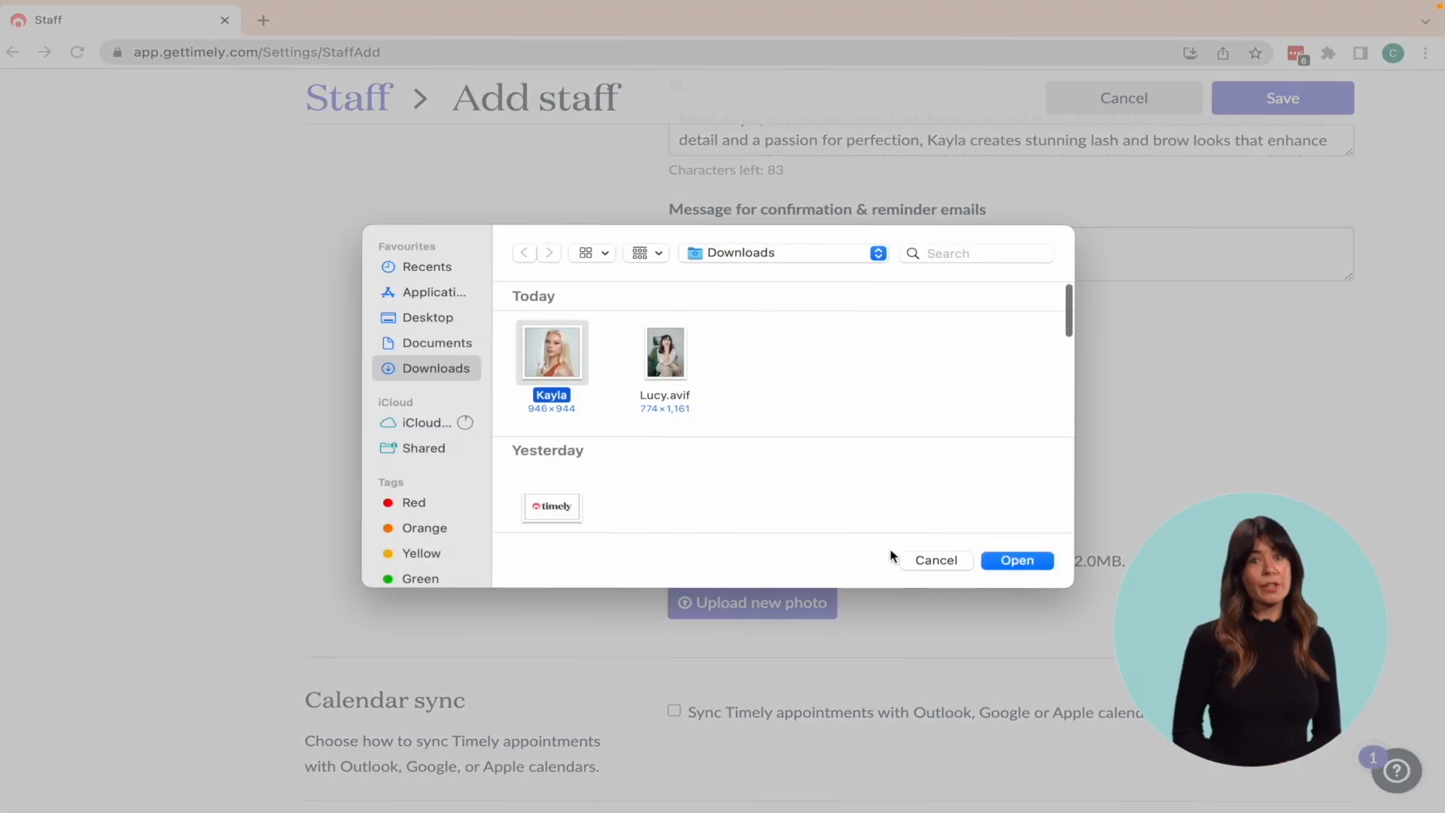
pyautogui.click(1017, 560)
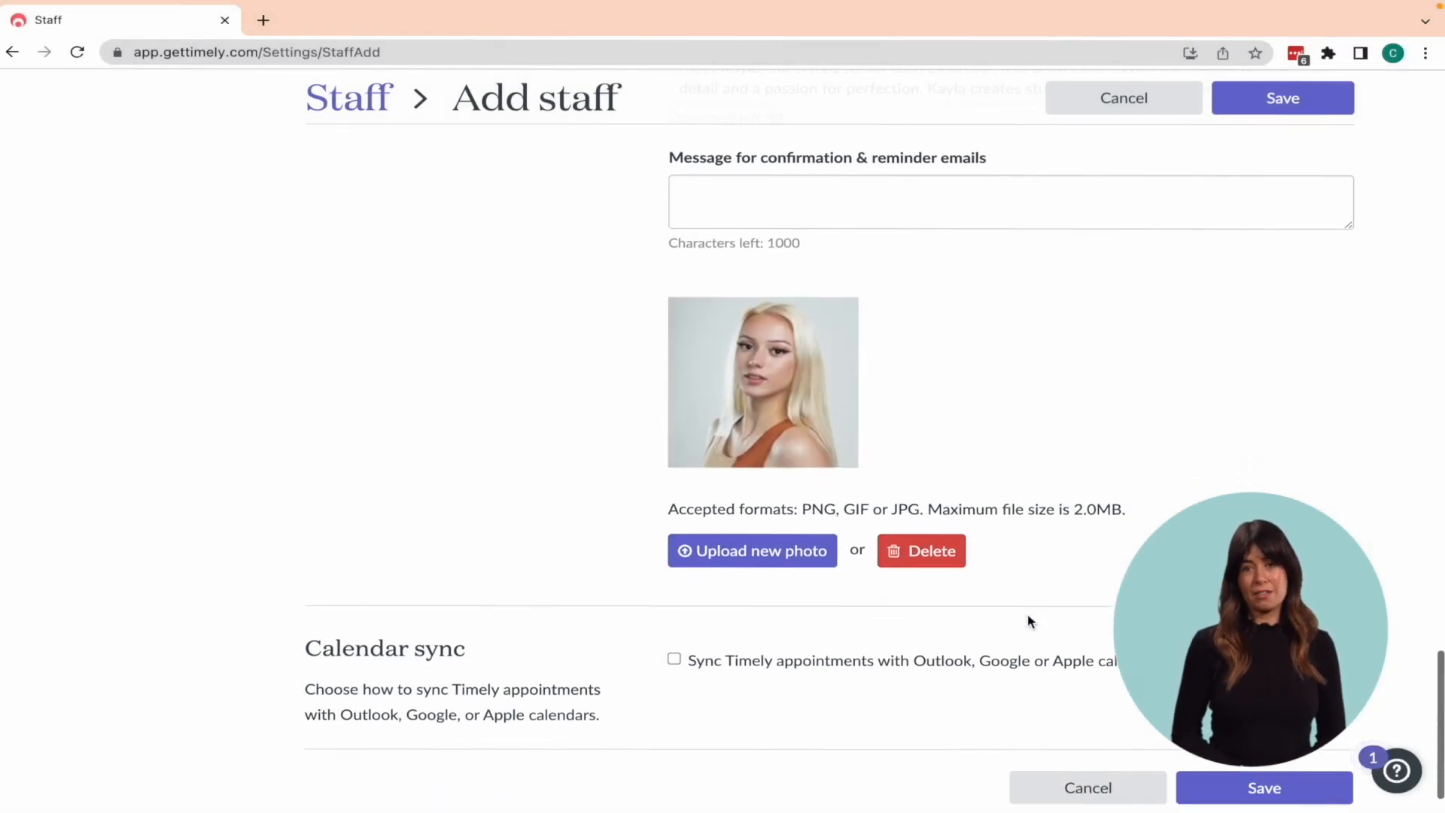
pyautogui.scroll(-3)
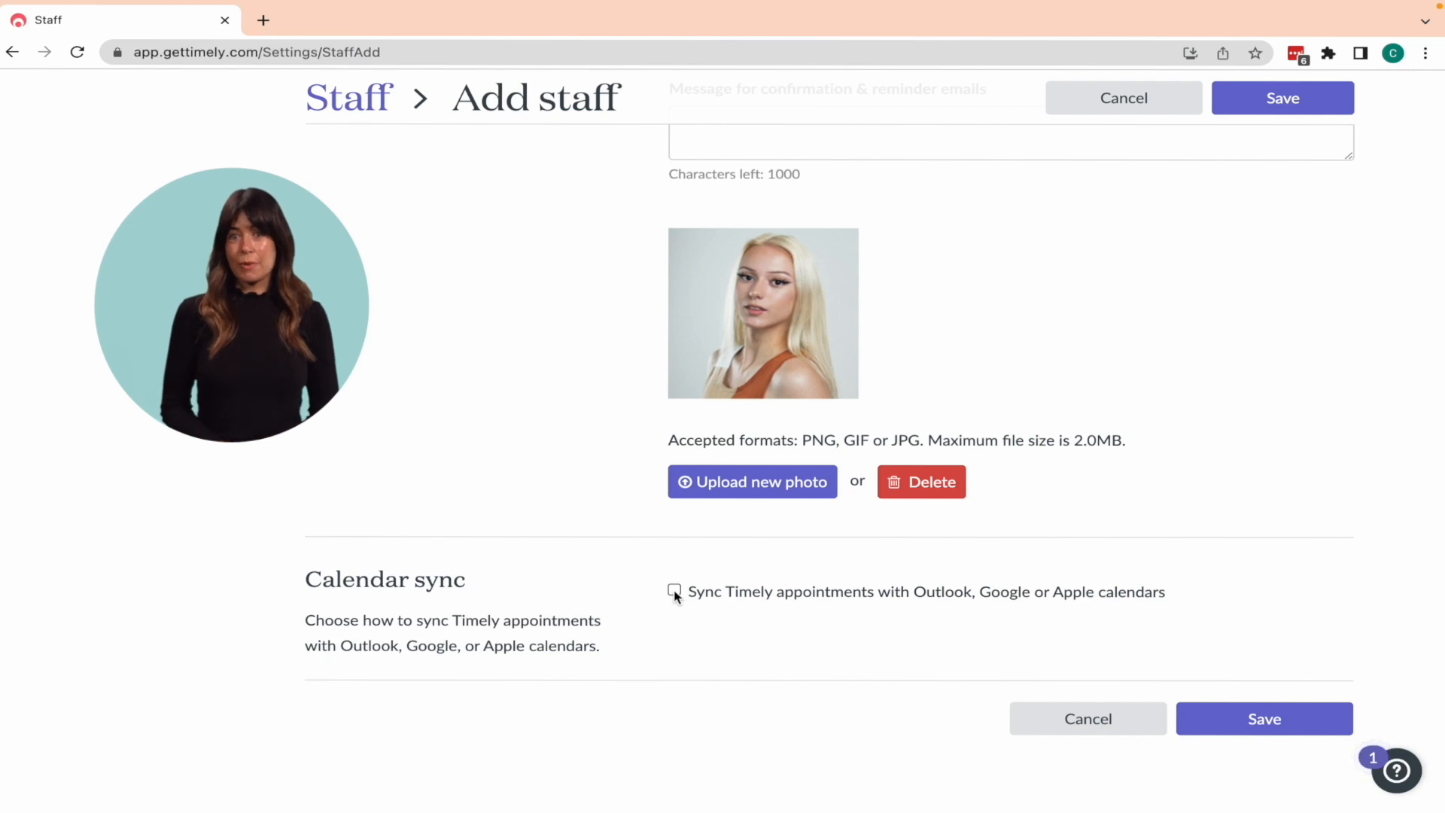
# Turn on calendar sync, review the feed URL and customer attendee option, then leave sync settings reviewed
pyautogui.click(673, 591)
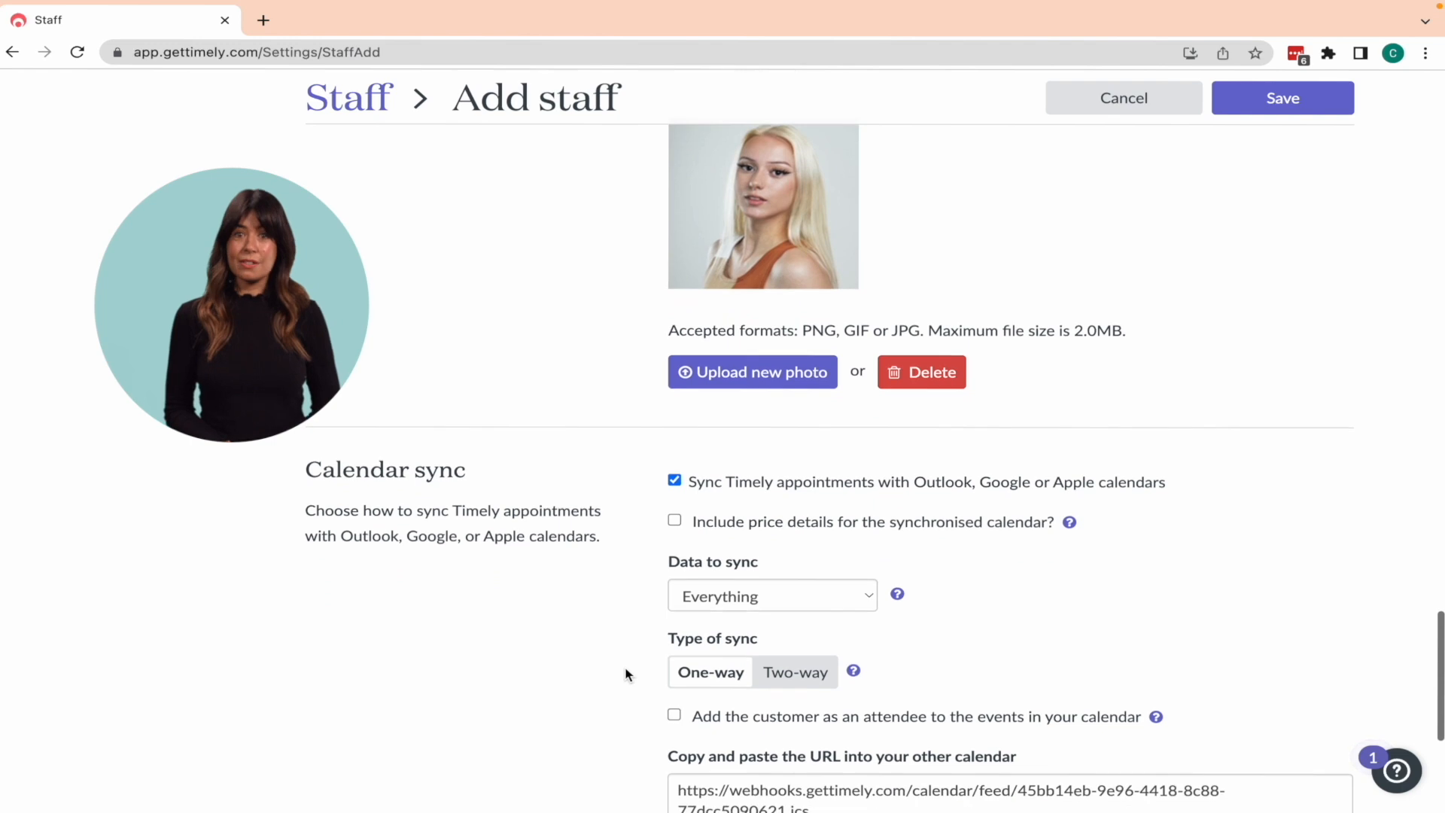
pyautogui.scroll(-3)
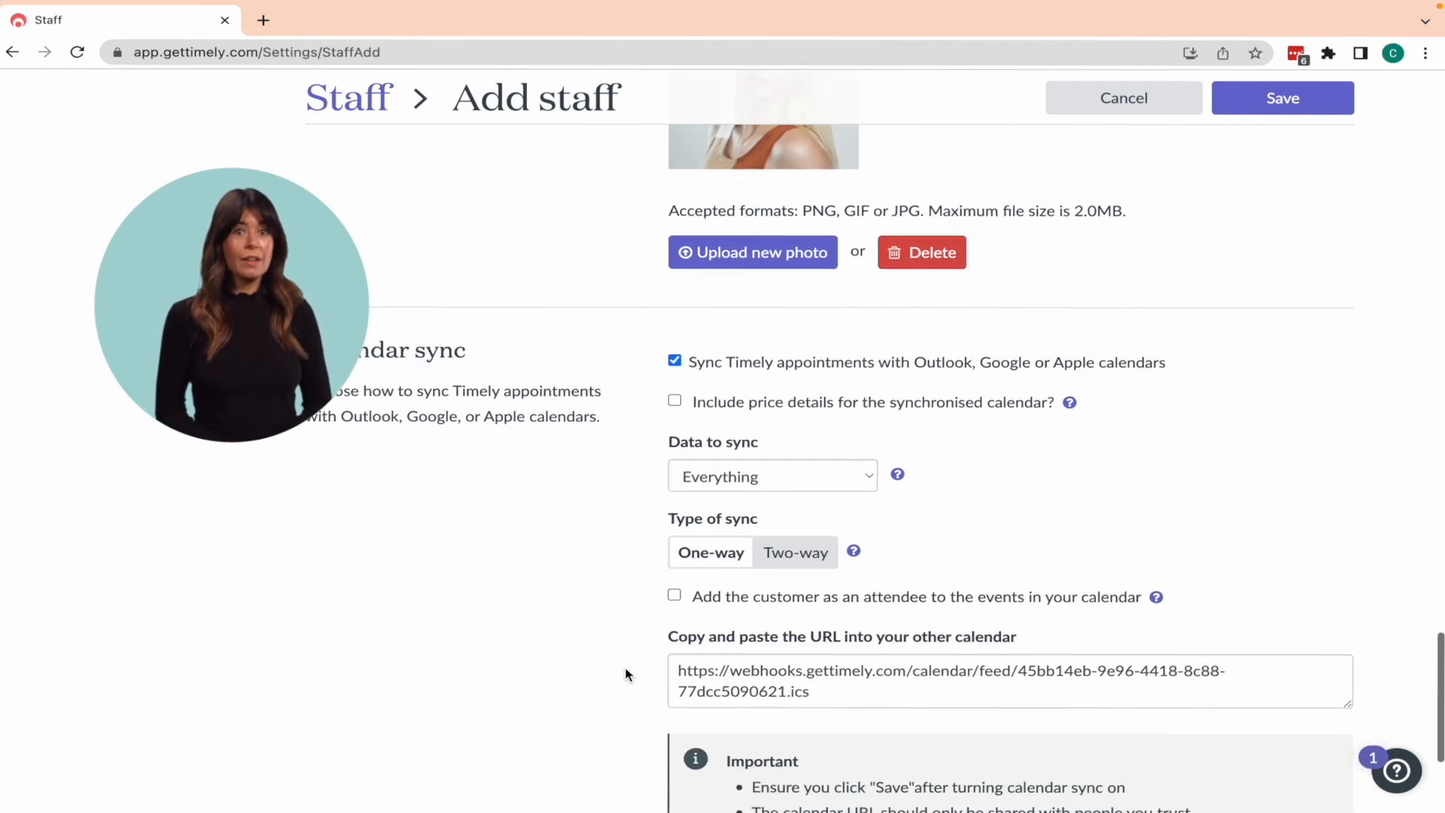
pyautogui.scroll(-3)
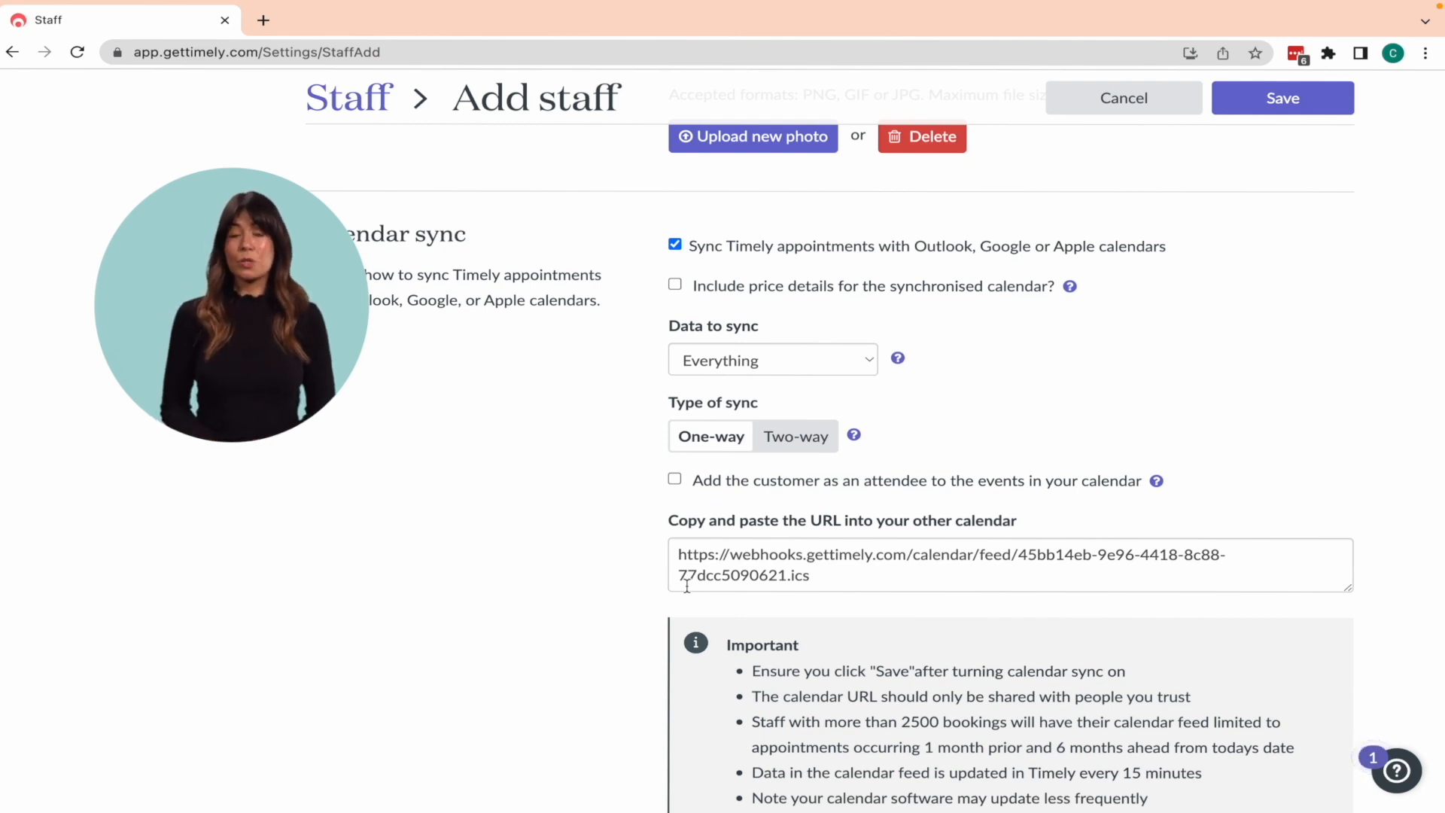
pyautogui.click(795, 436)
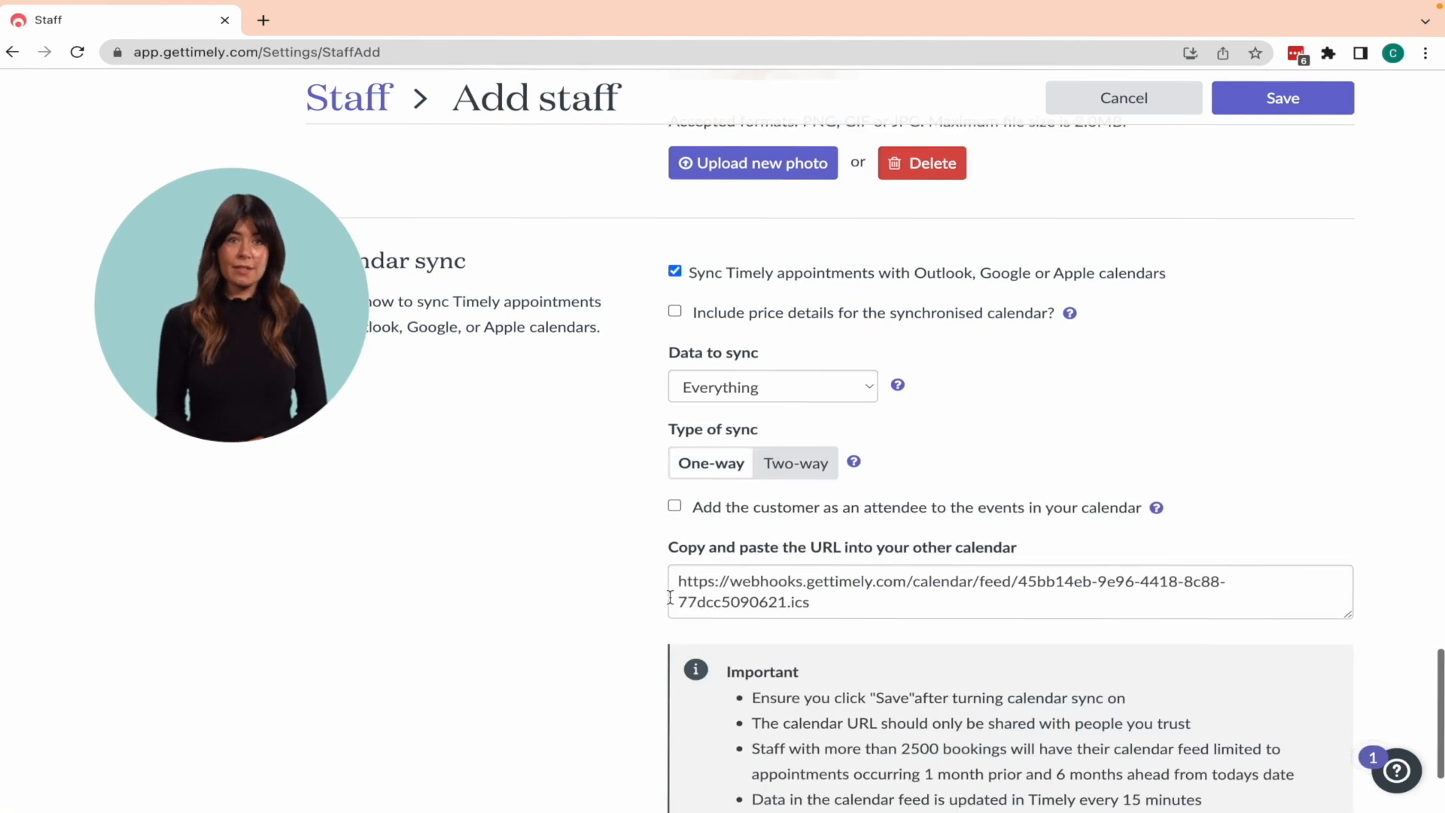
pyautogui.scroll(-3)
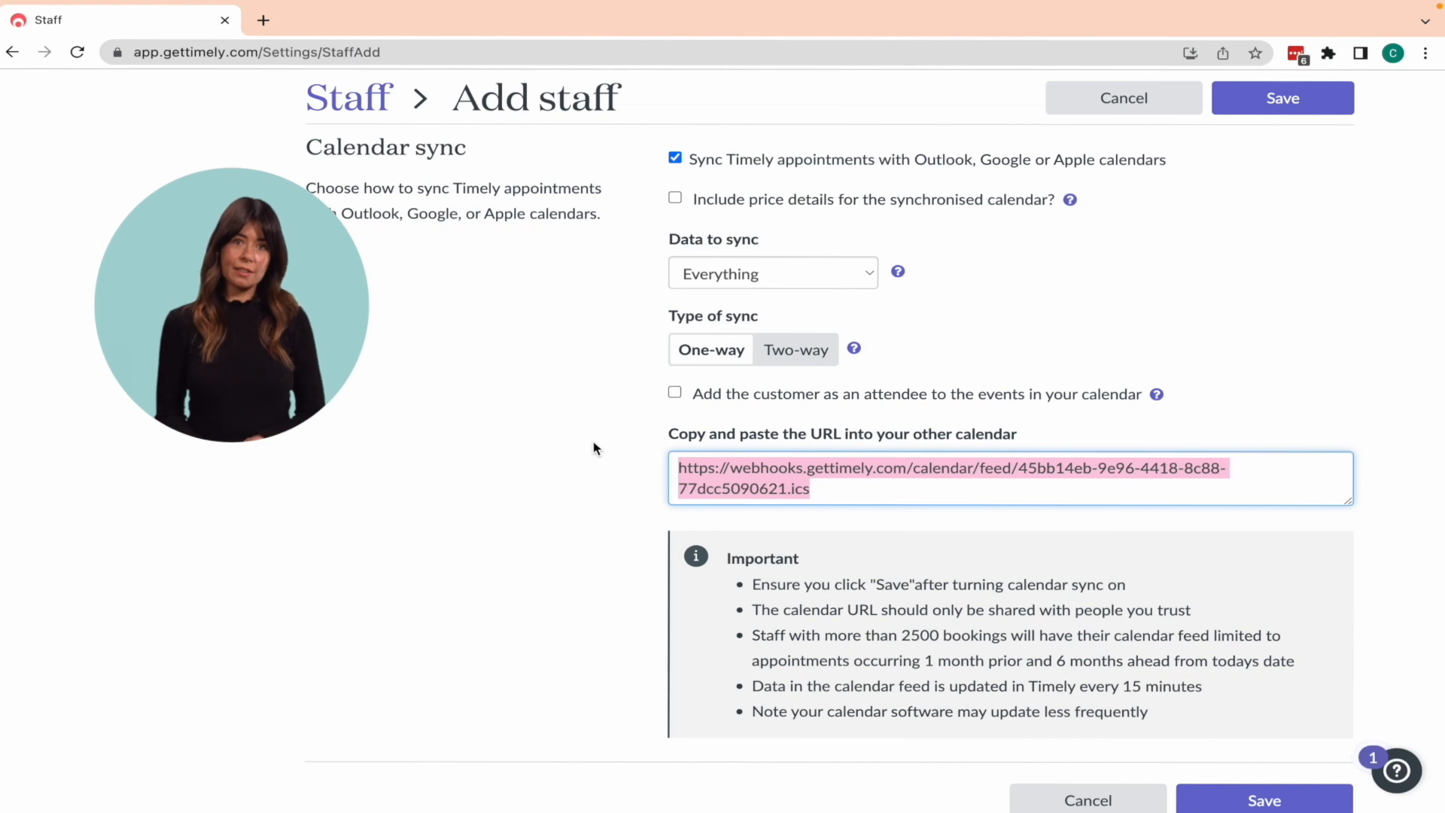
pyautogui.moveTo(617, 439)
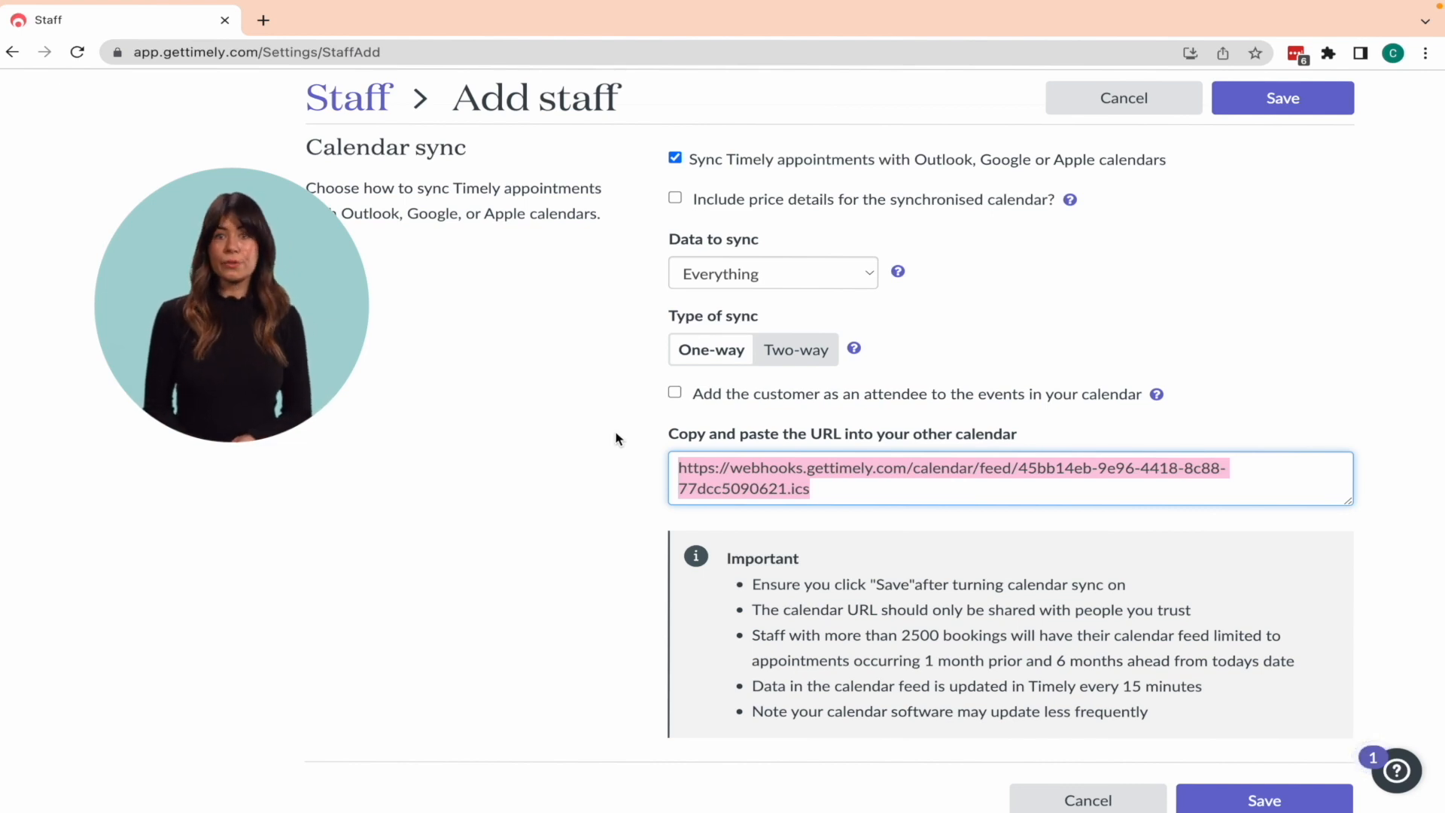
pyautogui.click(675, 394)
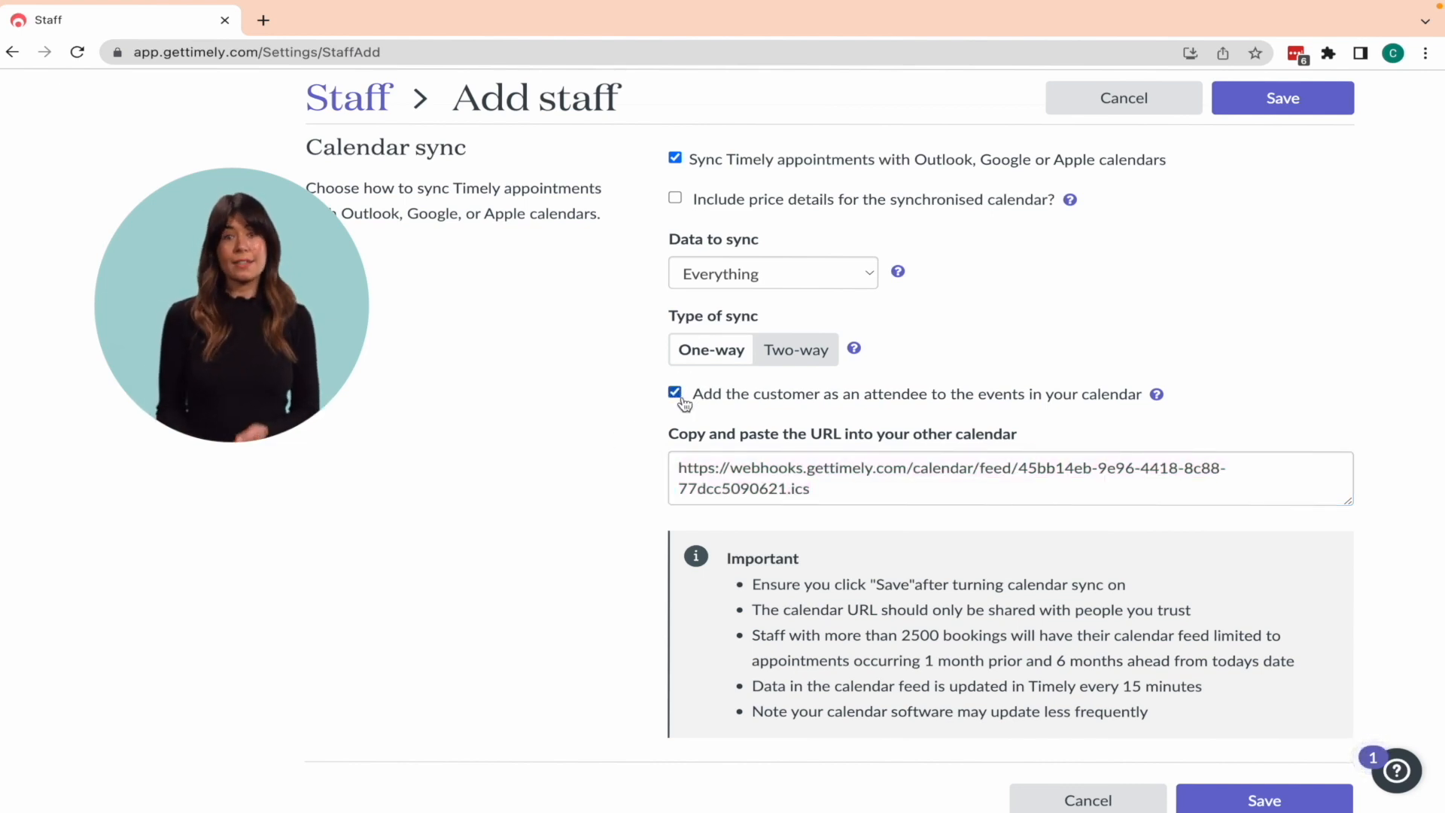
pyautogui.scroll(-3)
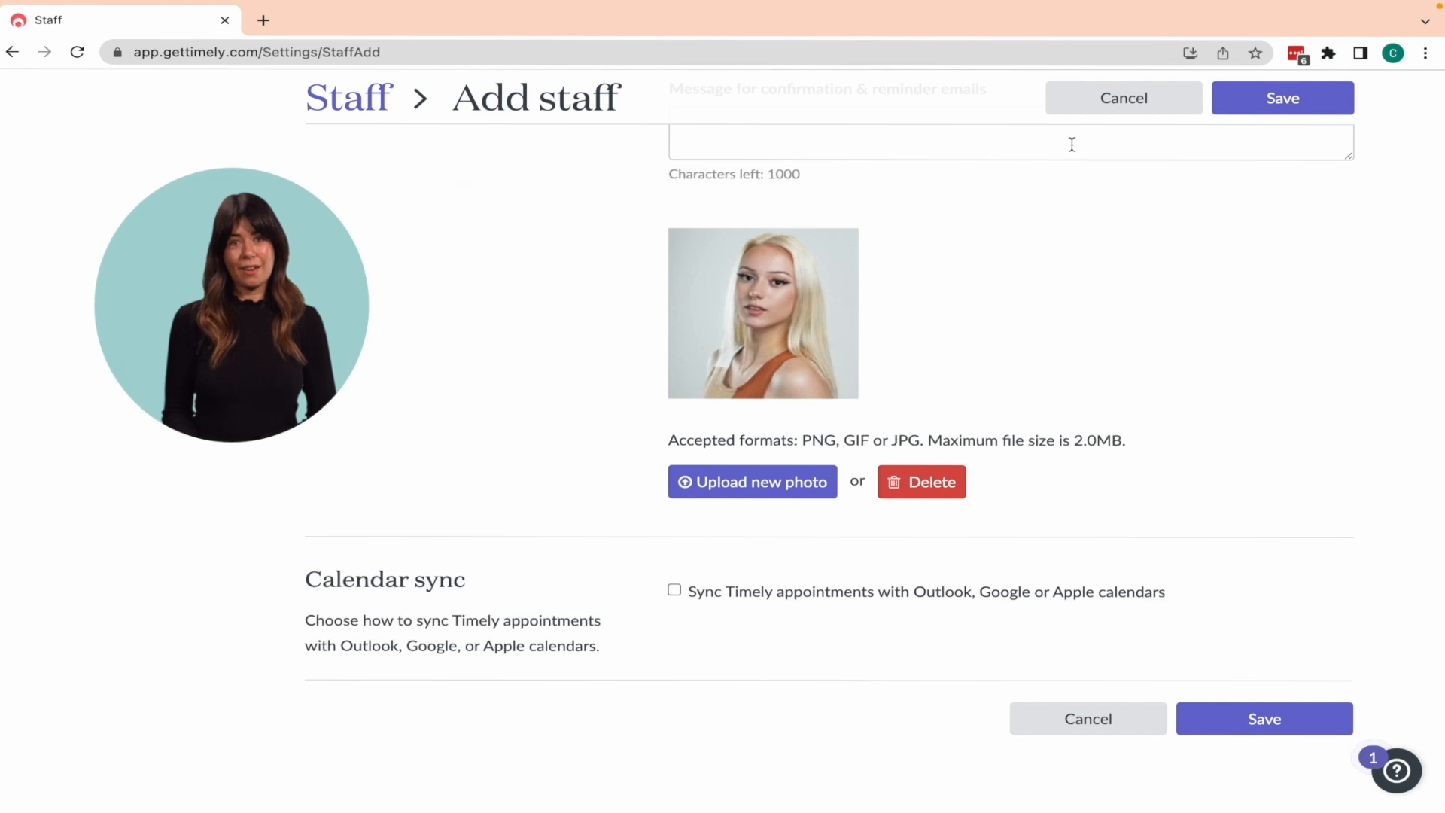
# Save the new staff member and reach her edit page with the working hours reminder
pyautogui.click(1282, 98)
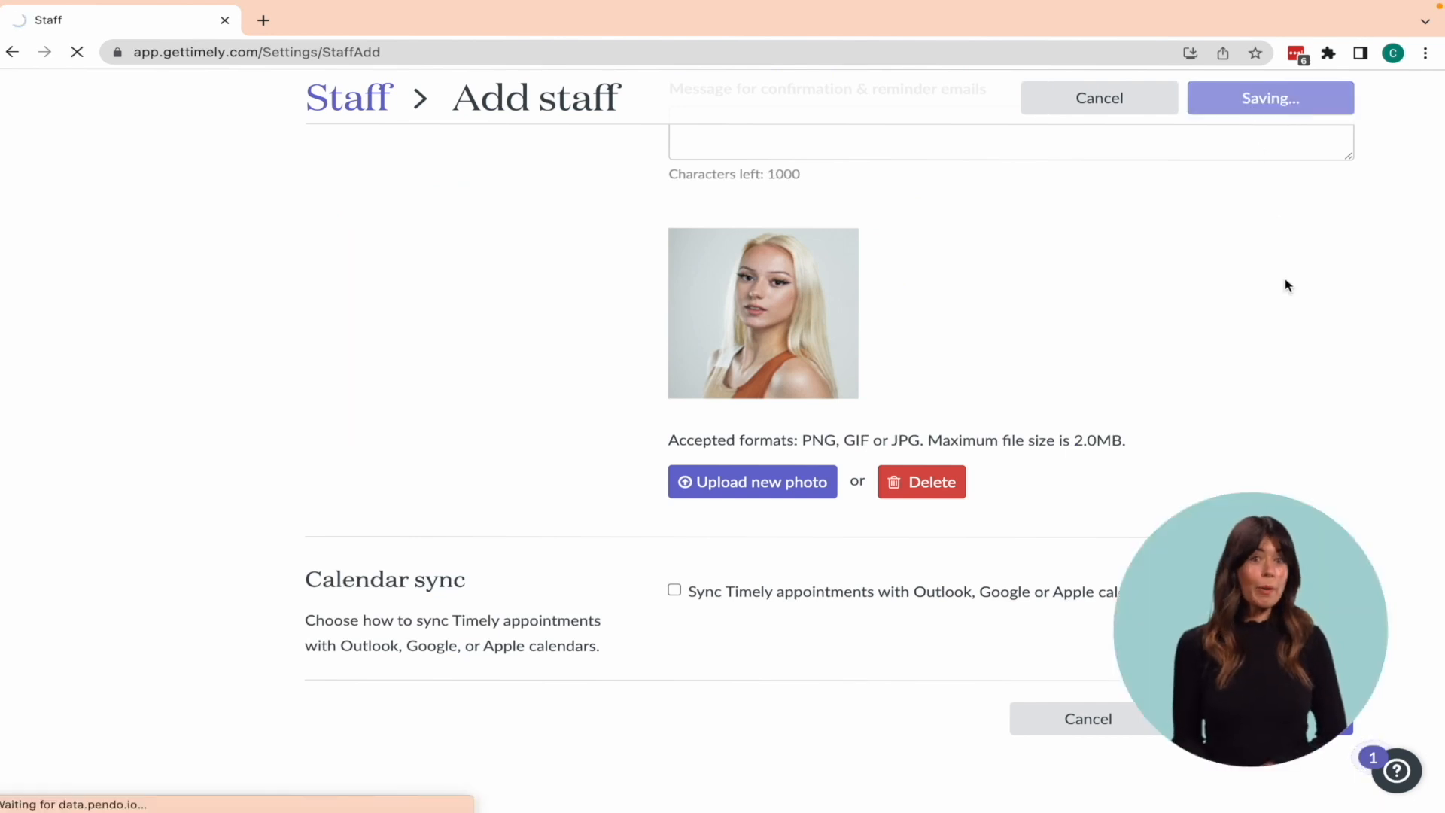
pyautogui.click(1270, 98)
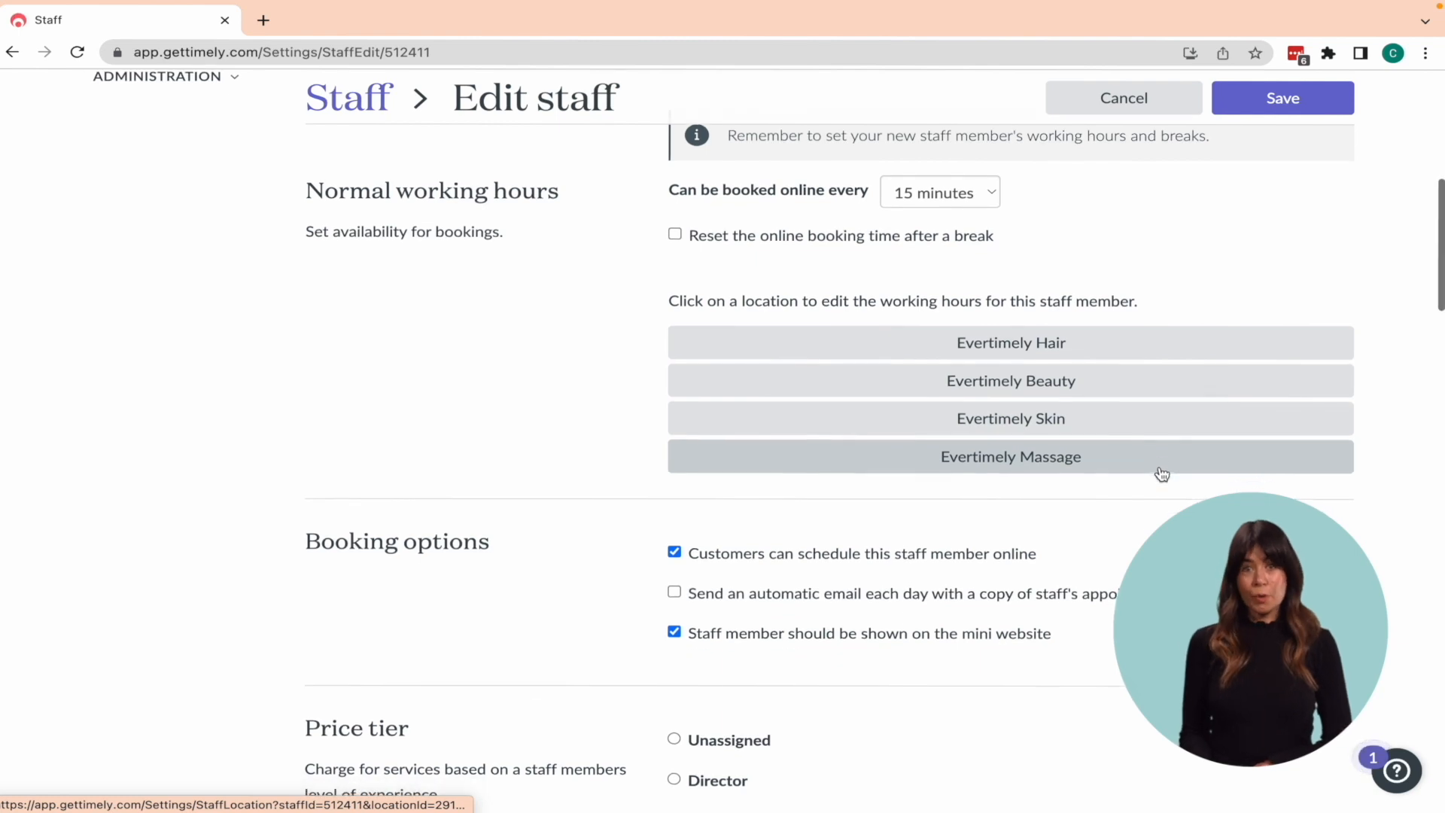
# Set Evertimely Beauty working days to Wednesday through Sunday, 9am–5pm, with Tuesday left off
pyautogui.click(1010, 380)
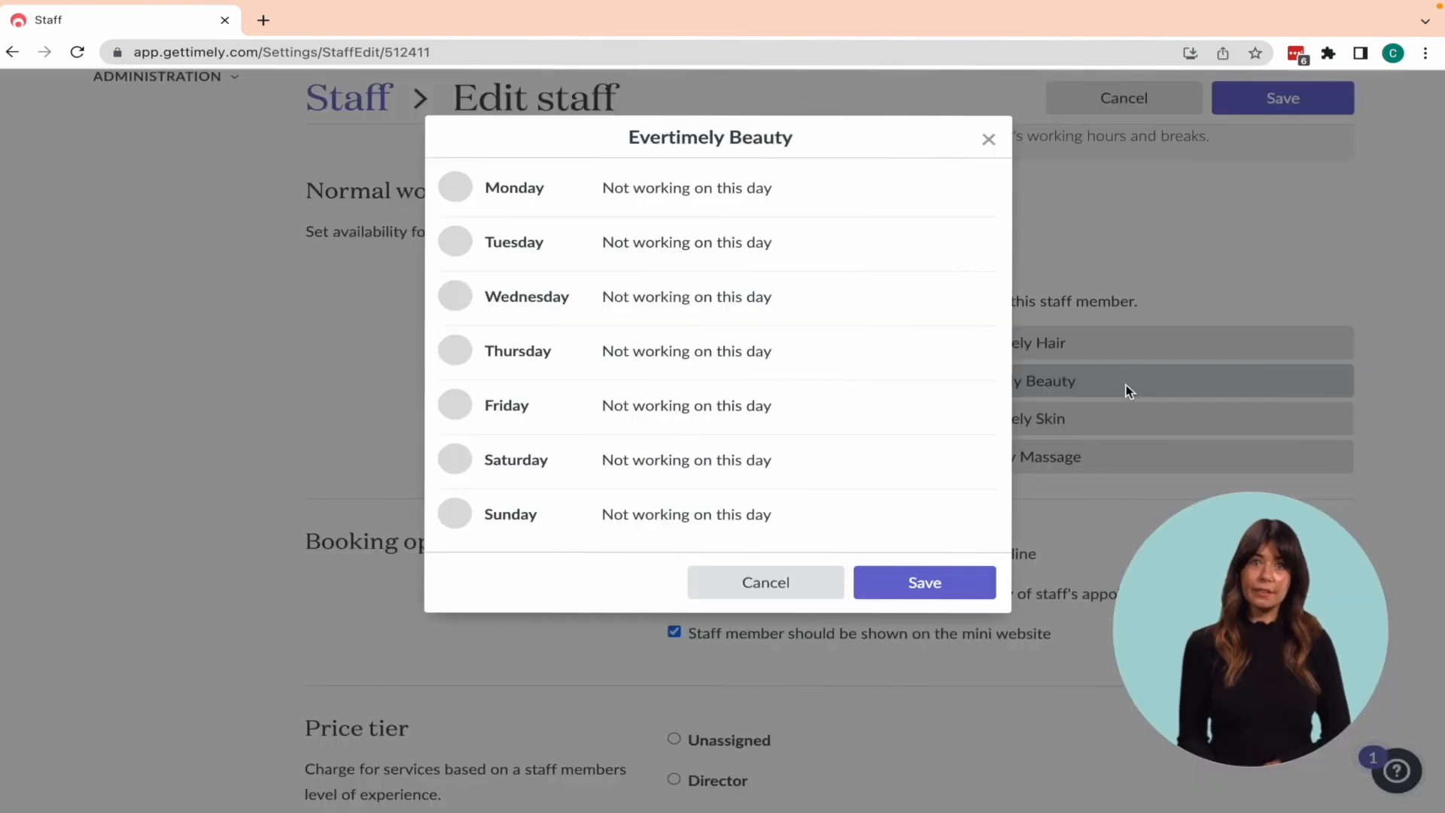
pyautogui.click(455, 241)
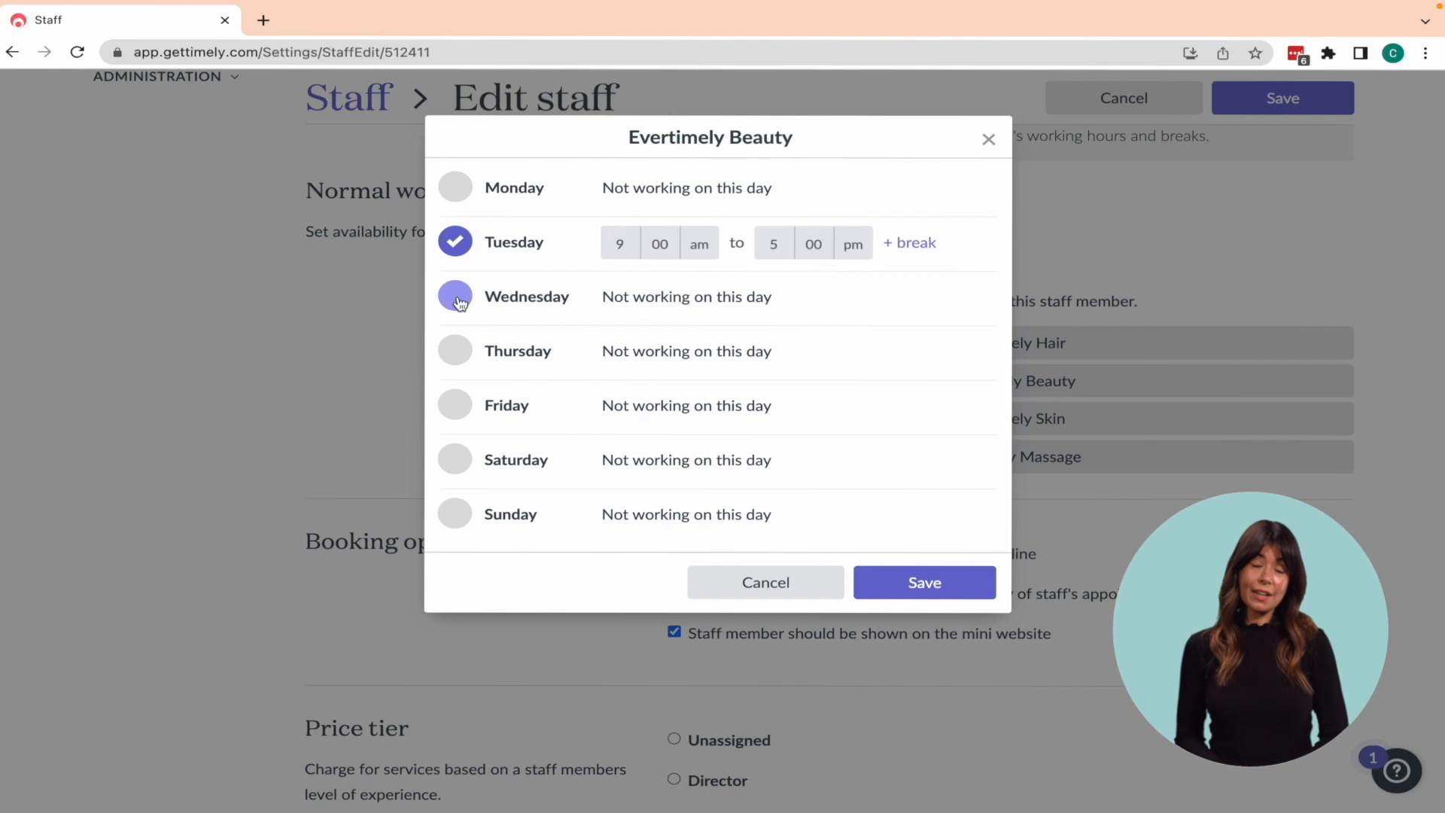
pyautogui.click(455, 296)
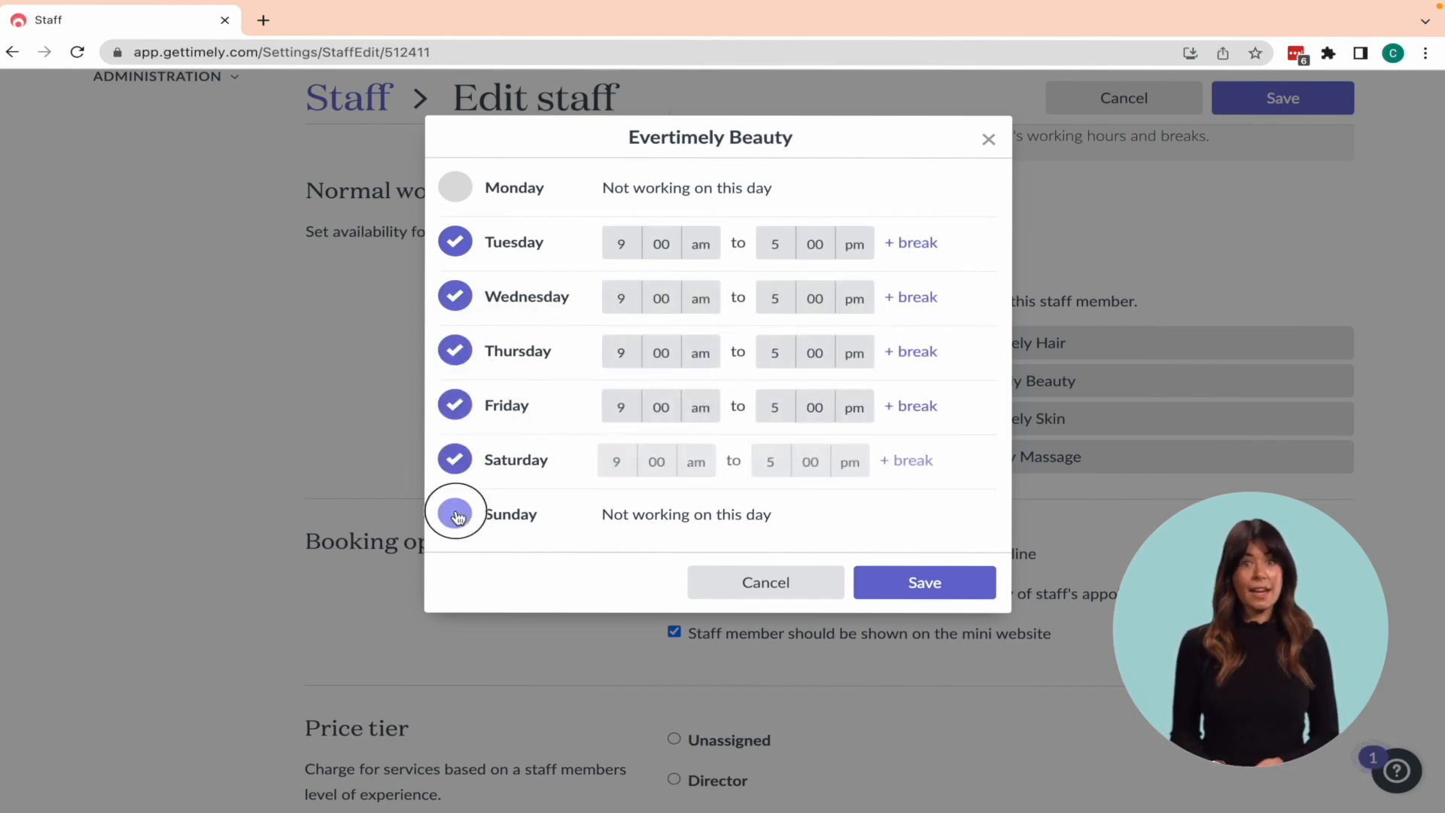
pyautogui.click(454, 514)
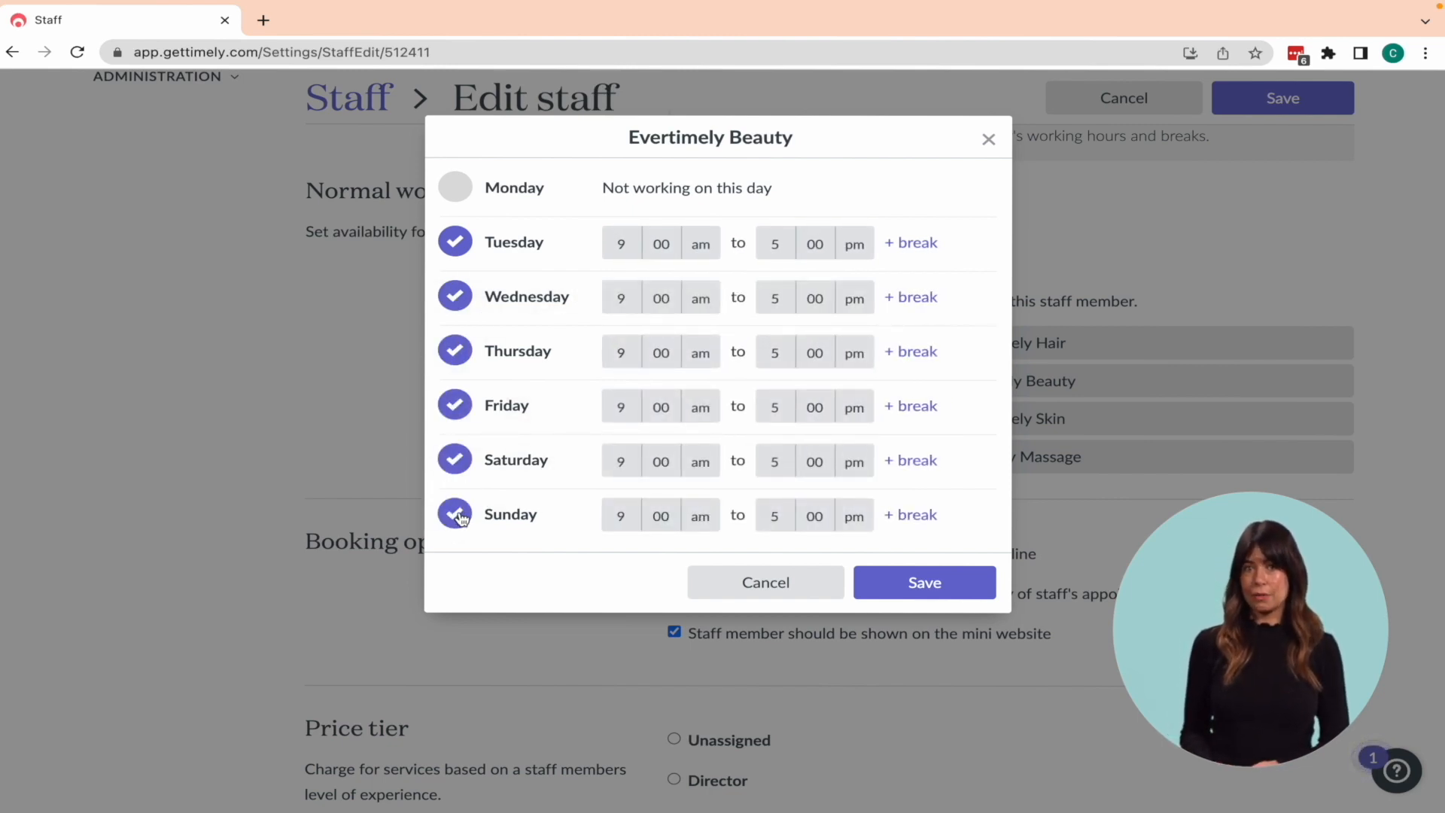
pyautogui.click(455, 241)
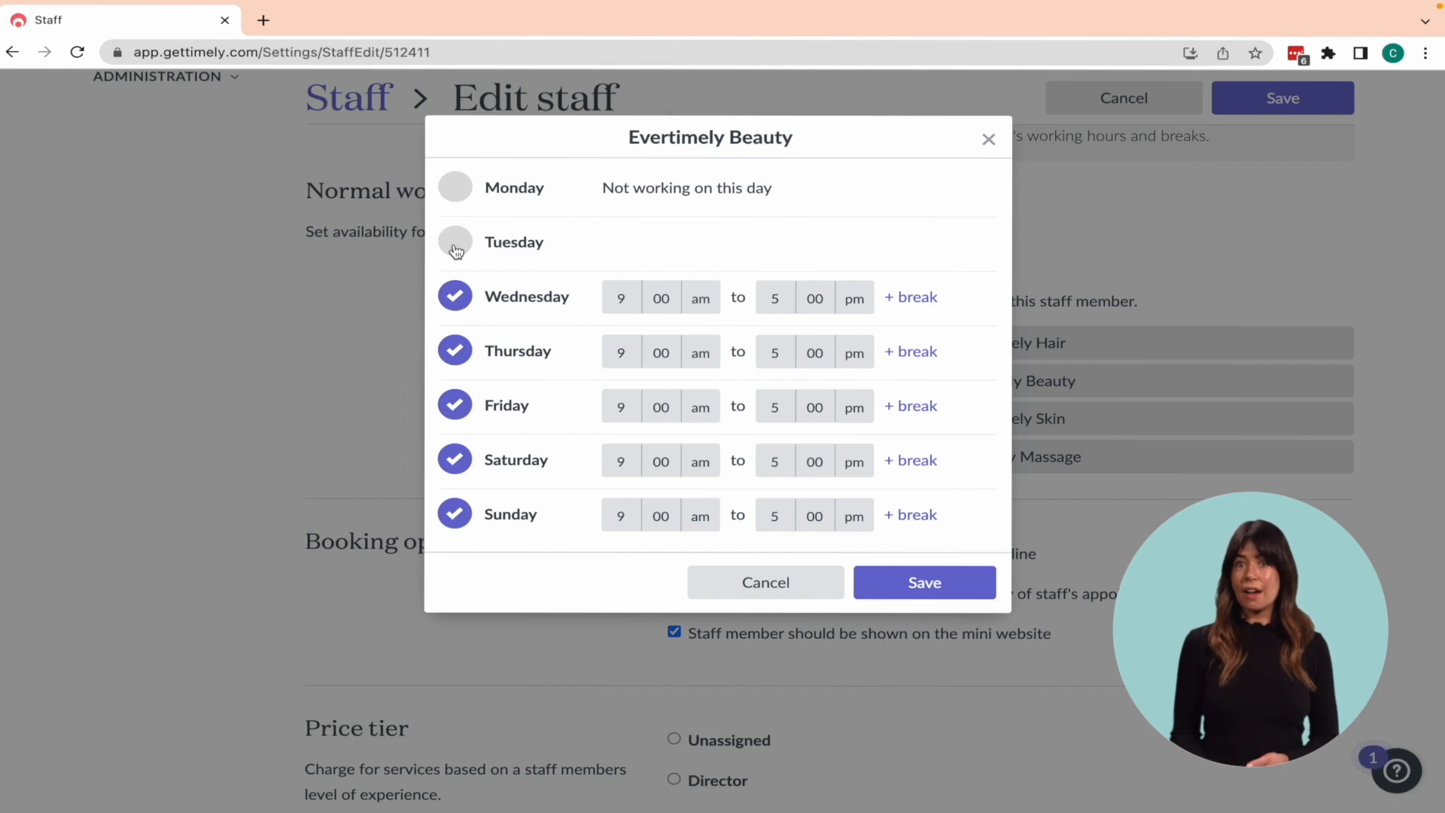
pyautogui.click(454, 242)
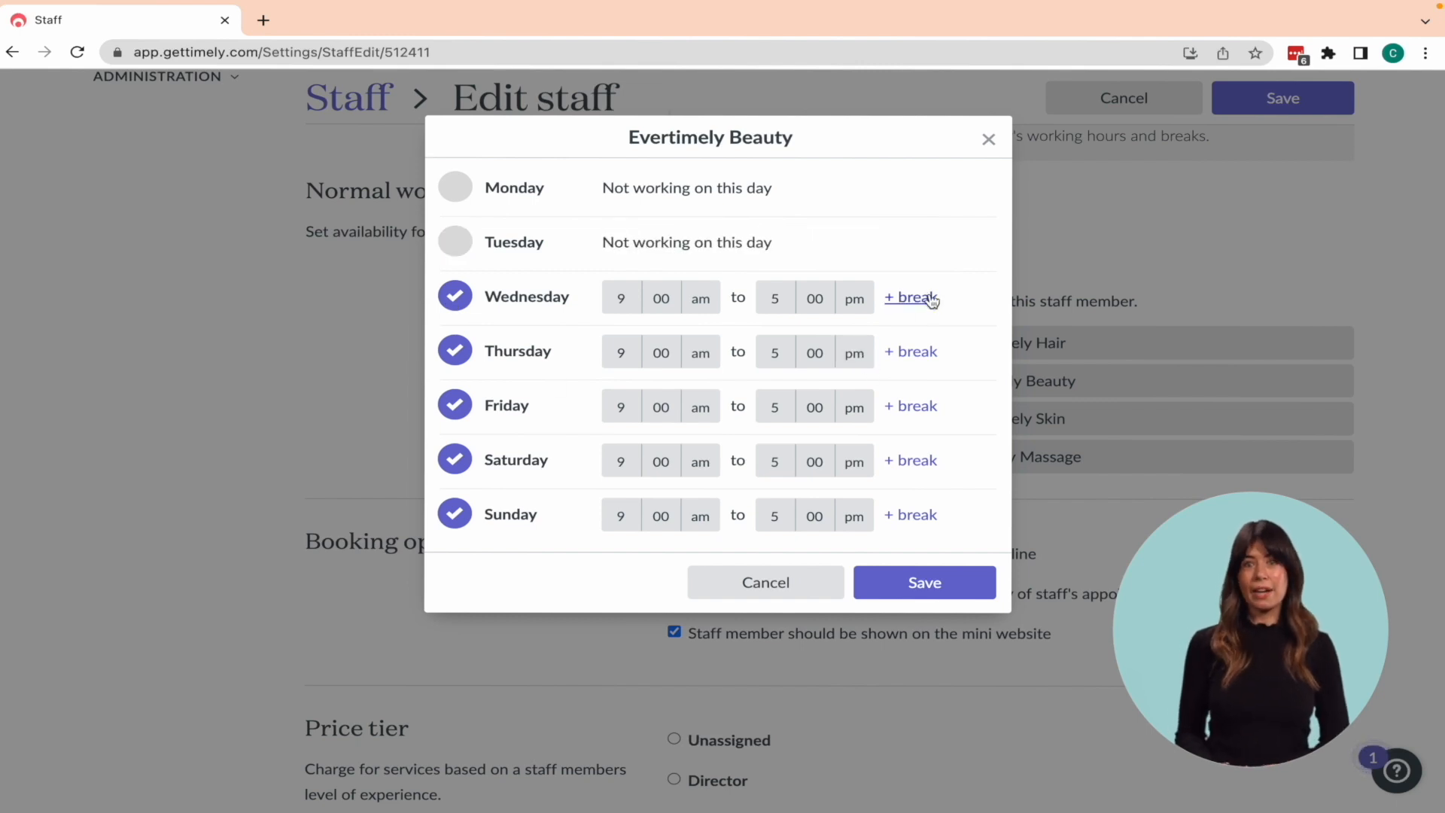
# Add a 12–1pm break to each working day and save the Evertimely Beauty hours
pyautogui.click(911, 296)
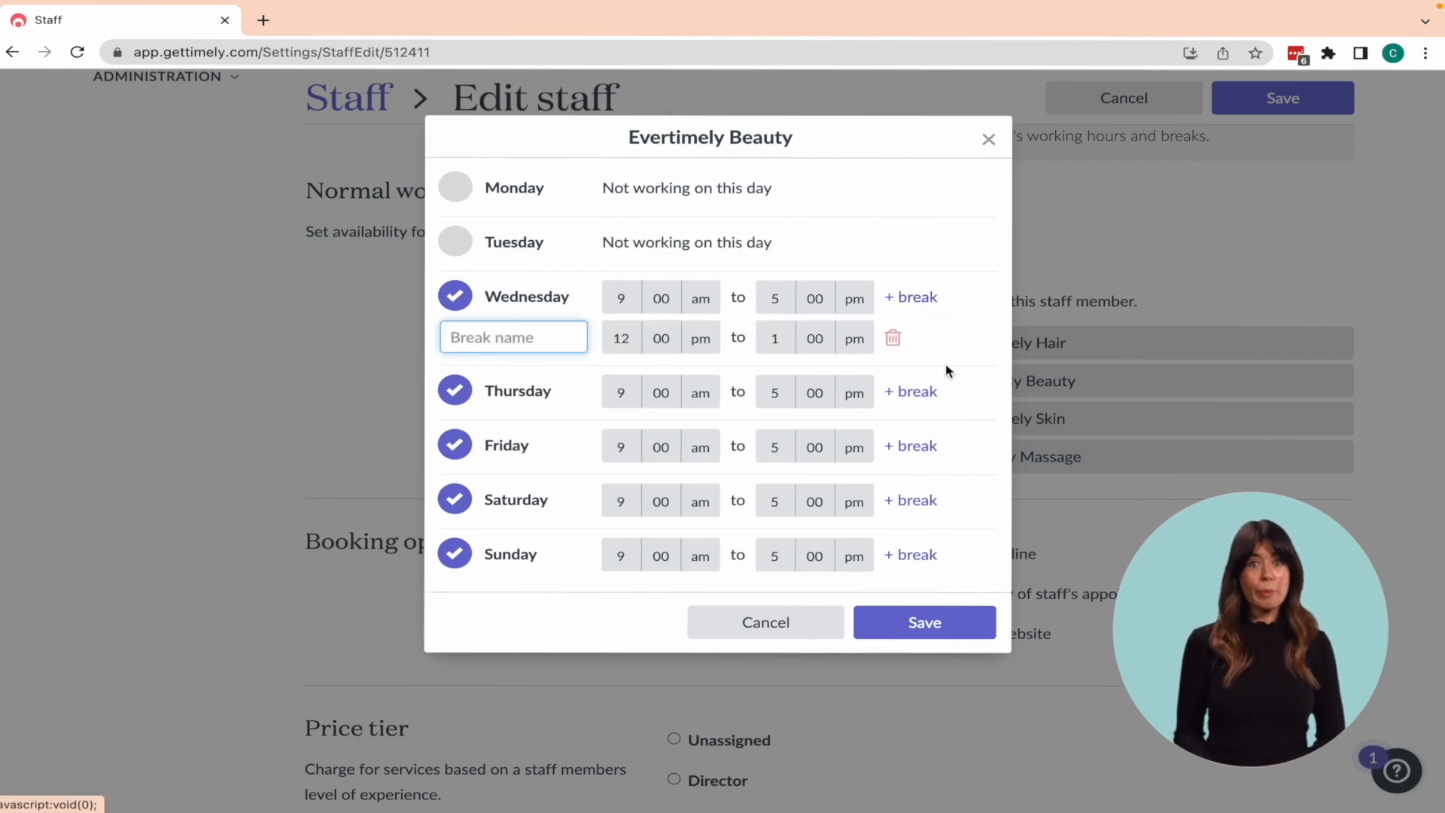
pyautogui.click(911, 391)
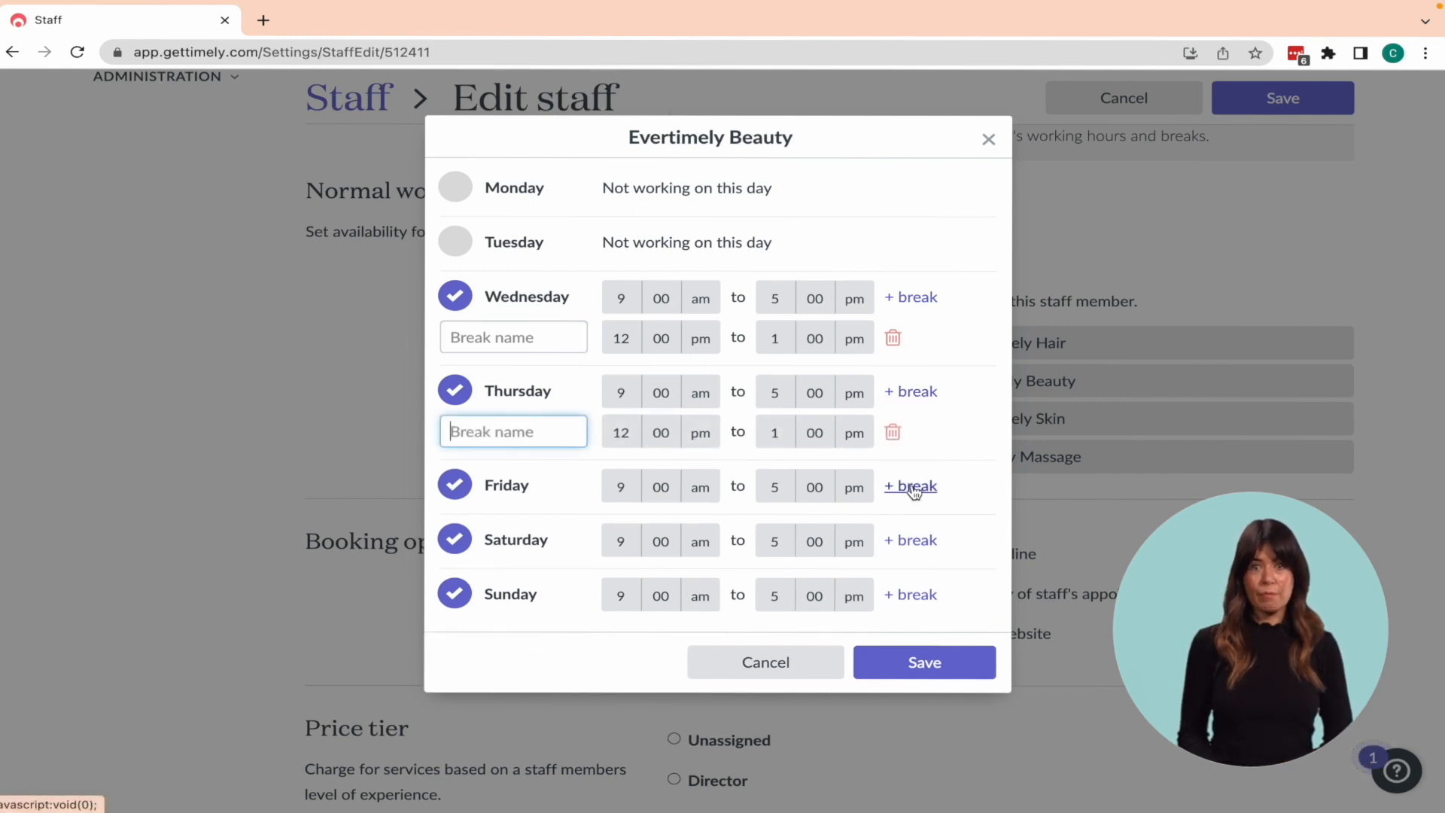
pyautogui.click(910, 486)
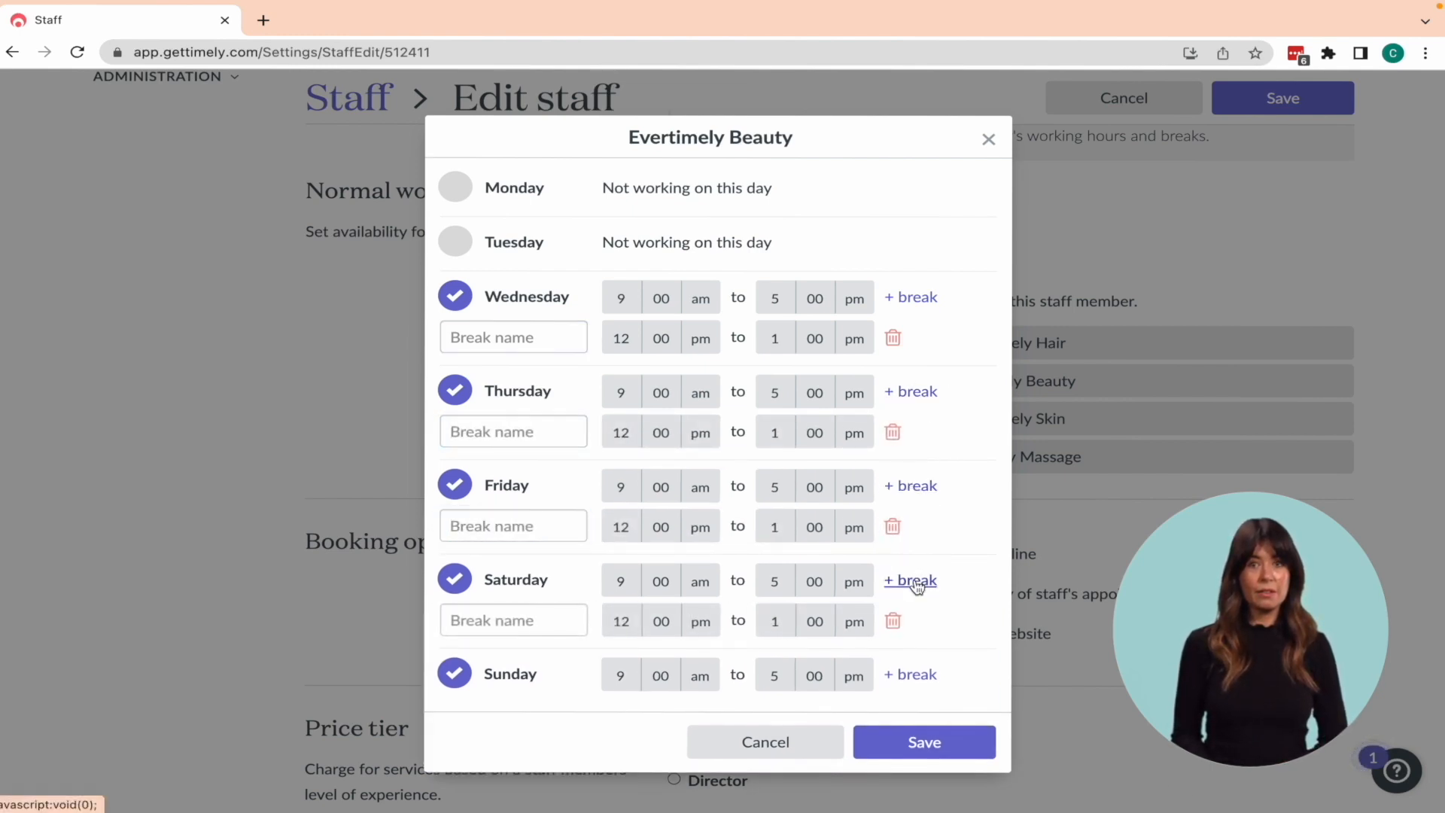
pyautogui.click(910, 674)
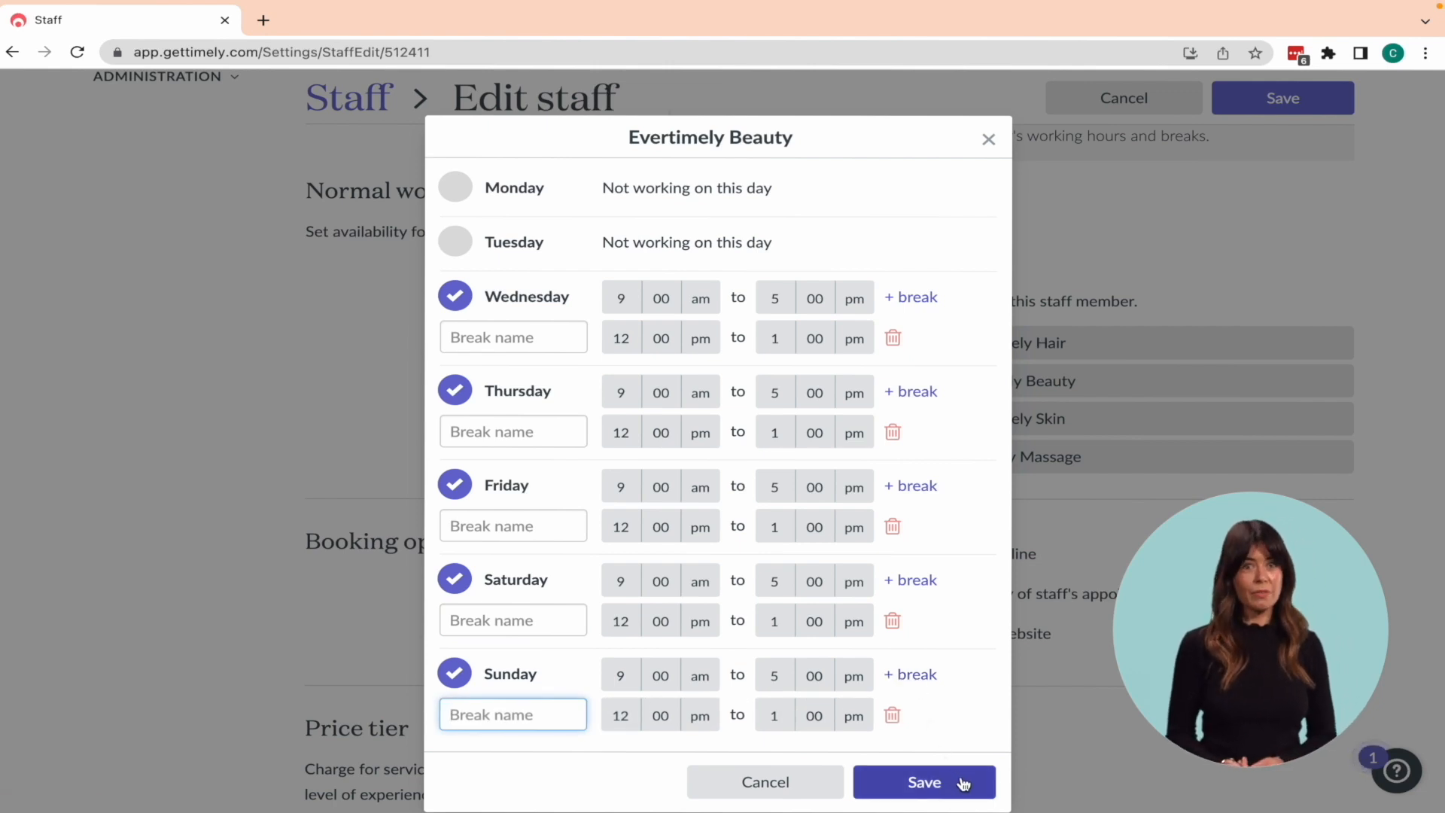
pyautogui.click(924, 782)
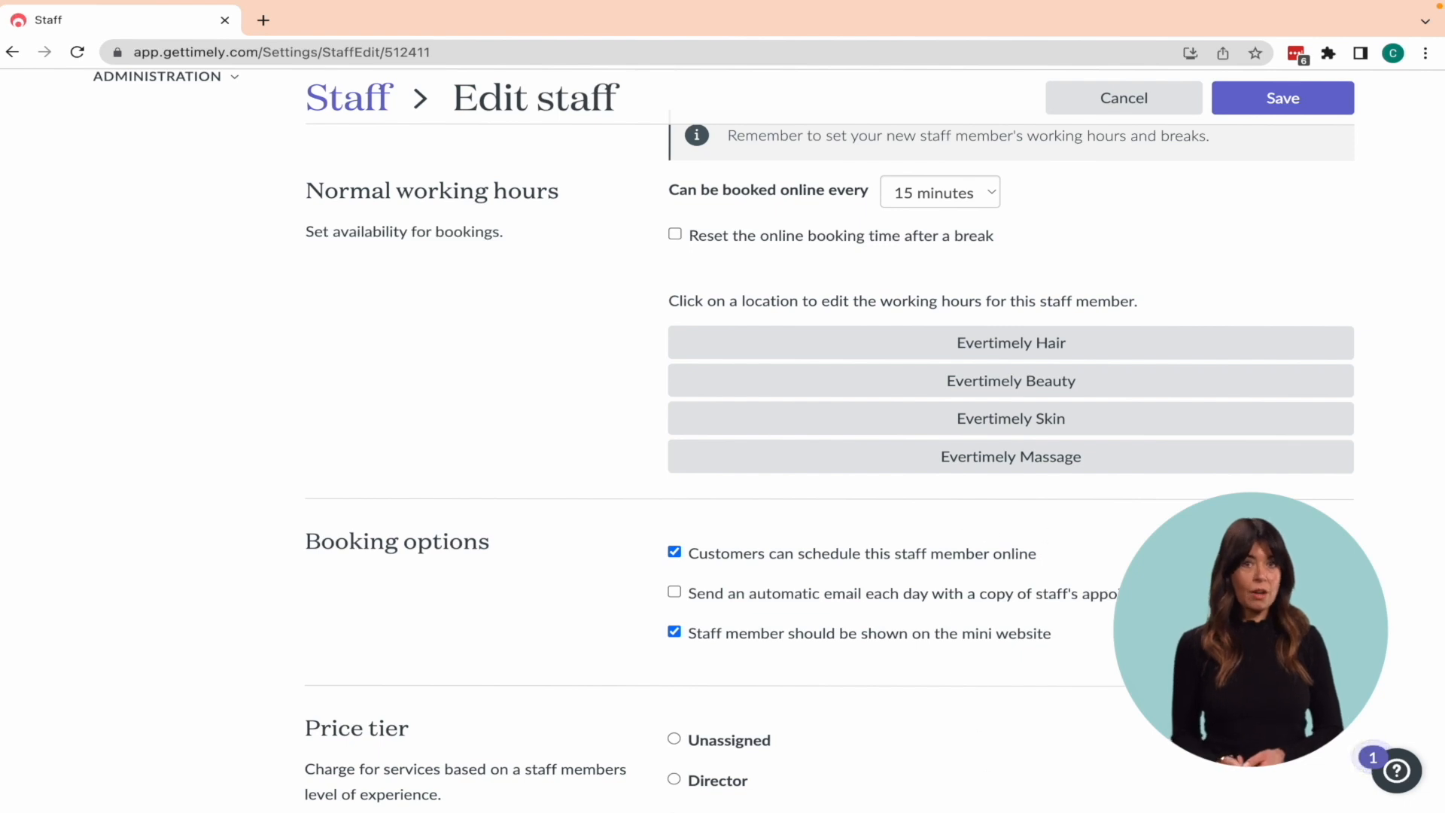
# Make Kayla bookable online every 30 minutes and save her to the staff list
pyautogui.scroll(-3)
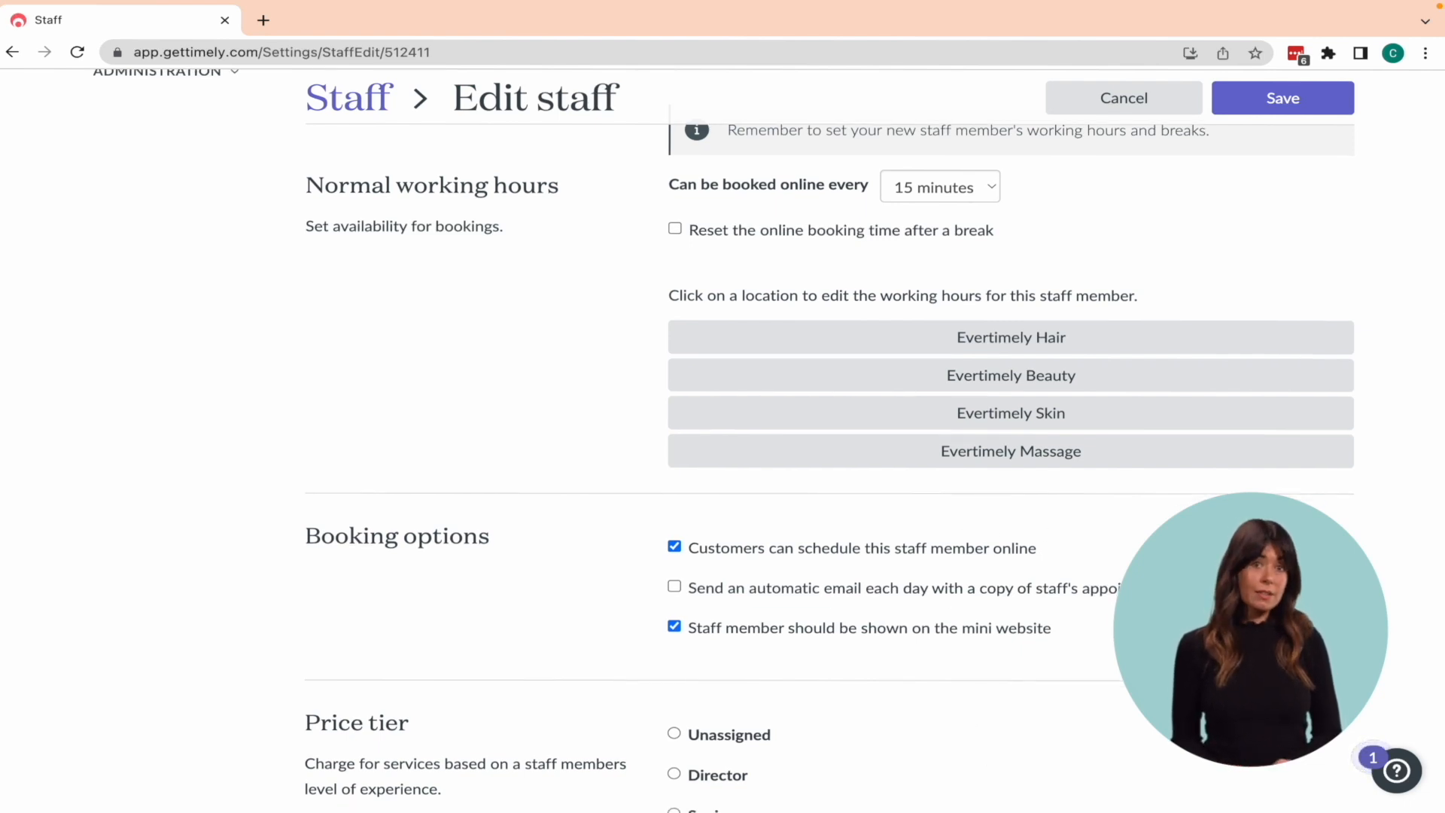
pyautogui.click(939, 187)
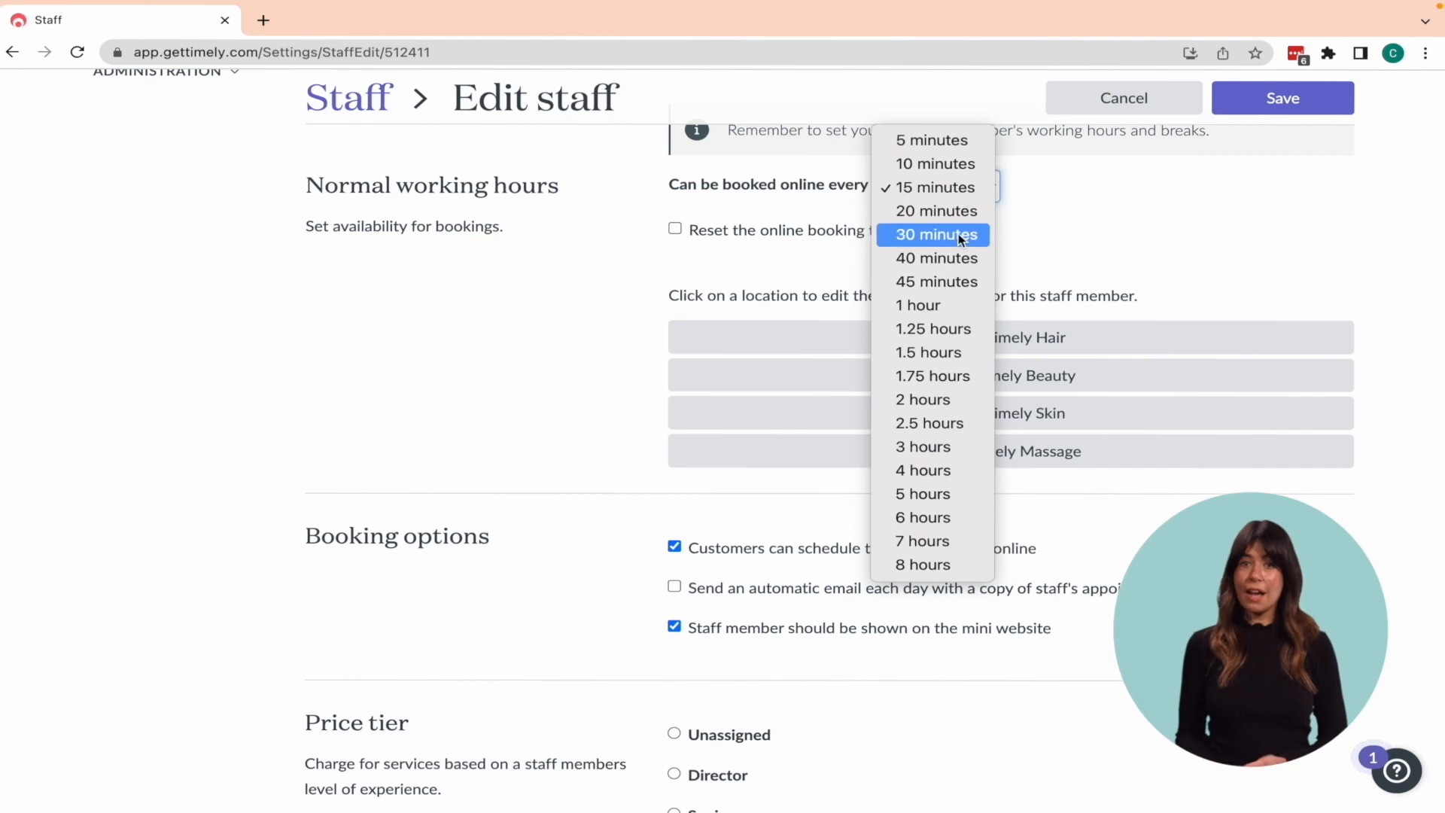
pyautogui.click(935, 234)
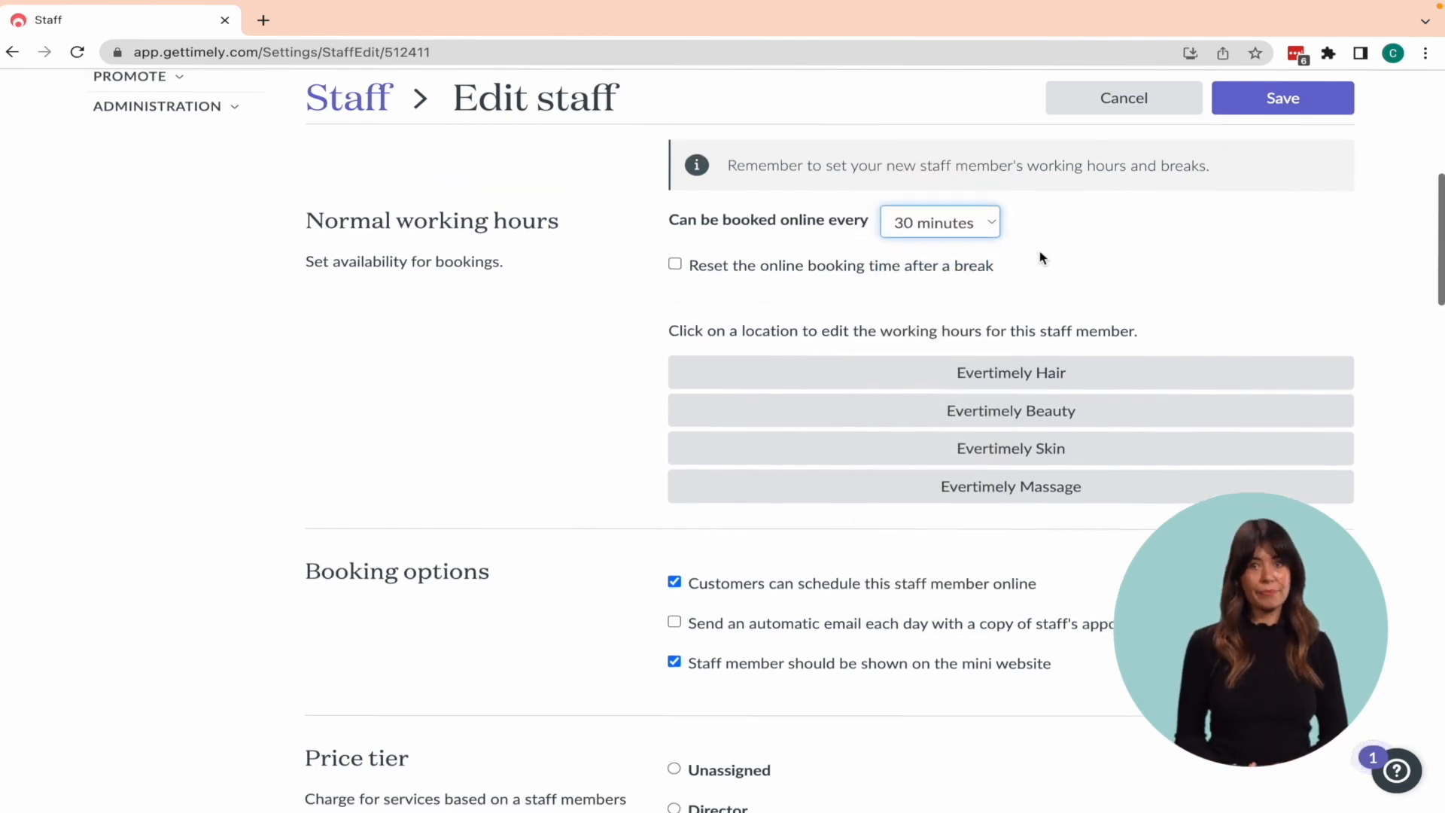
pyautogui.scroll(-3)
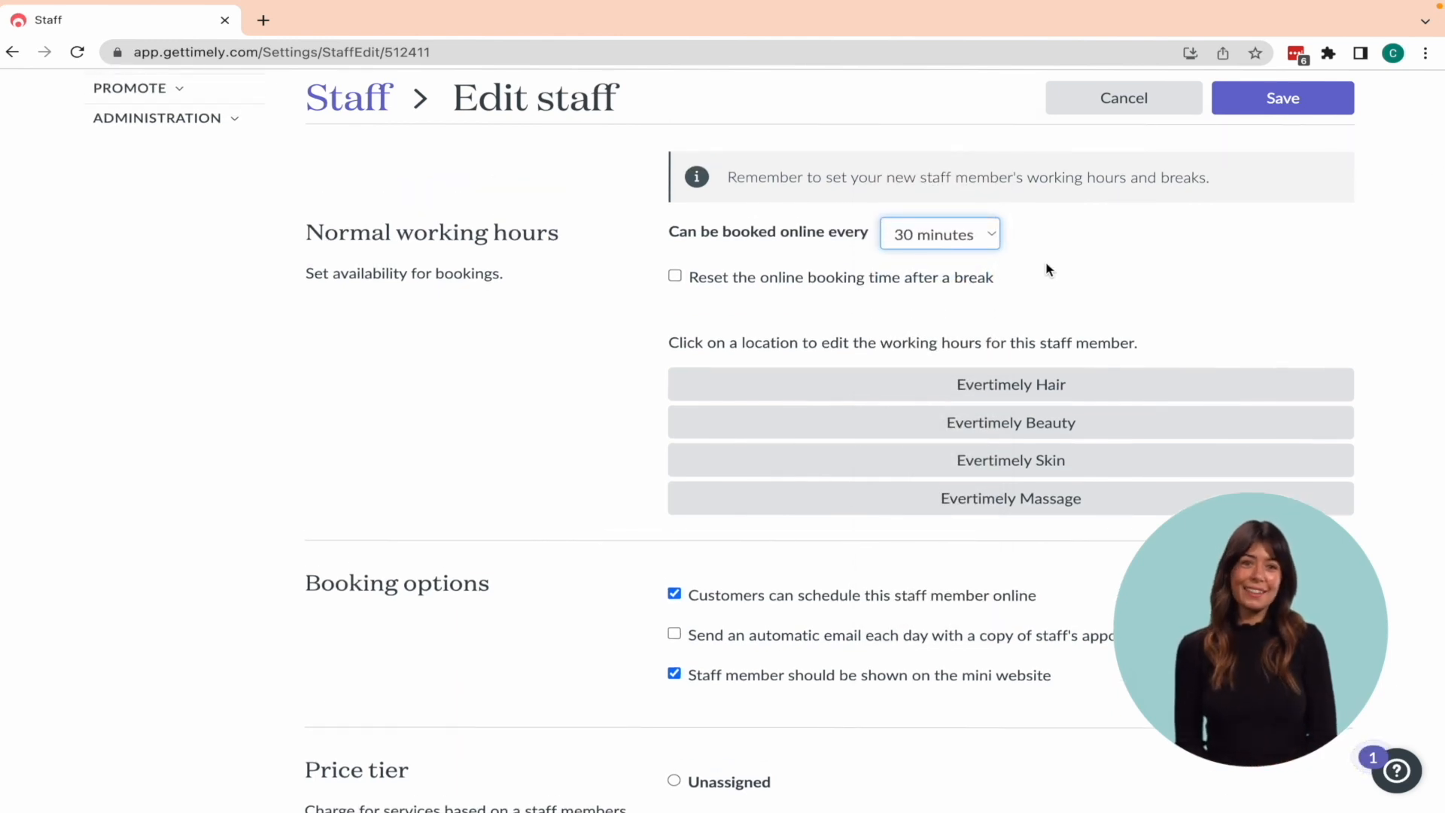
pyautogui.click(1282, 98)
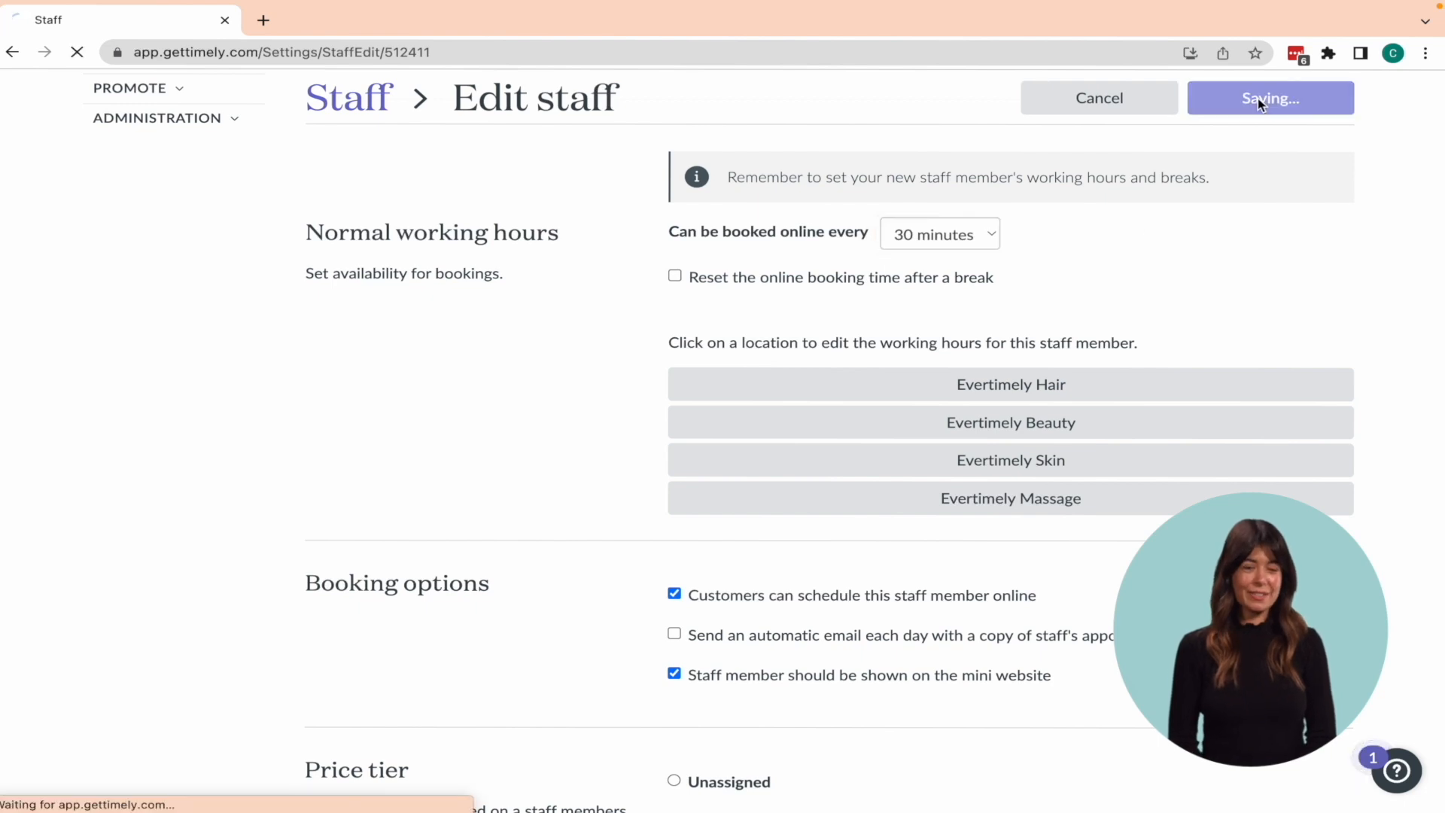
pyautogui.click(1270, 98)
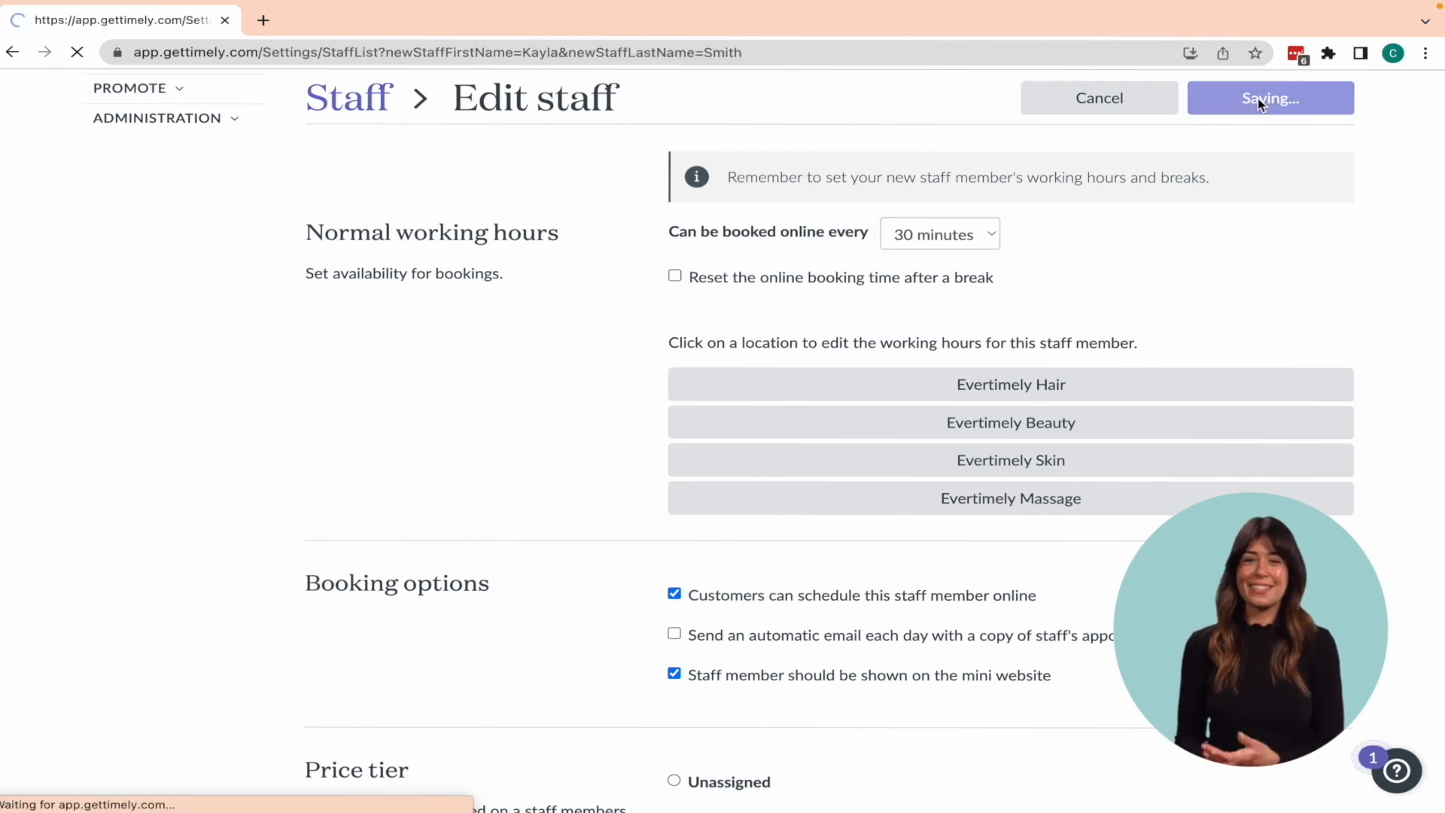
pyautogui.click(1268, 98)
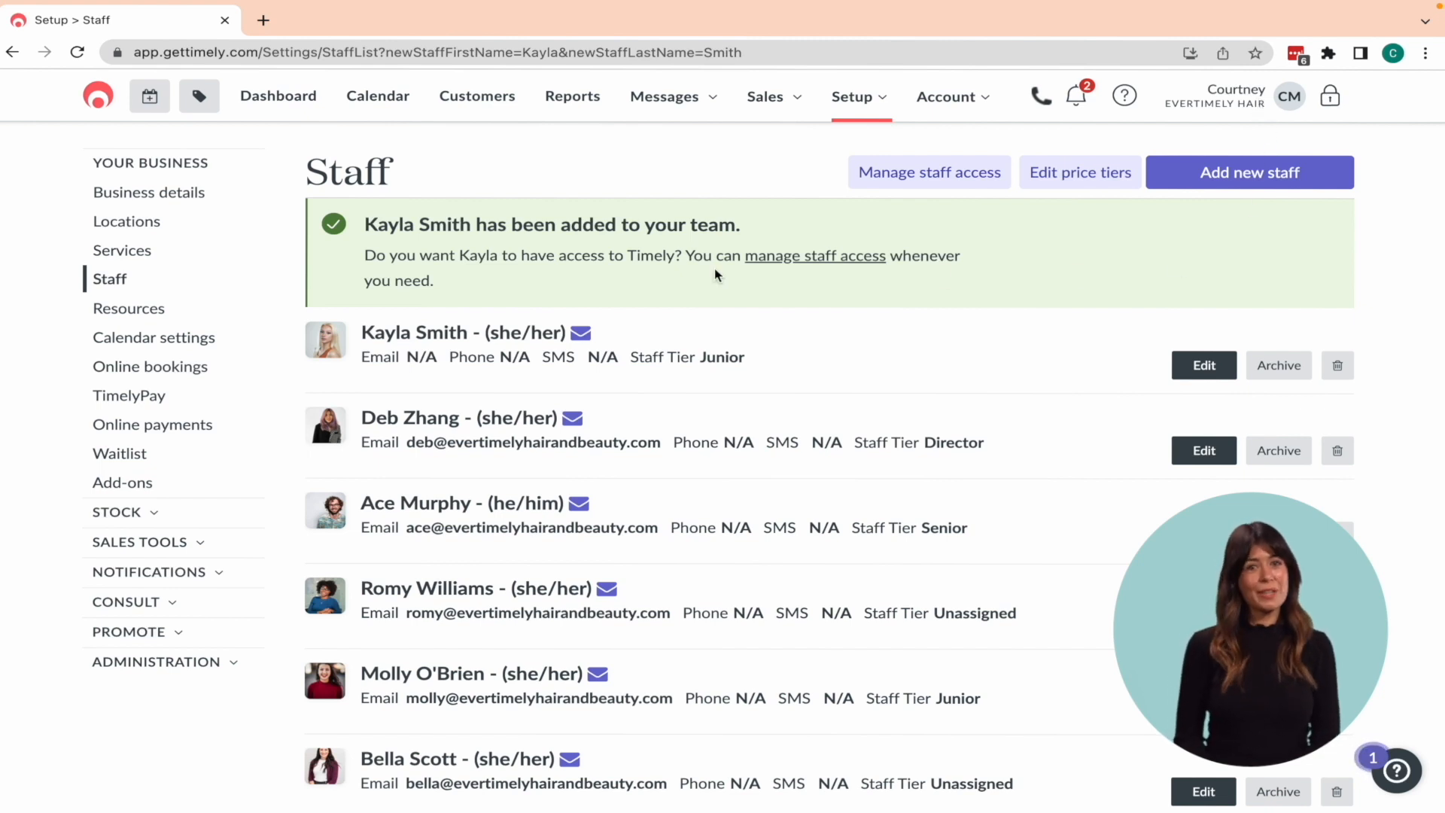
# View the Friday day calendar of bookings across the rostered staff
pyautogui.scroll(-3)
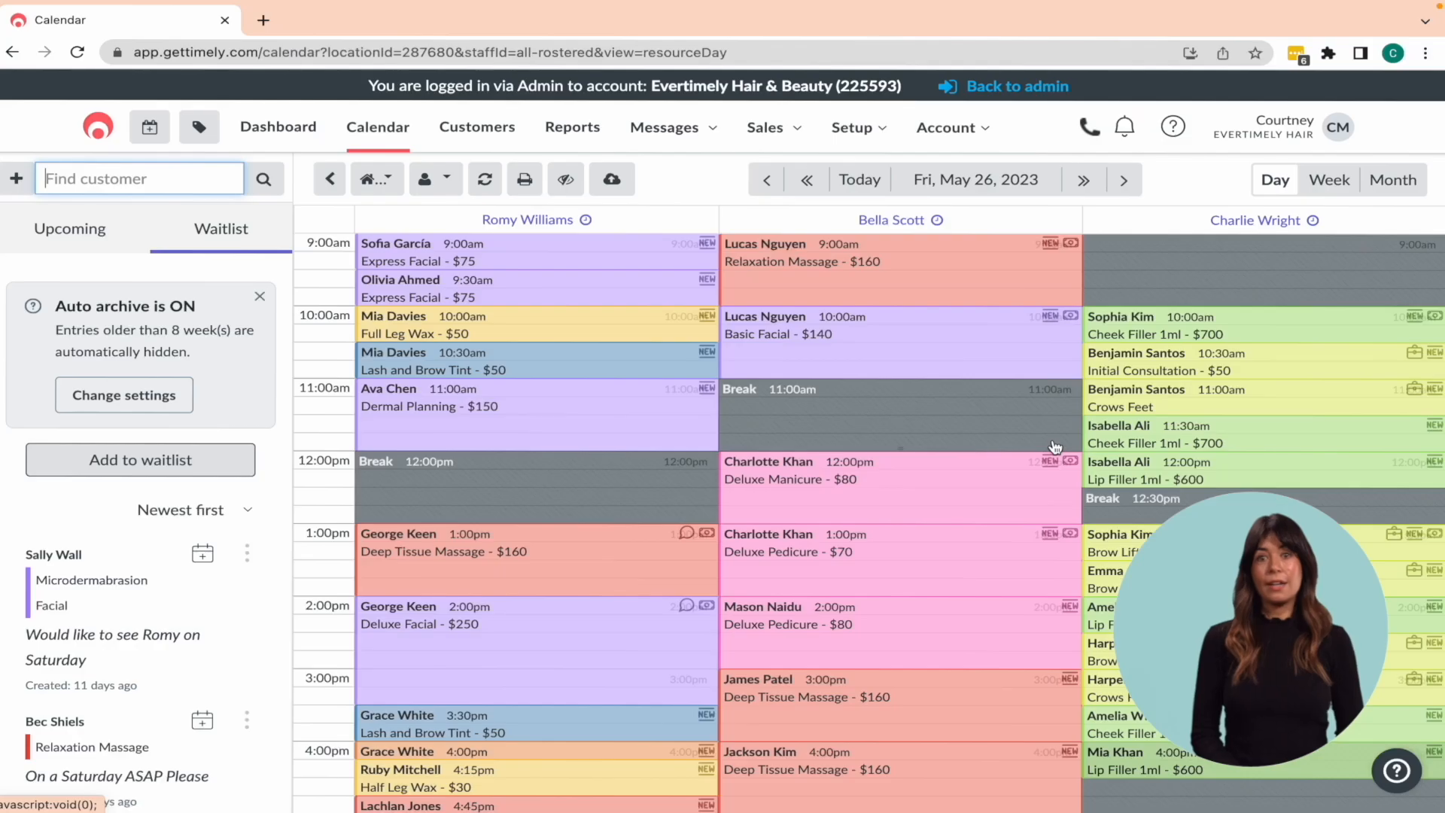
# Go to Setup > Administrators and start a blank Add administrator form at the First name field
pyautogui.click(851, 127)
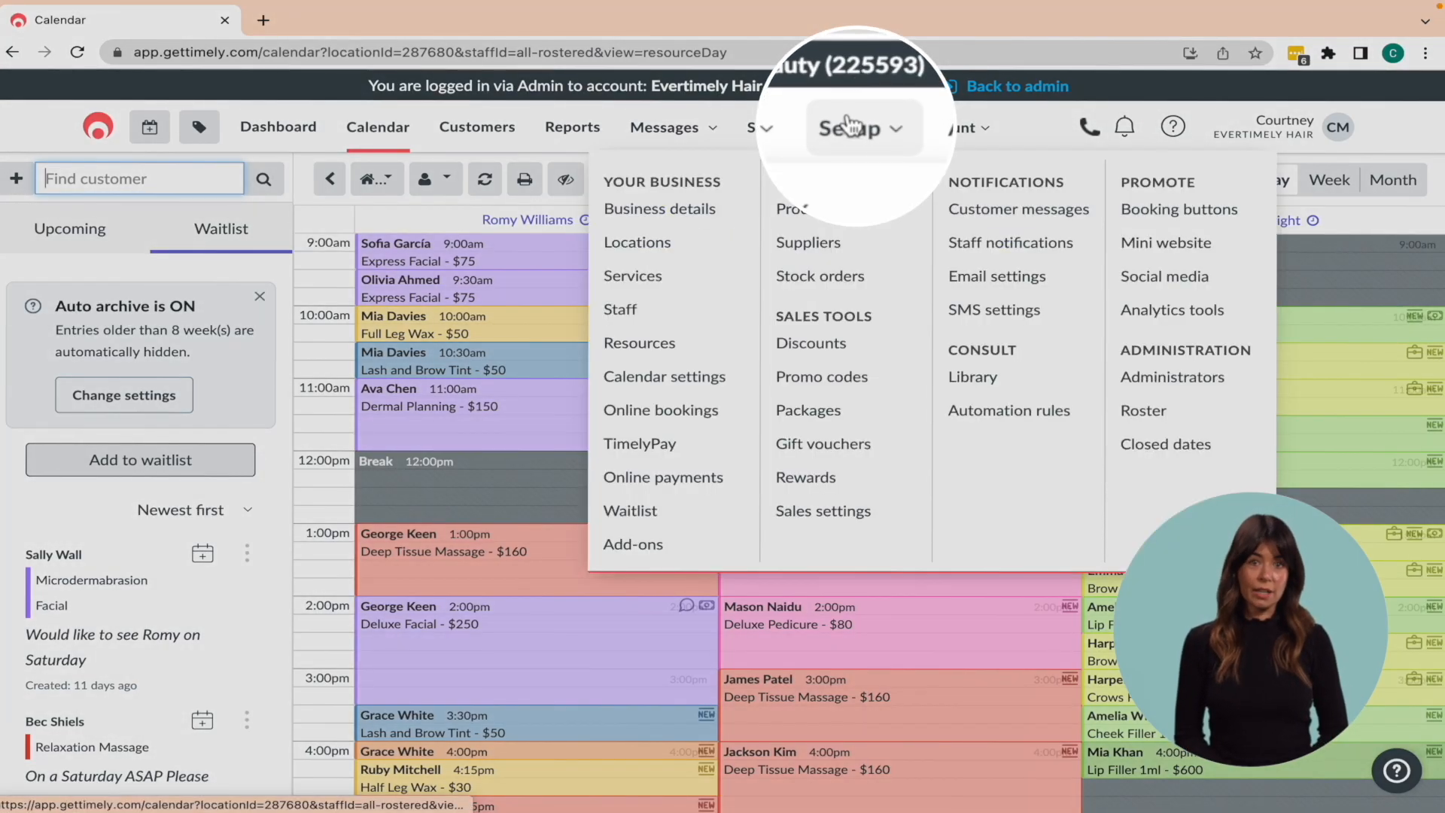
pyautogui.click(1172, 376)
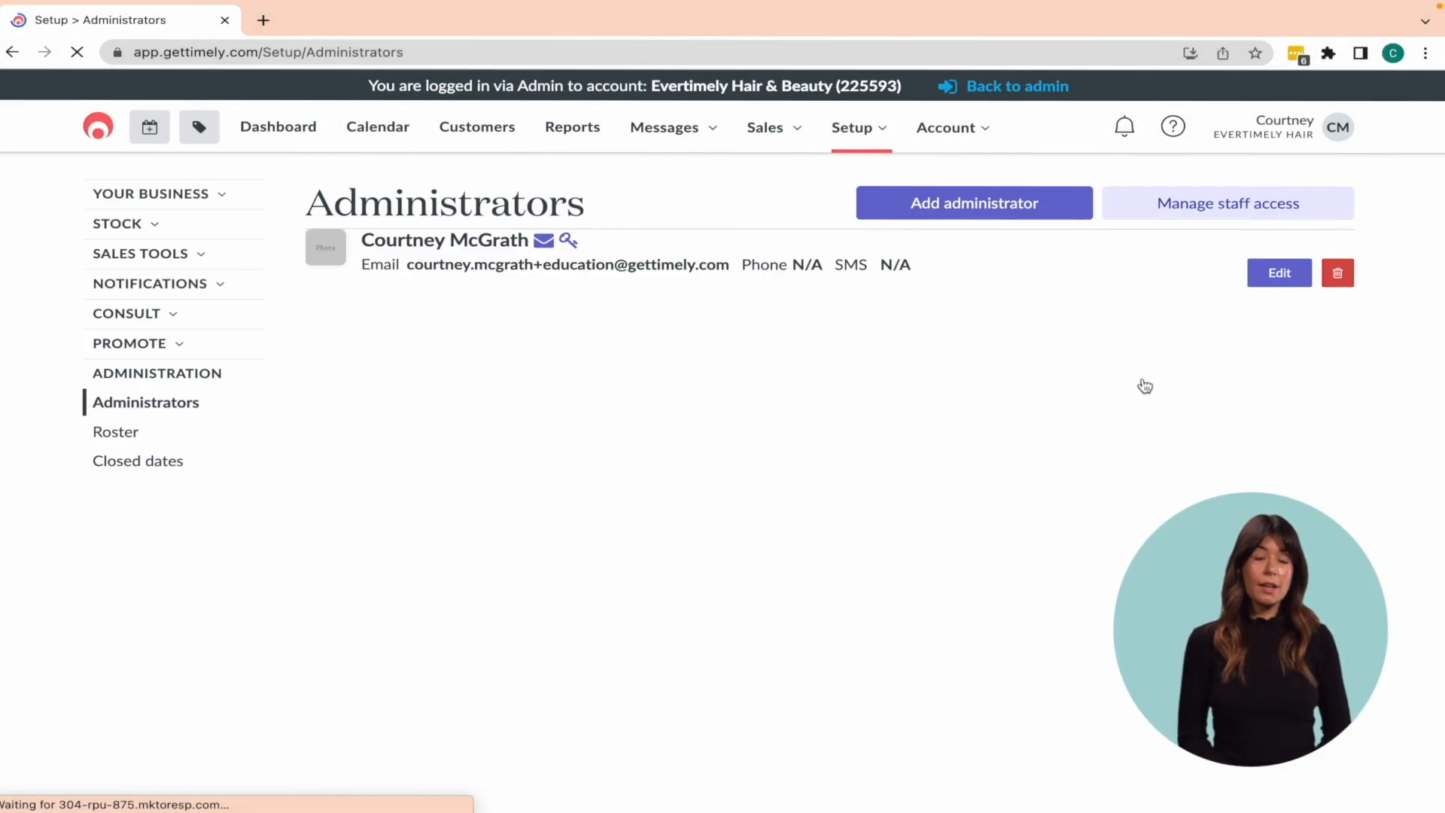
pyautogui.click(973, 203)
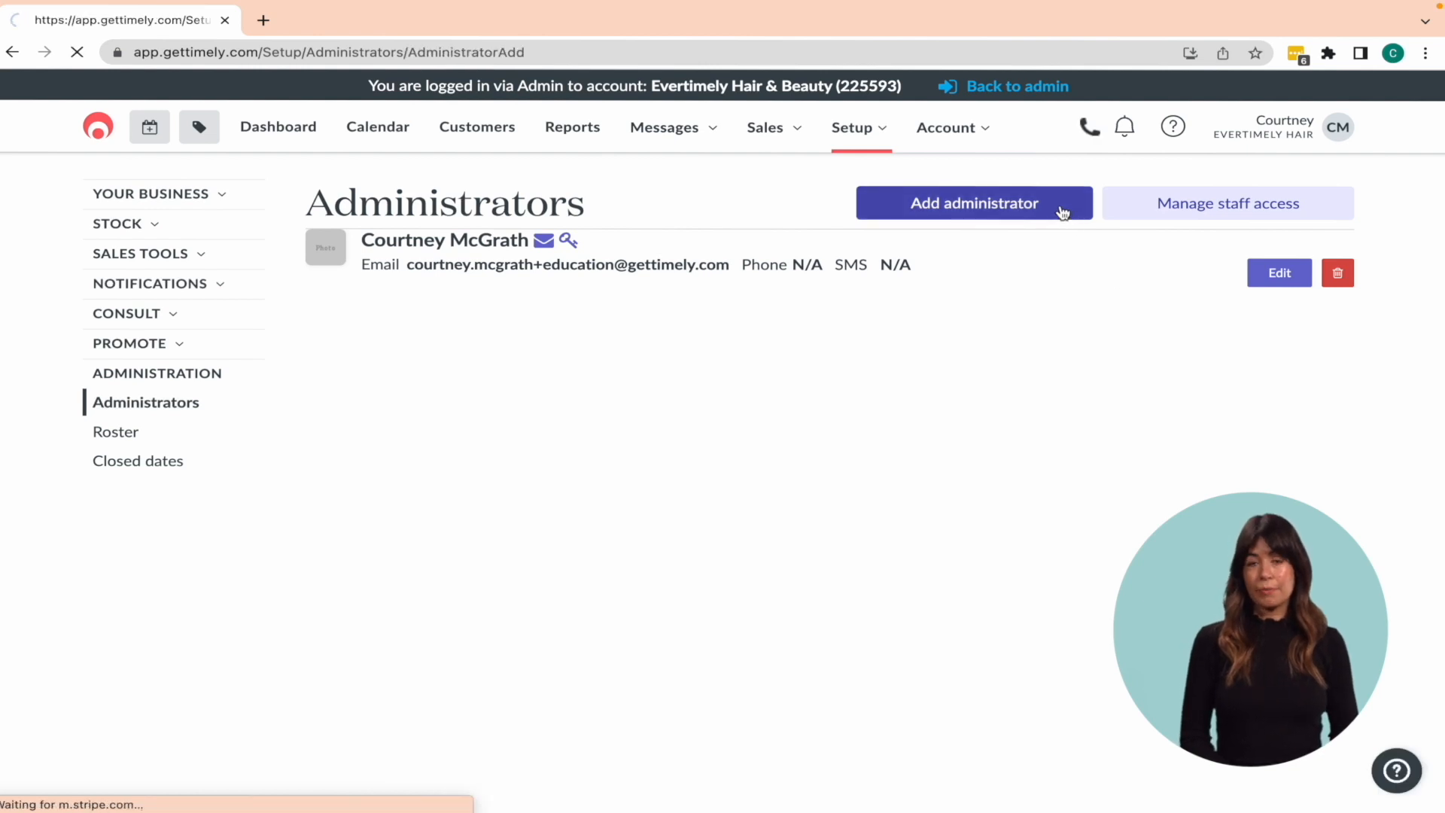
pyautogui.click(974, 203)
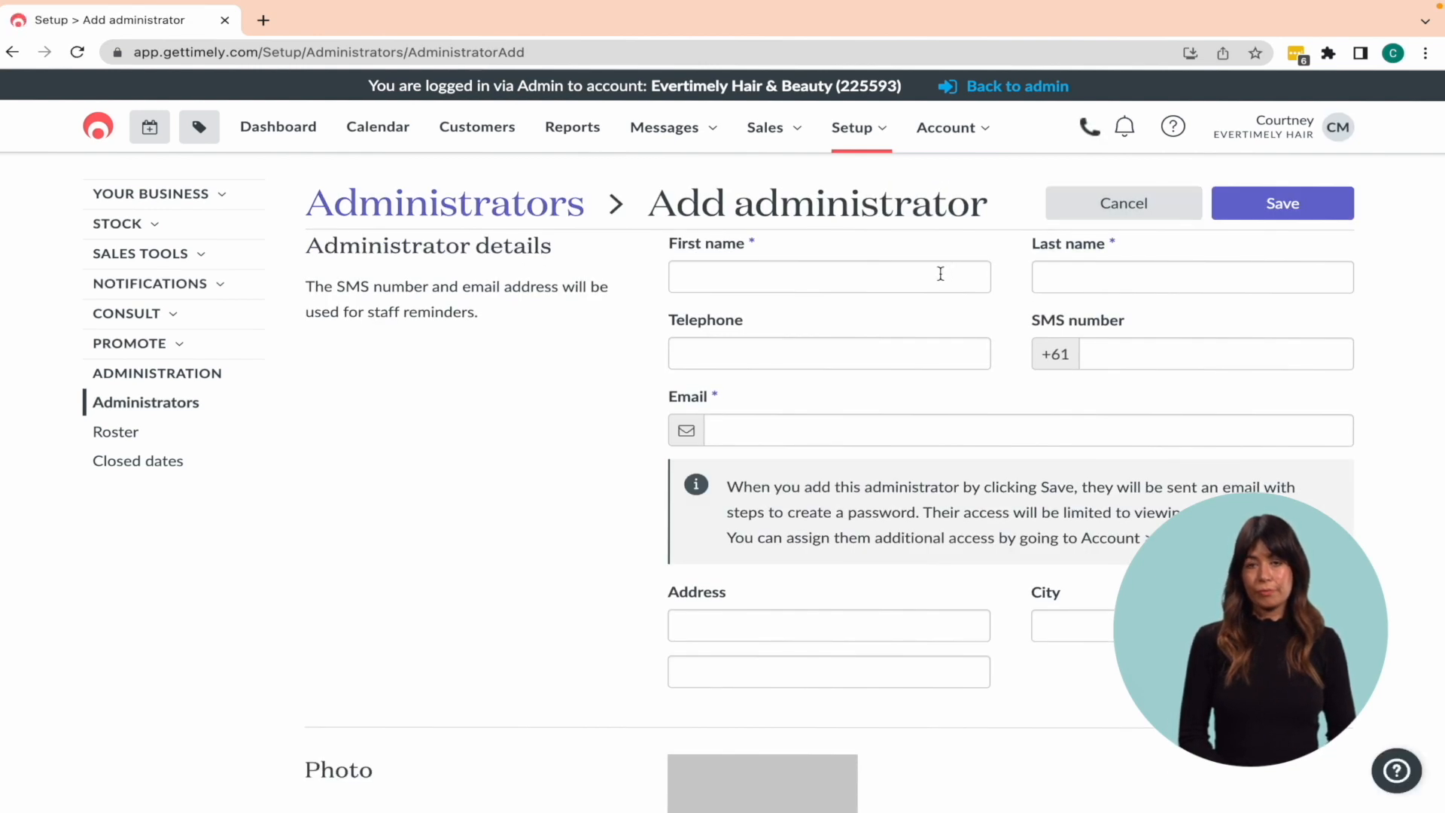
pyautogui.write('Lucy')
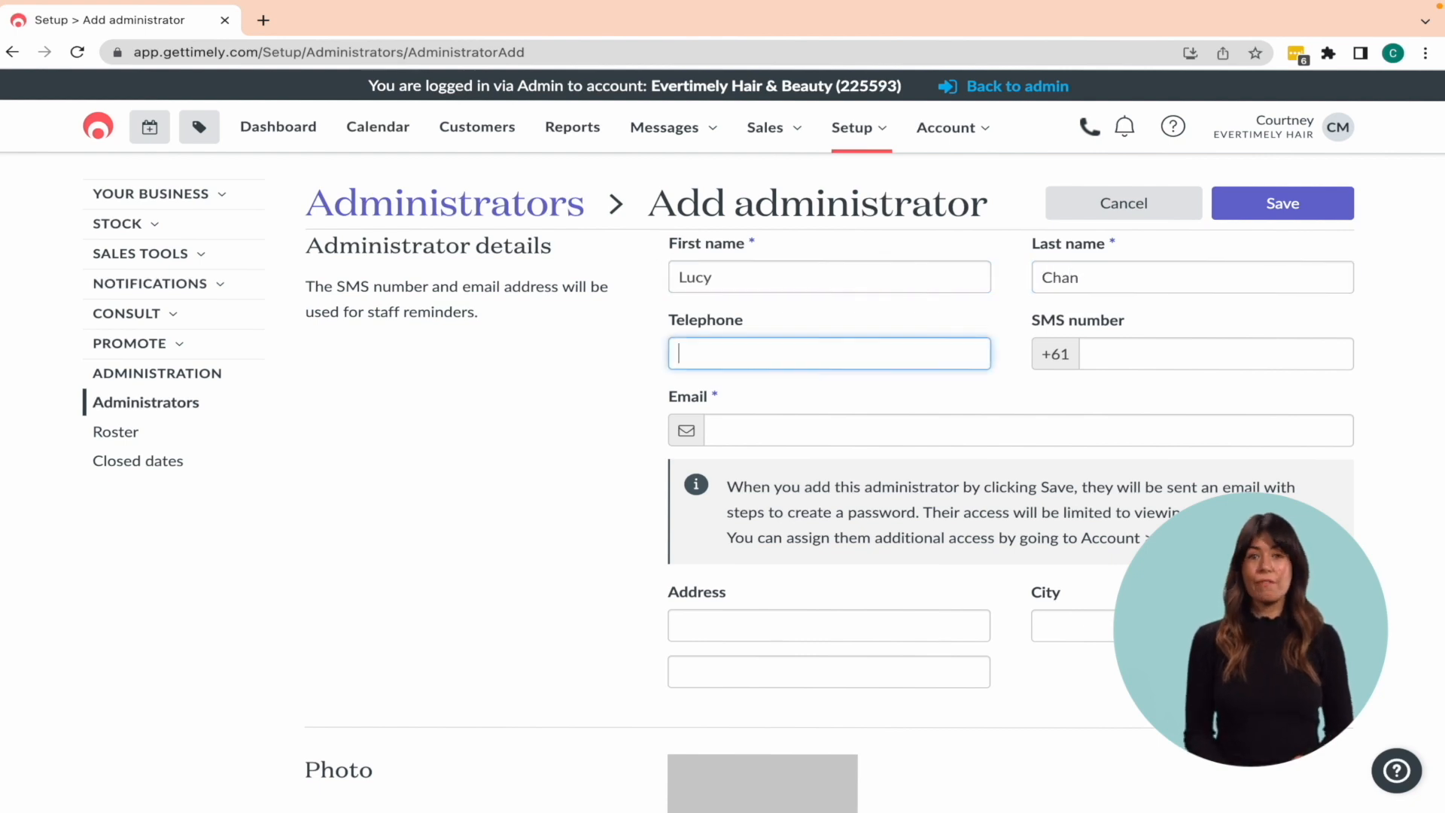
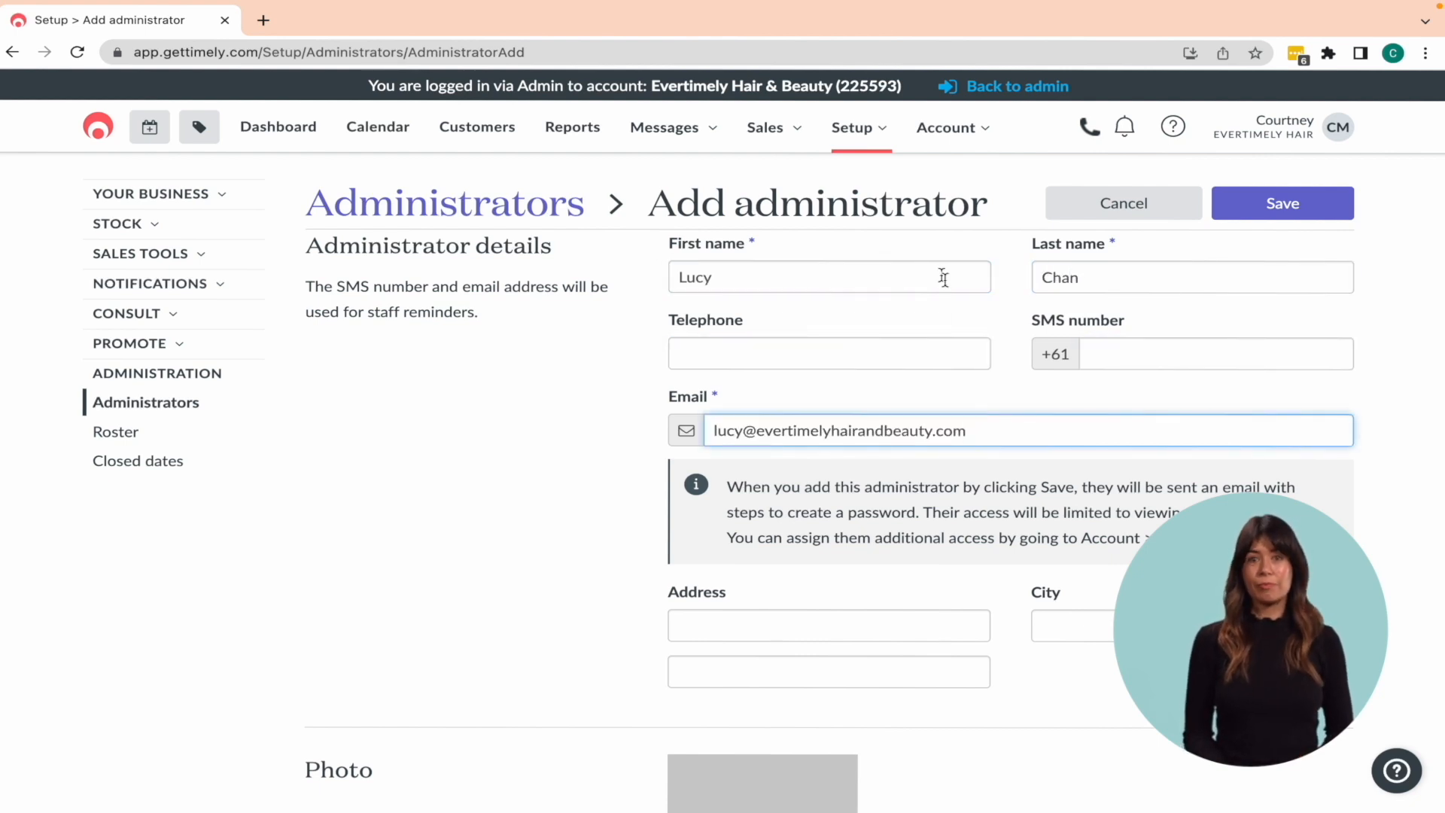
pyautogui.scroll(-3)
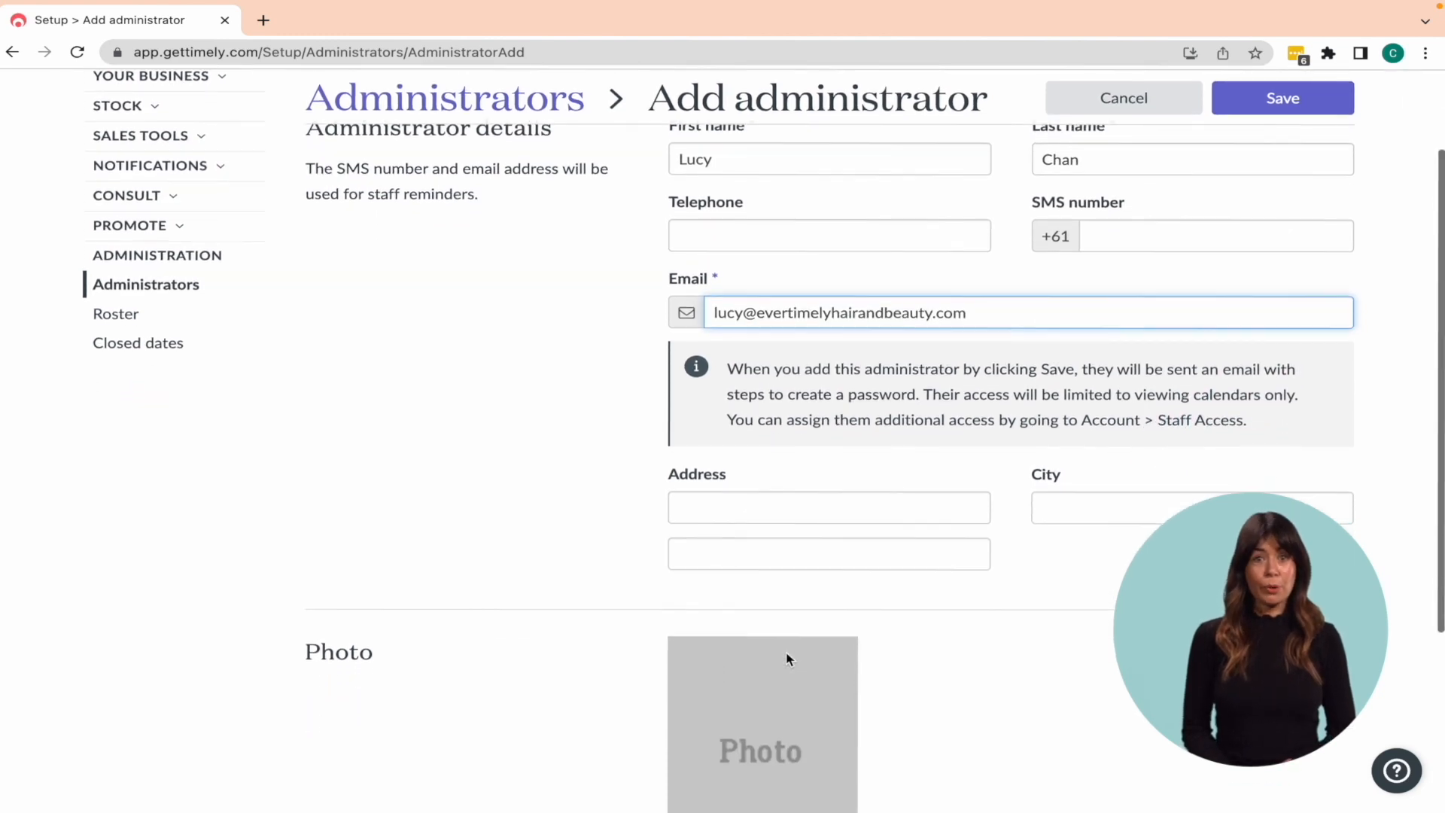
pyautogui.click(751, 648)
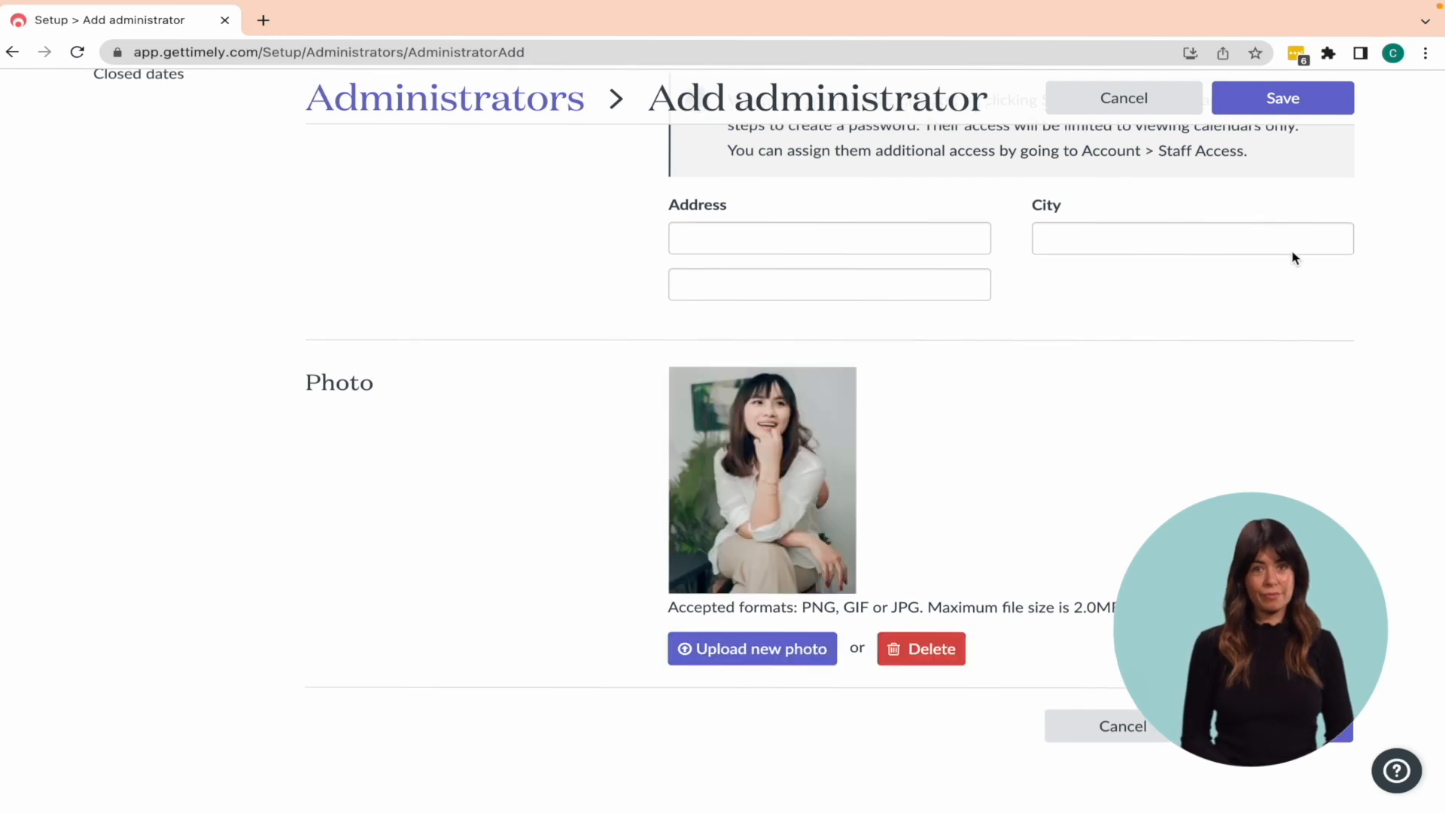
pyautogui.click(1282, 98)
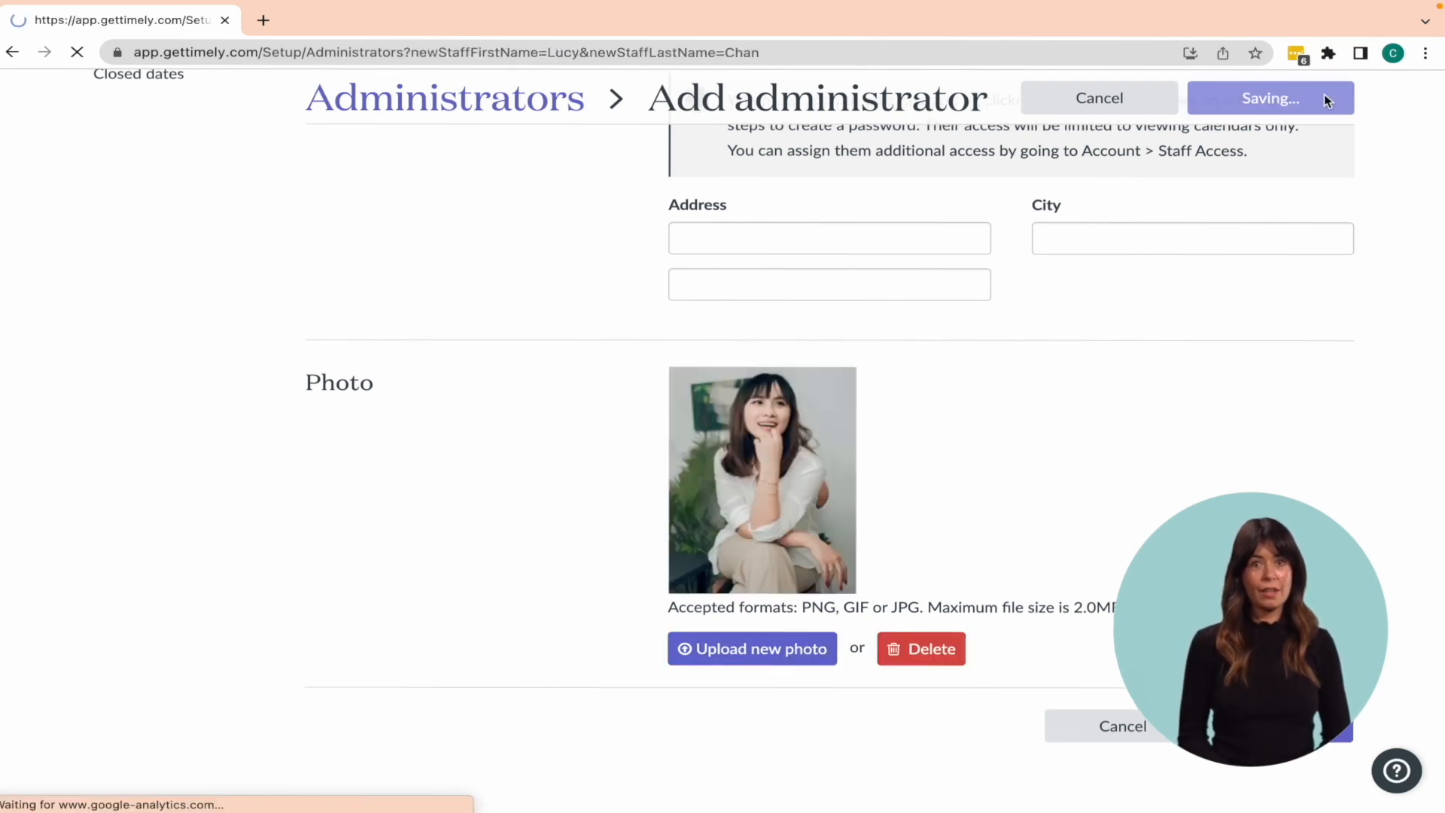
pyautogui.click(1270, 98)
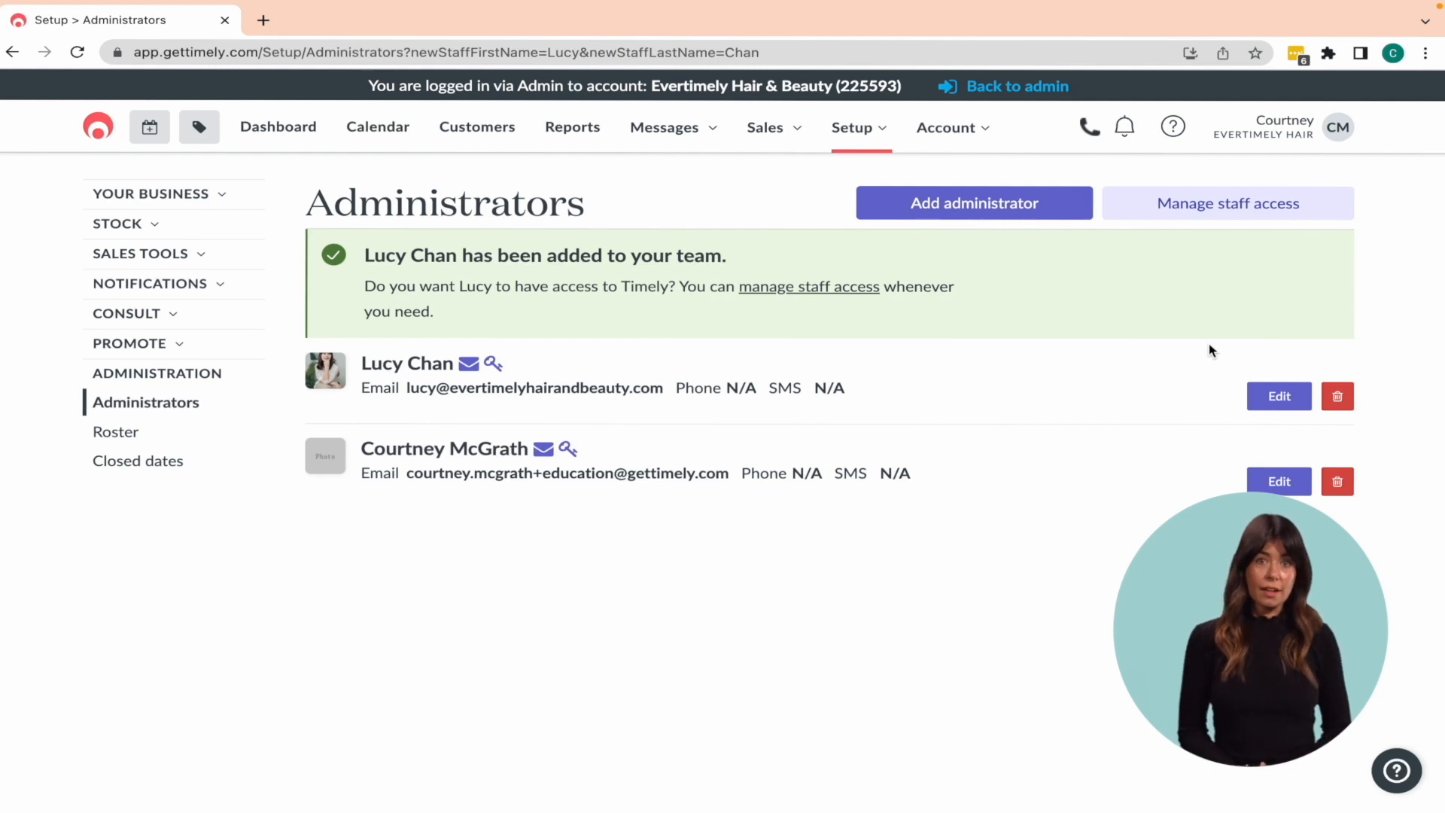
# Reach the Staff access page from the Account menu
pyautogui.click(947, 127)
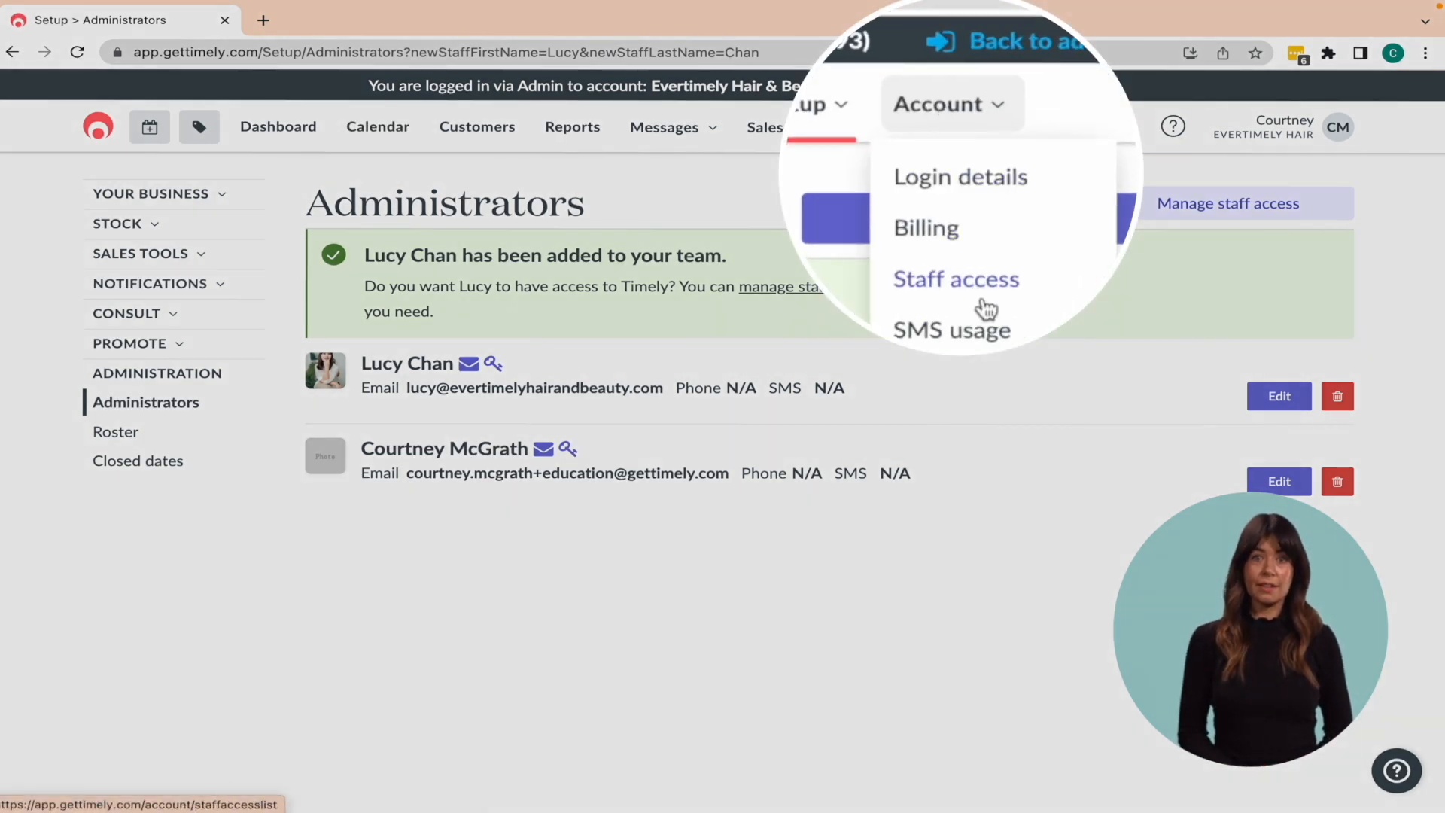
pyautogui.click(956, 279)
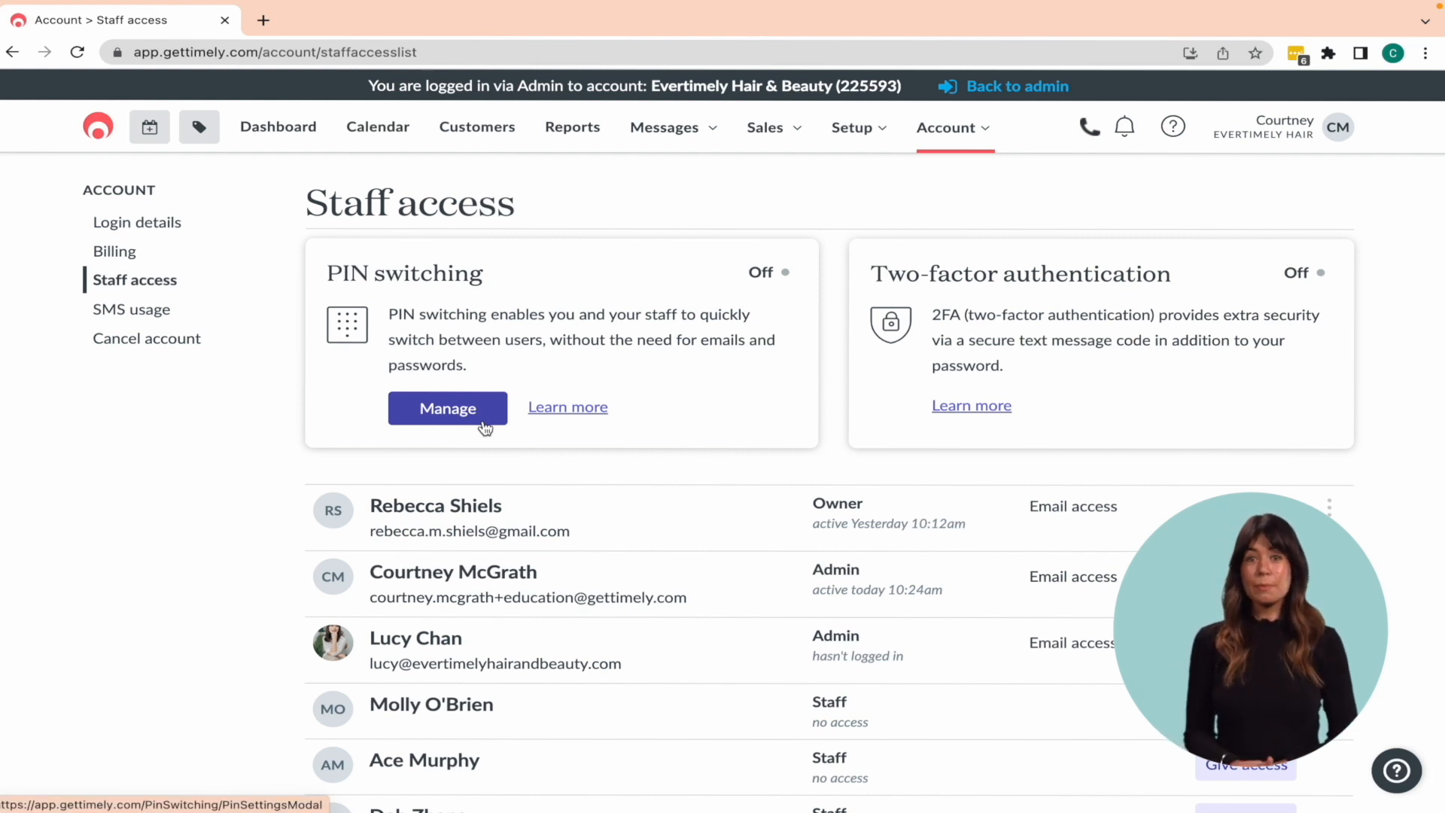
# Enable PIN switching with lock after inactivity set to Never and save it
pyautogui.click(447, 408)
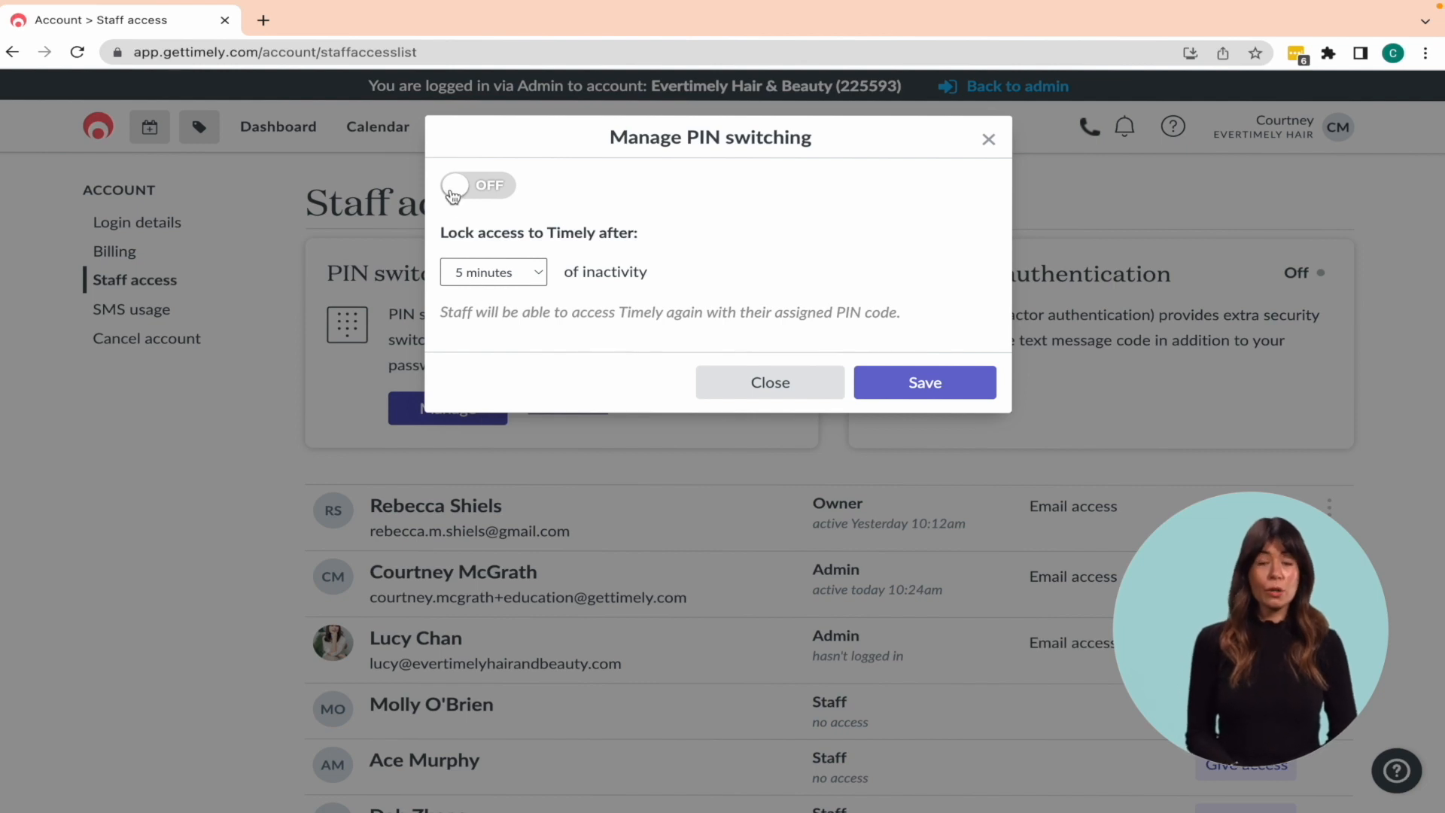
pyautogui.click(477, 185)
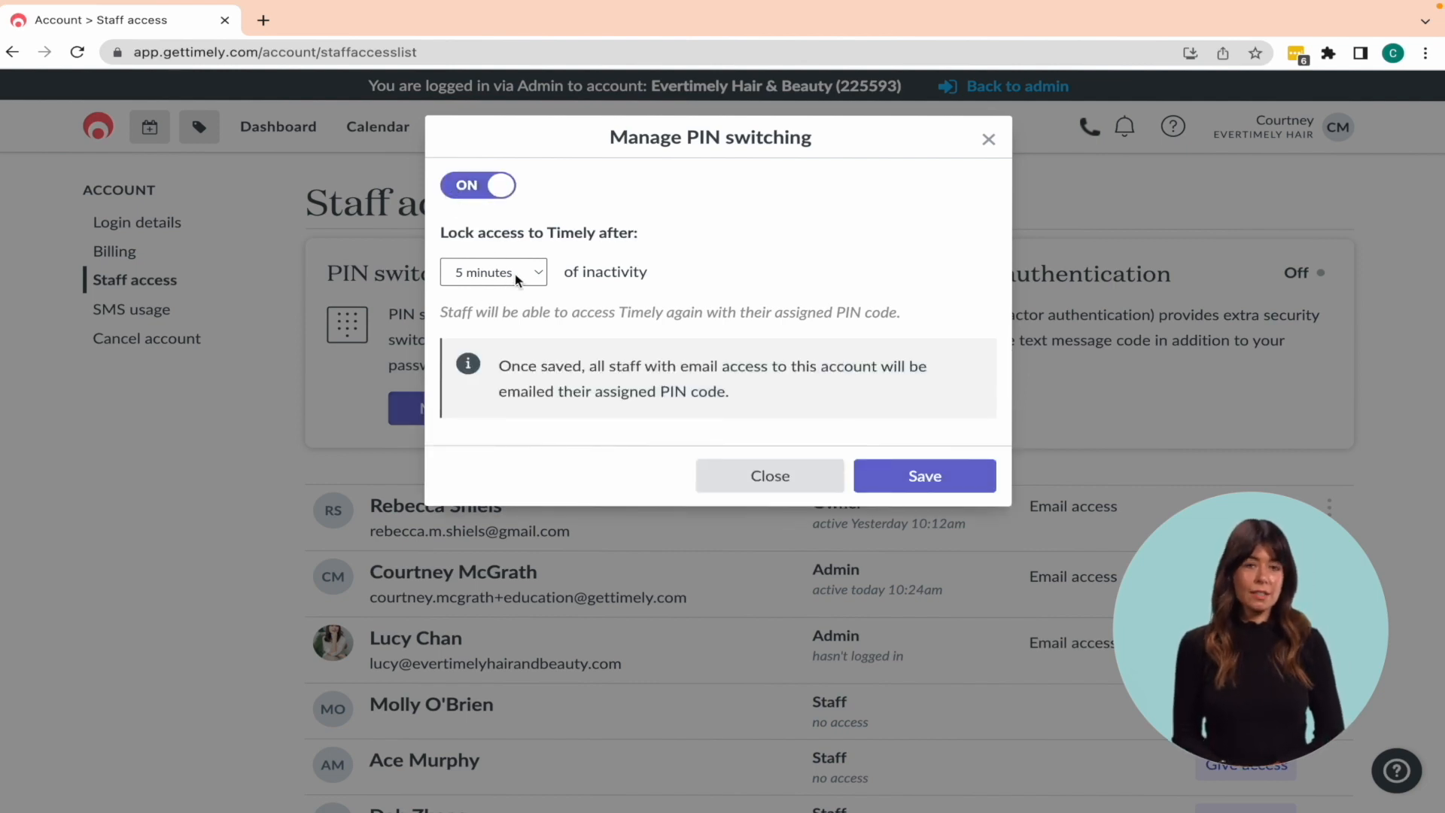
pyautogui.click(493, 271)
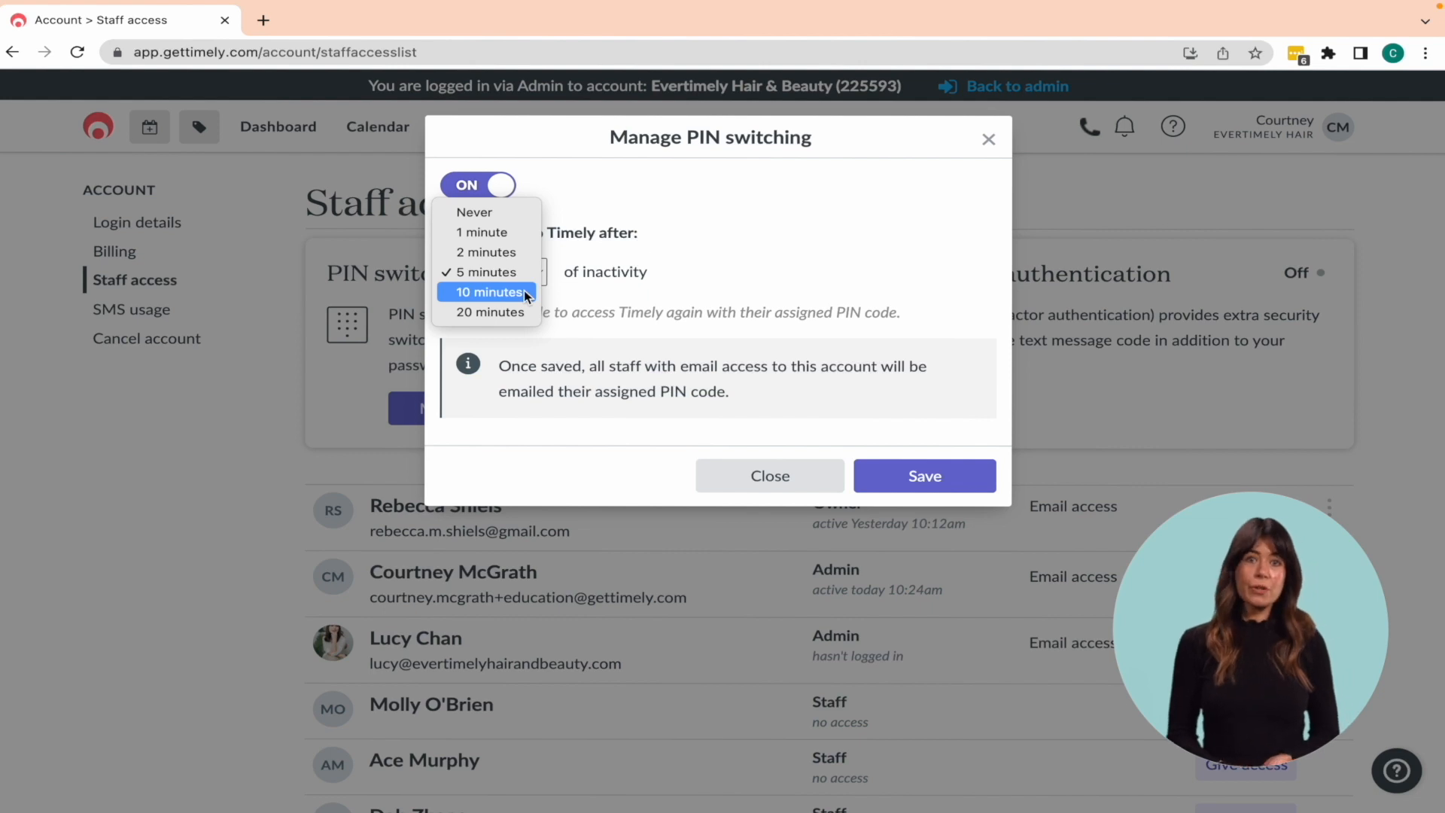
pyautogui.moveTo(486, 213)
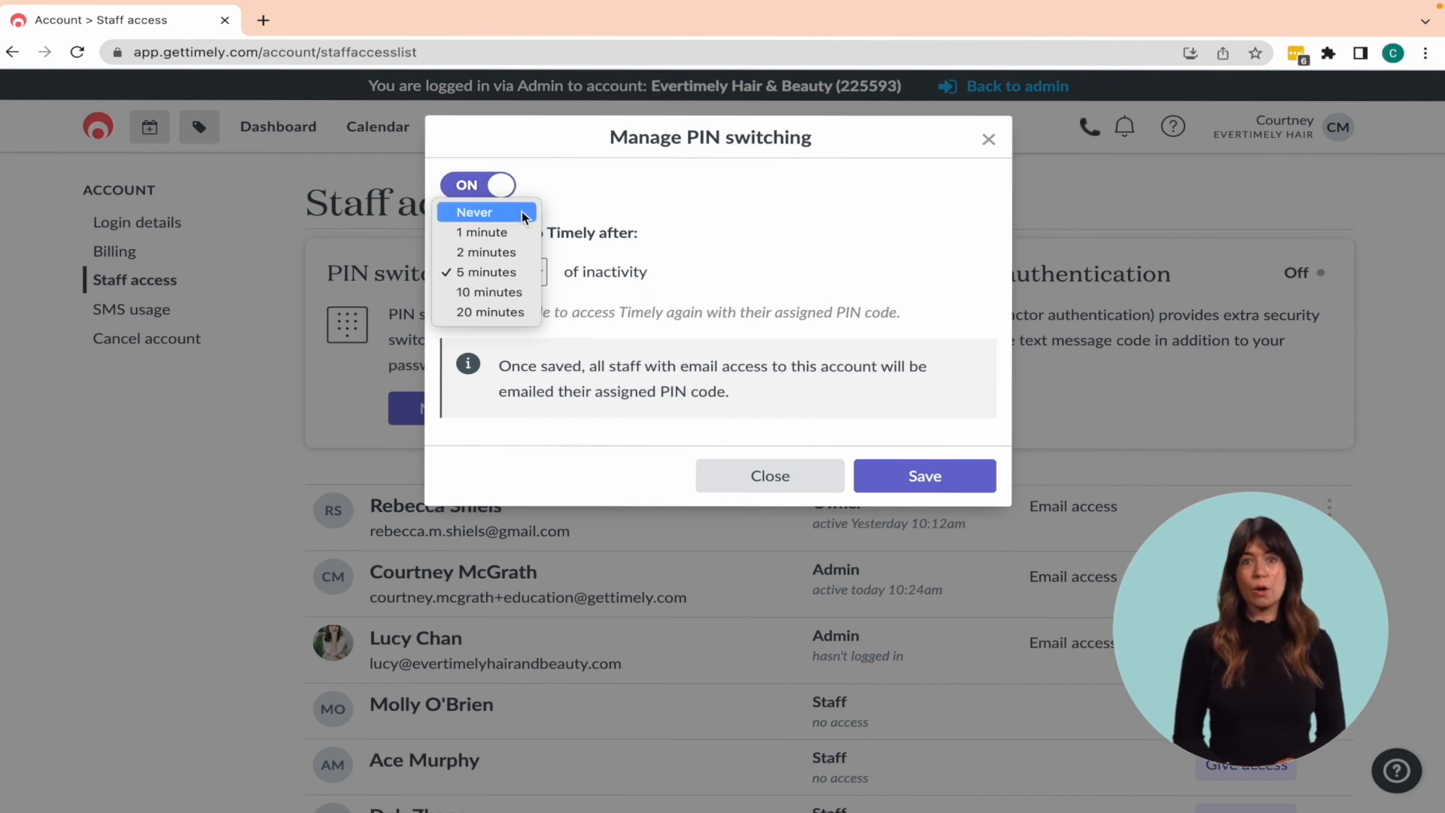
pyautogui.click(474, 211)
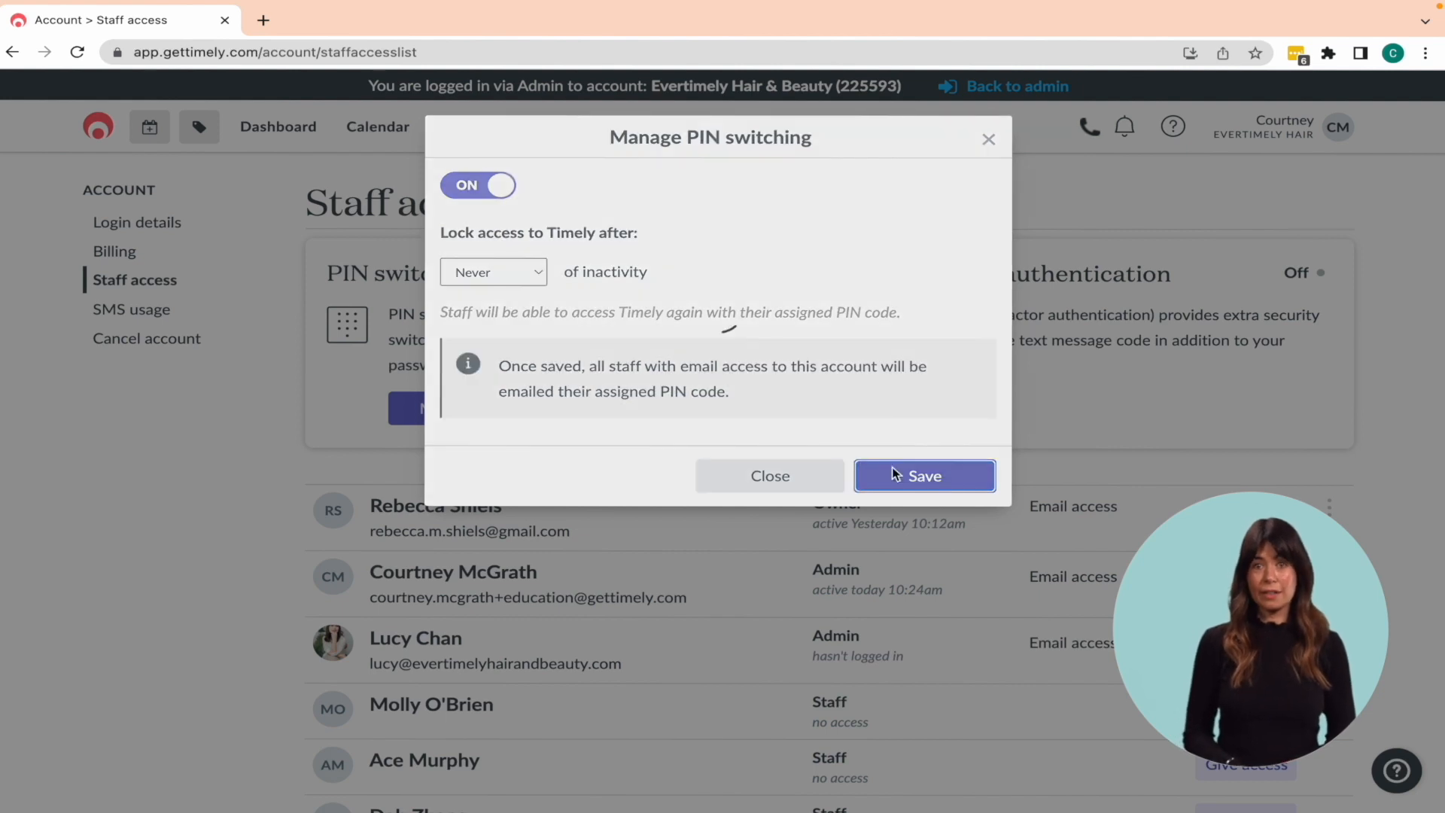
pyautogui.click(923, 476)
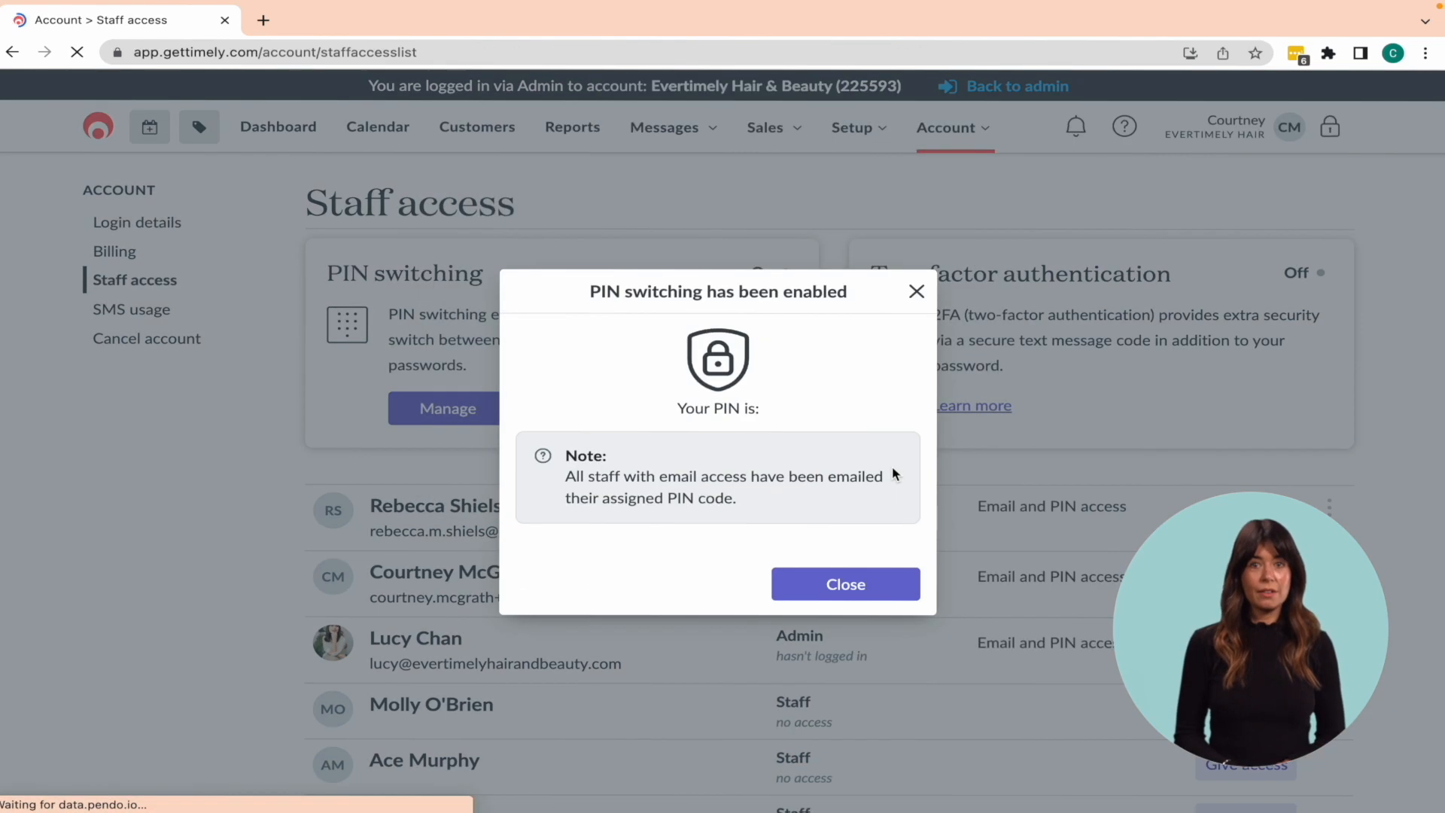
pyautogui.click(844, 584)
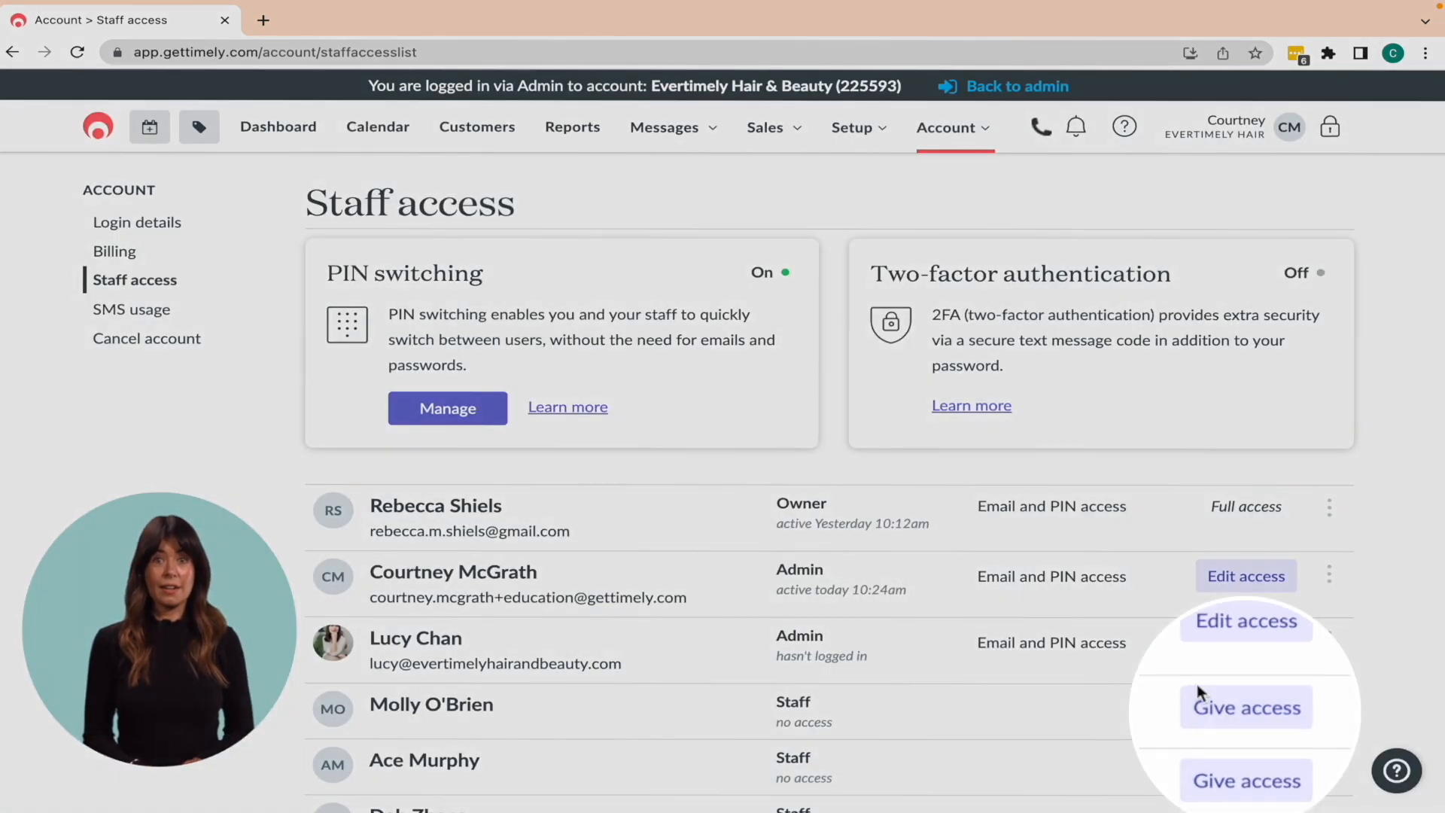
pyautogui.click(1245, 707)
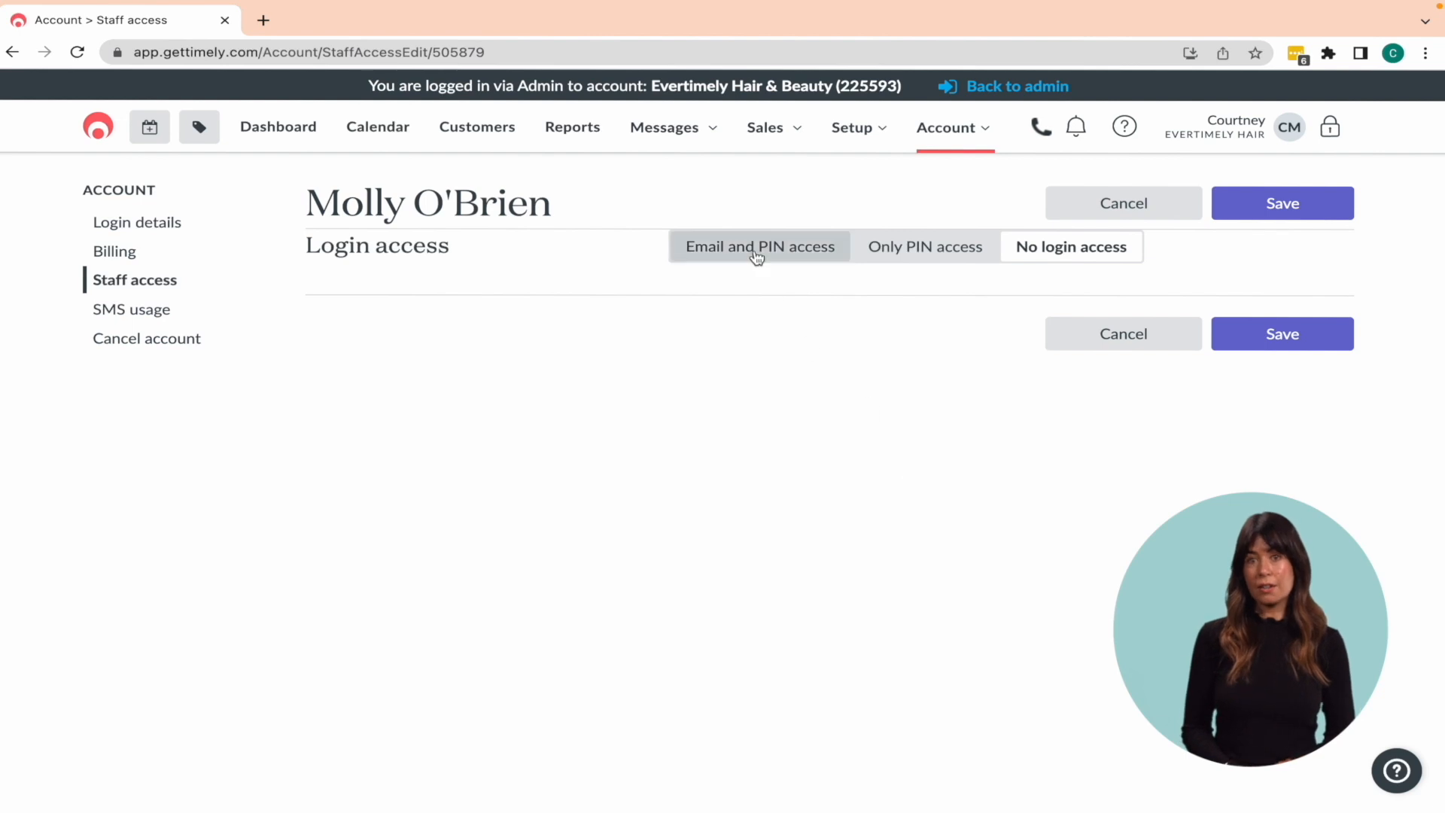
pyautogui.moveTo(848, 279)
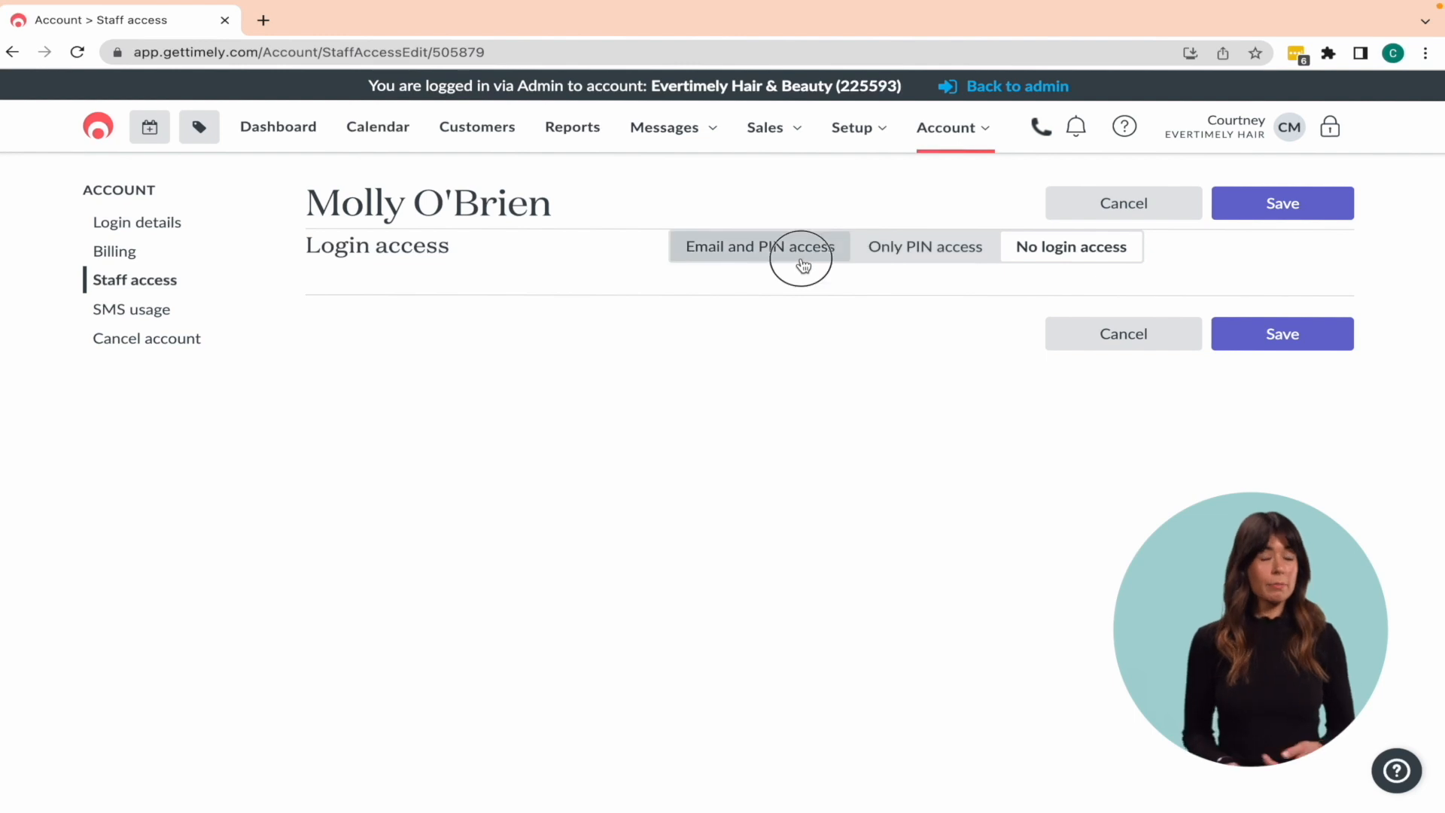
pyautogui.click(758, 246)
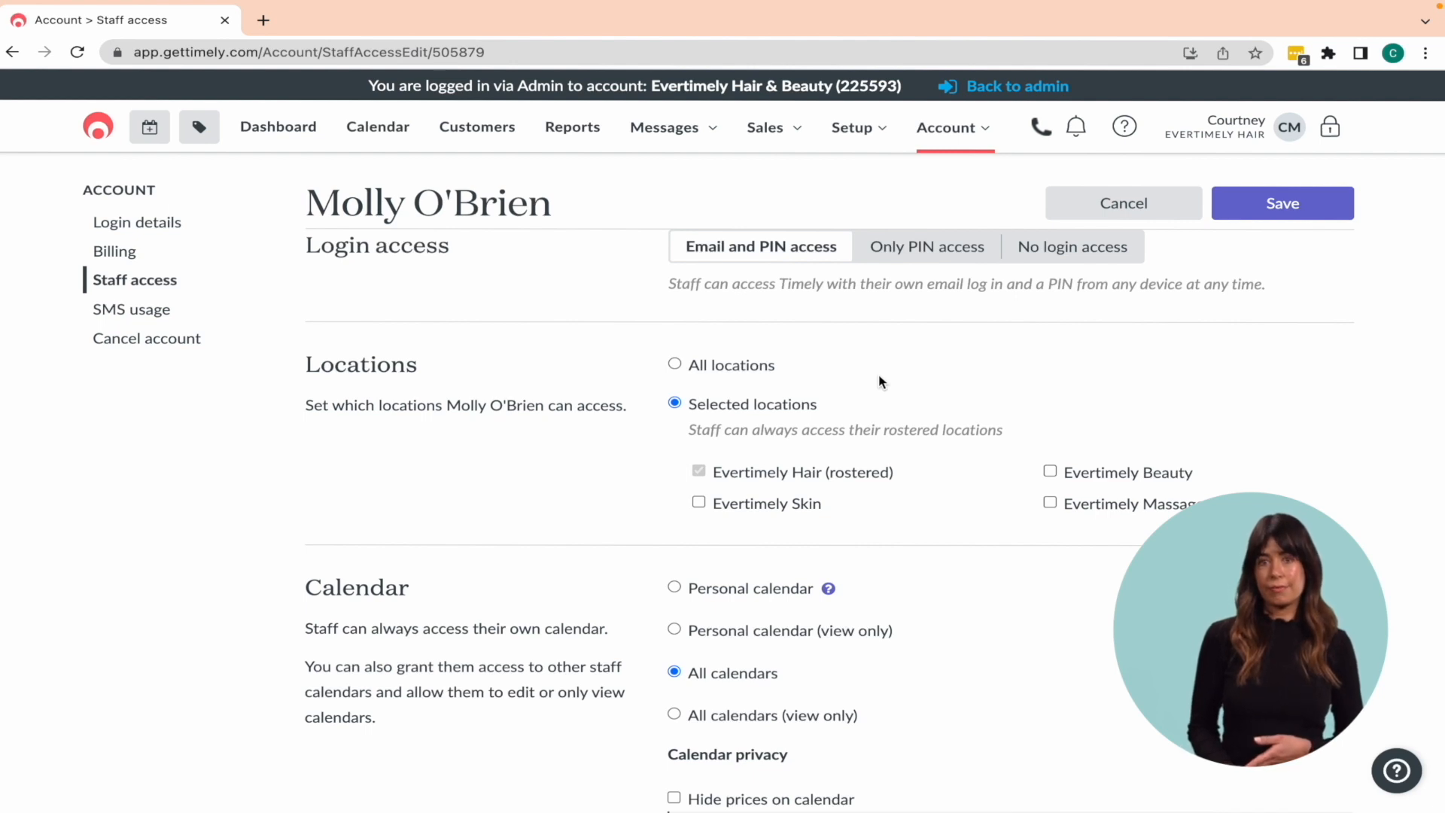
# Grant the Evertimely Beauty location and restrict calendar access to her personal calendar
pyautogui.scroll(-3)
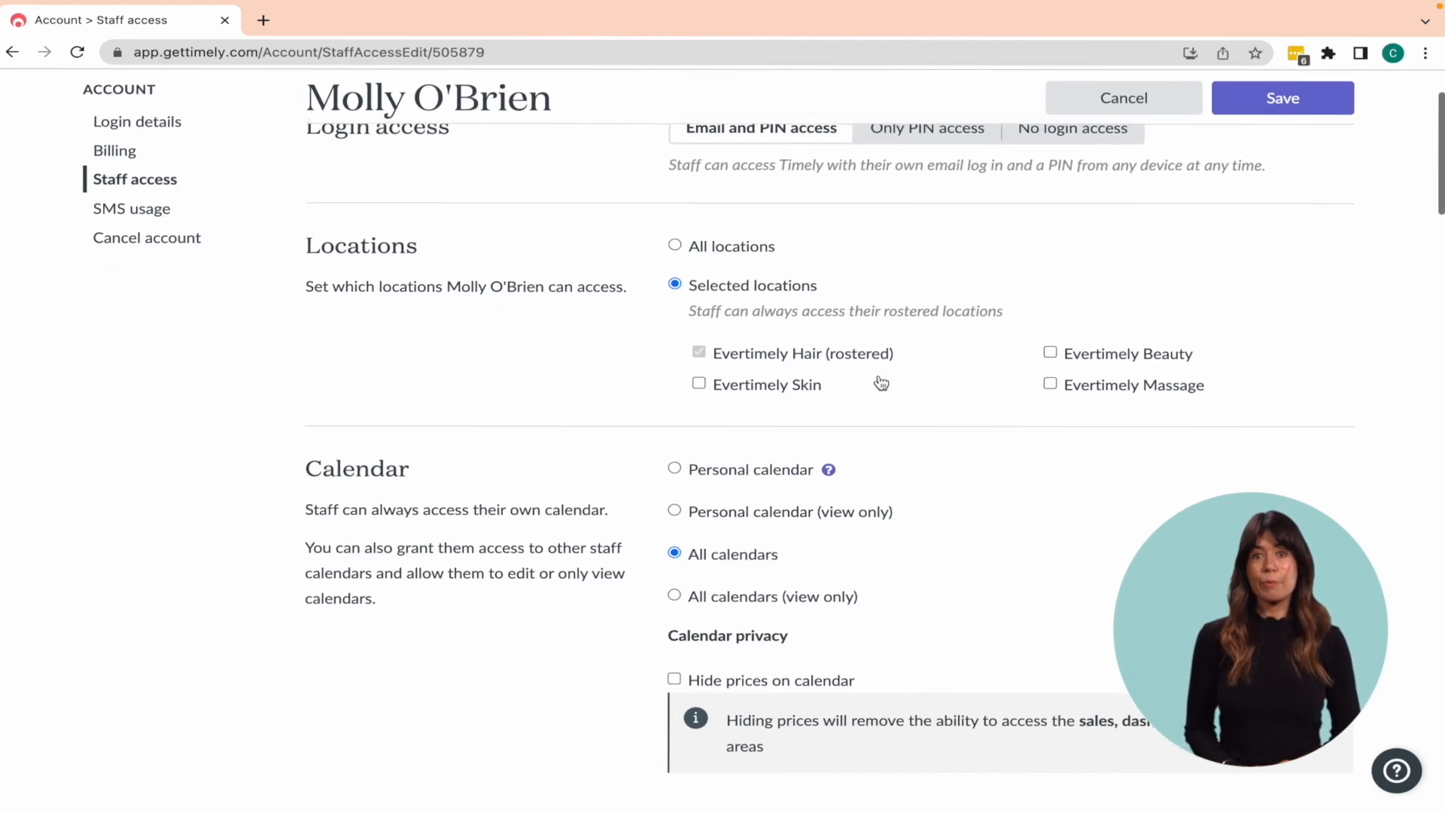
pyautogui.scroll(-3)
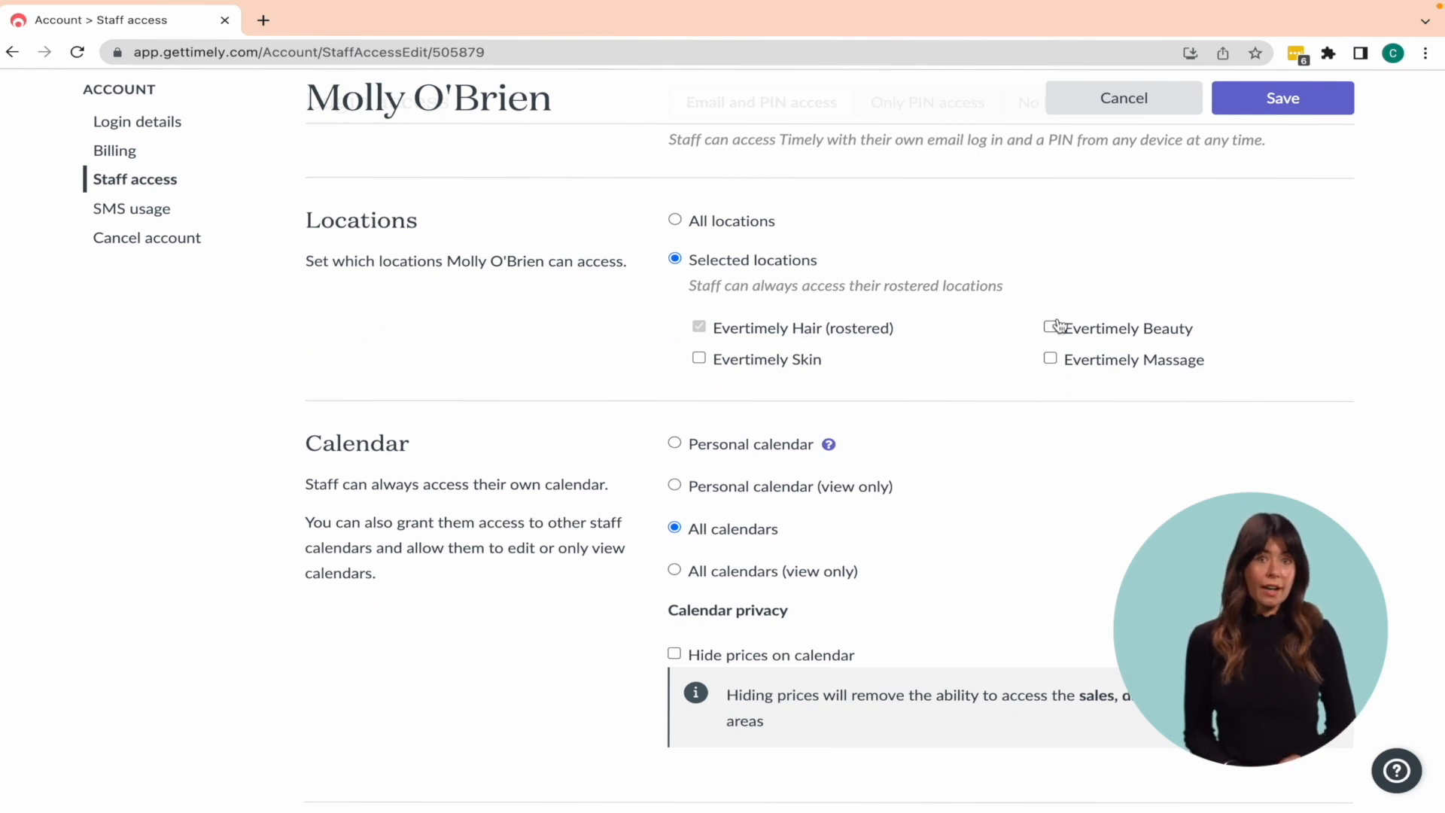
pyautogui.click(1050, 328)
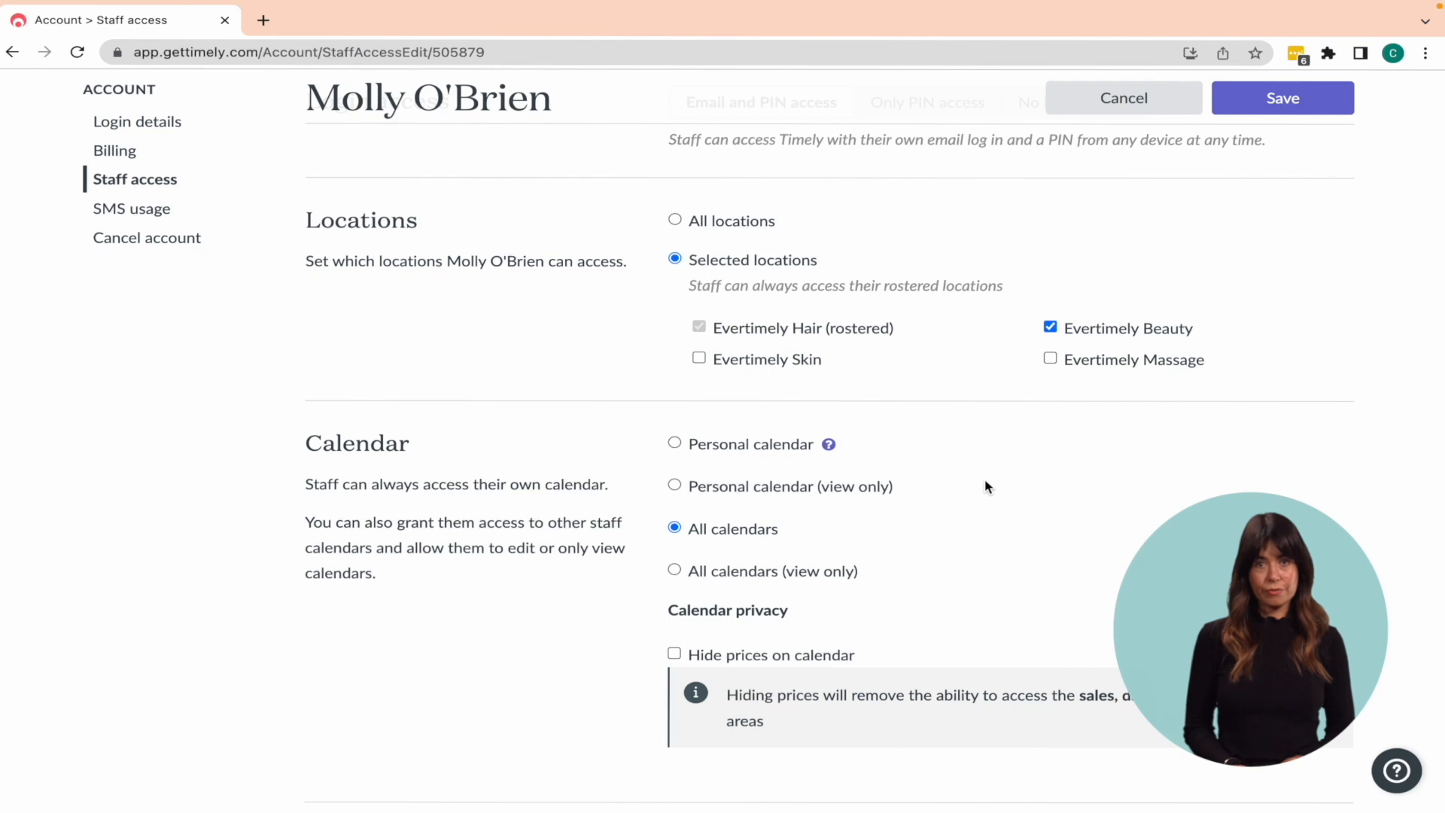
pyautogui.scroll(-3)
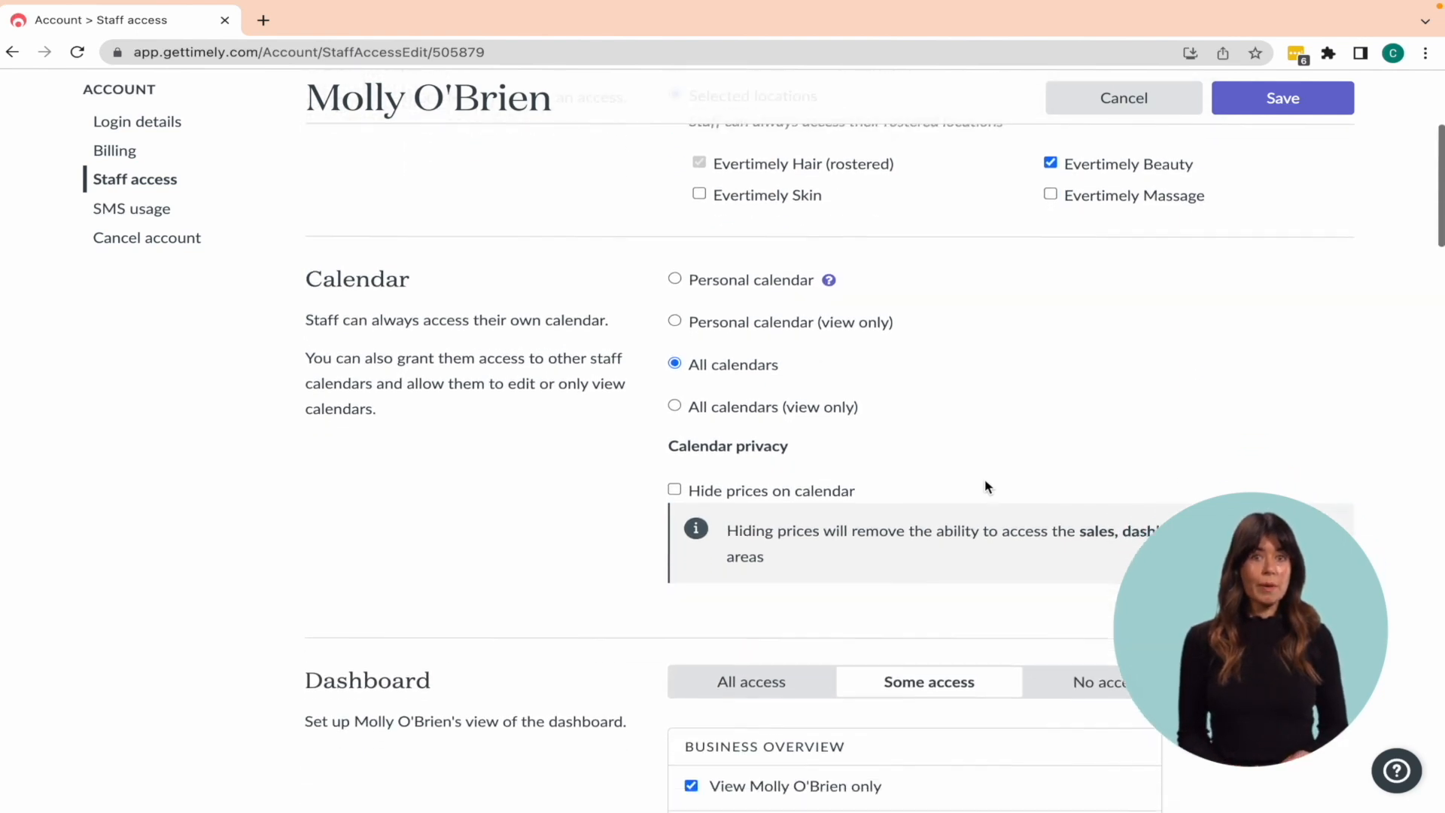
pyautogui.scroll(-3)
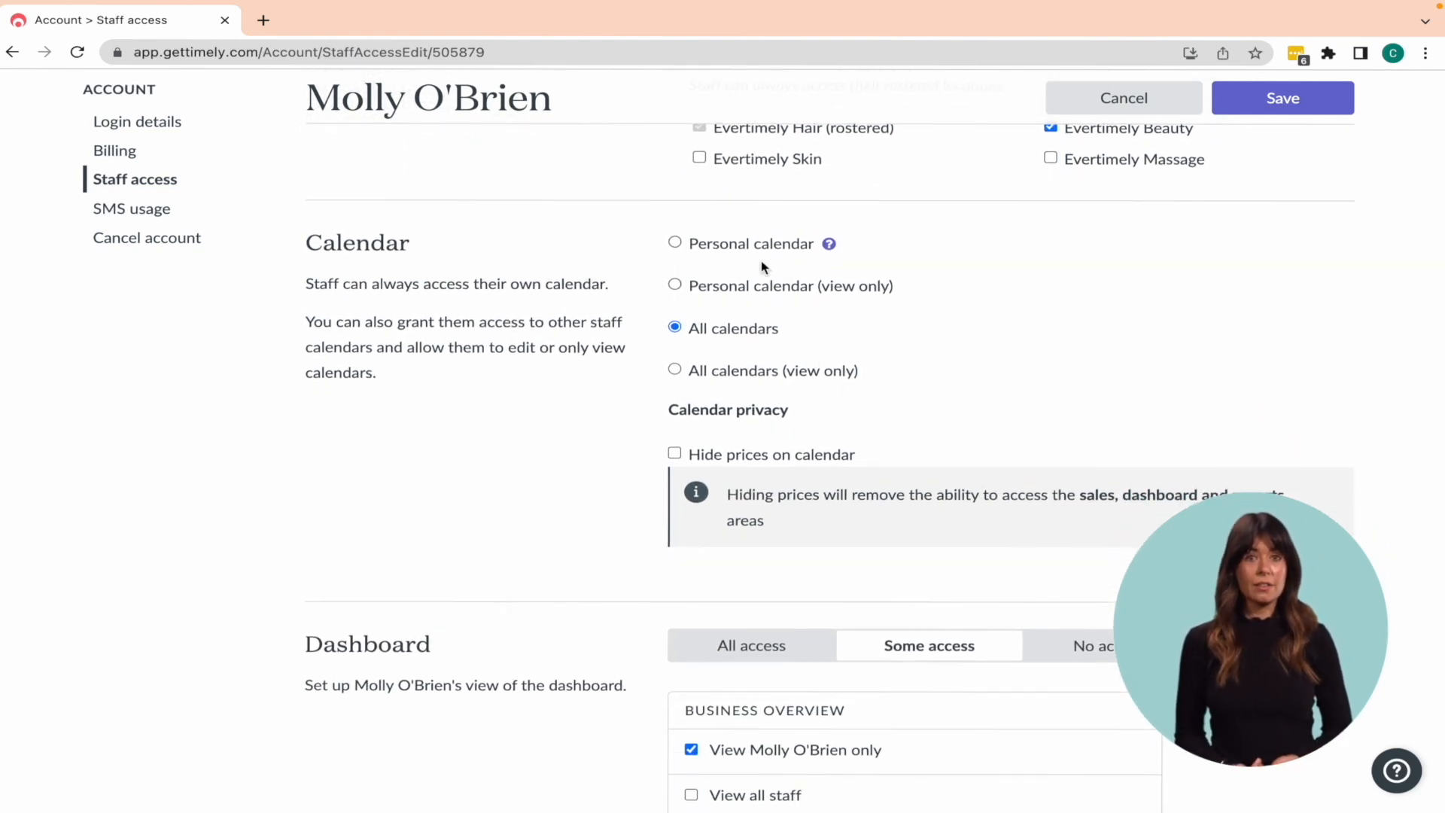
pyautogui.click(675, 243)
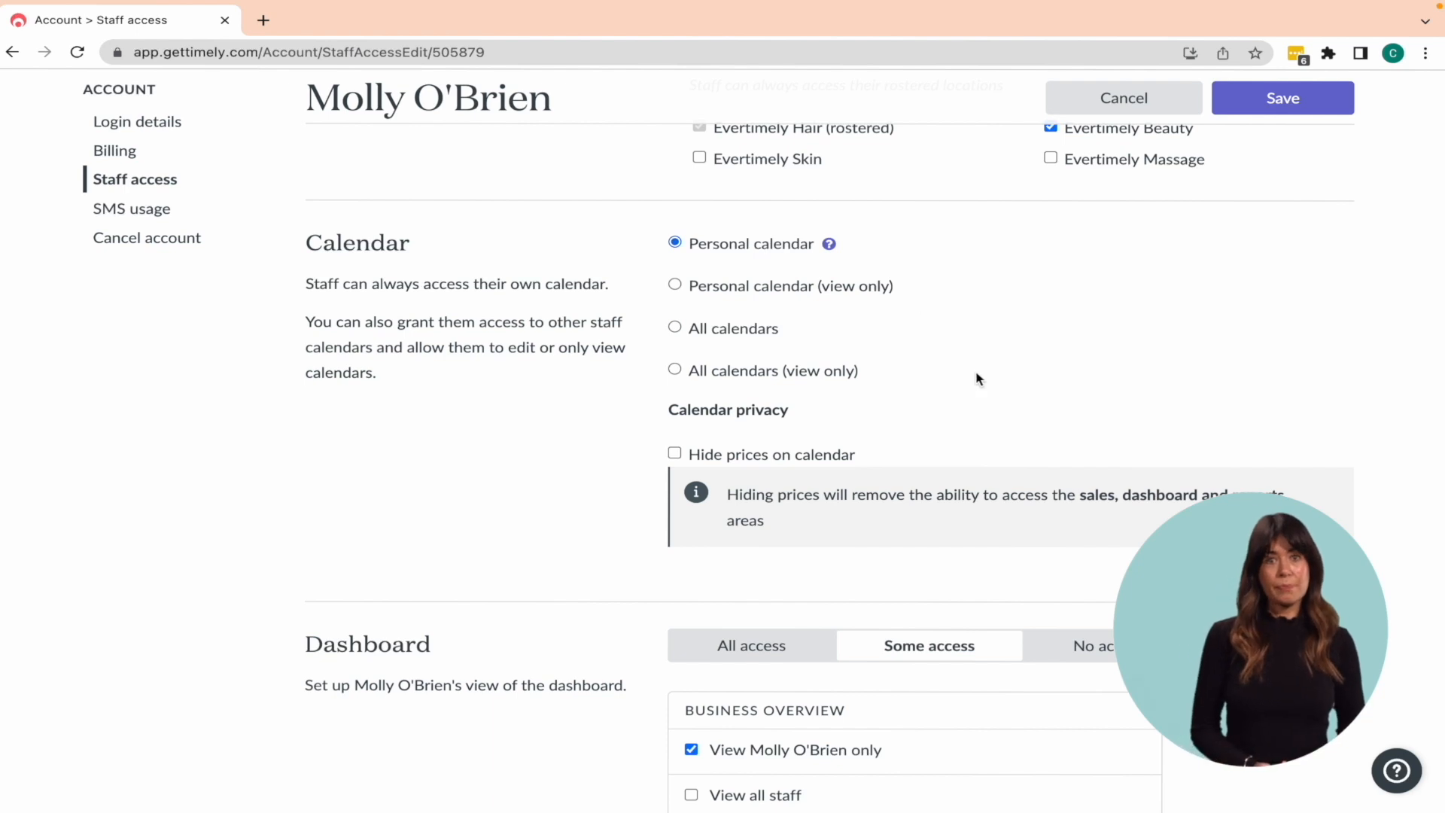
# Allow cash-up editing and grant access to SMS campaigns
pyautogui.scroll(-3)
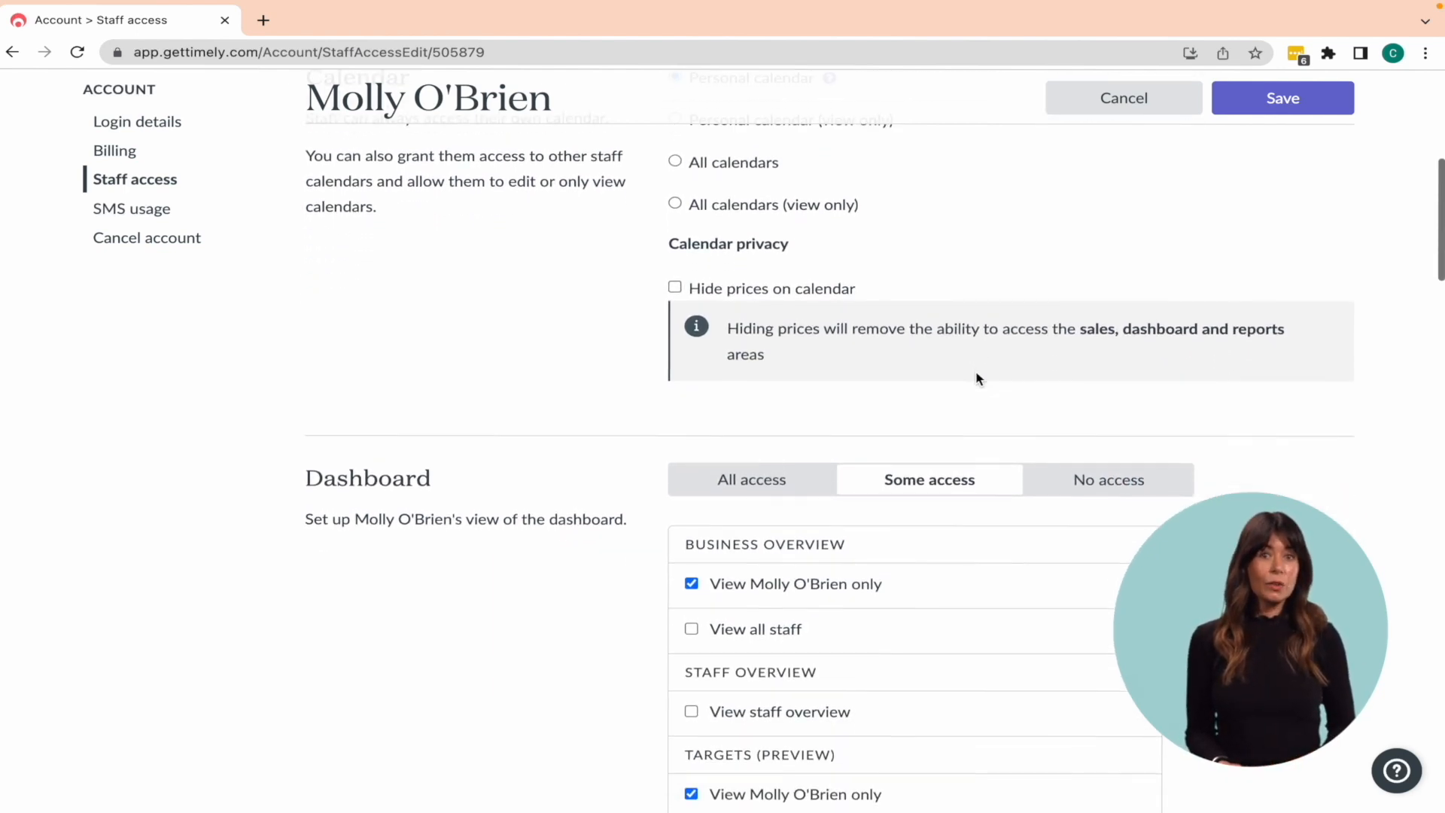
pyautogui.scroll(-3)
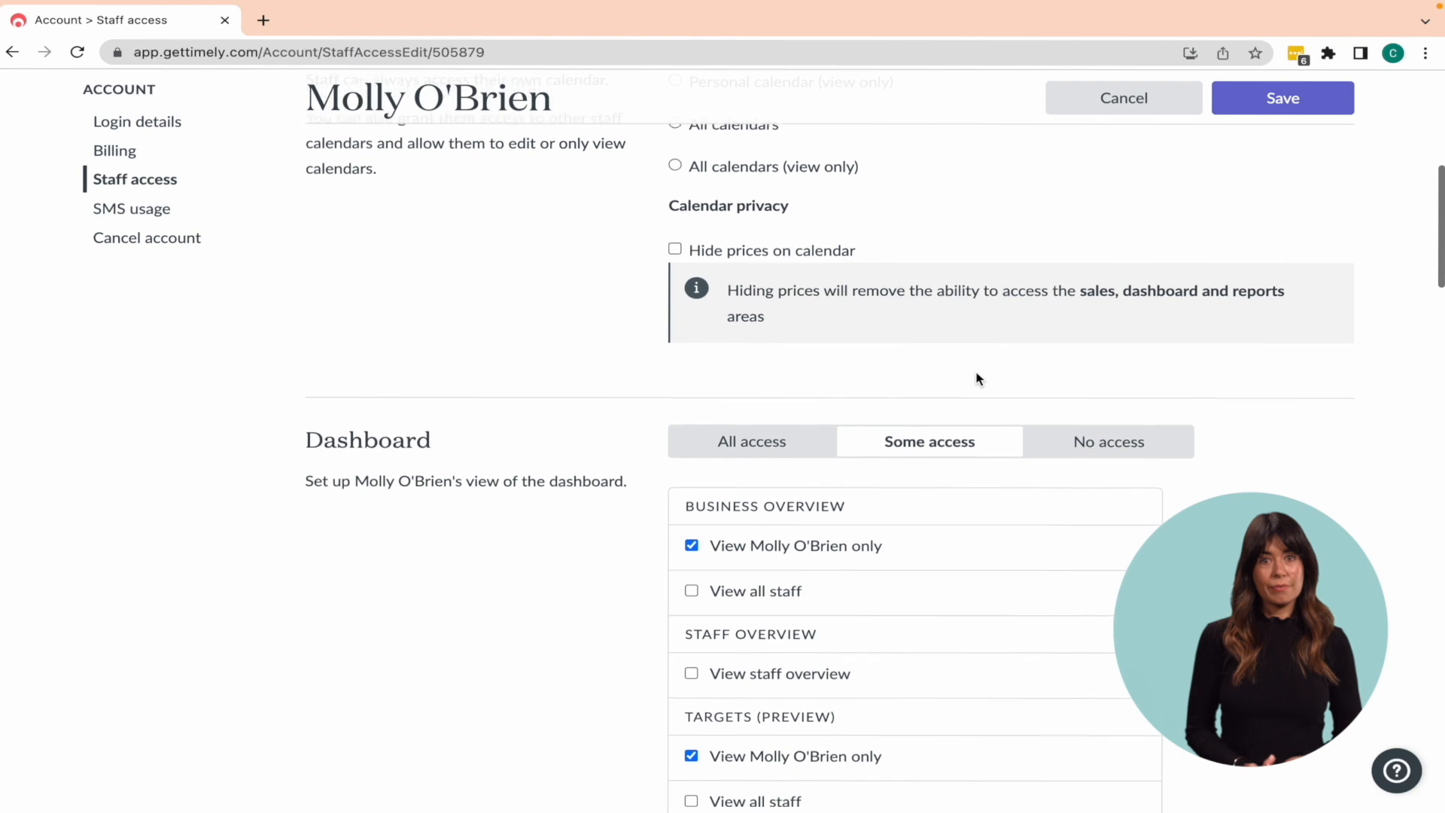
pyautogui.scroll(-3)
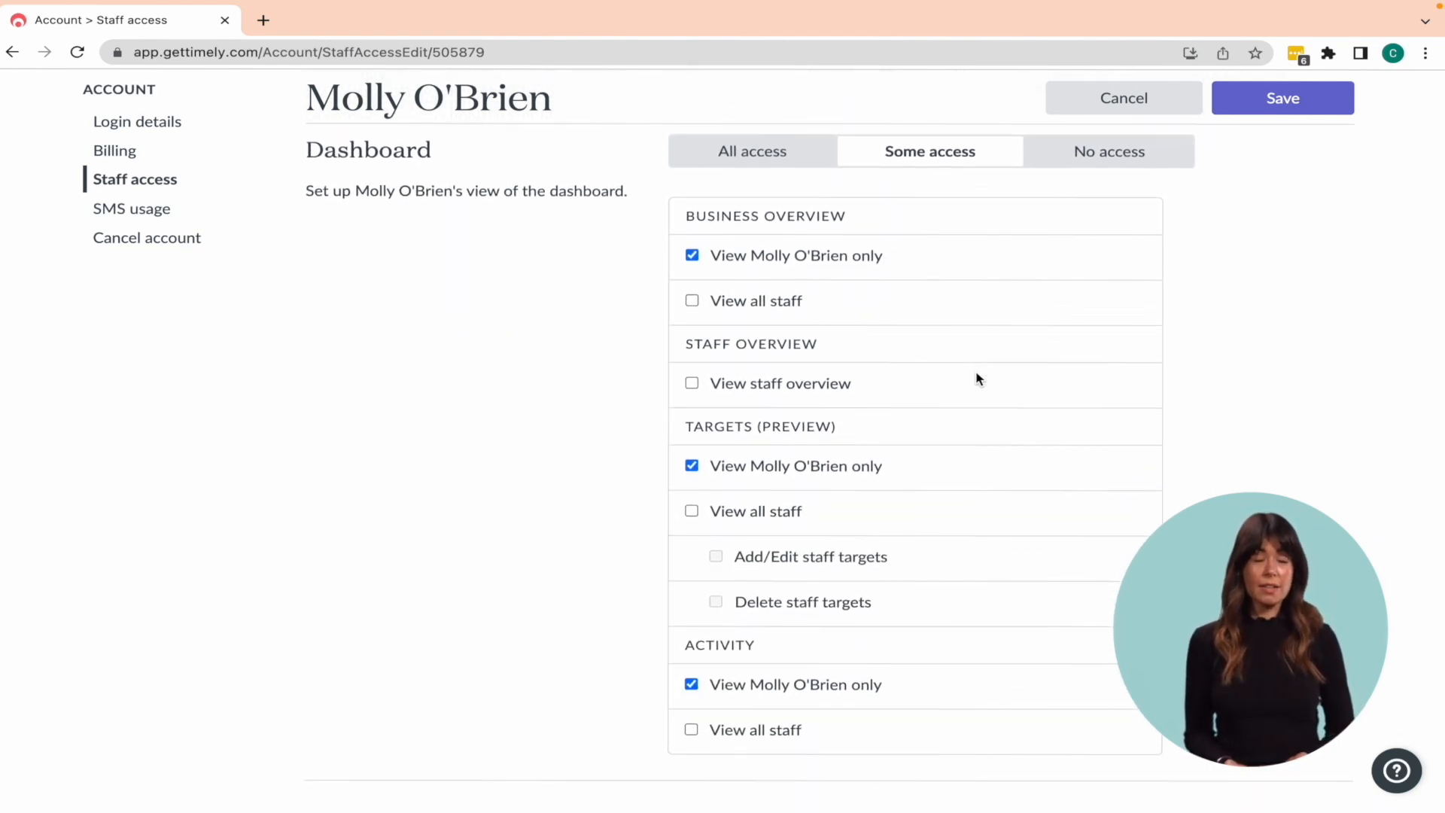
pyautogui.scroll(-3)
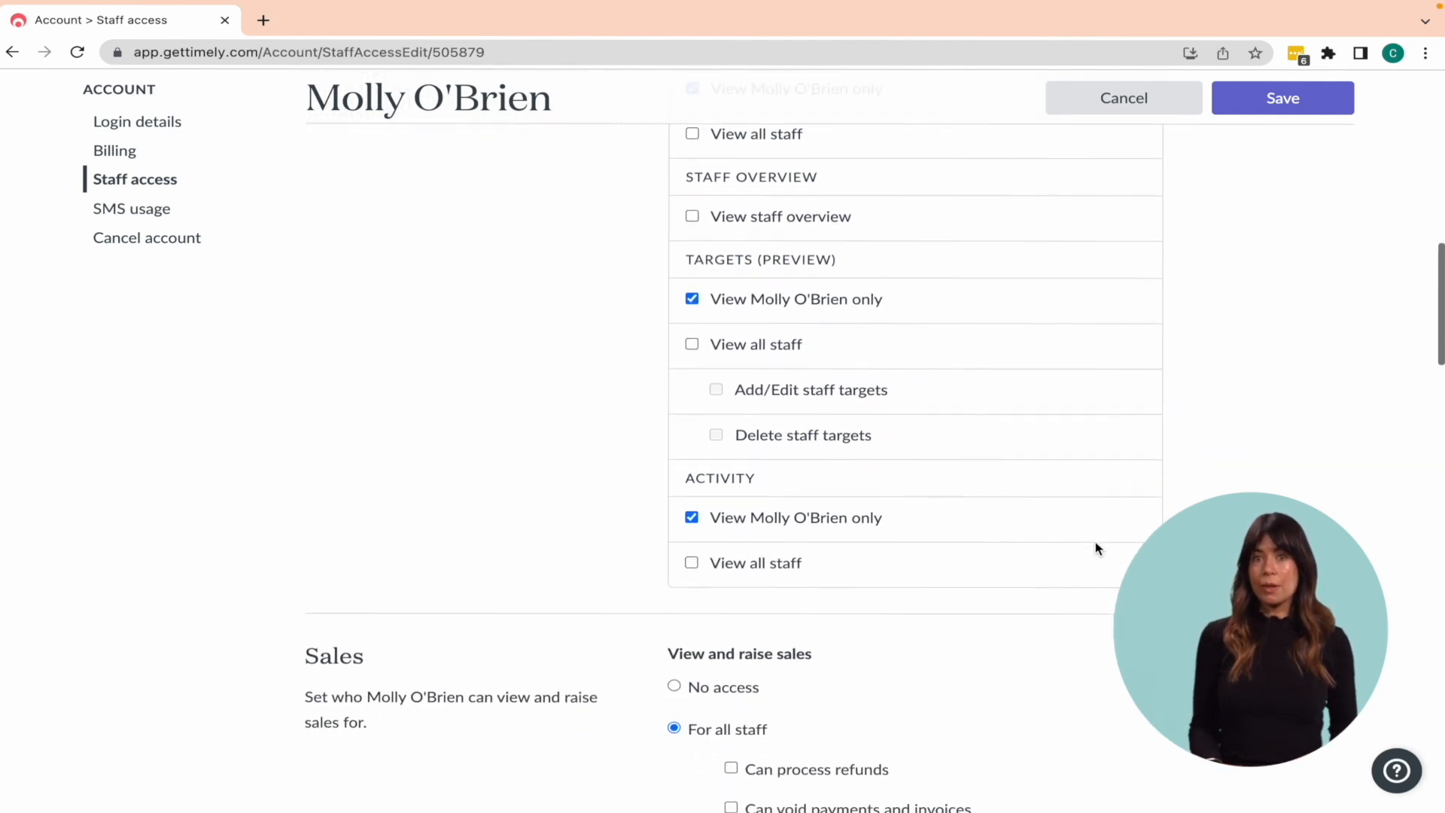
pyautogui.scroll(-3)
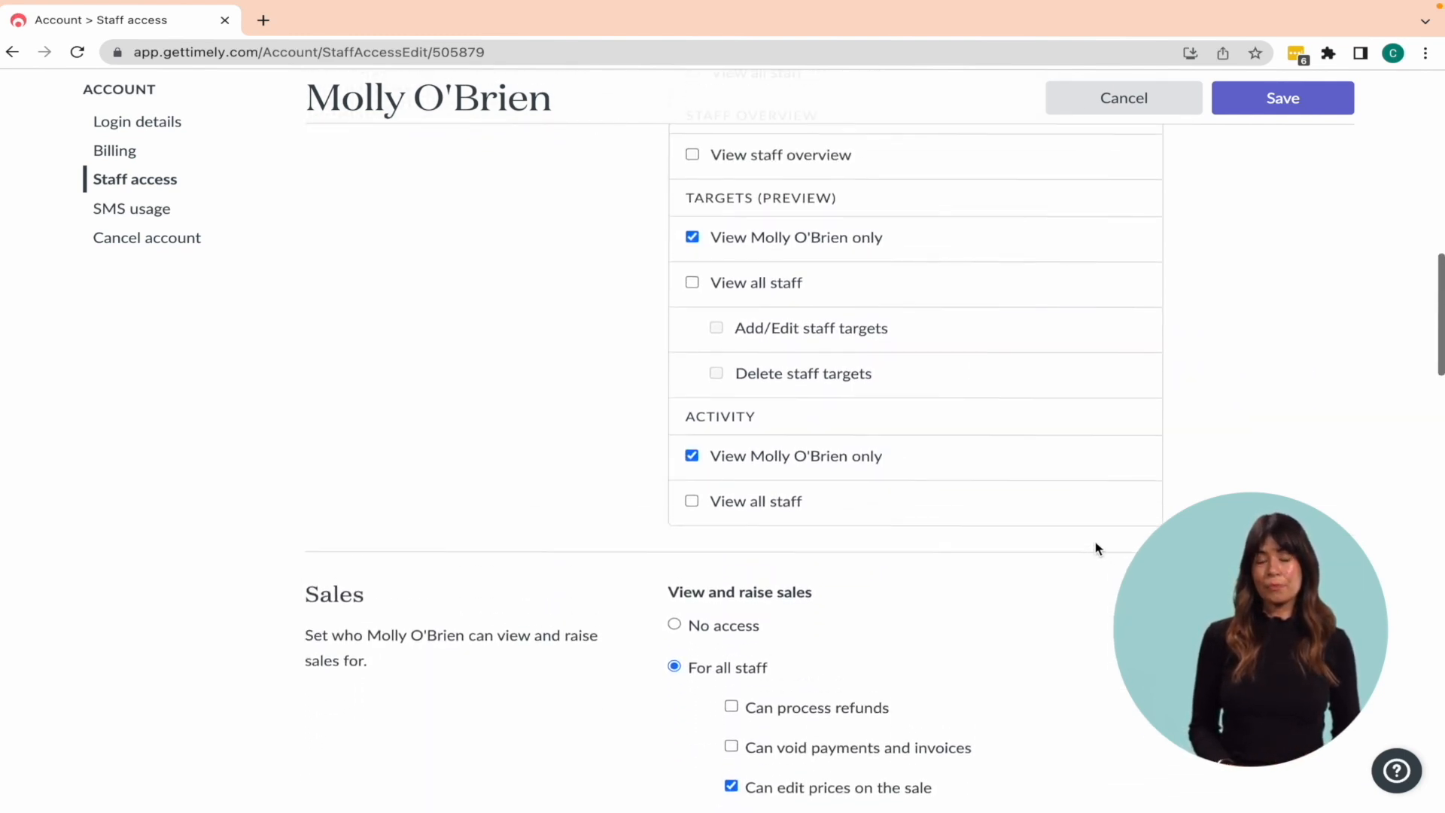
pyautogui.scroll(3)
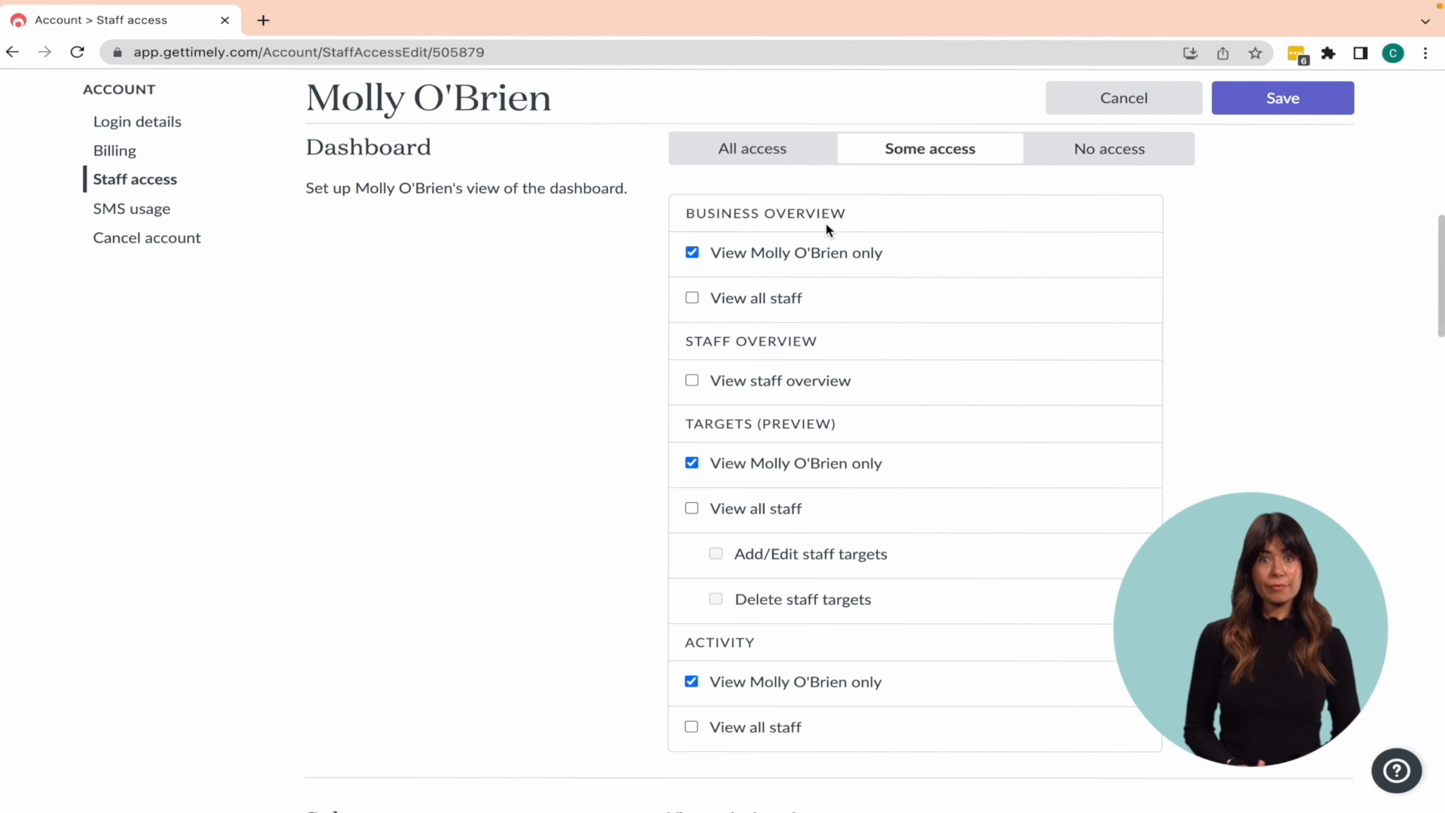
pyautogui.moveTo(1061, 410)
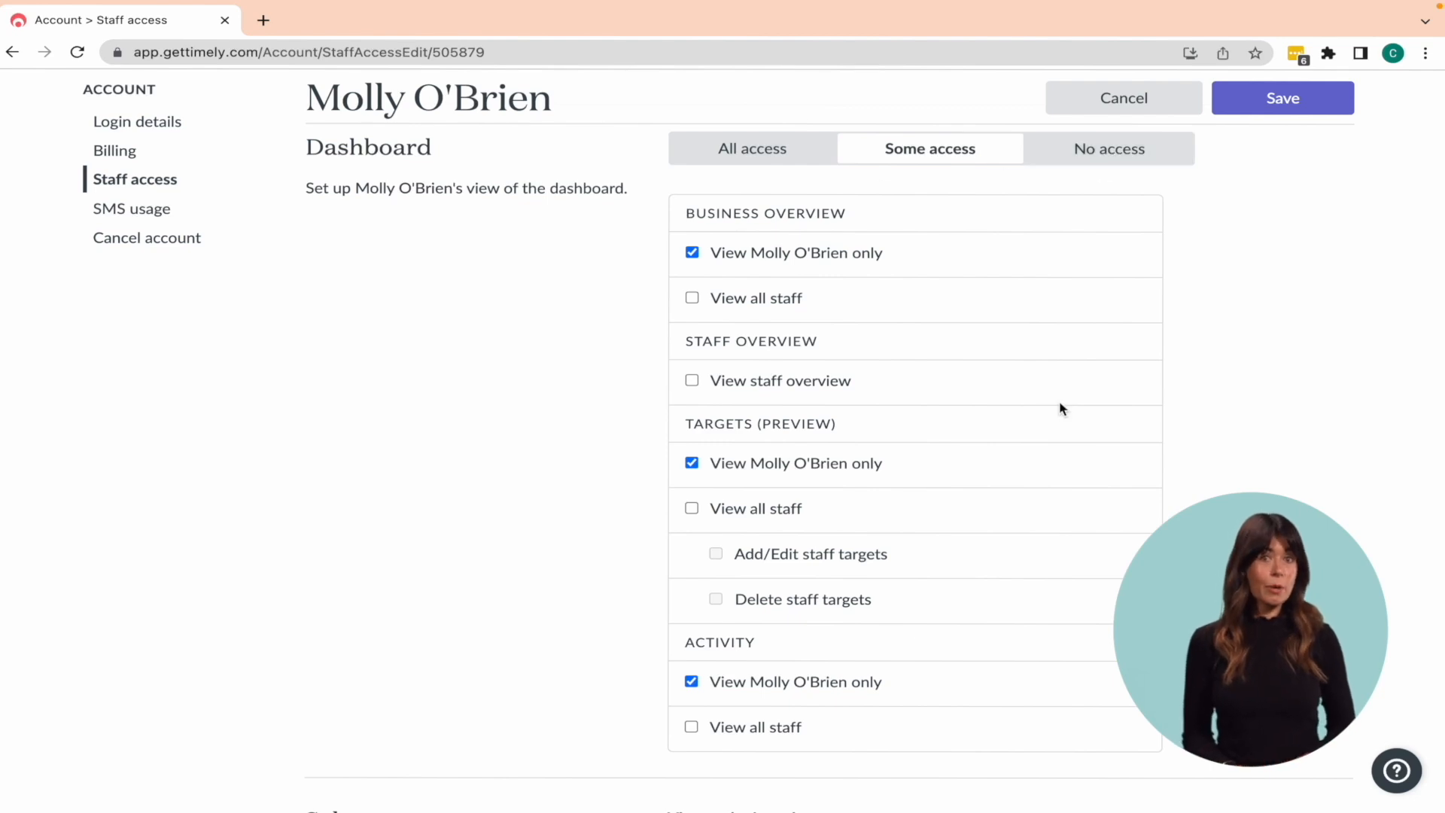
pyautogui.scroll(-3)
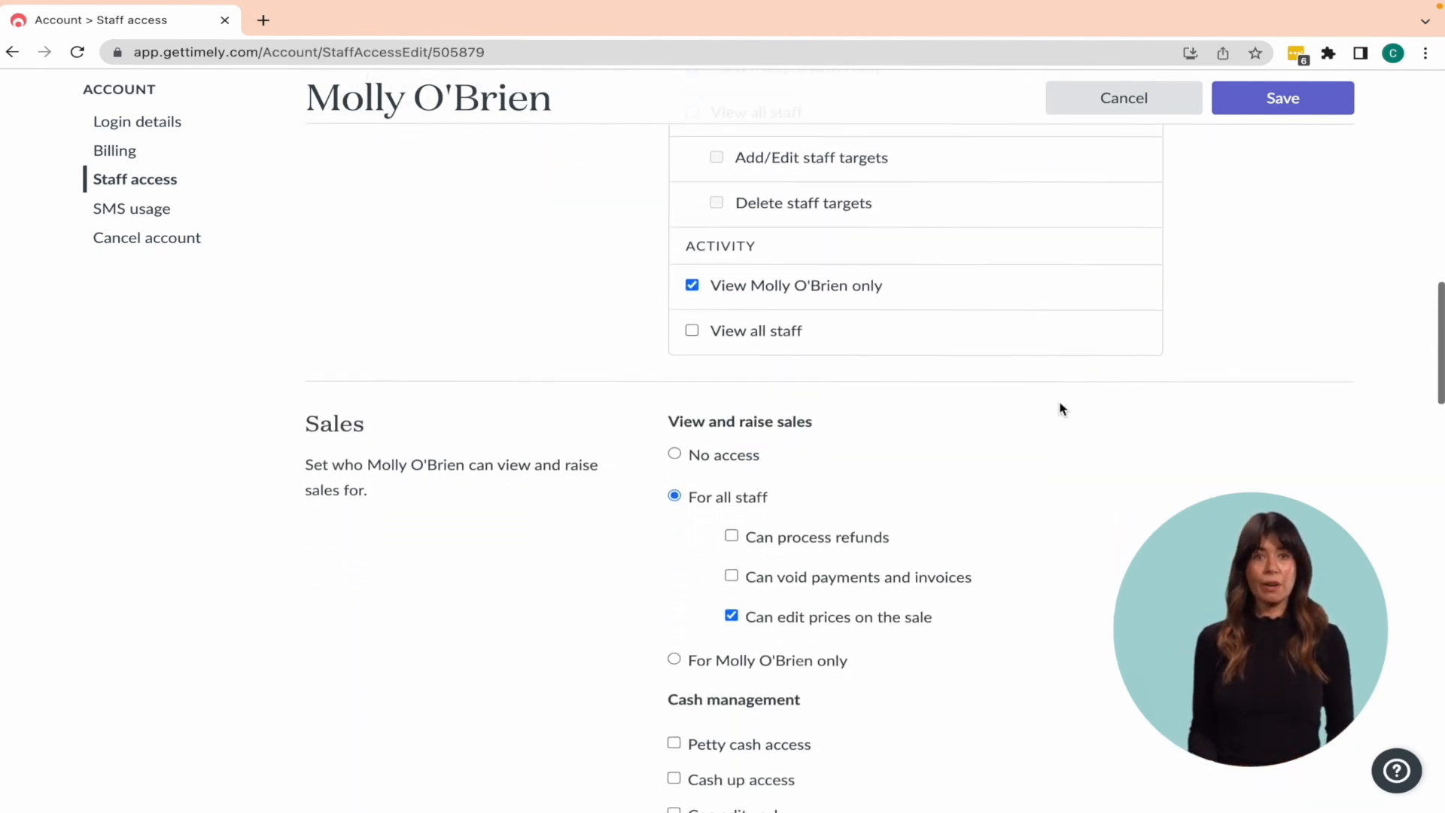
pyautogui.scroll(-3)
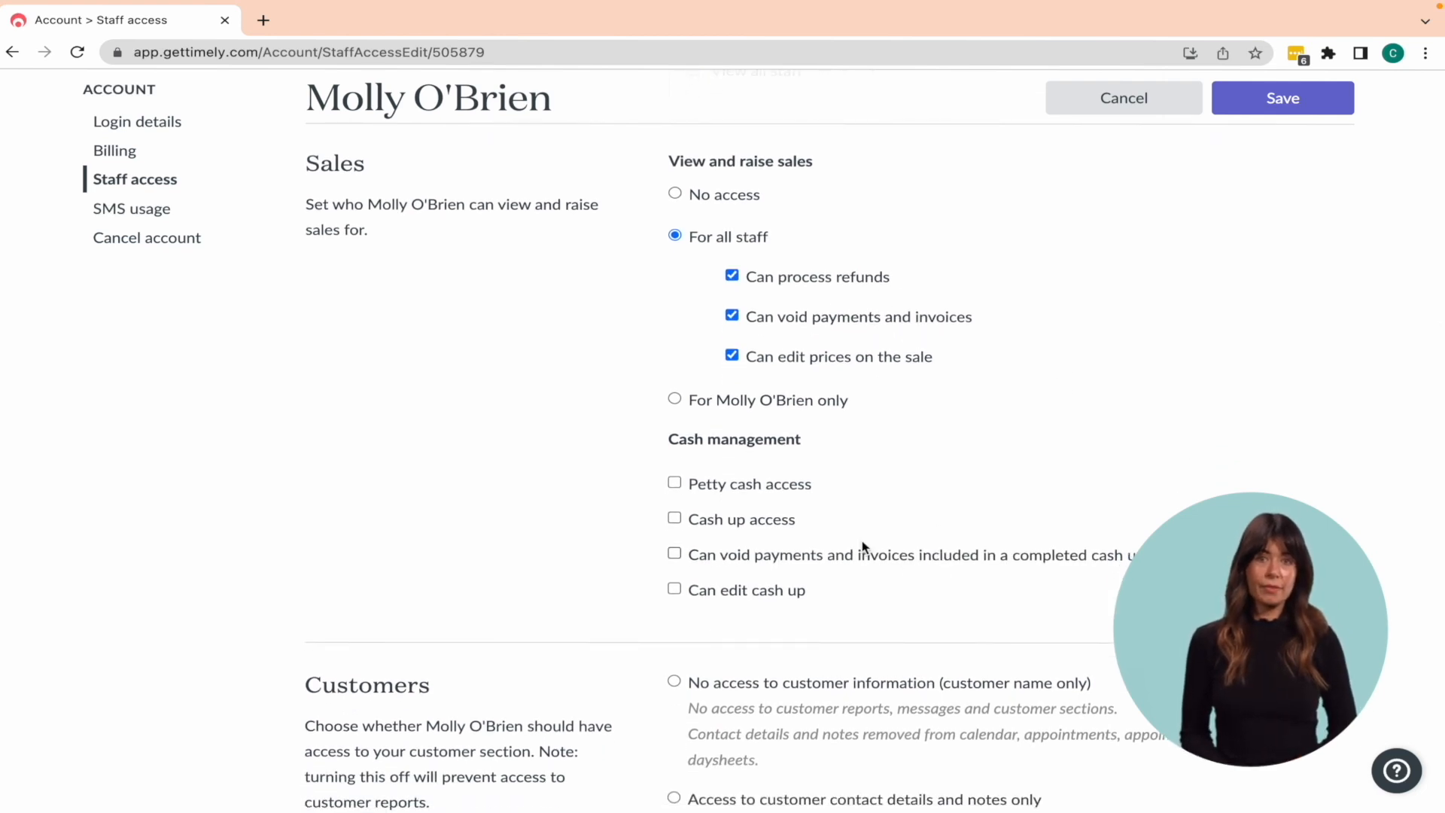
pyautogui.click(673, 588)
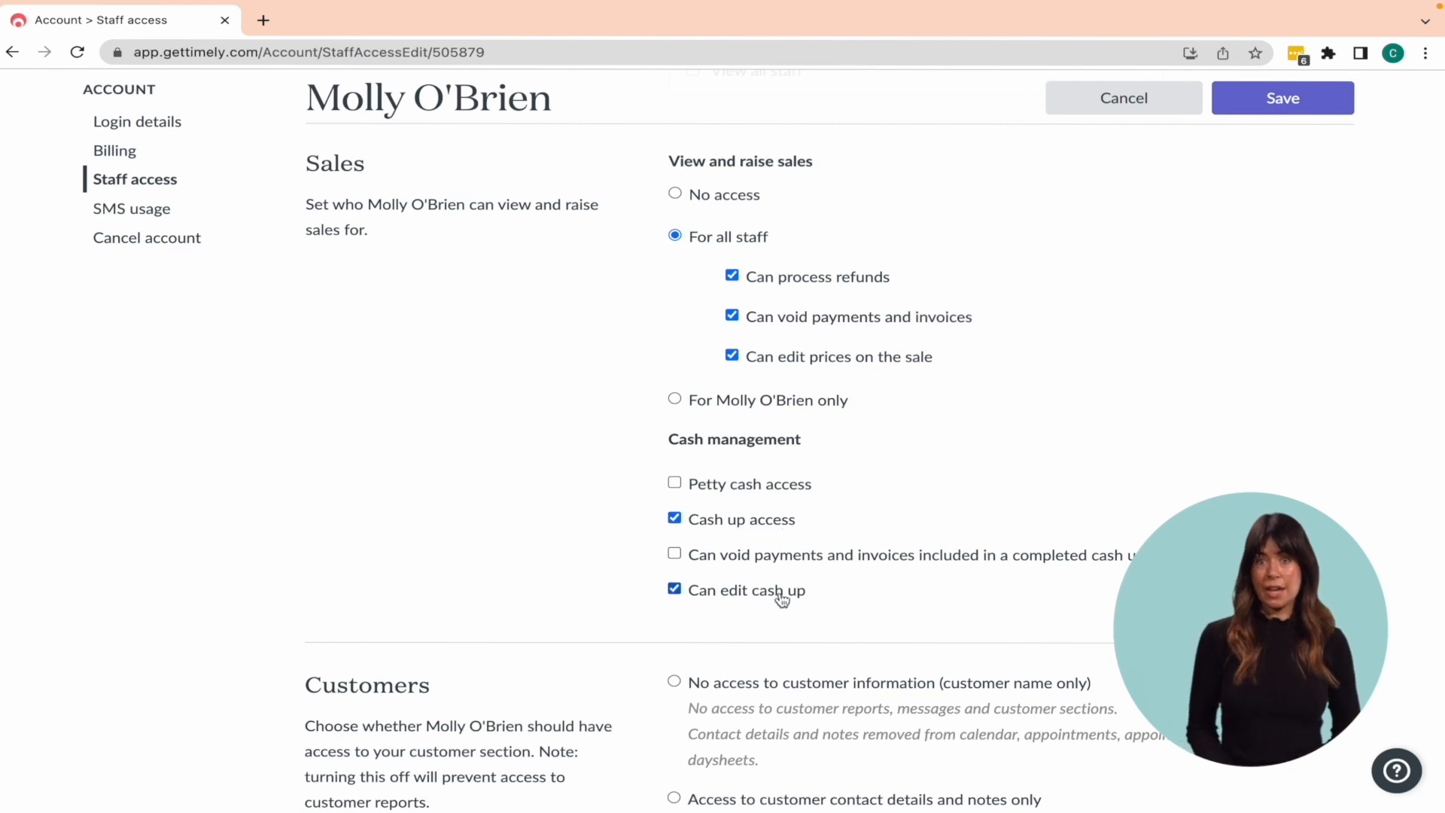
pyautogui.scroll(-3)
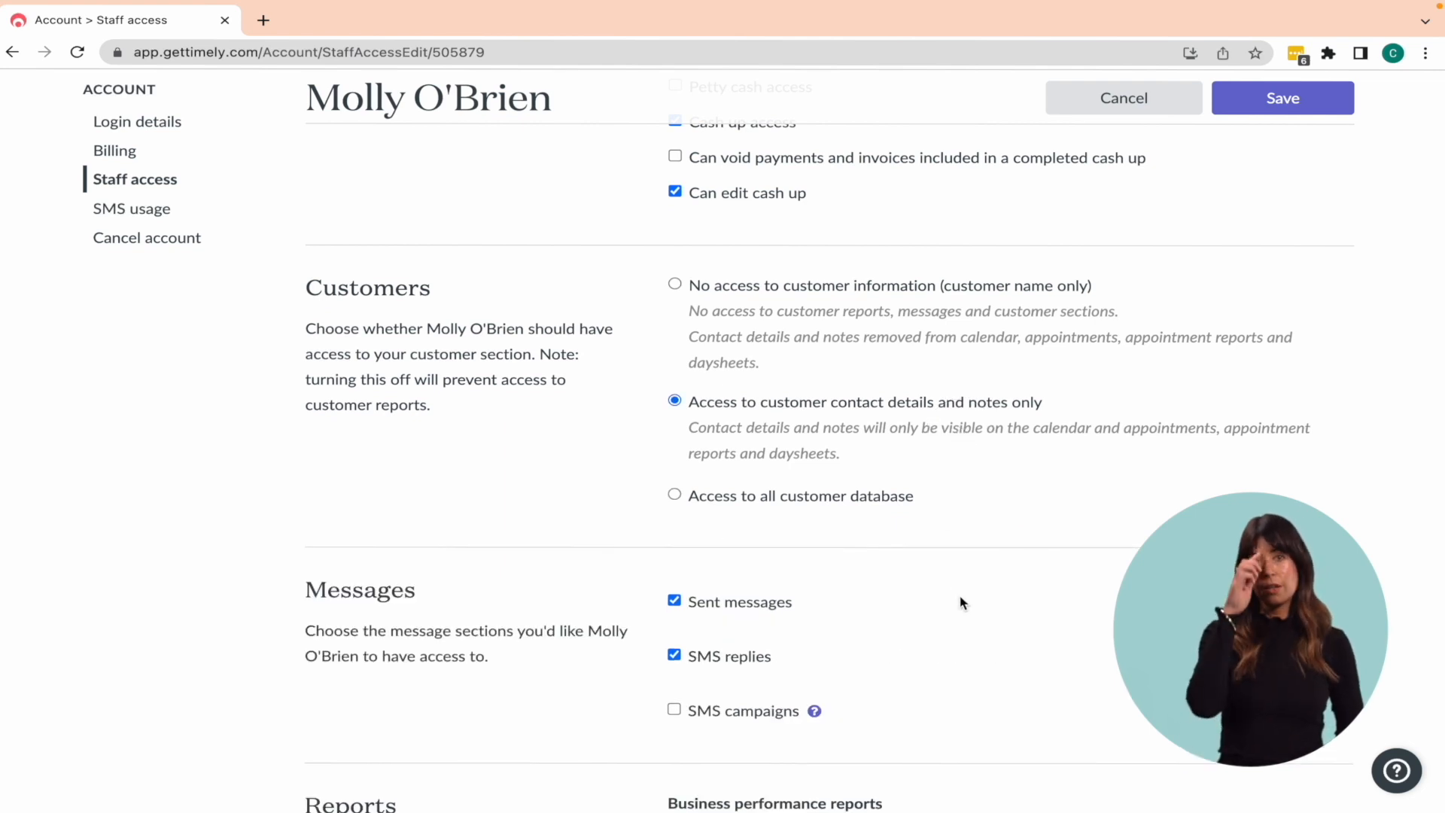
pyautogui.scroll(-3)
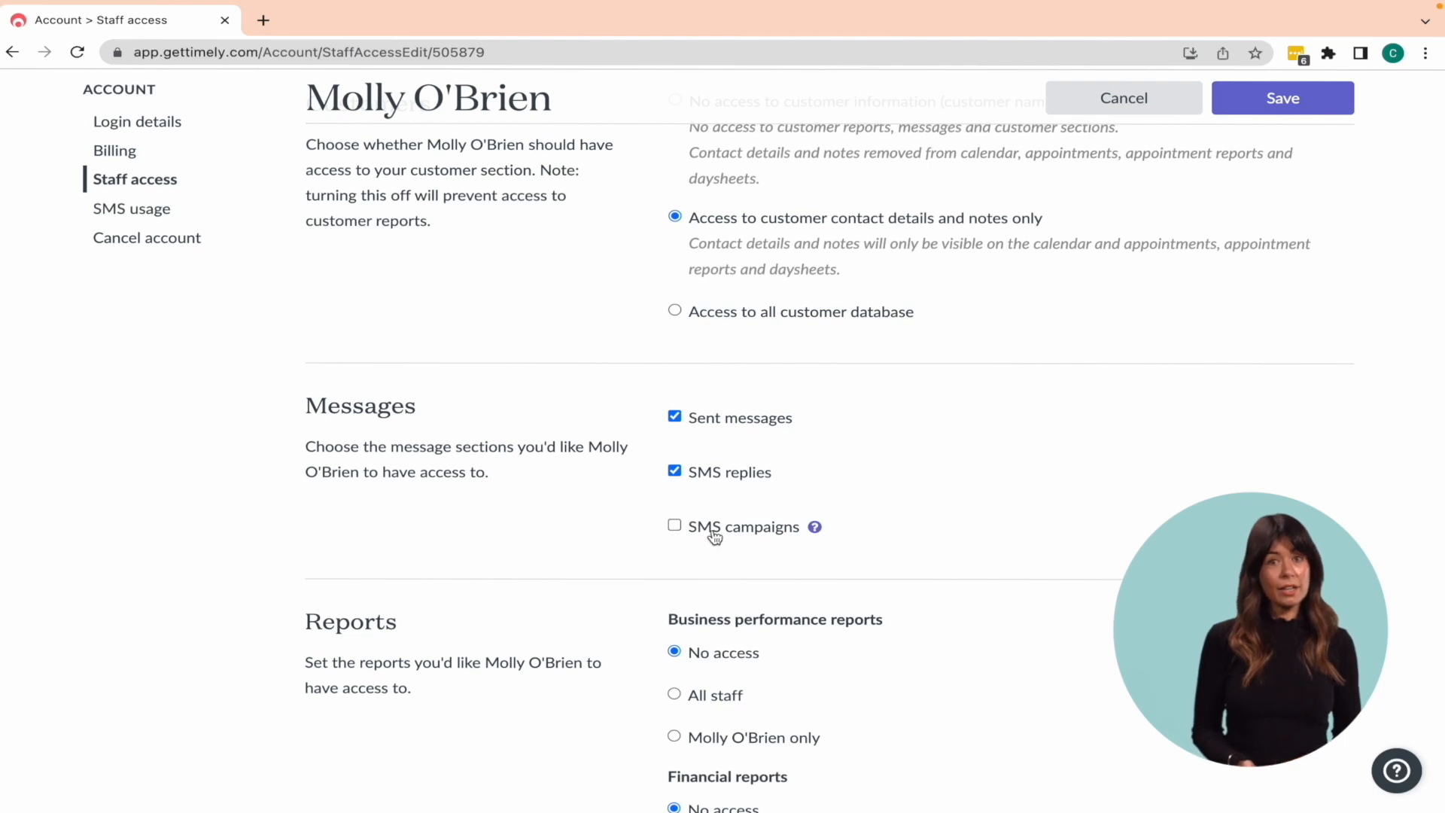
pyautogui.click(674, 526)
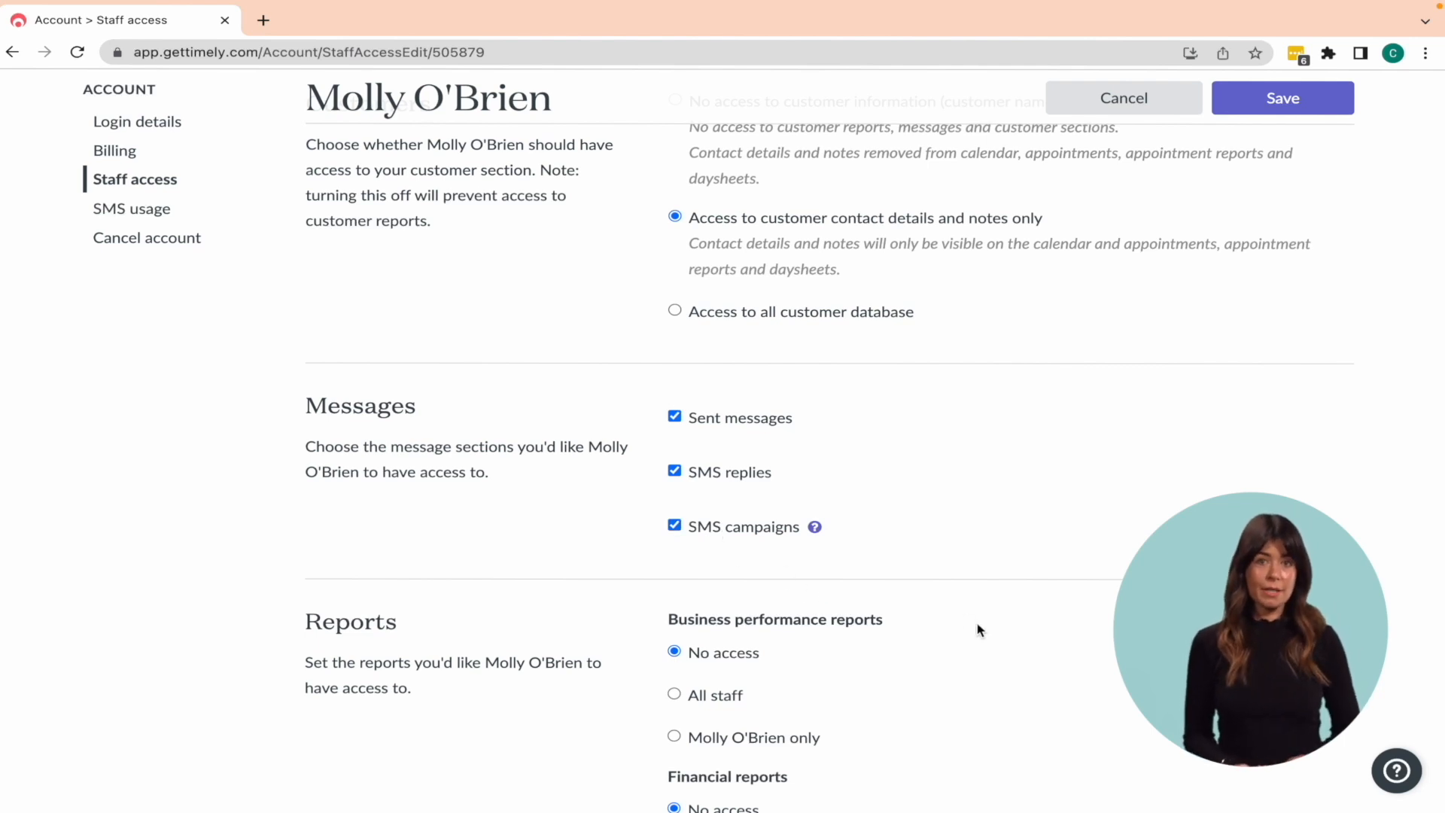
pyautogui.scroll(-3)
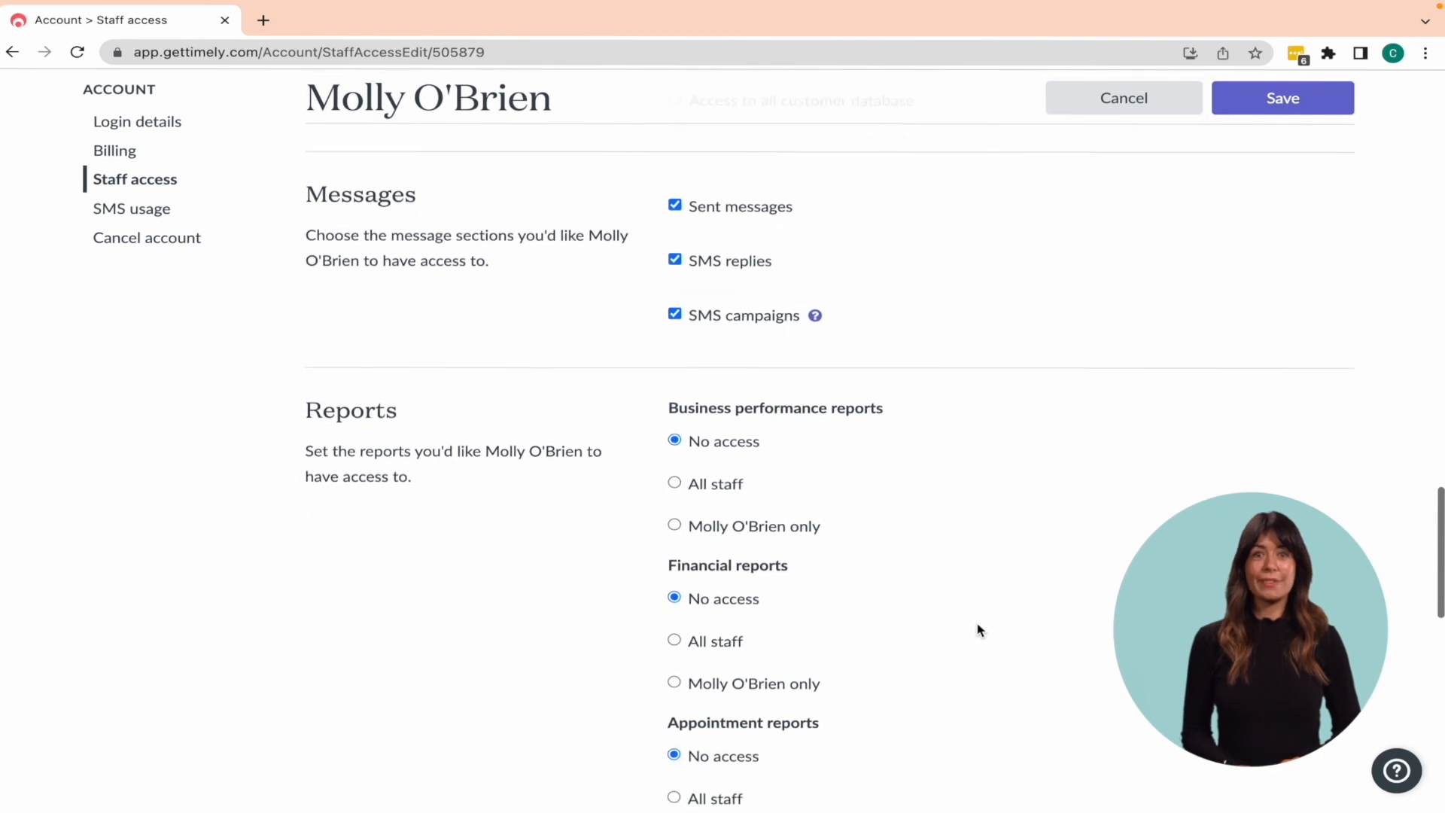
pyautogui.scroll(-3)
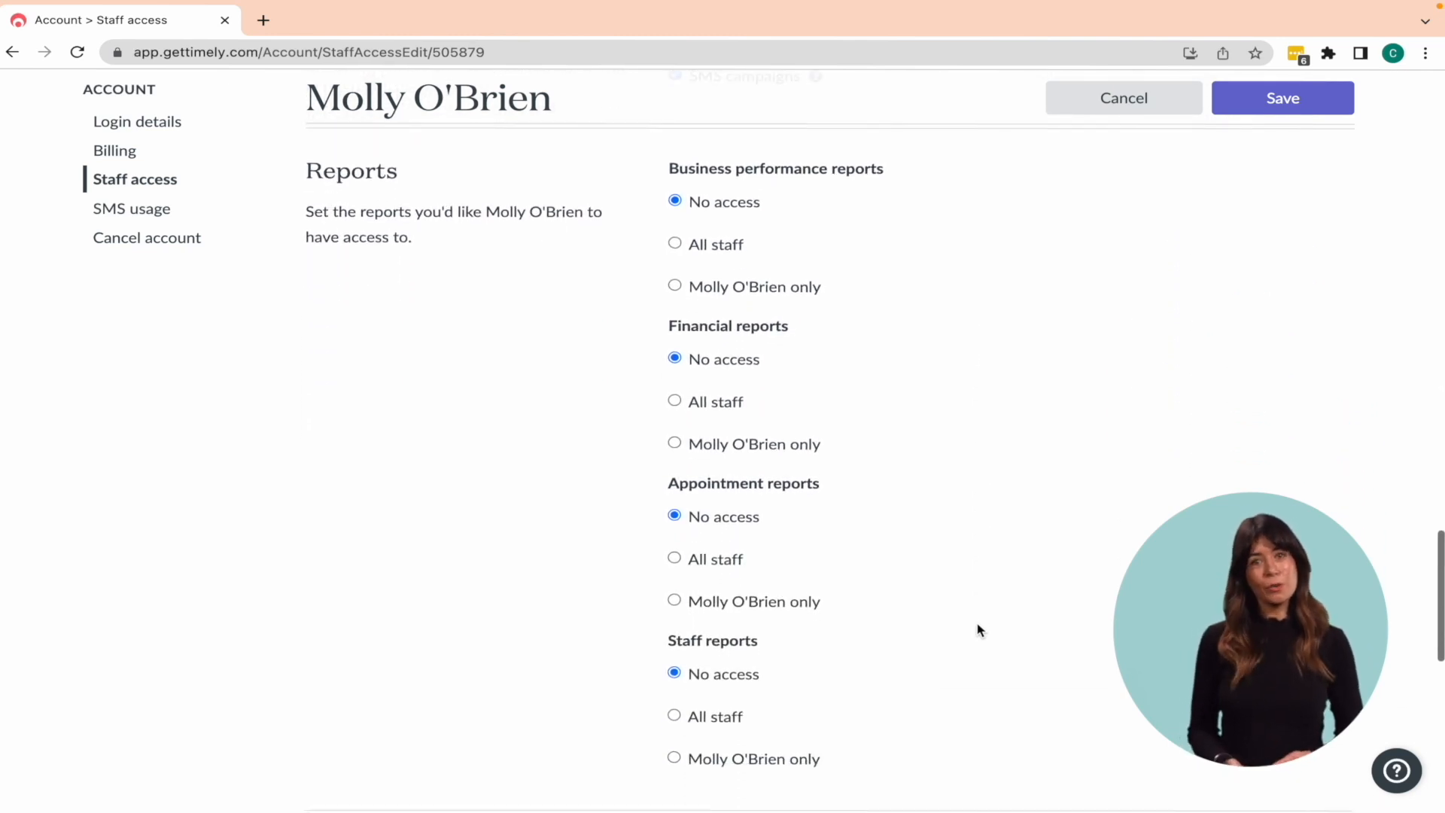
pyautogui.click(675, 287)
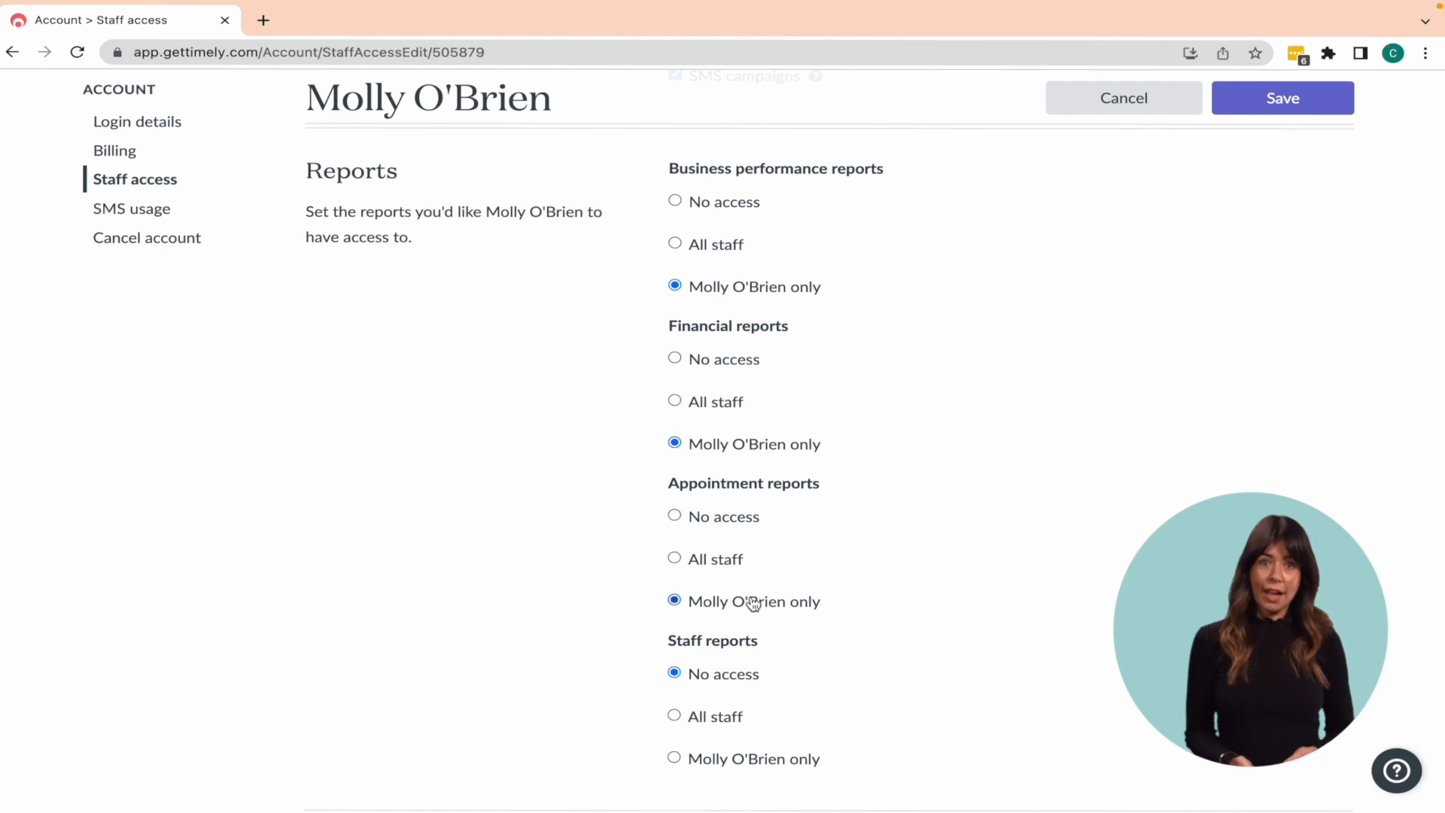
pyautogui.scroll(-3)
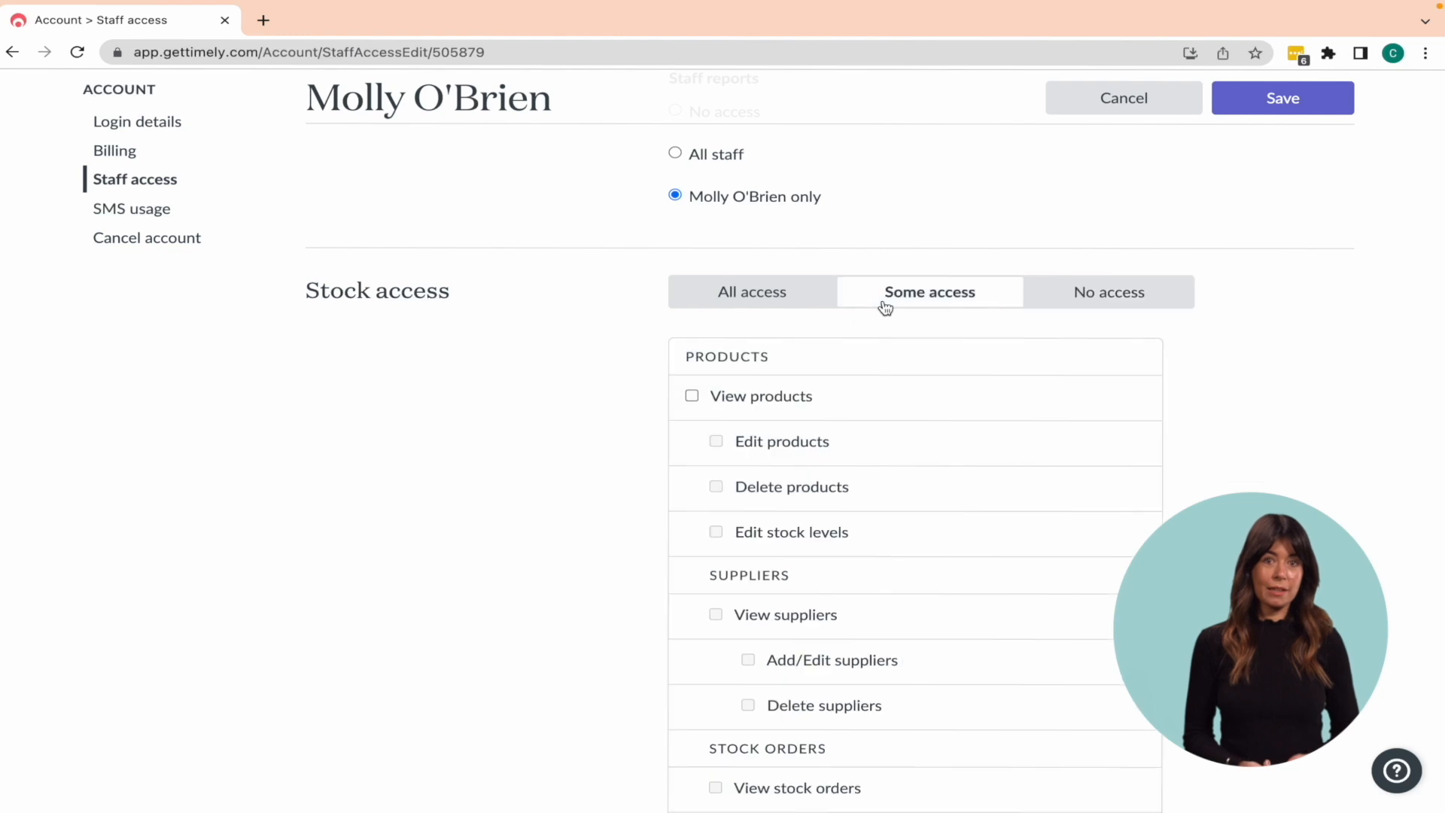
pyautogui.click(691, 395)
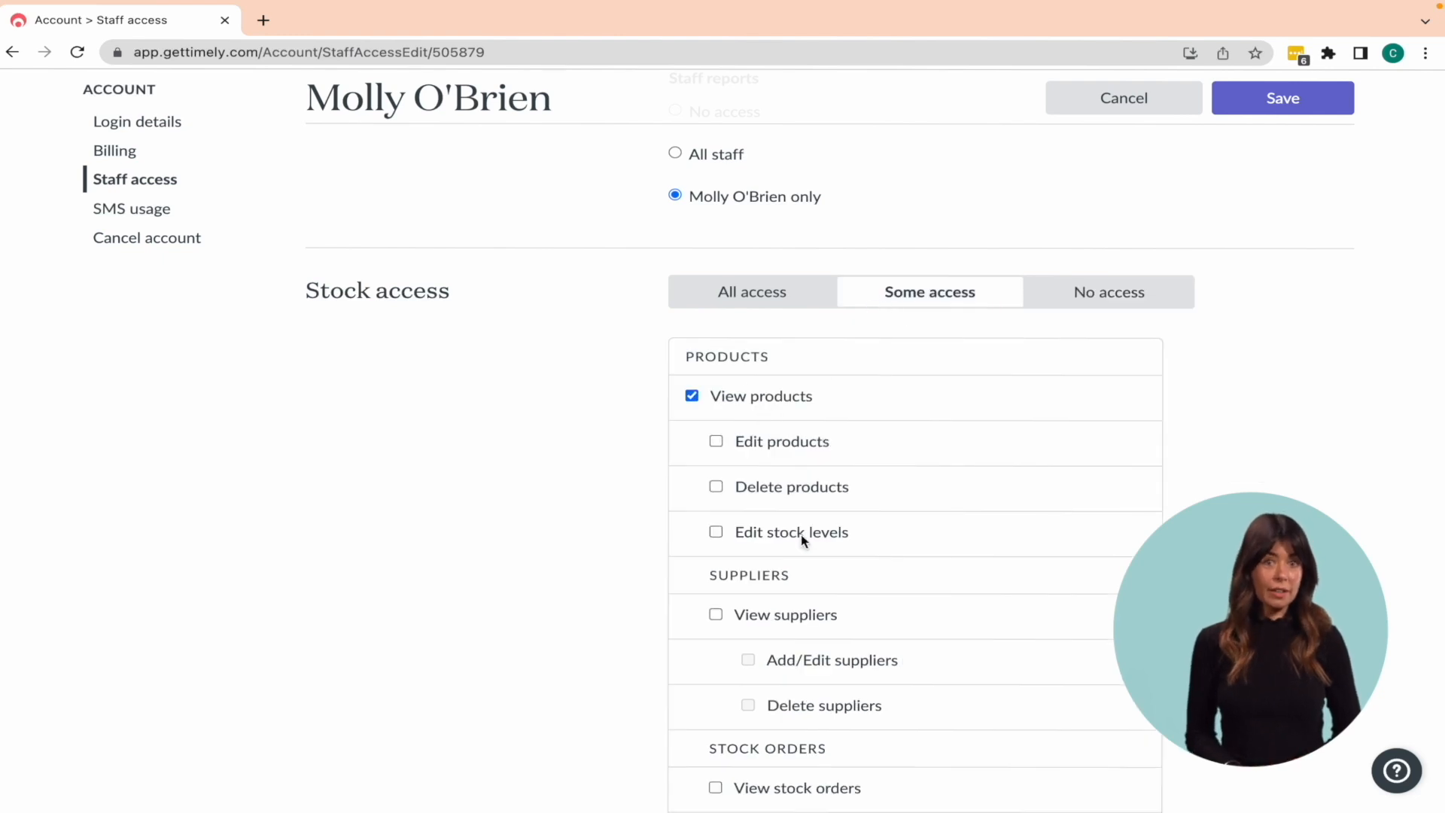
# Set setup access to her own roster only with no account access, and save the permissions
pyautogui.scroll(-3)
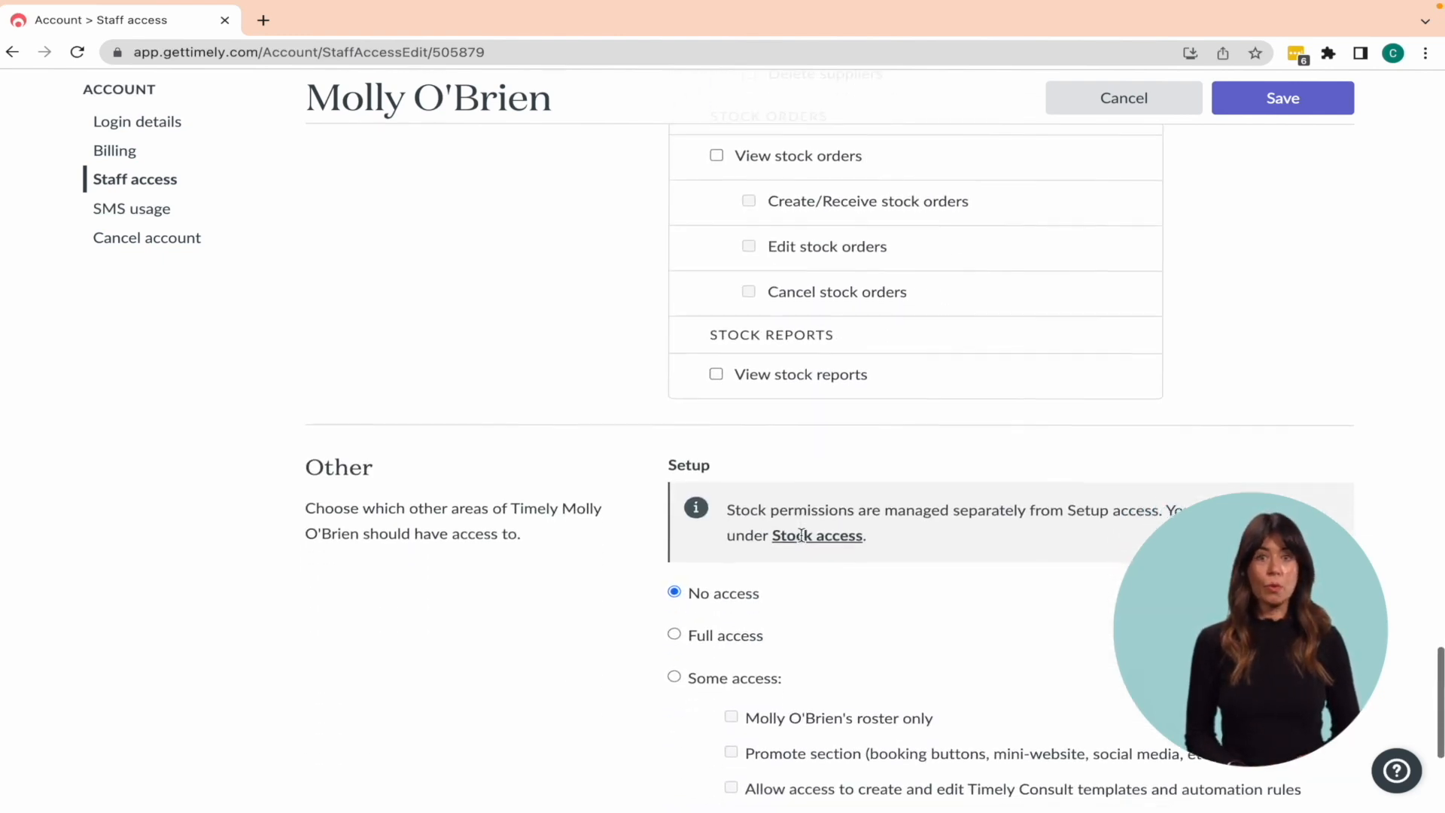
pyautogui.scroll(-3)
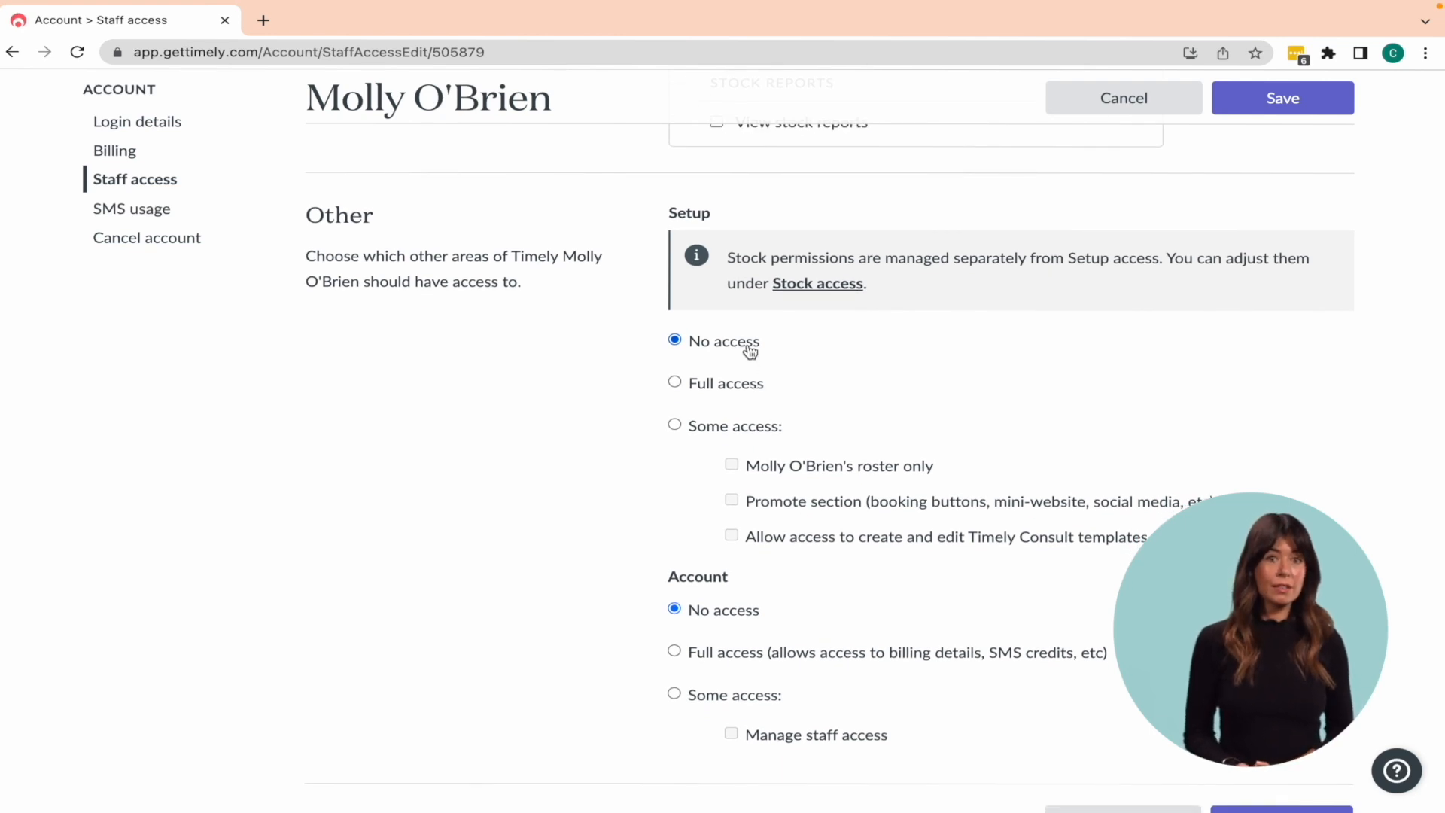
pyautogui.click(673, 425)
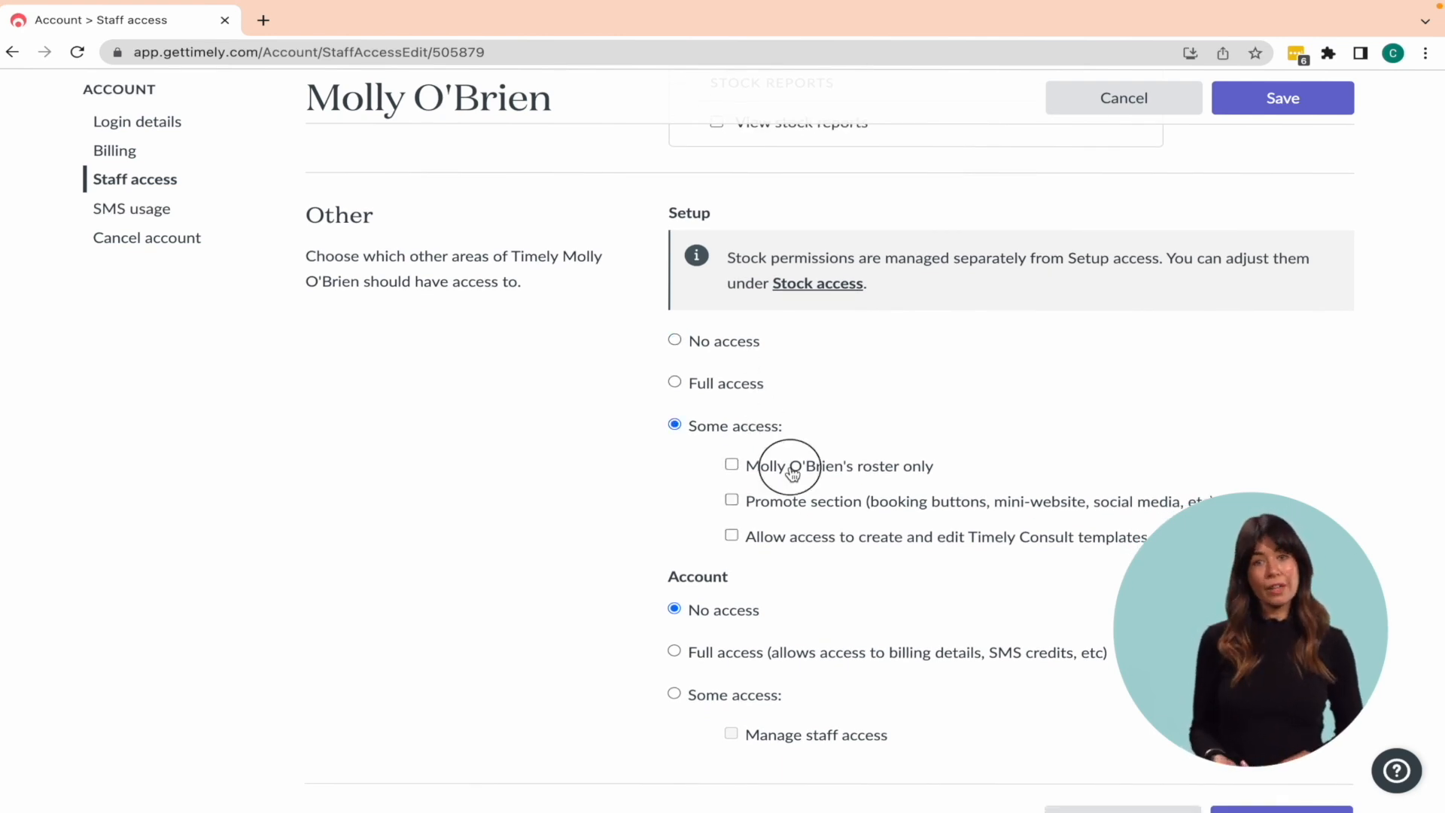
pyautogui.click(731, 464)
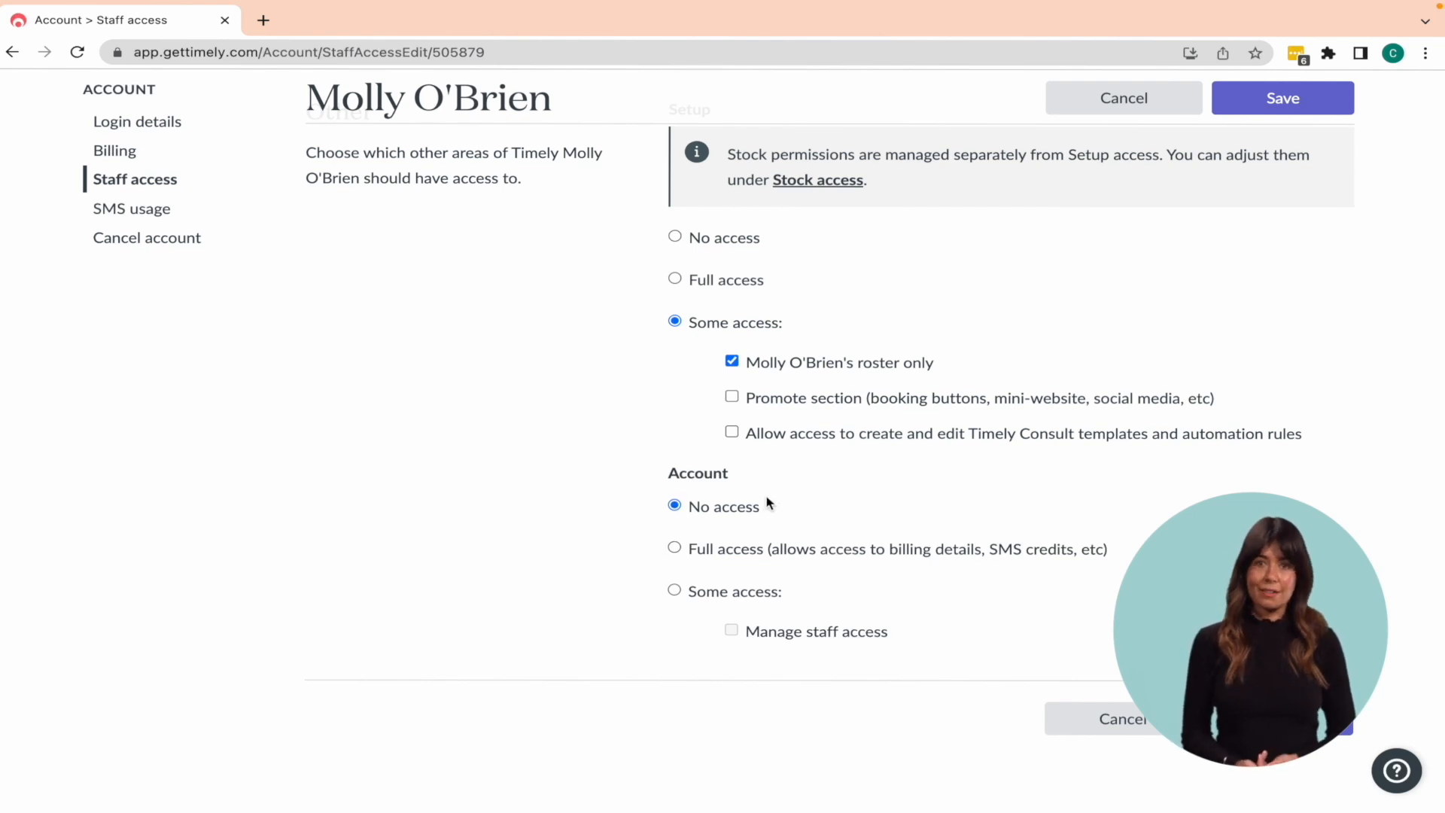
pyautogui.moveTo(648, 509)
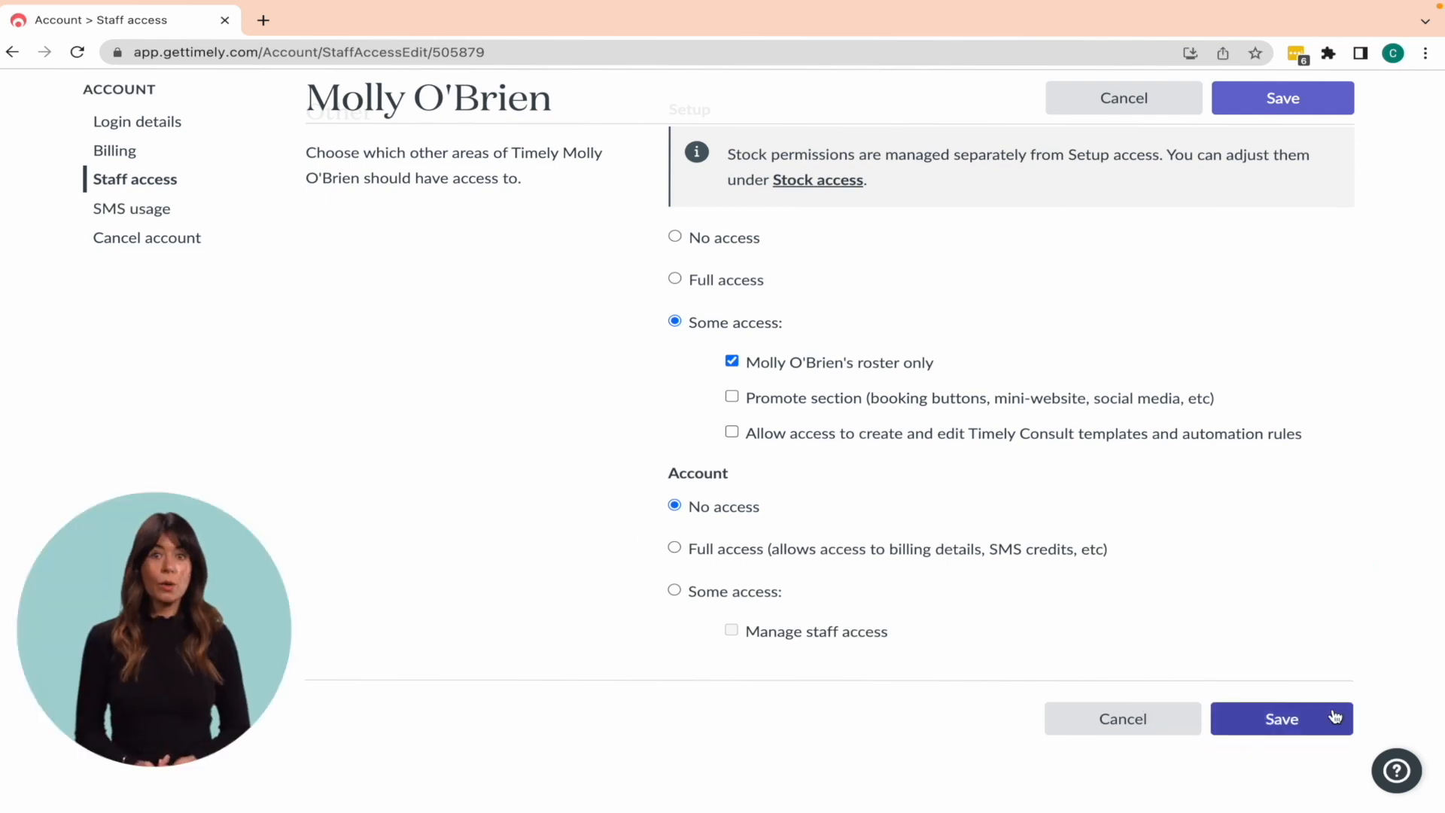
pyautogui.click(1279, 718)
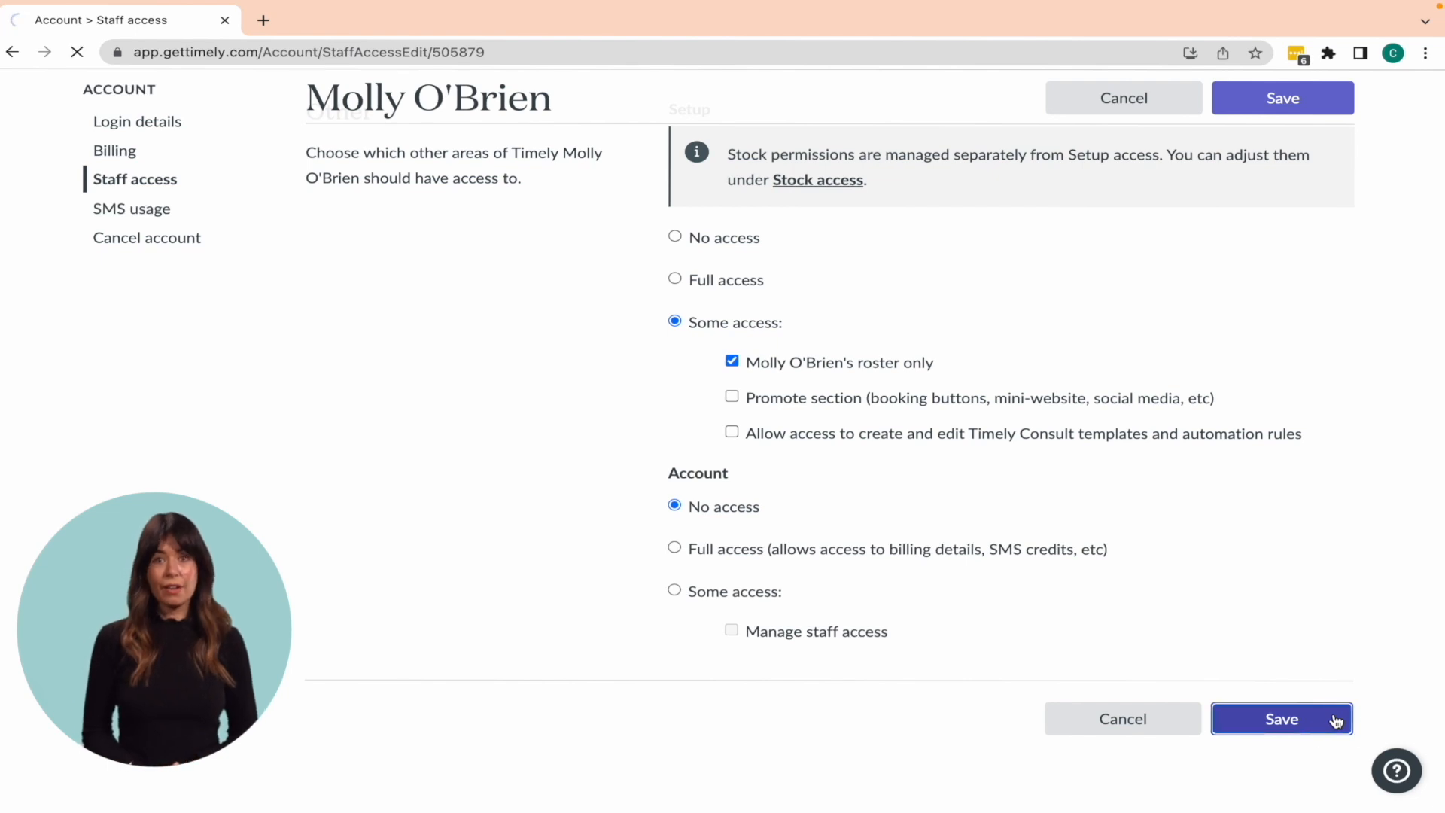
pyautogui.click(1281, 719)
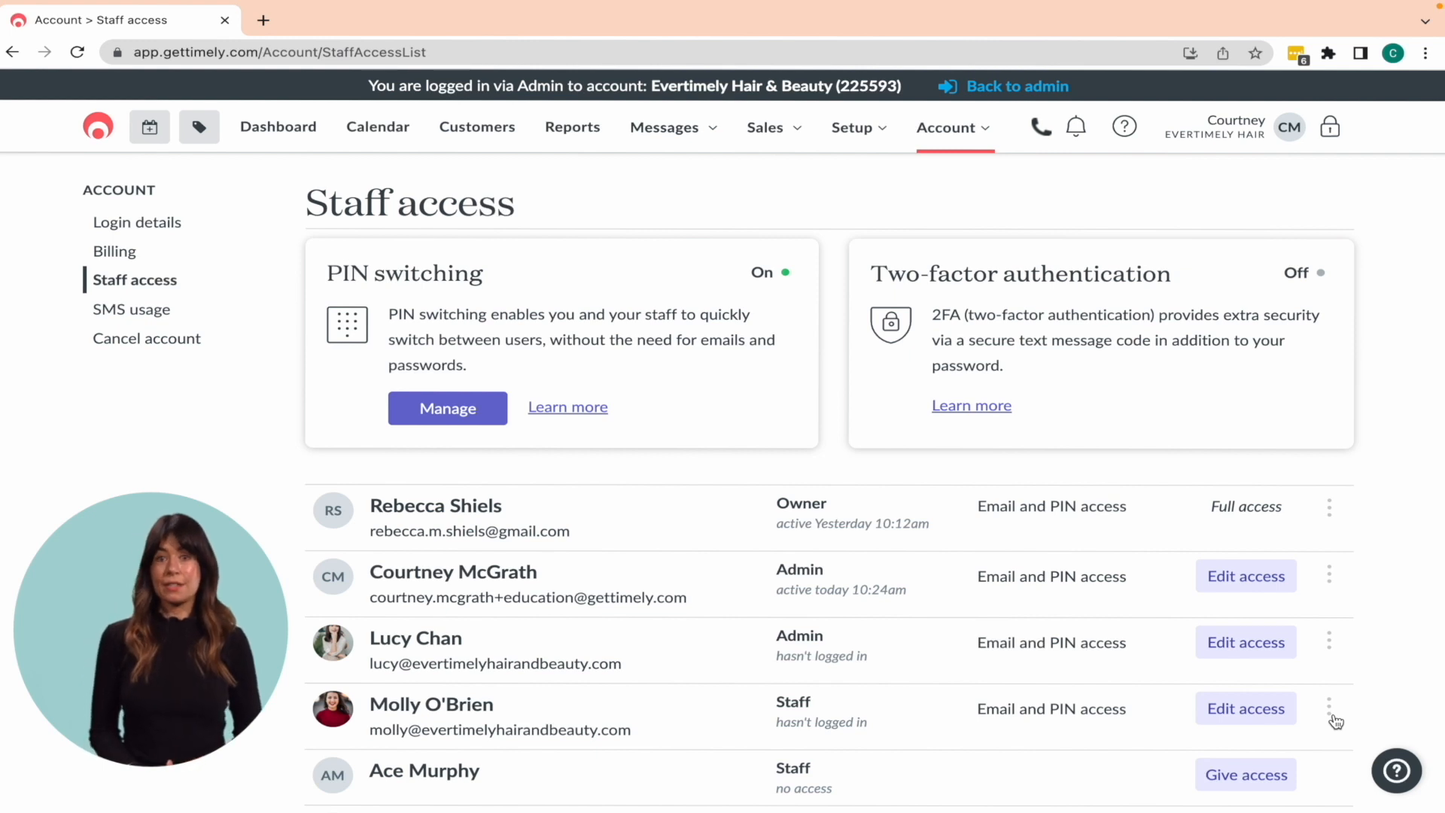
# Go to the Roster under Setup and review the location filter
pyautogui.click(851, 127)
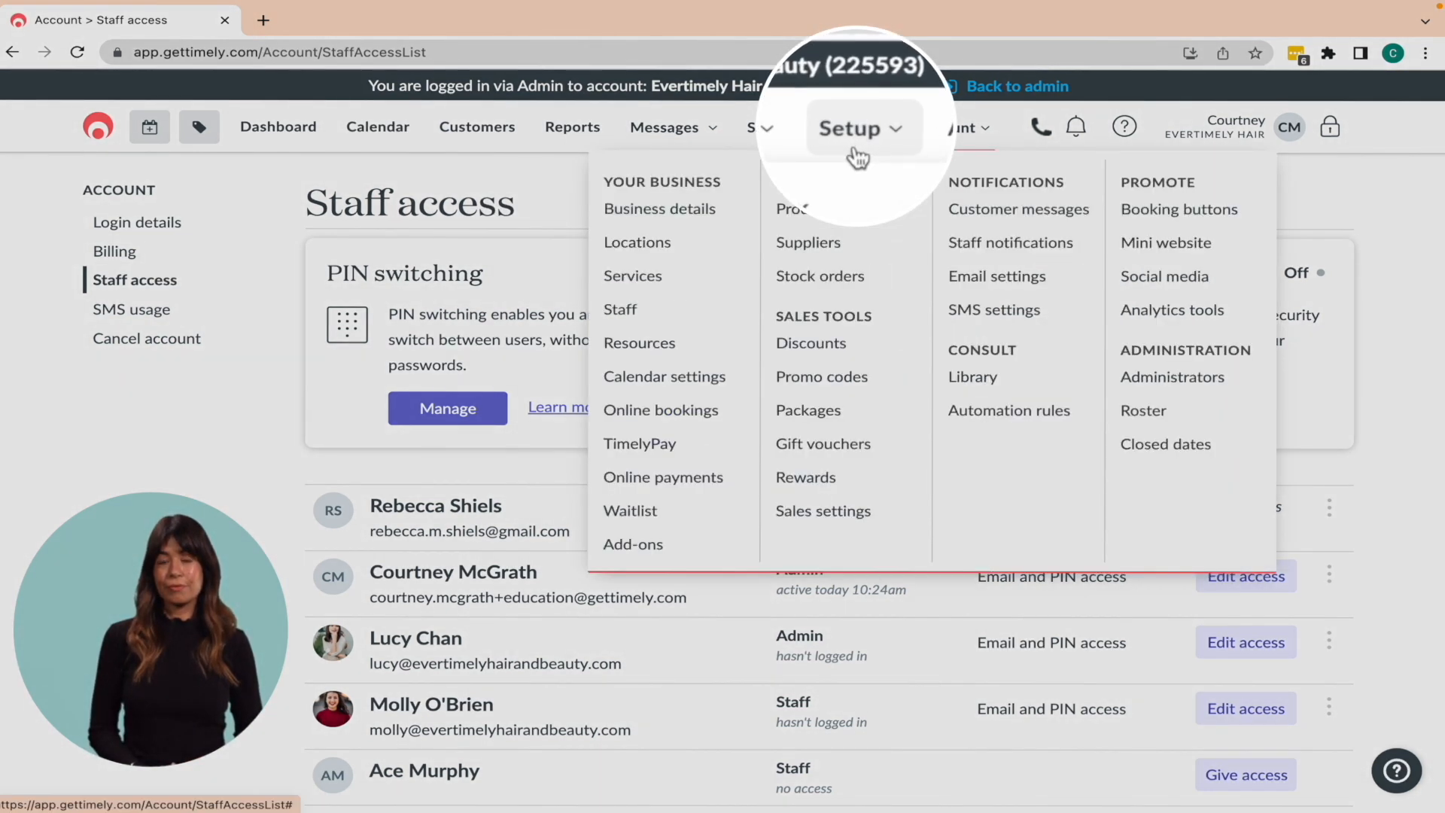
pyautogui.click(1142, 411)
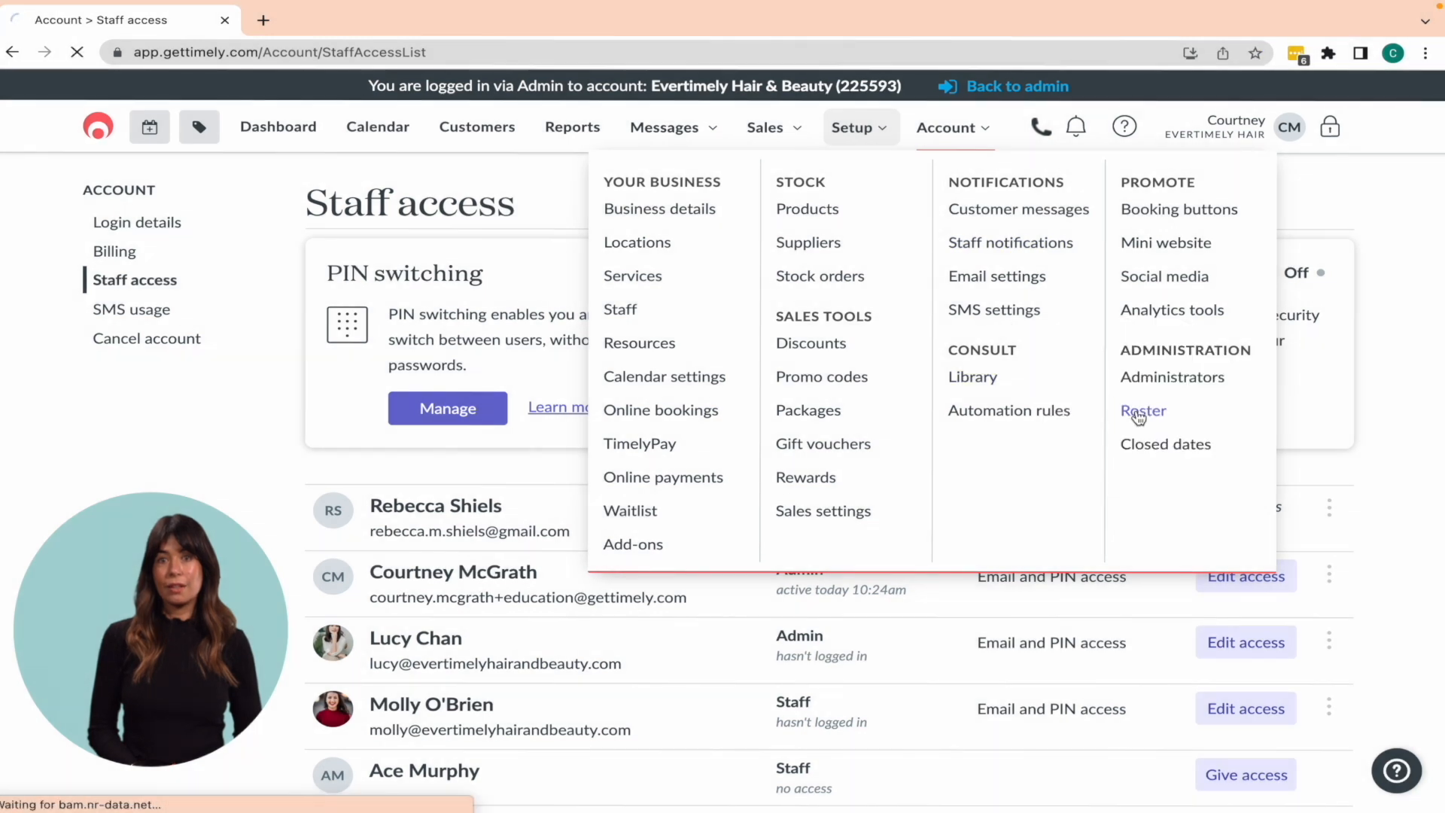
pyautogui.click(1142, 410)
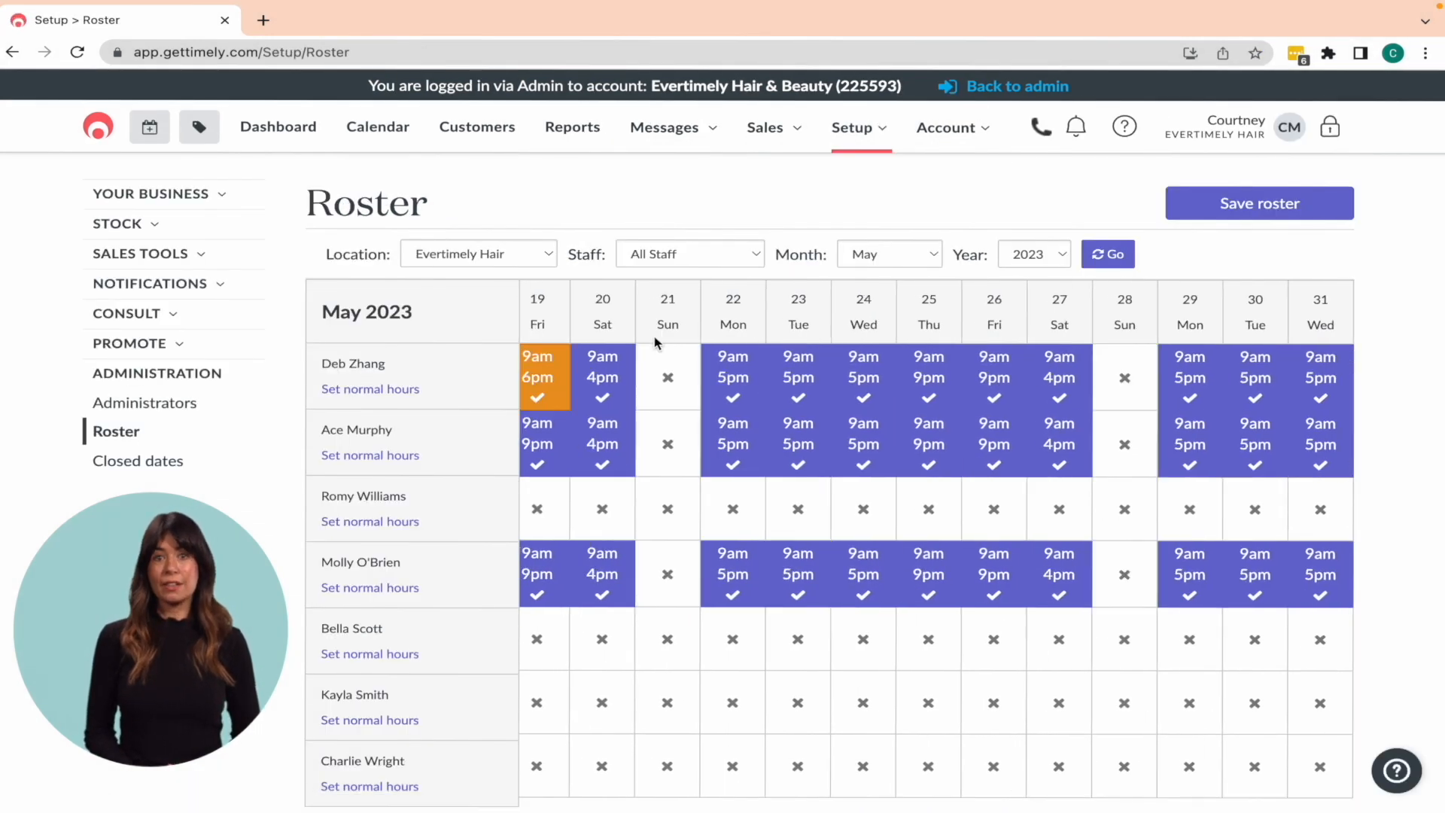
pyautogui.click(477, 254)
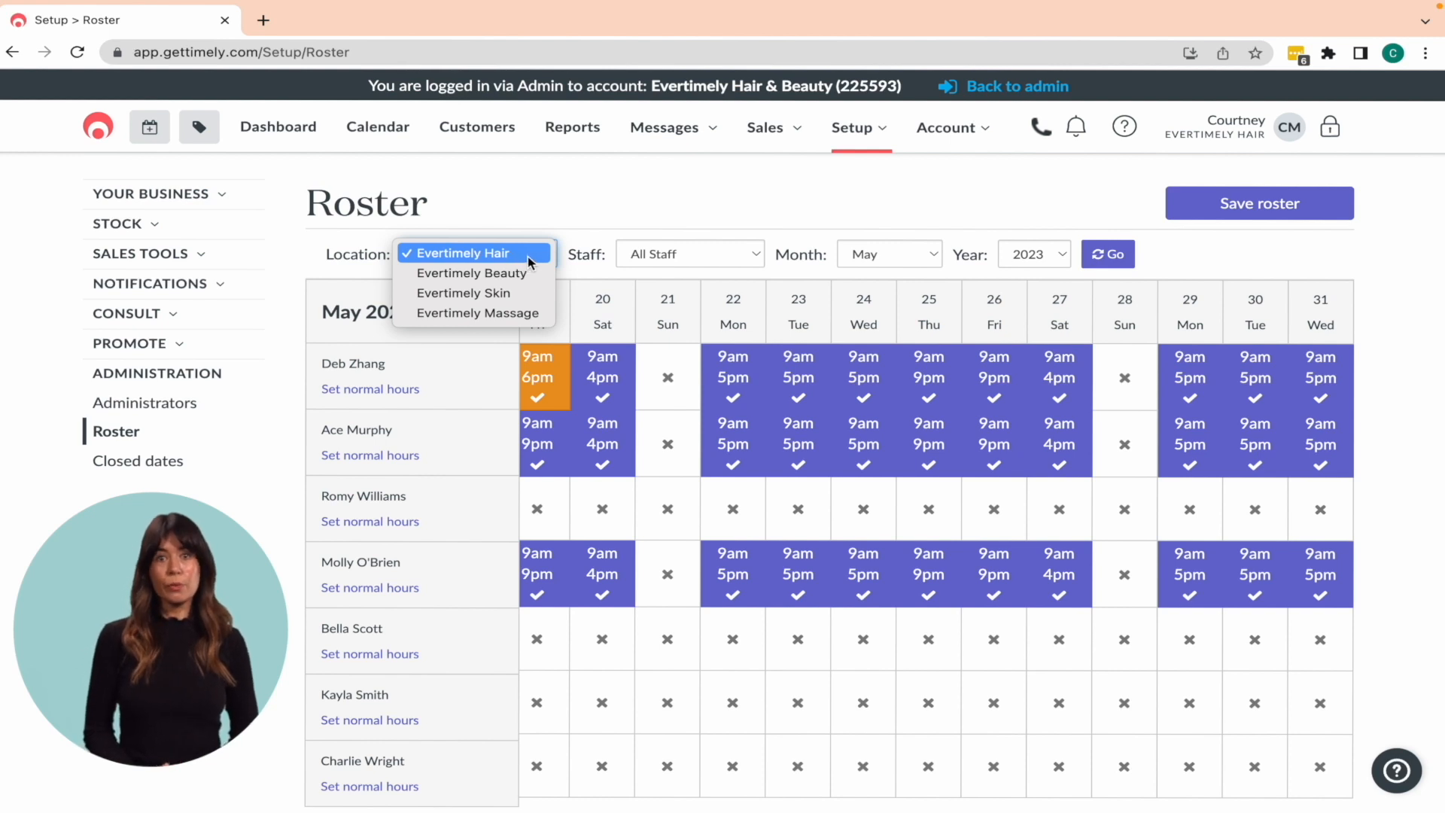
pyautogui.moveTo(582, 254)
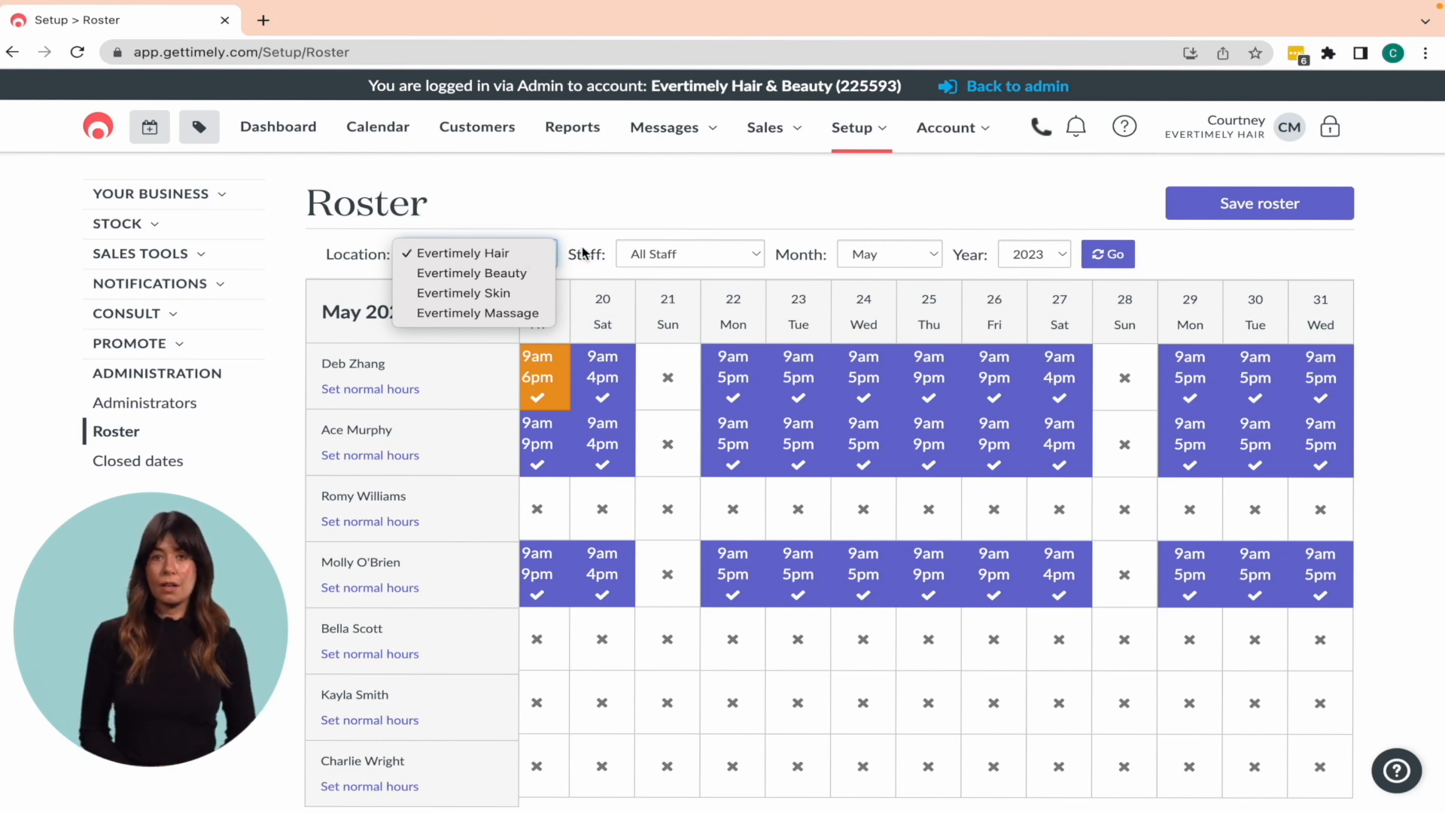
pyautogui.click(690, 254)
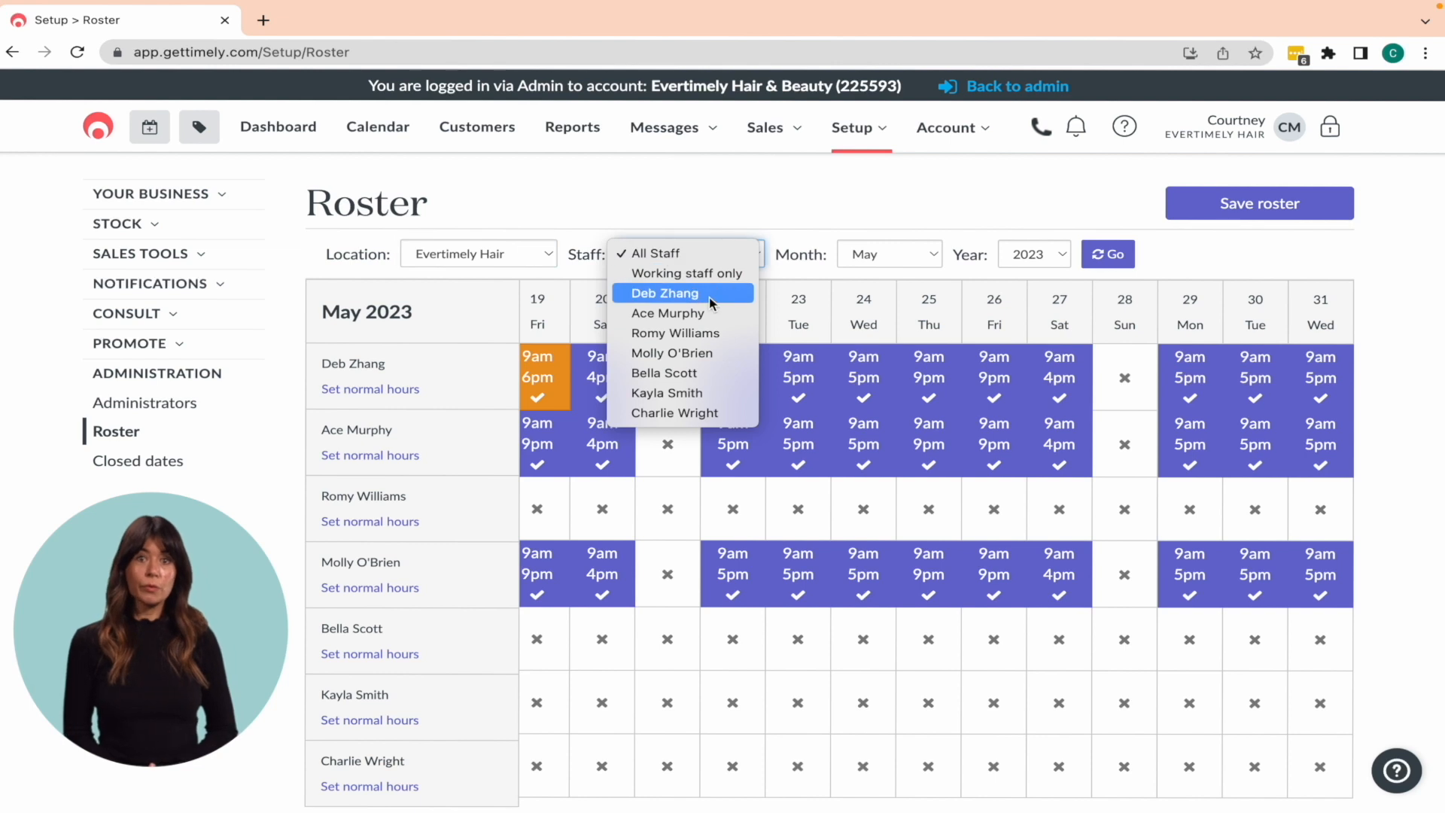
pyautogui.click(665, 293)
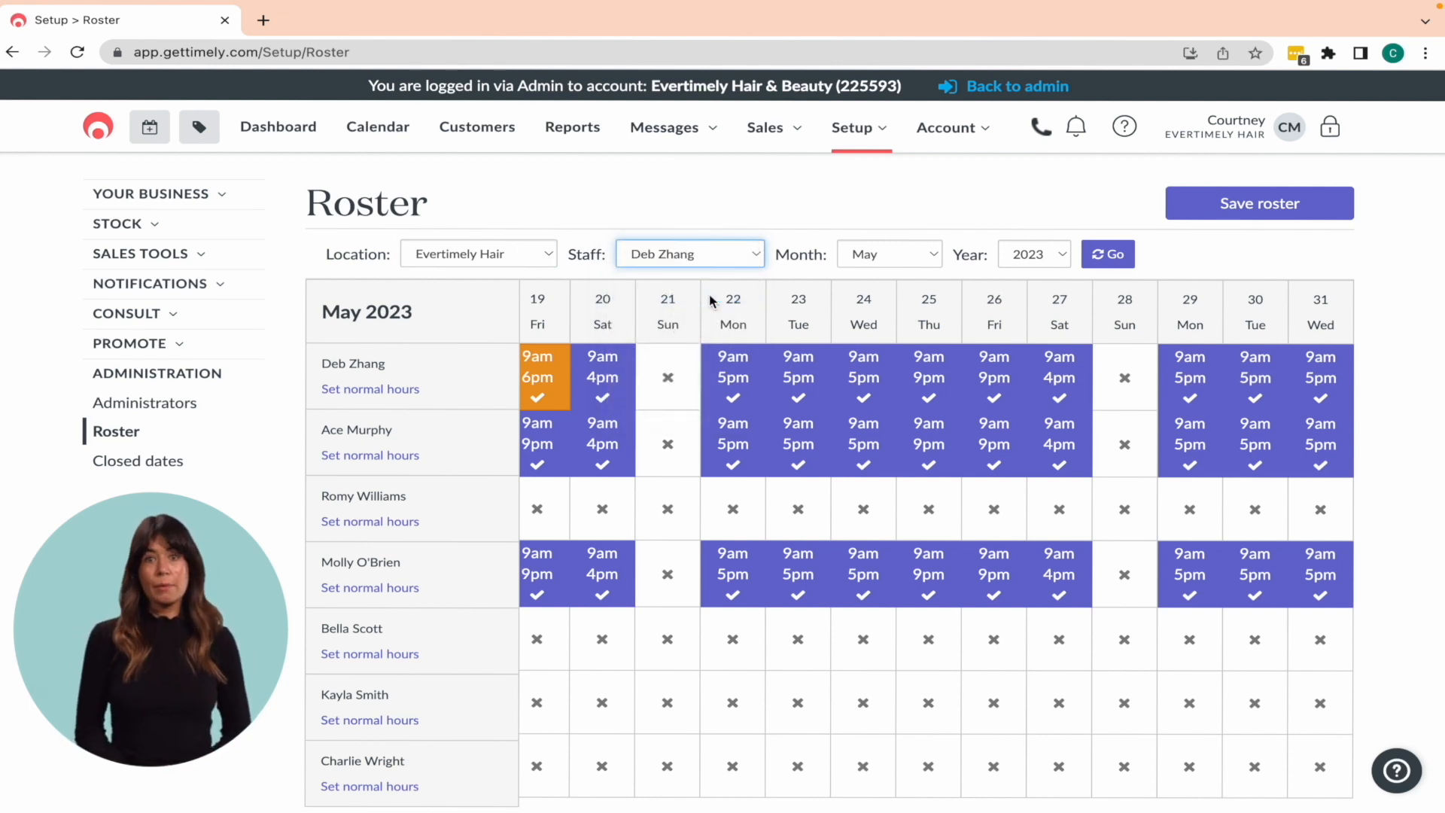
pyautogui.click(887, 254)
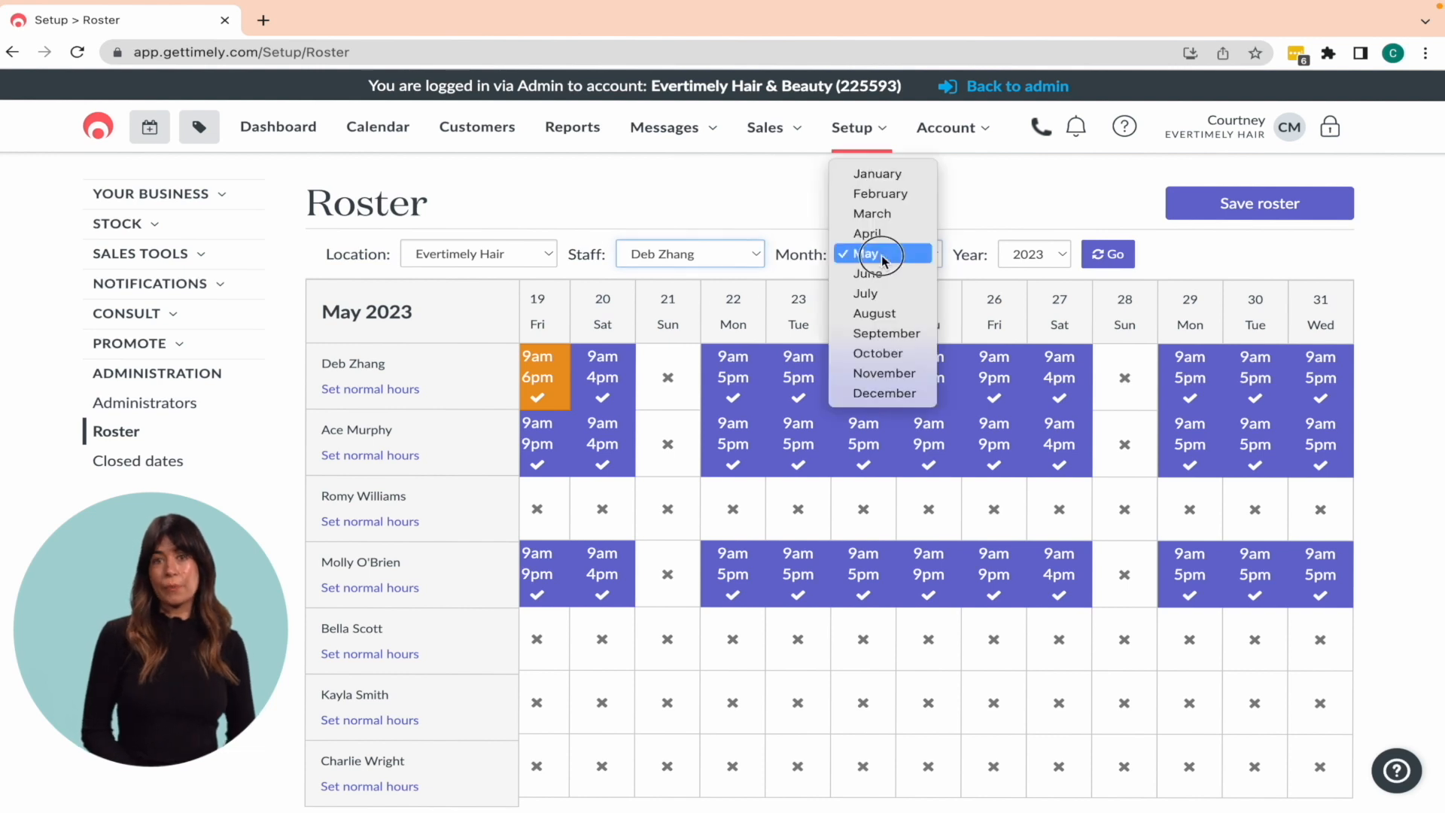
pyautogui.click(867, 274)
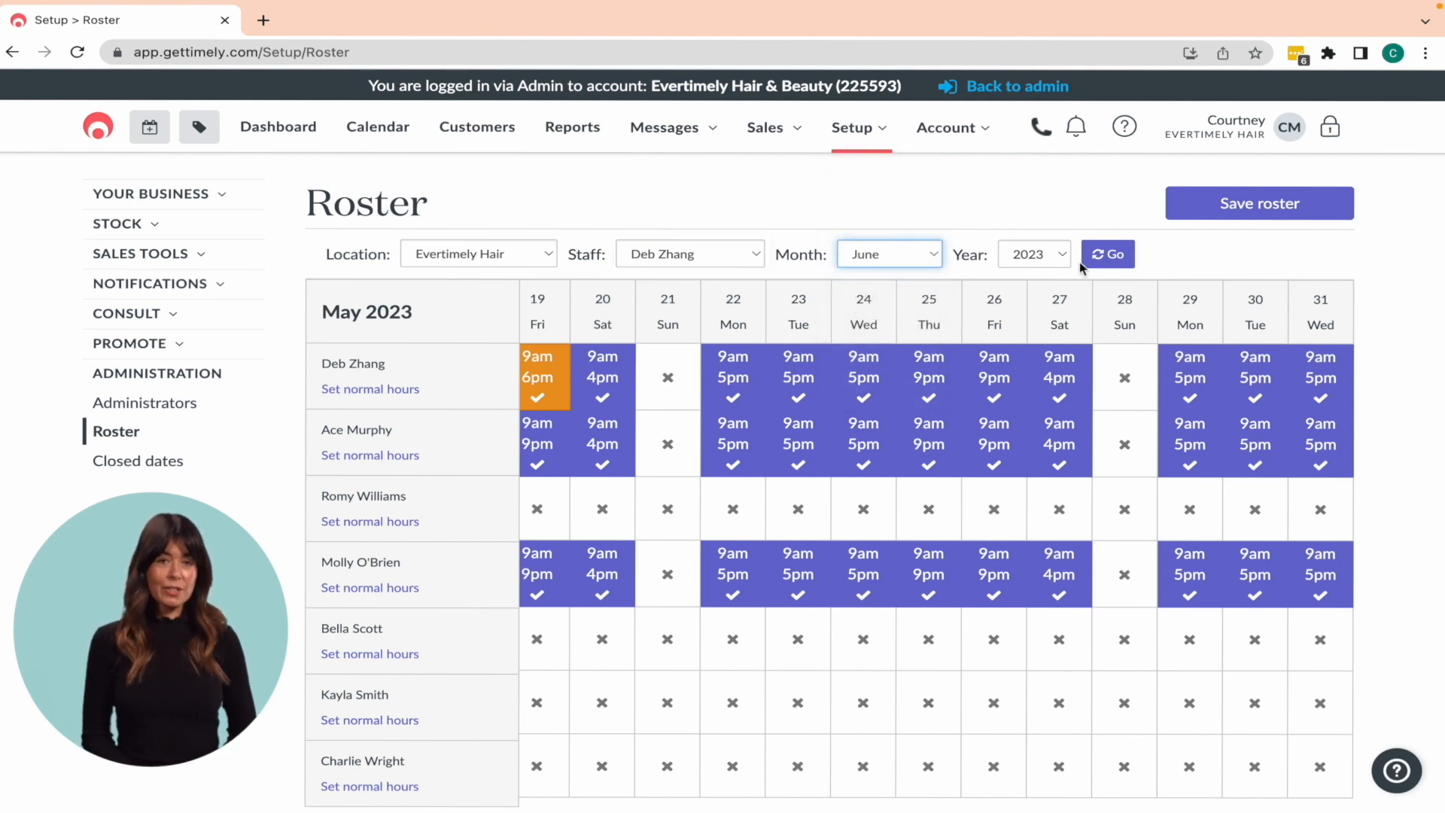
pyautogui.click(1108, 254)
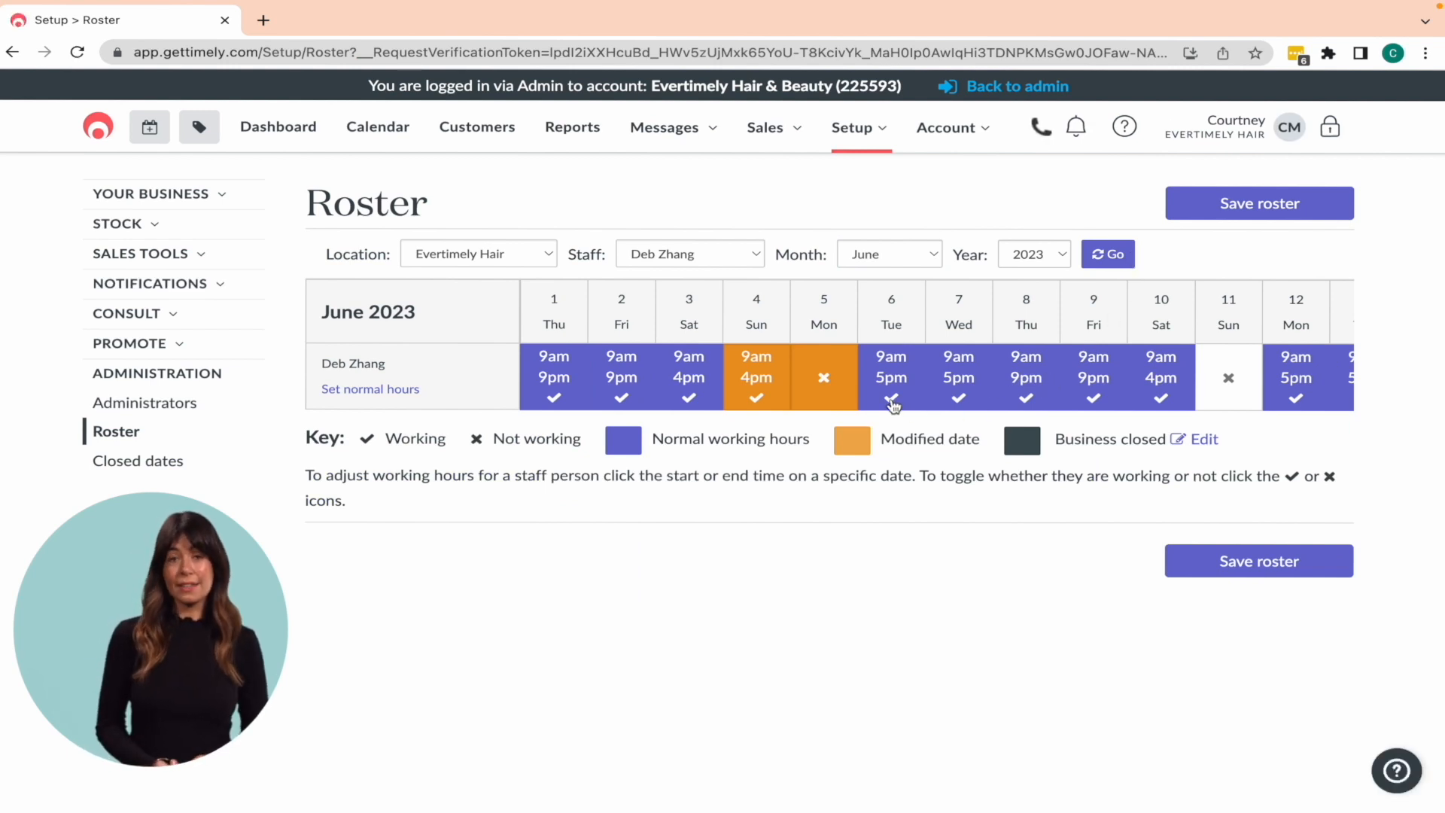
# Toggle Tuesday 6 June off and on, then set Thursday 8 June to finish at 4pm
pyautogui.click(891, 399)
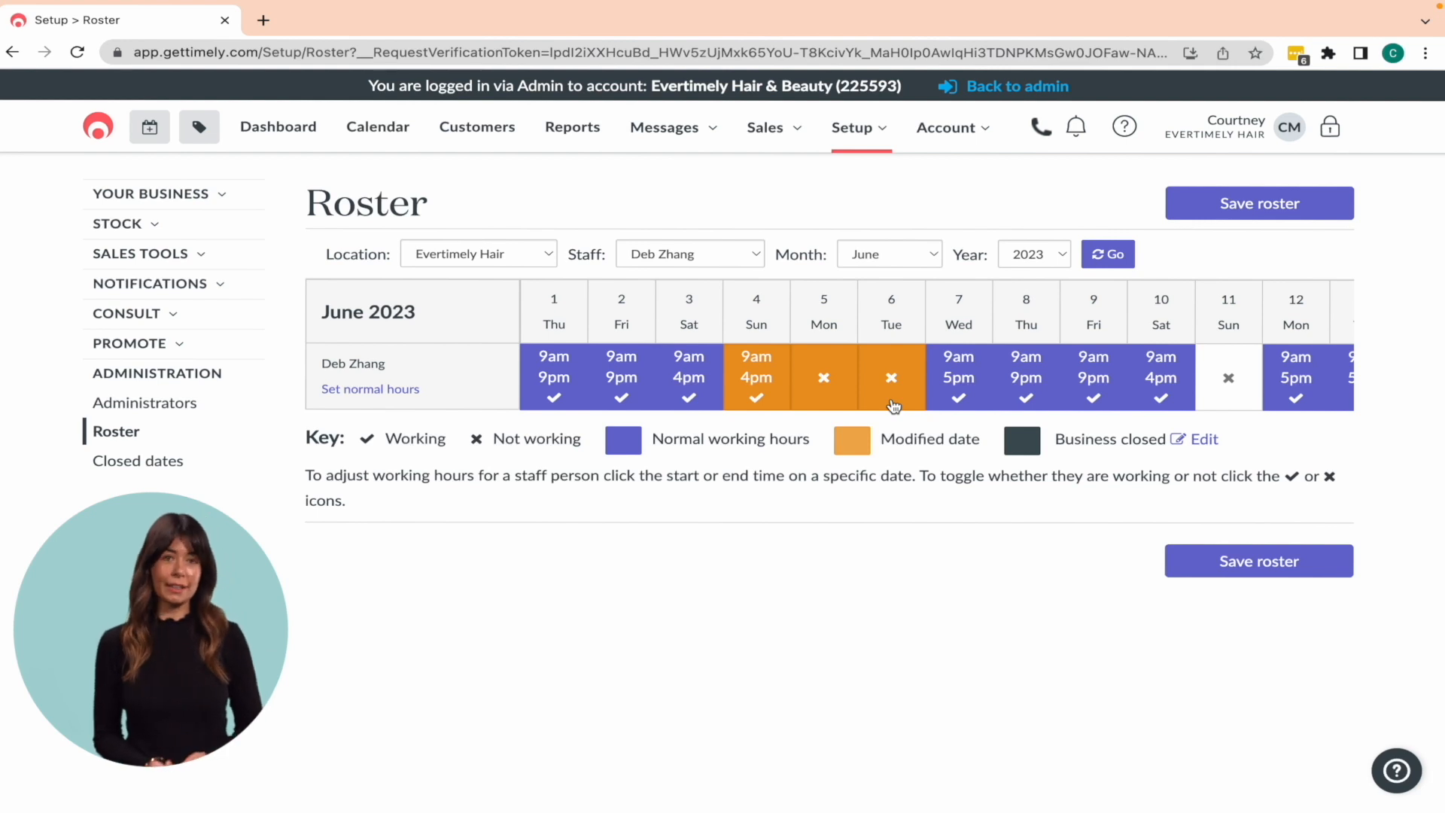
pyautogui.click(890, 378)
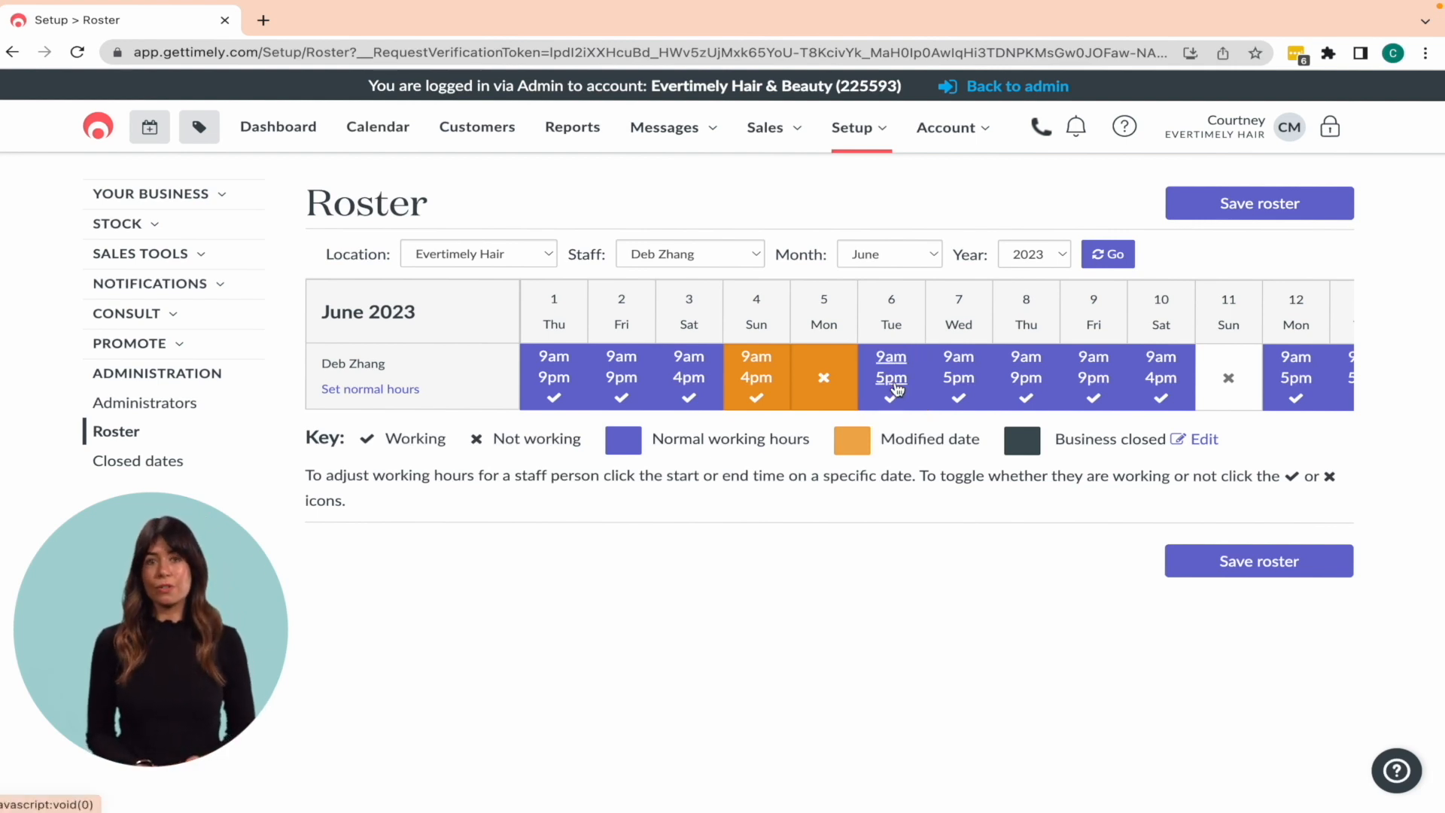
pyautogui.moveTo(907, 412)
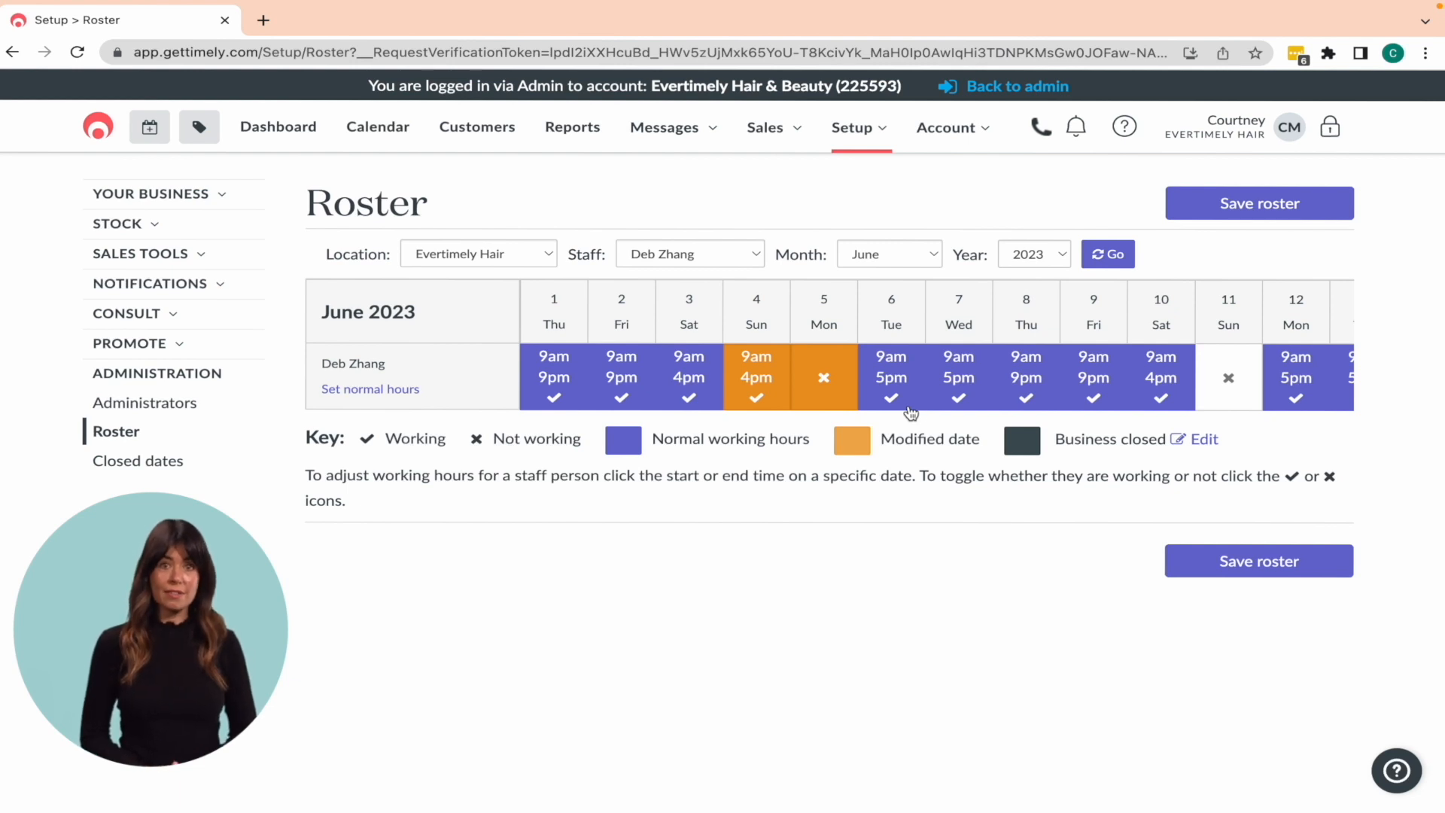
pyautogui.click(1026, 378)
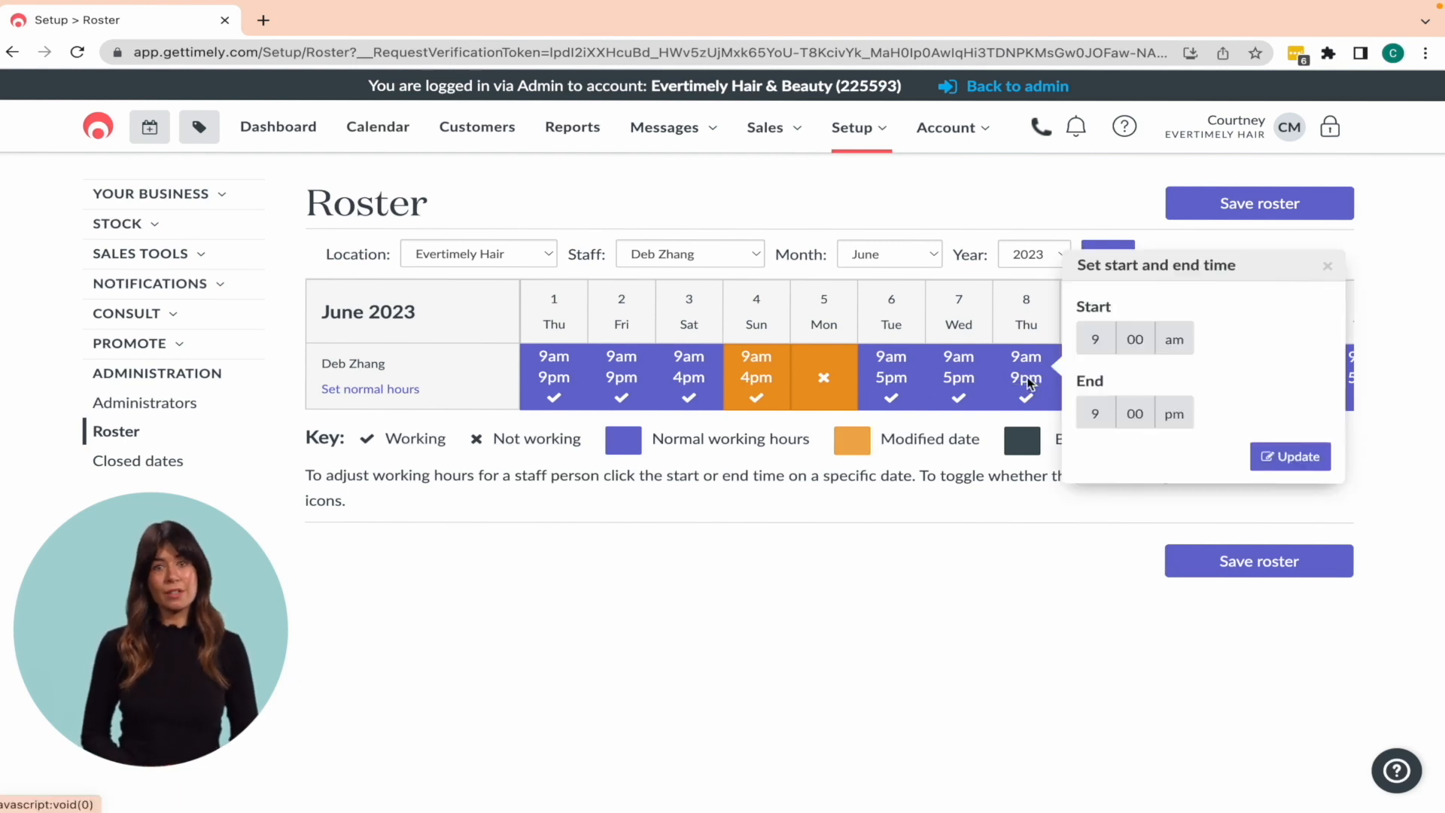
pyautogui.click(1095, 338)
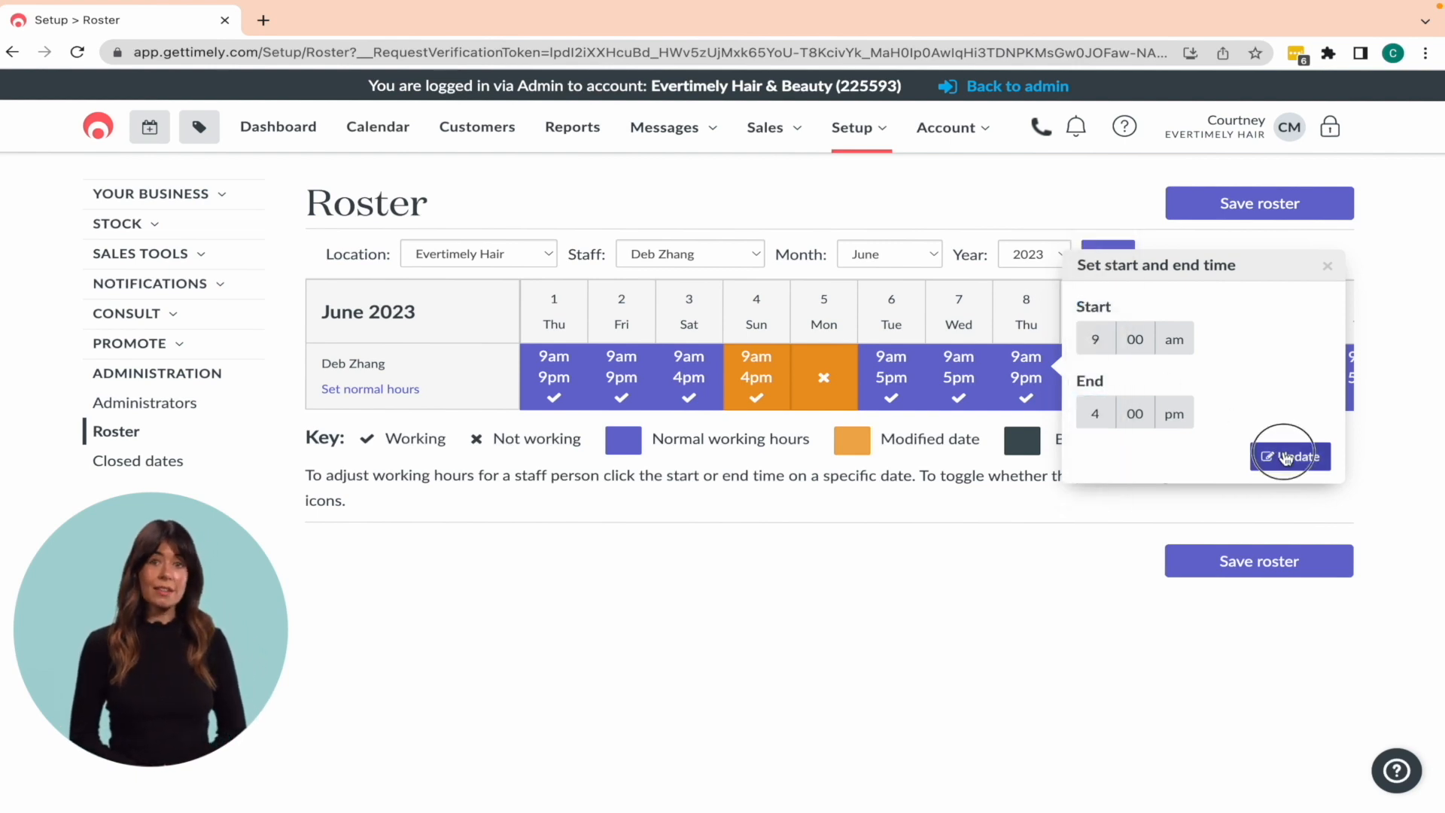
pyautogui.click(1292, 457)
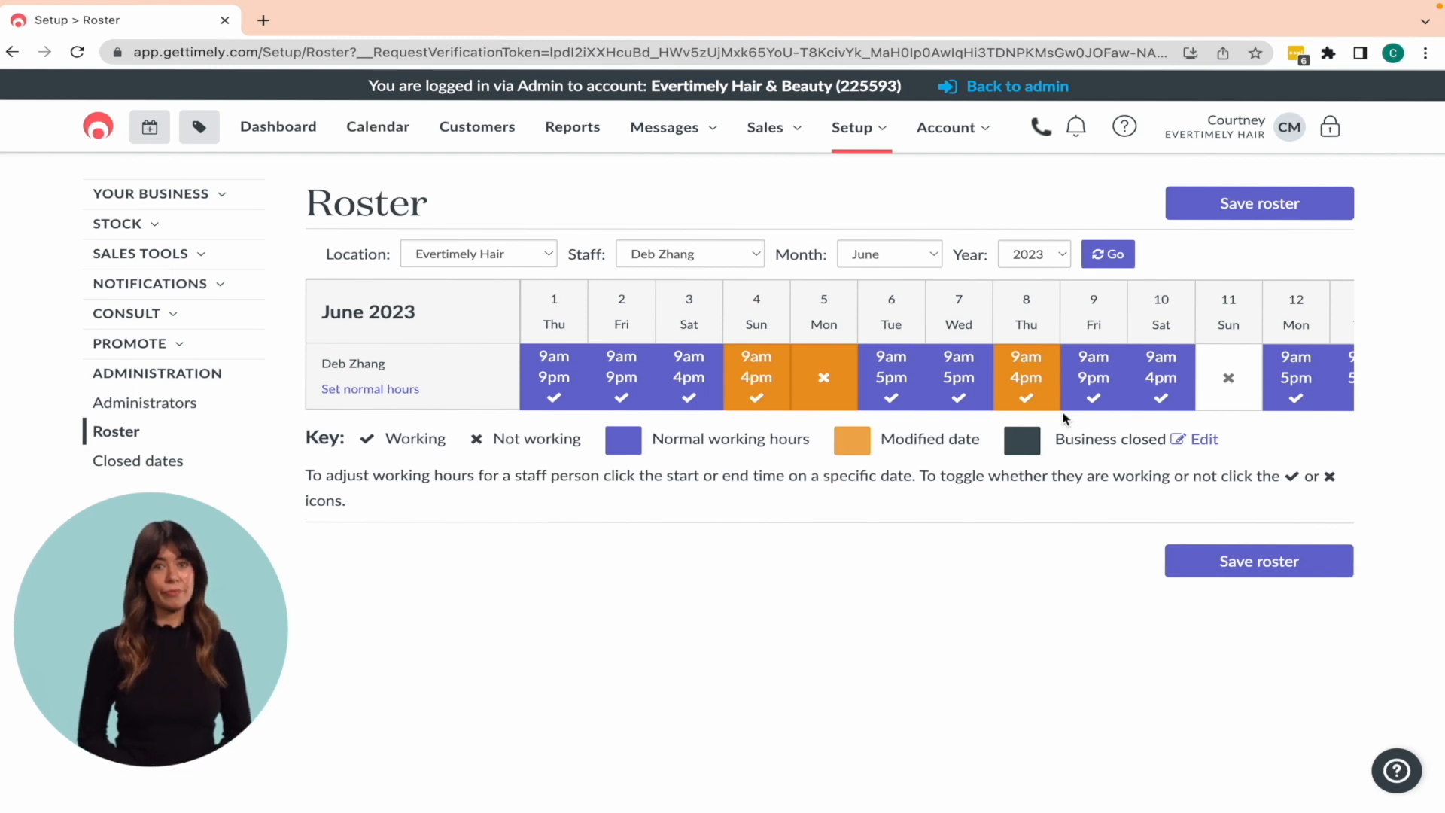
pyautogui.hscroll(3)
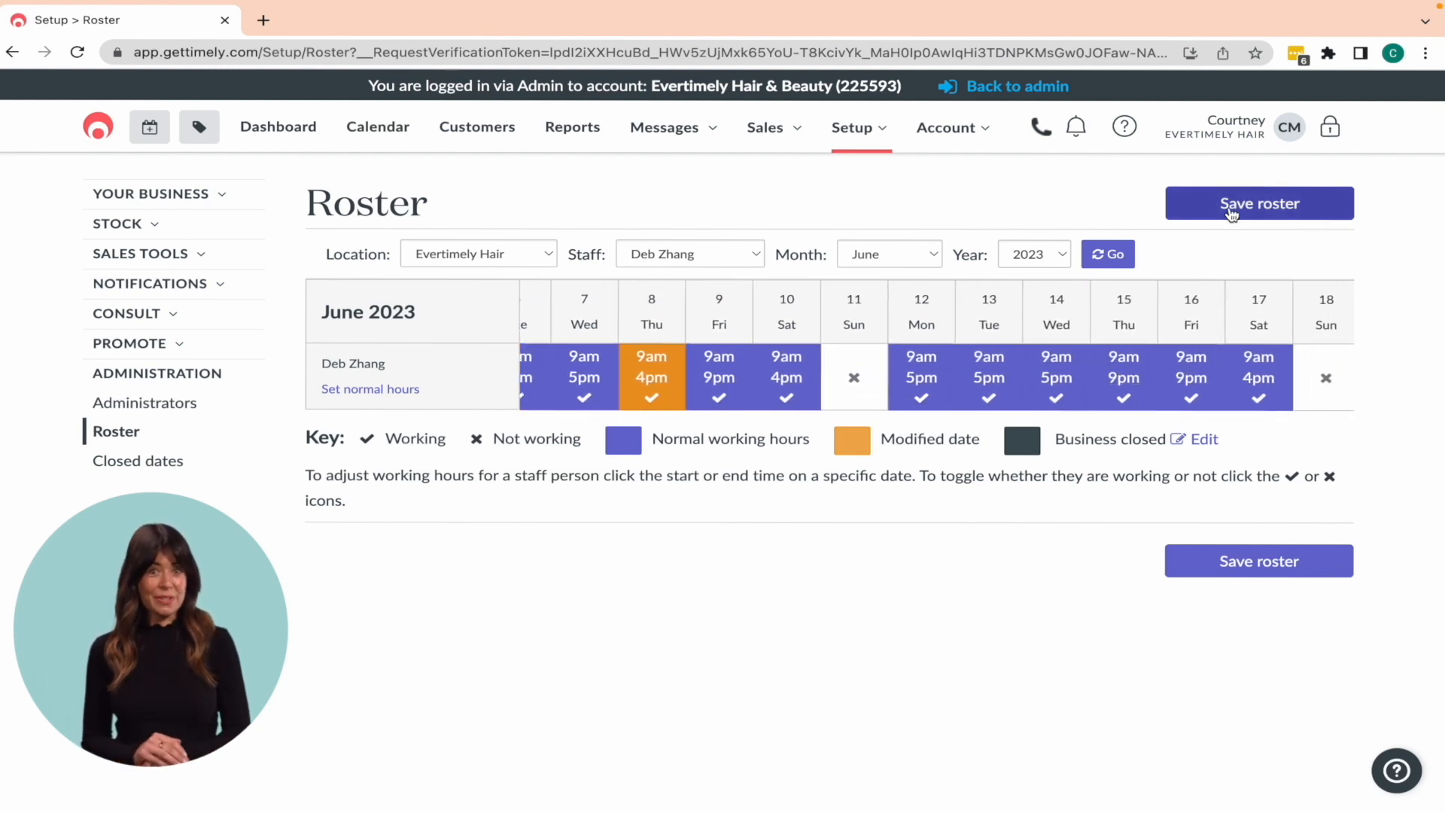
pyautogui.click(1258, 204)
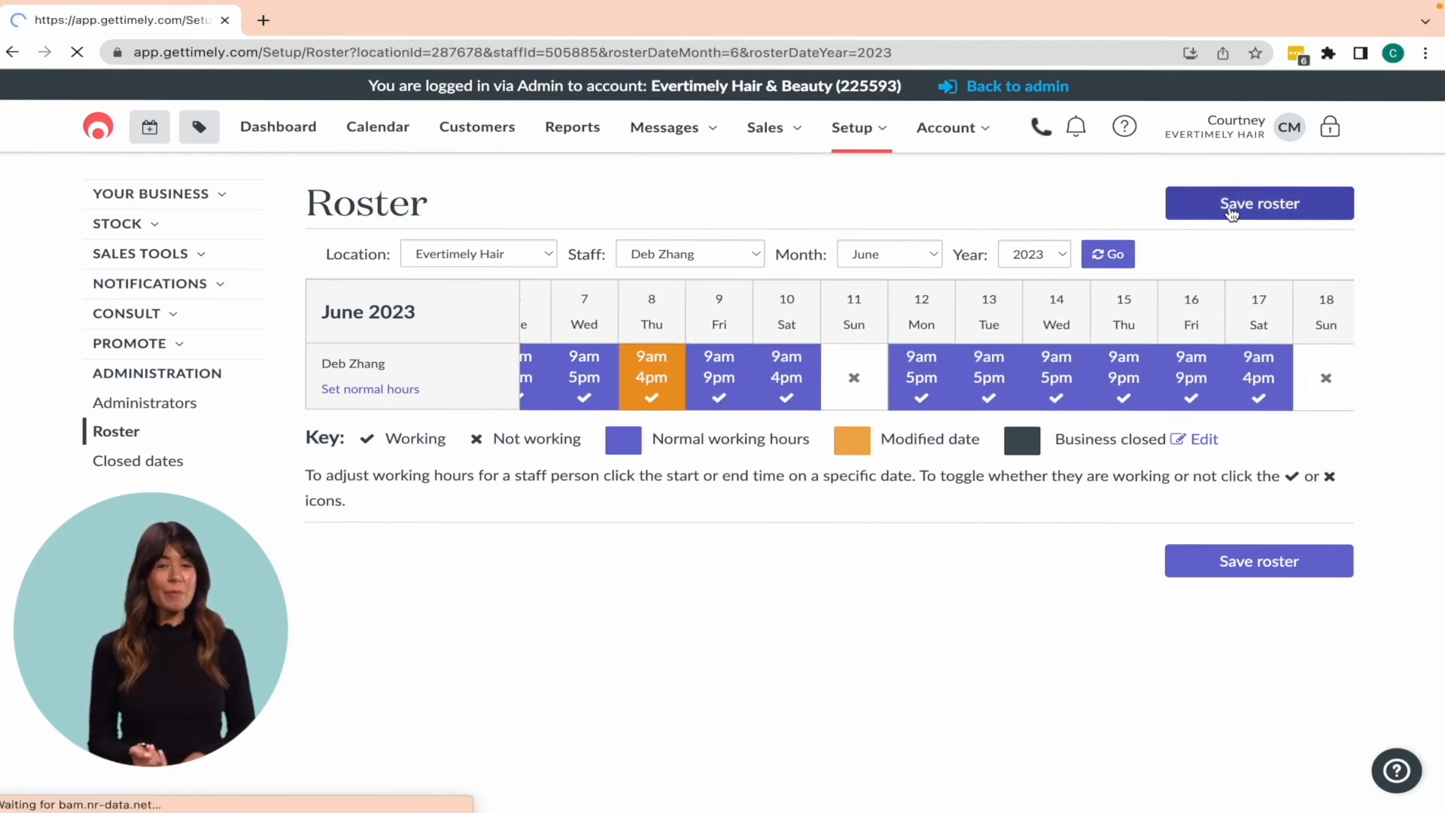
pyautogui.click(1258, 202)
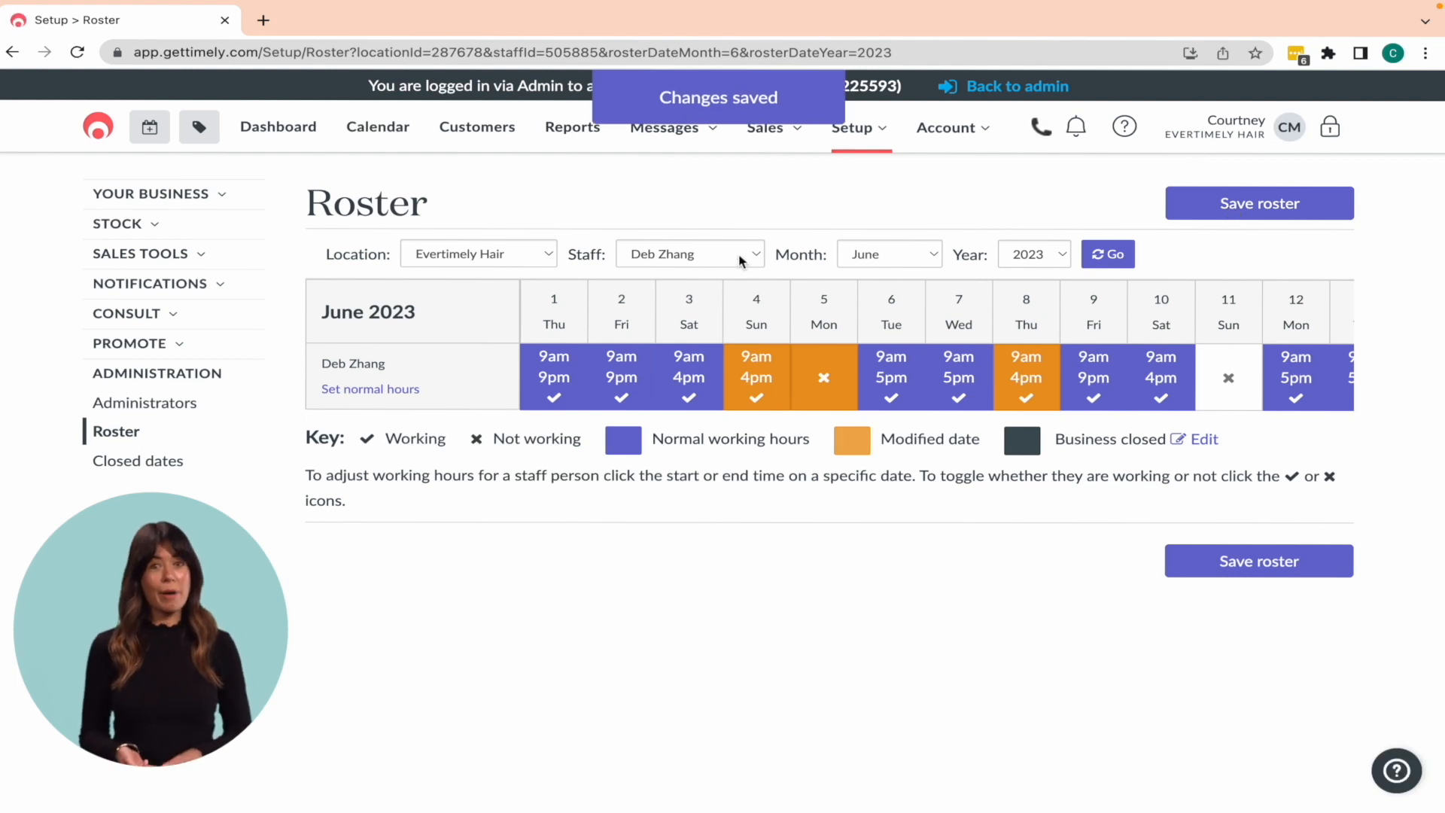
pyautogui.click(690, 254)
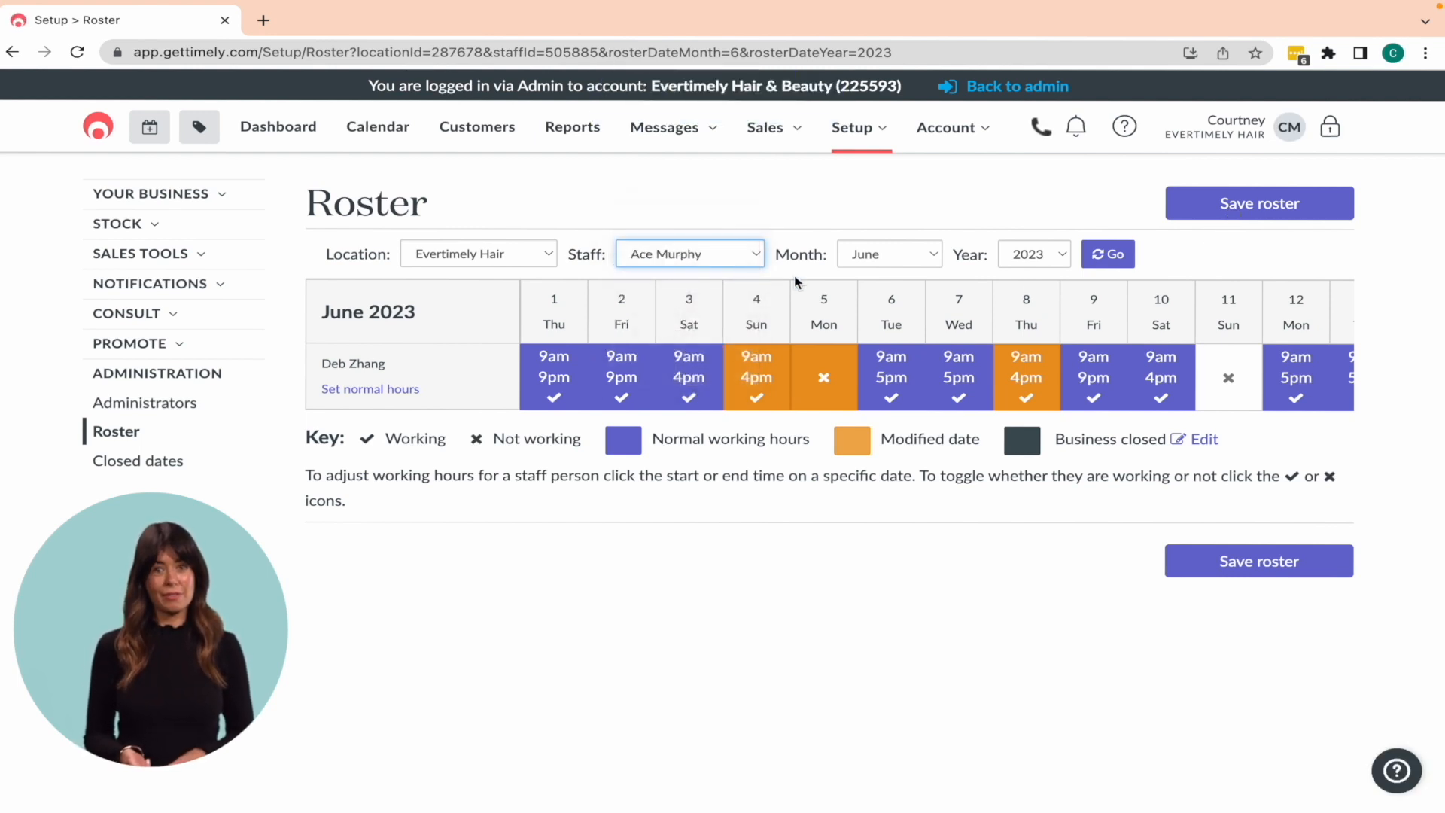
pyautogui.click(1258, 202)
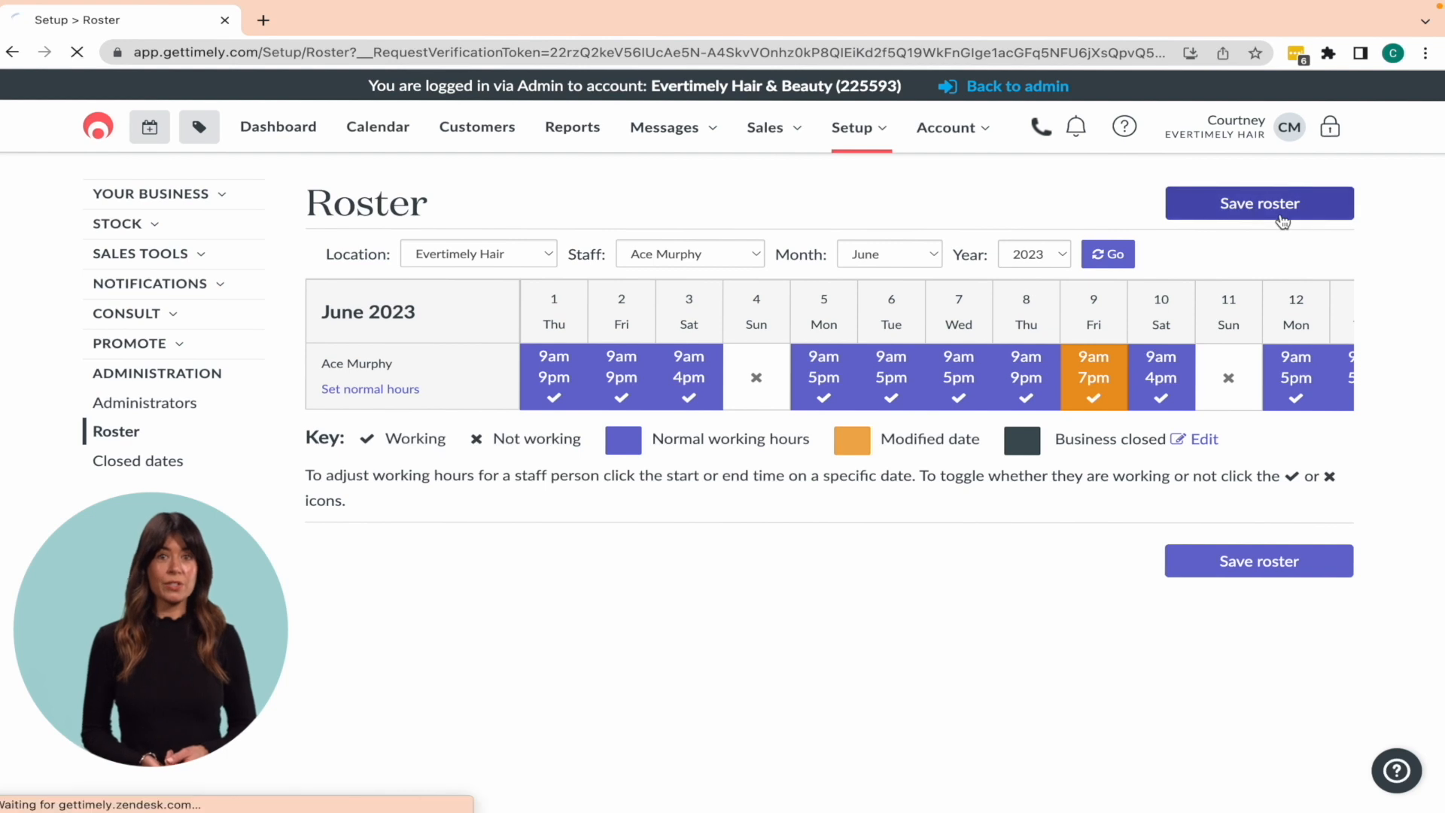
pyautogui.click(1257, 202)
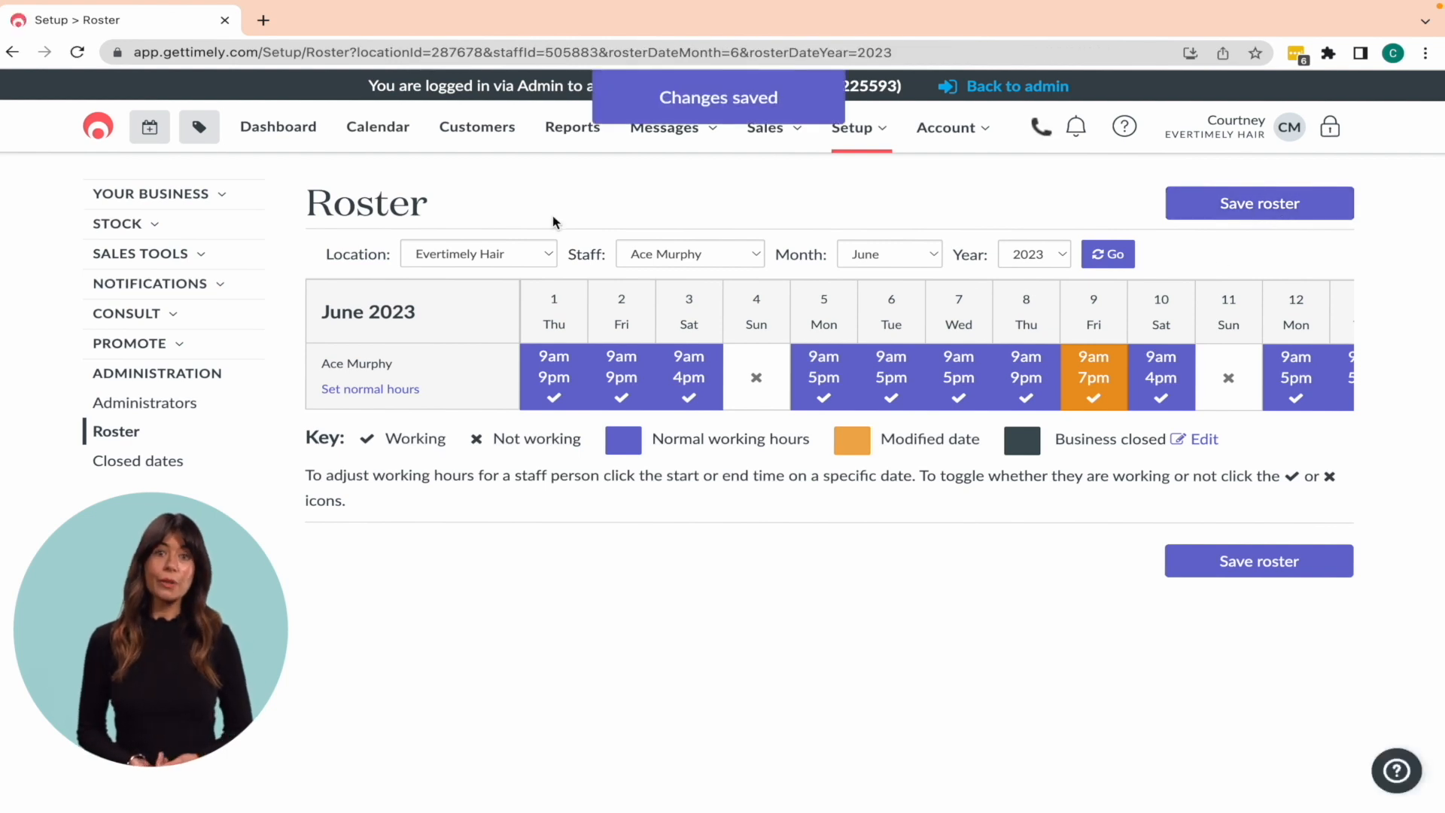
pyautogui.click(377, 127)
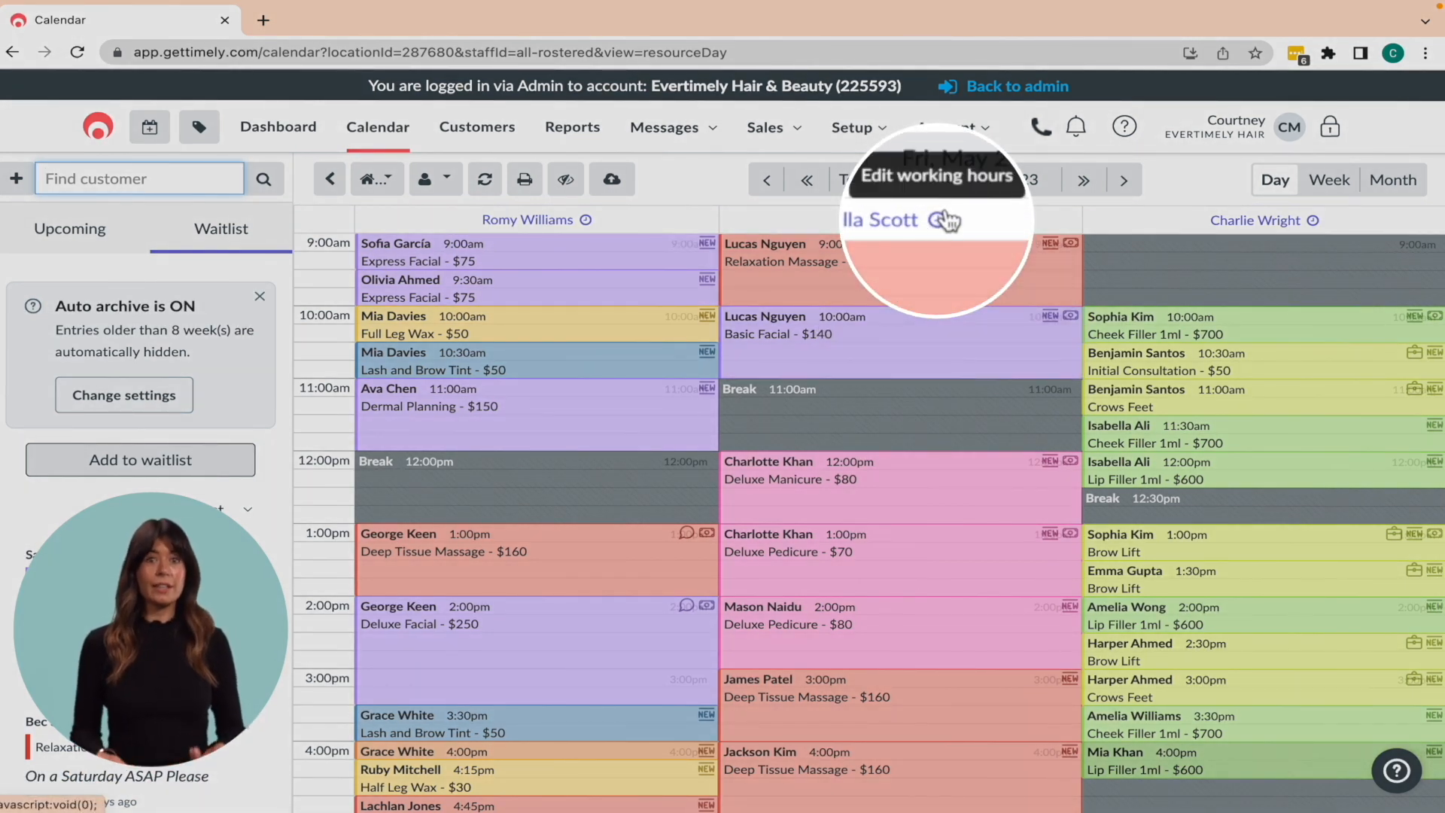
pyautogui.click(949, 219)
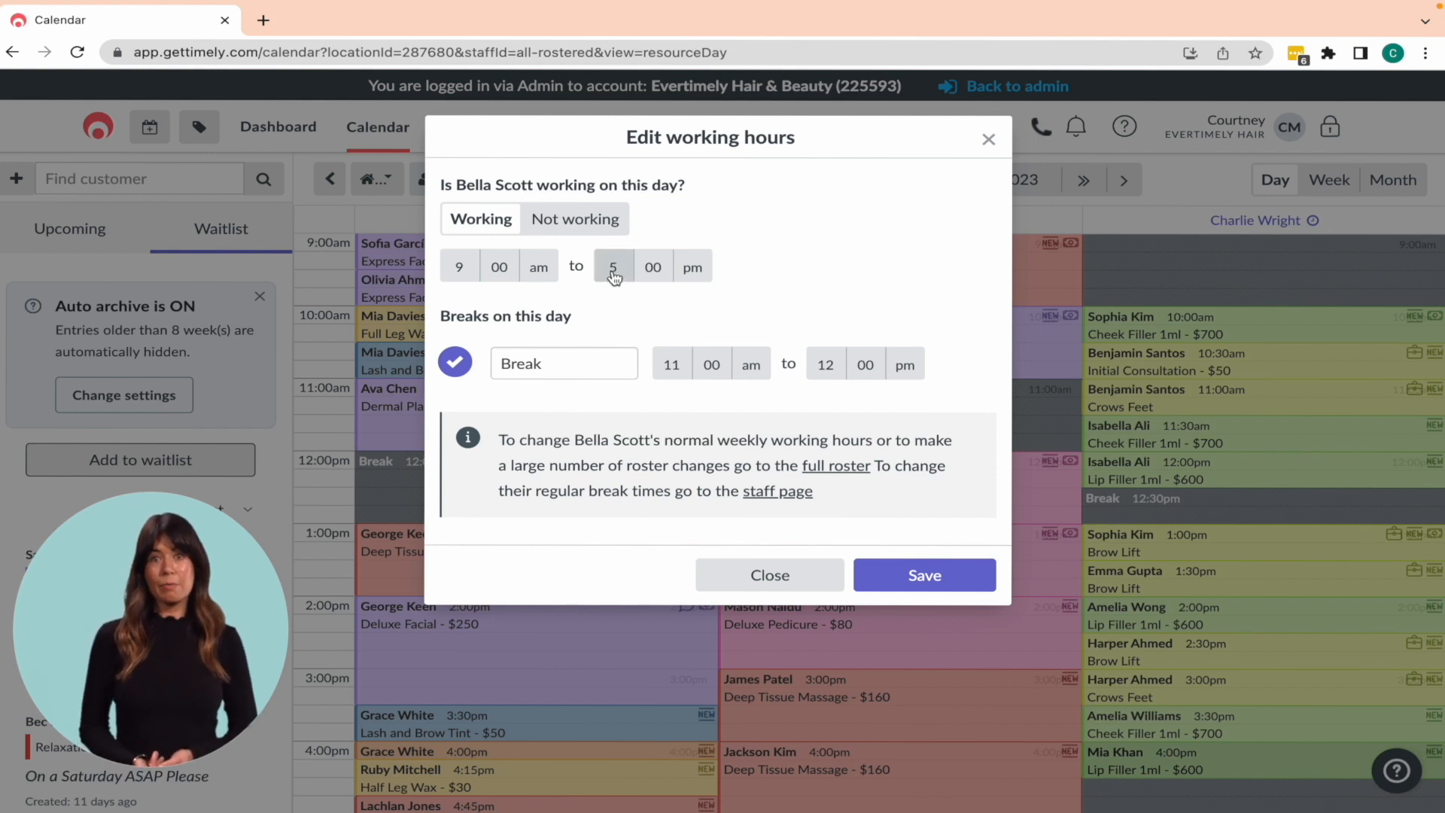
pyautogui.click(615, 266)
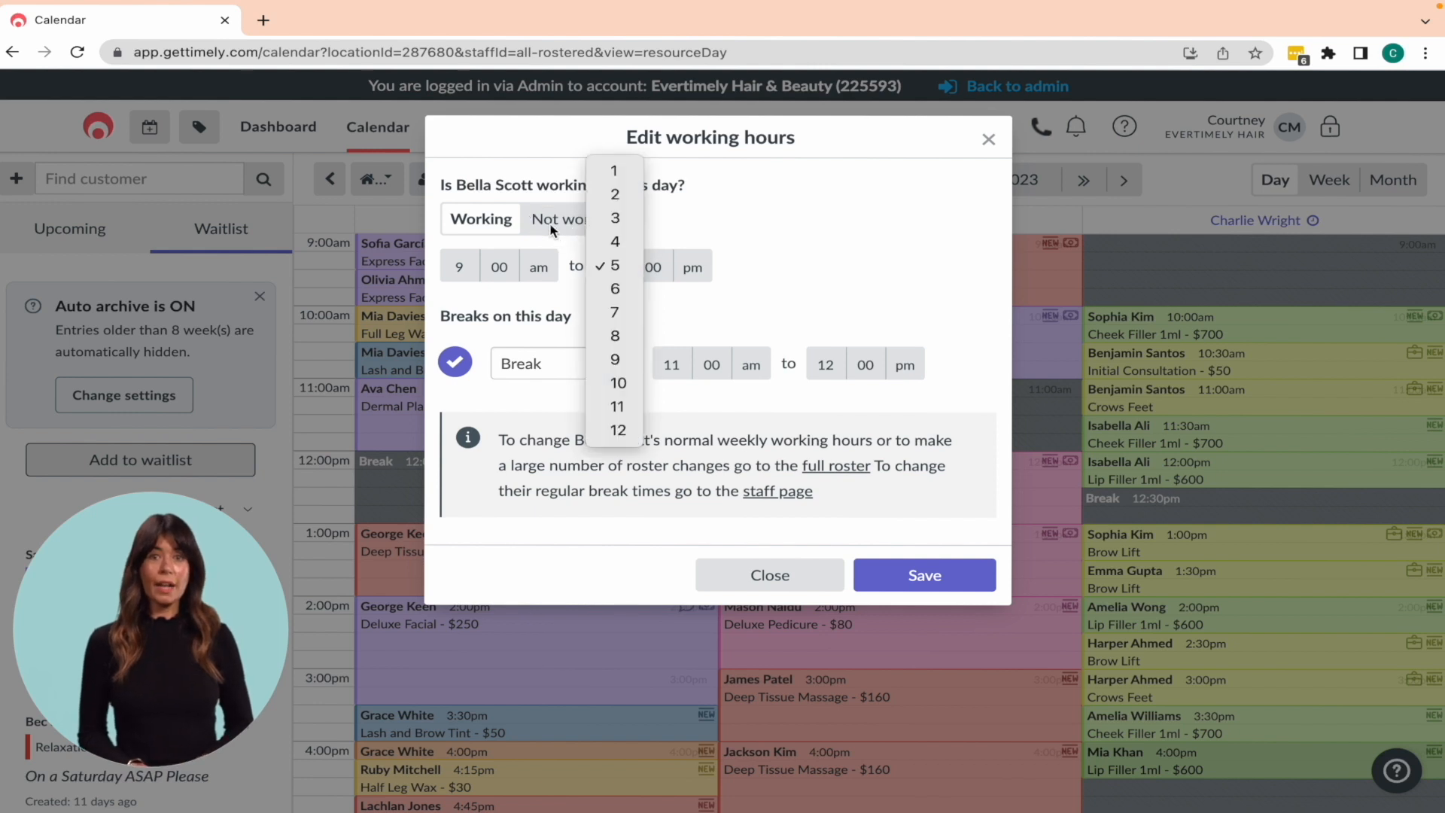
pyautogui.click(613, 266)
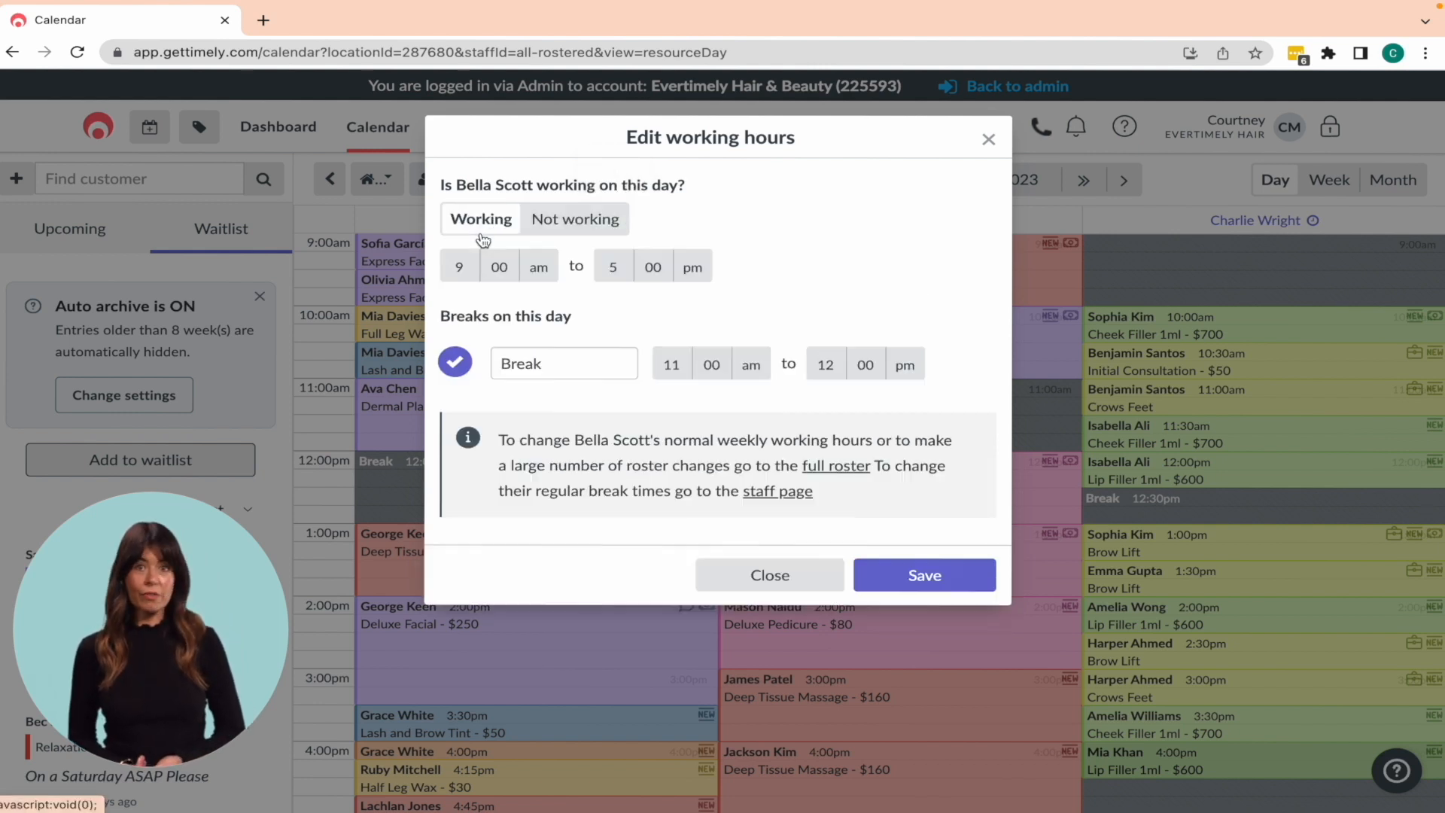